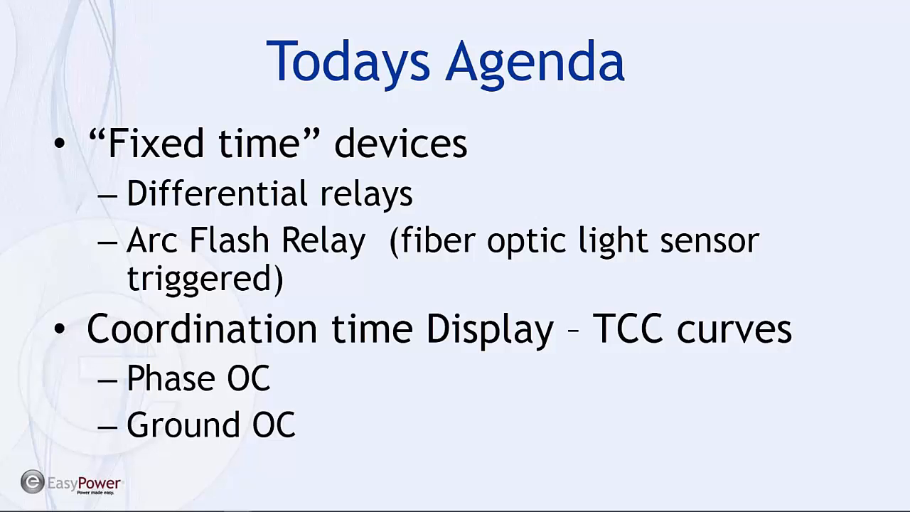
- Bring up main relay R-5's data and review its Specifications grid
{"action": "key", "text": "right"}
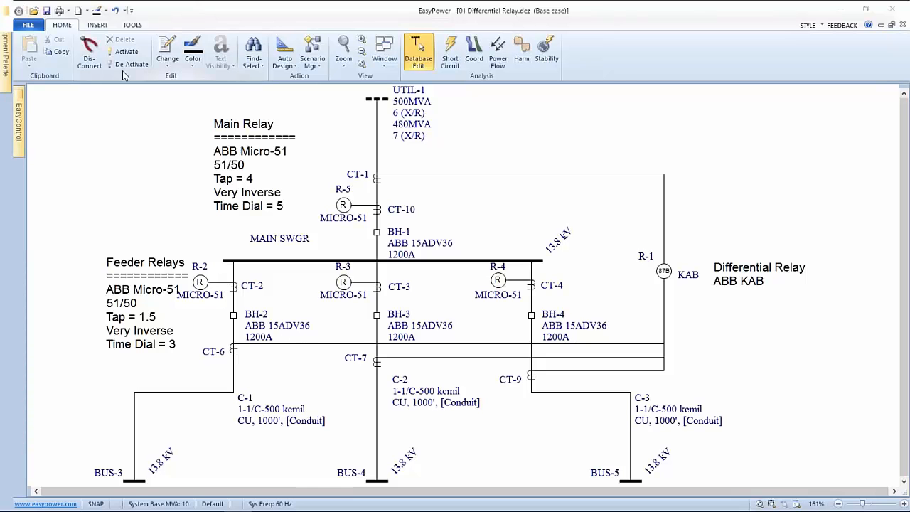
{"action": "mouse_move", "coordinate": [397, 160]}
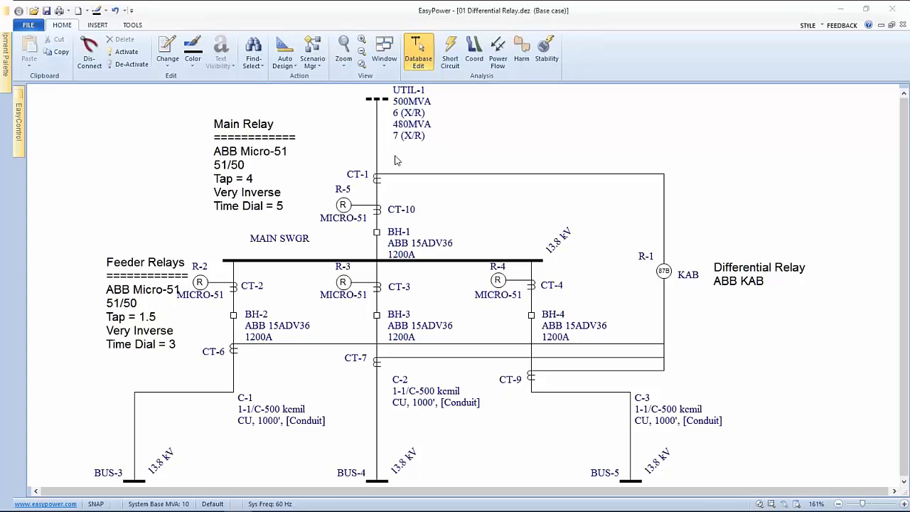
{"action": "mouse_move", "coordinate": [344, 218]}
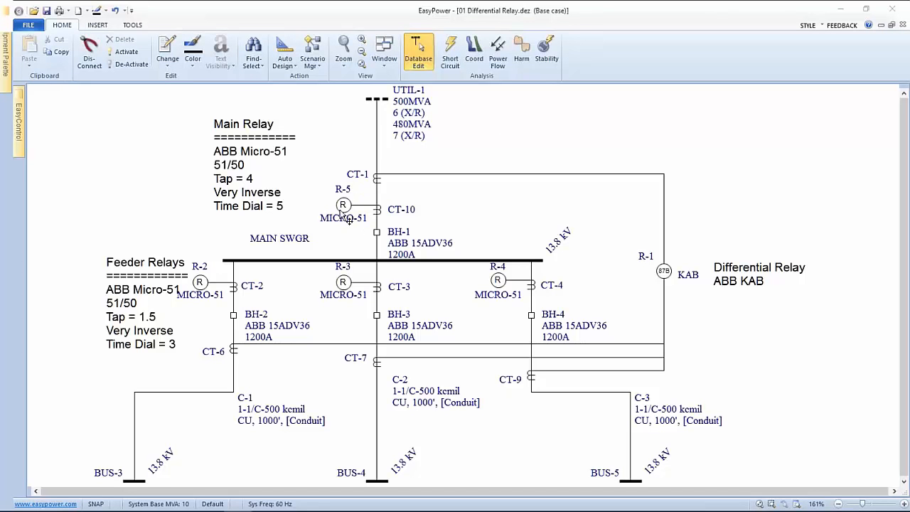
{"action": "mouse_move", "coordinate": [382, 187]}
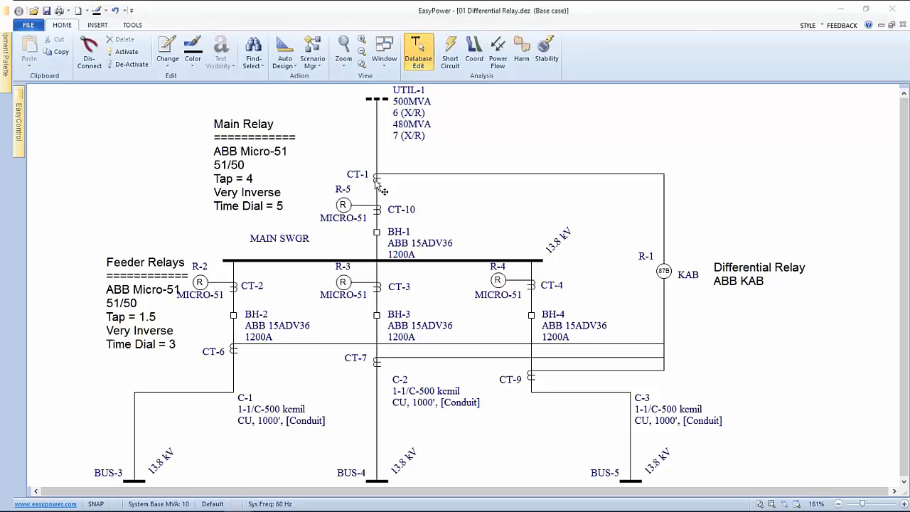
{"action": "mouse_move", "coordinate": [381, 206]}
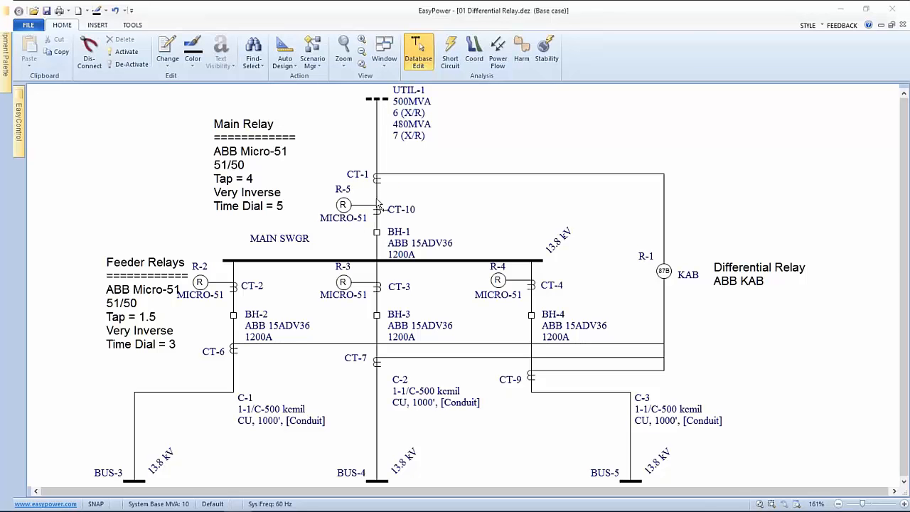
{"action": "mouse_move", "coordinate": [381, 209]}
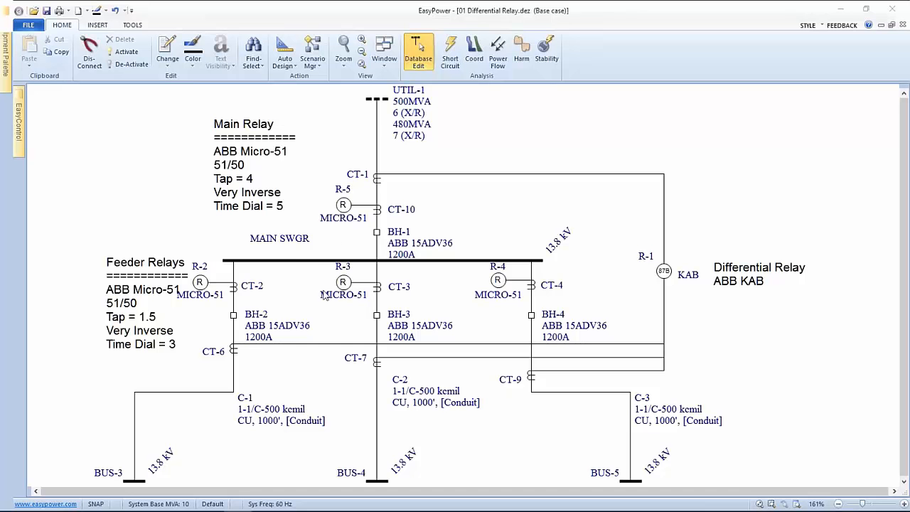
{"action": "mouse_move", "coordinate": [489, 293]}
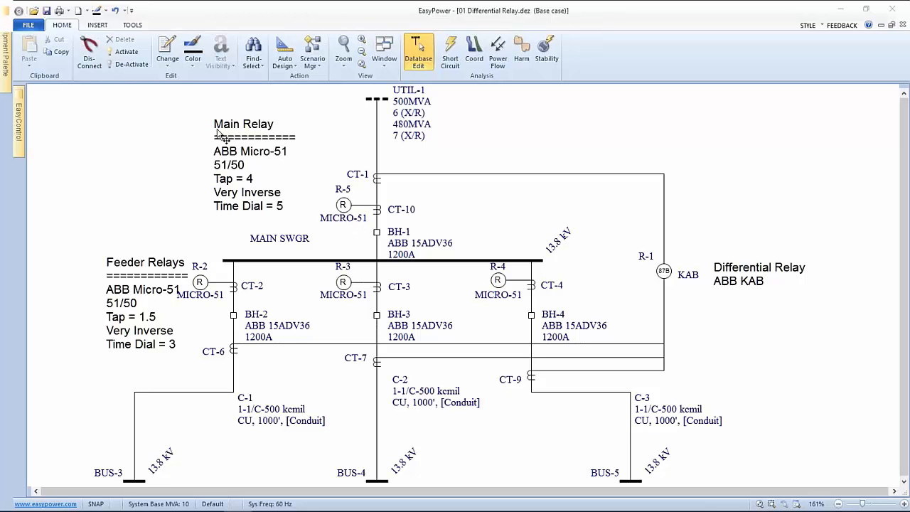
{"action": "mouse_move", "coordinate": [243, 183]}
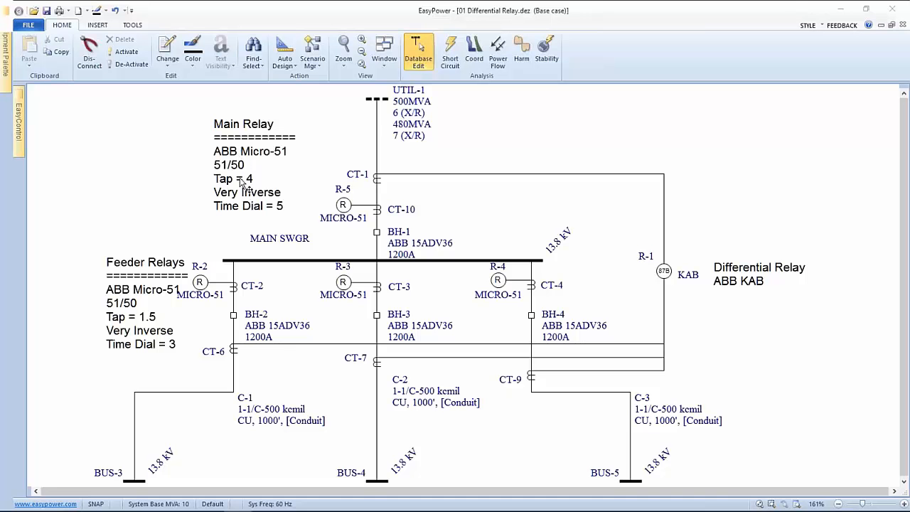
{"action": "mouse_move", "coordinate": [344, 211]}
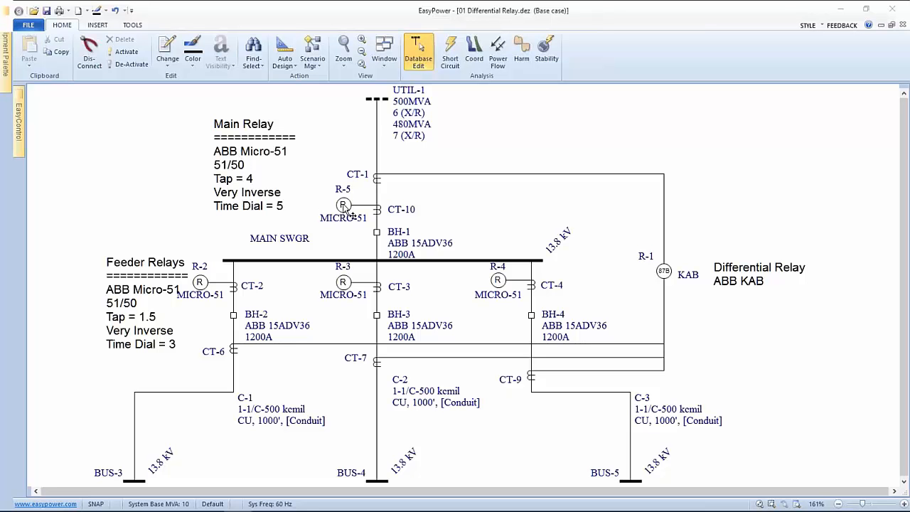
{"action": "mouse_move", "coordinate": [250, 213]}
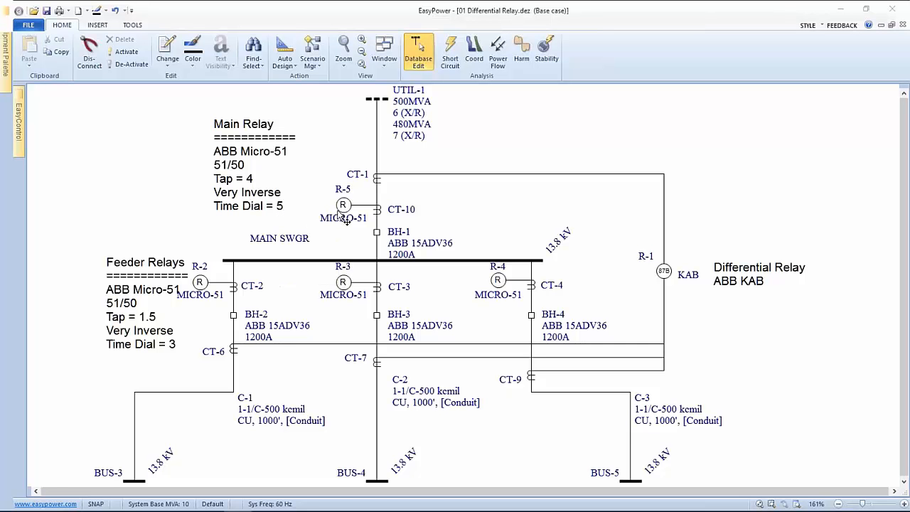
{"action": "mouse_move", "coordinate": [344, 205]}
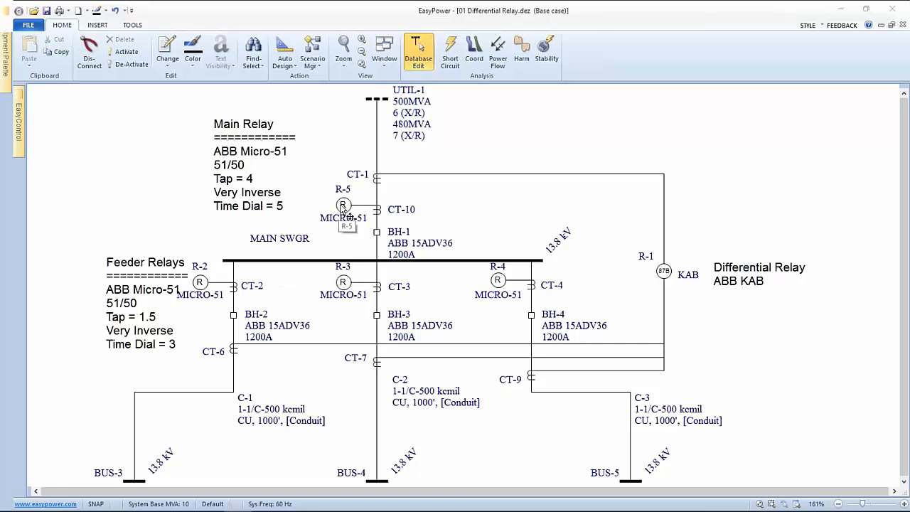
{"action": "left_click", "coordinate": [345, 205]}
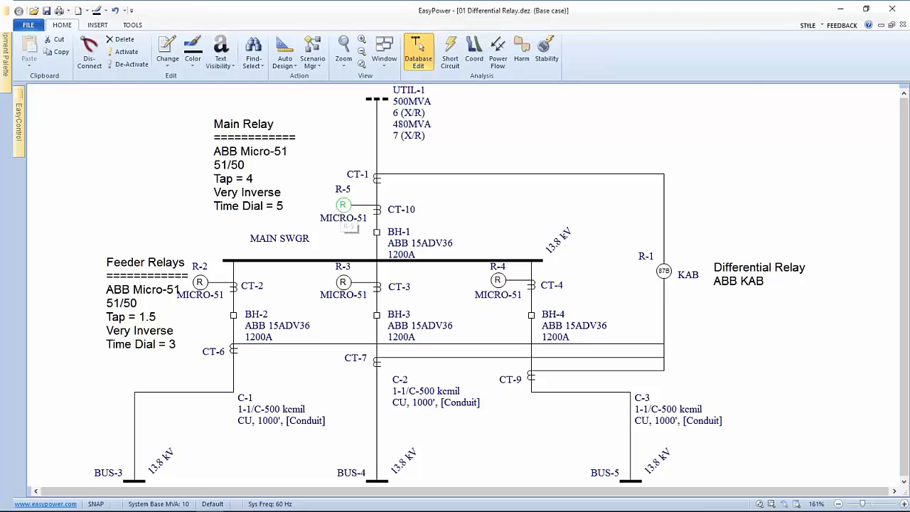
{"action": "double_click", "coordinate": [344, 205]}
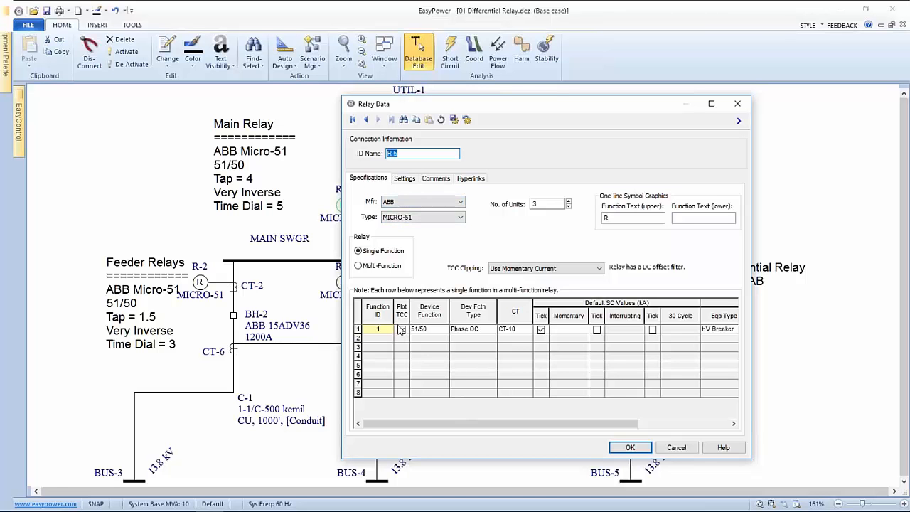
{"action": "left_click", "coordinate": [400, 328]}
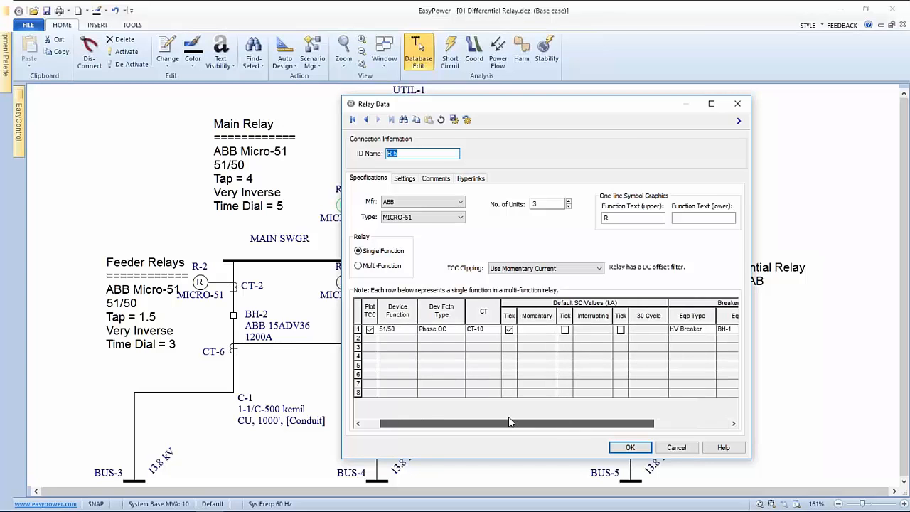
- Show R-5's settings: Tap 4, Very Inverse curve, Time Dial 5
{"action": "left_click", "coordinate": [404, 179]}
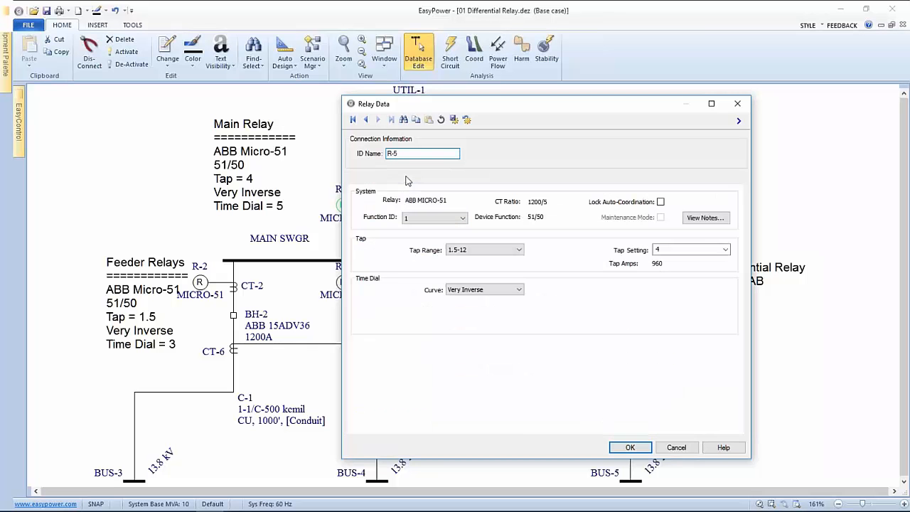
{"action": "left_click", "coordinate": [403, 180]}
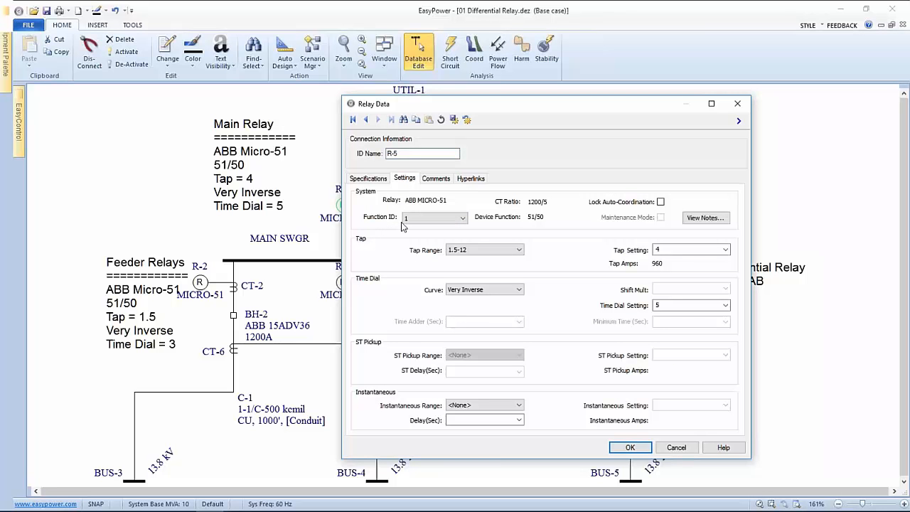
{"action": "left_click", "coordinate": [434, 218]}
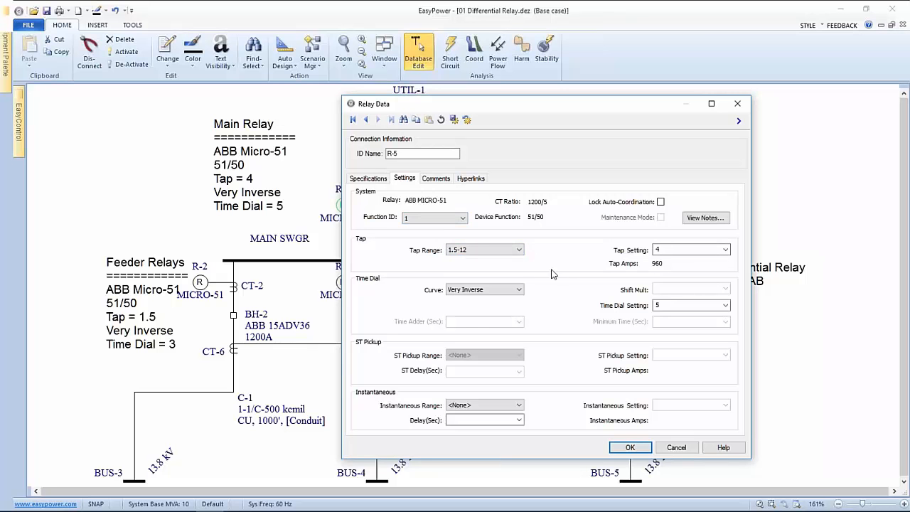
{"action": "mouse_move", "coordinate": [643, 125]}
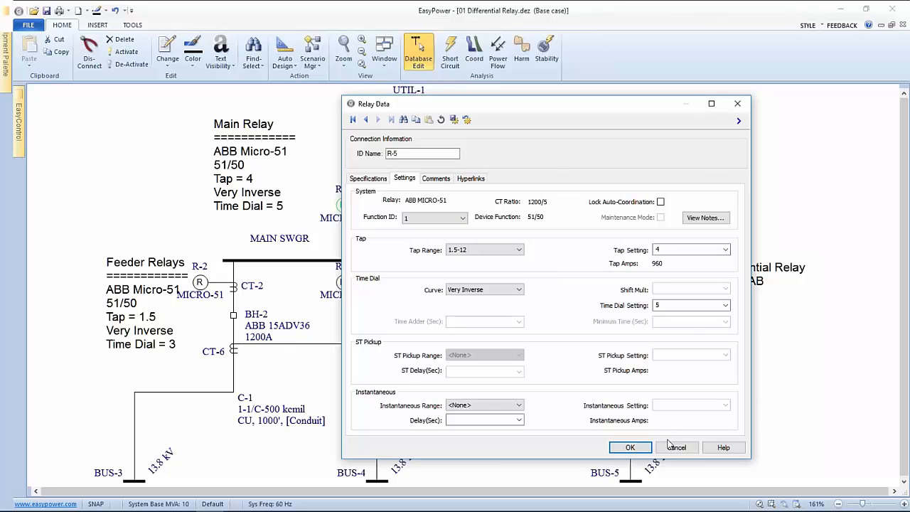
- Close the R-5 relay data without saving, returning to short-circuit arc flash results
{"action": "left_click", "coordinate": [628, 446]}
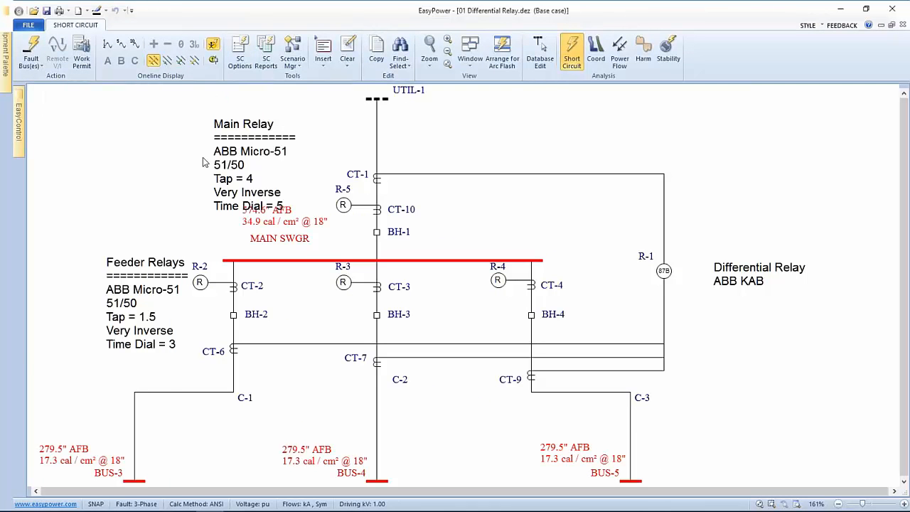
{"action": "mouse_move", "coordinate": [302, 245]}
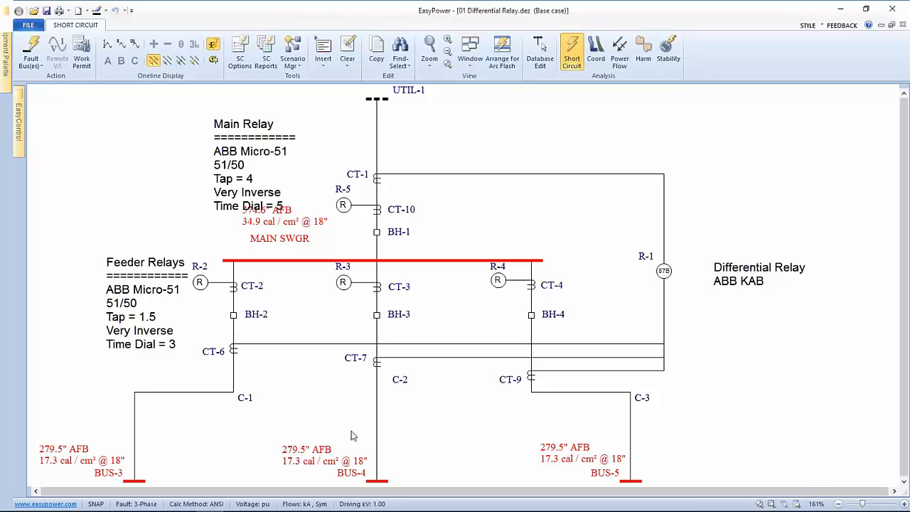
{"action": "mouse_move", "coordinate": [470, 270]}
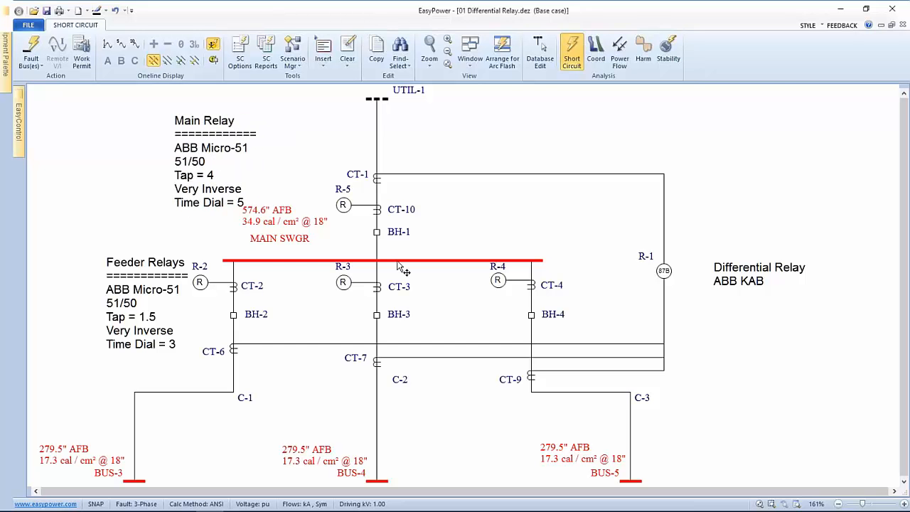
{"action": "mouse_move", "coordinate": [407, 415]}
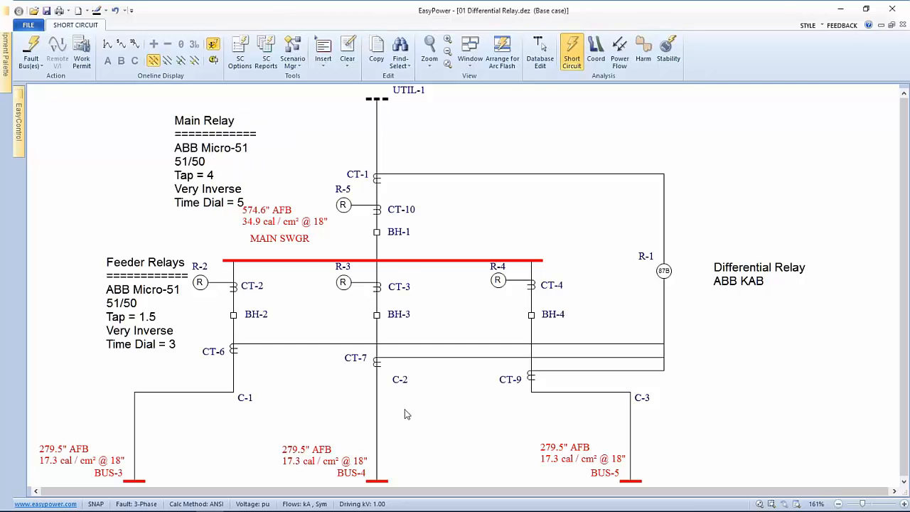
{"action": "mouse_move", "coordinate": [401, 353]}
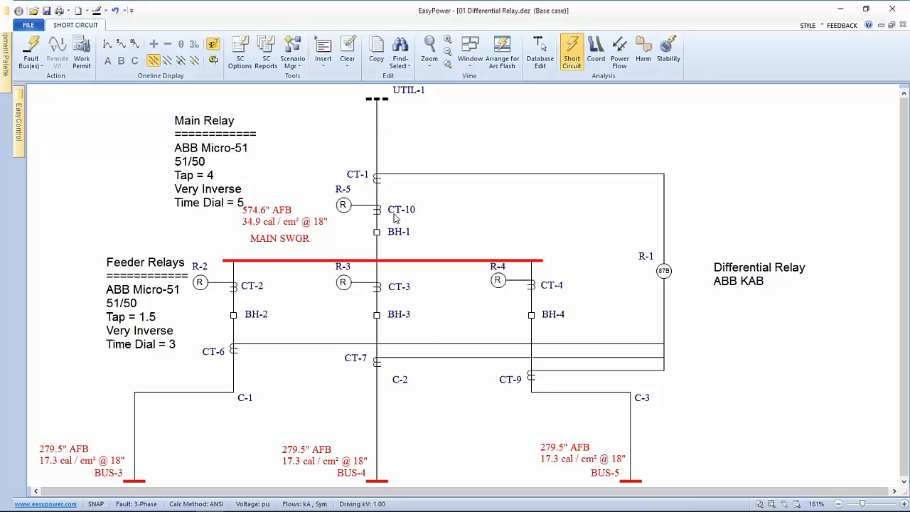
{"action": "mouse_move", "coordinate": [347, 344]}
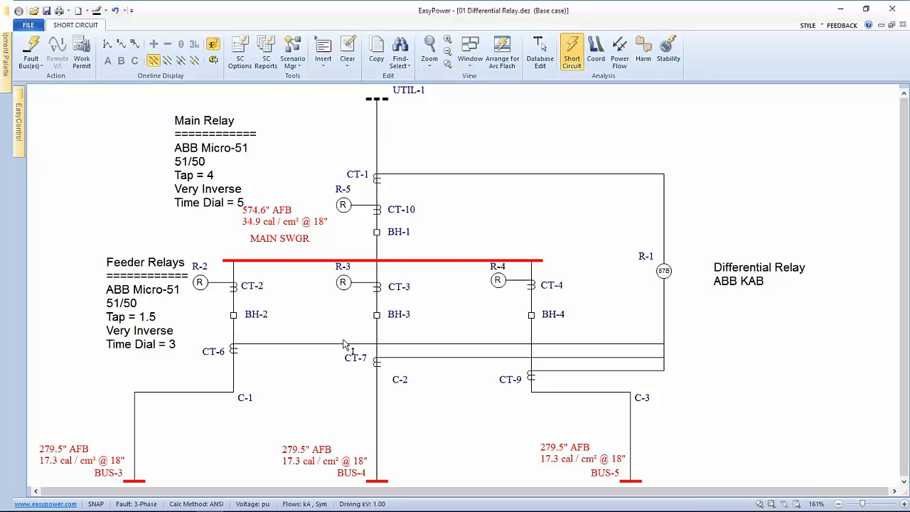
{"action": "mouse_move", "coordinate": [437, 320]}
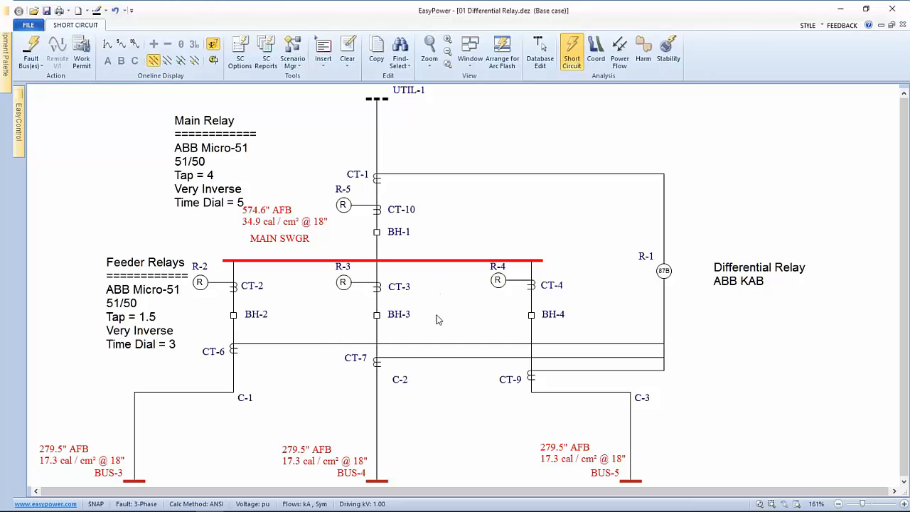
{"action": "mouse_move", "coordinate": [482, 421]}
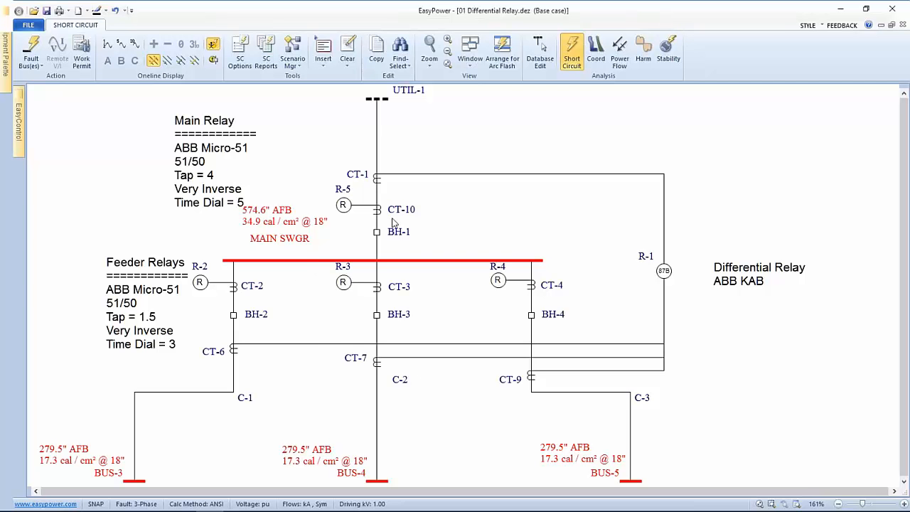
{"action": "mouse_move", "coordinate": [406, 152]}
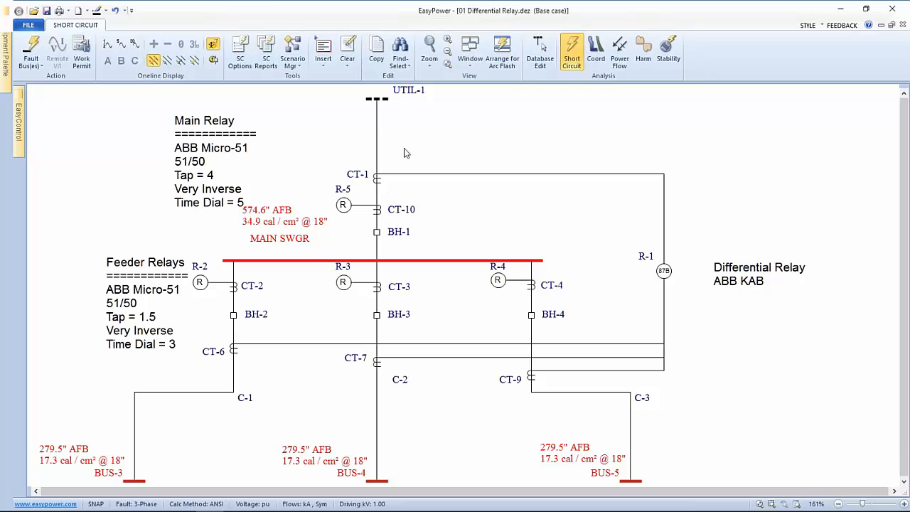
{"action": "mouse_move", "coordinate": [645, 273]}
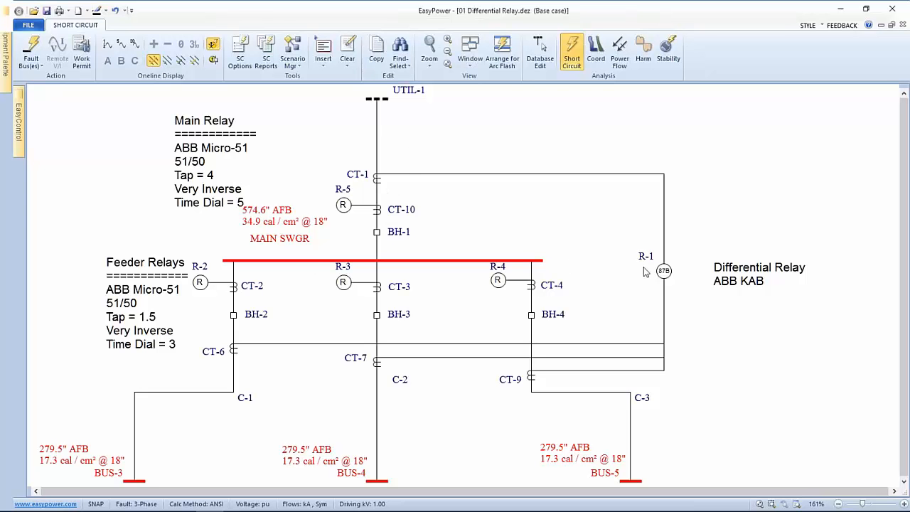
{"action": "mouse_move", "coordinate": [518, 84]}
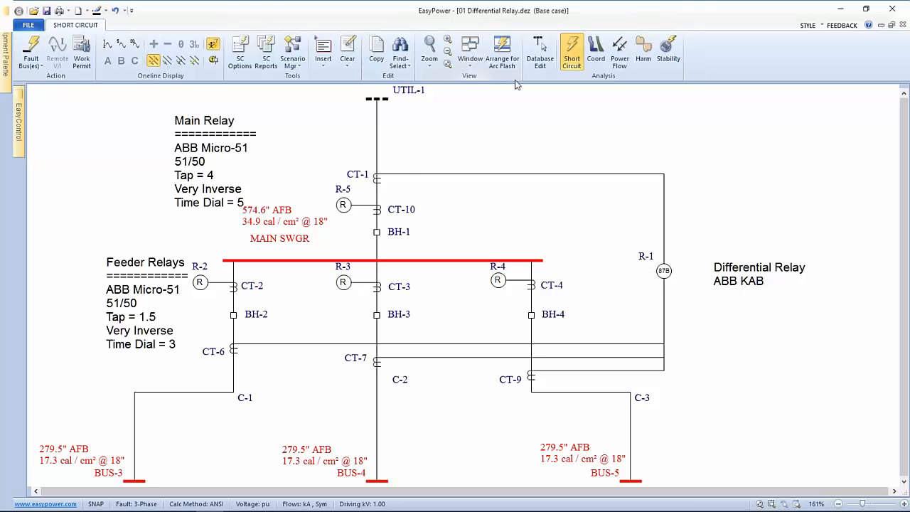
{"action": "mouse_move", "coordinate": [540, 49]}
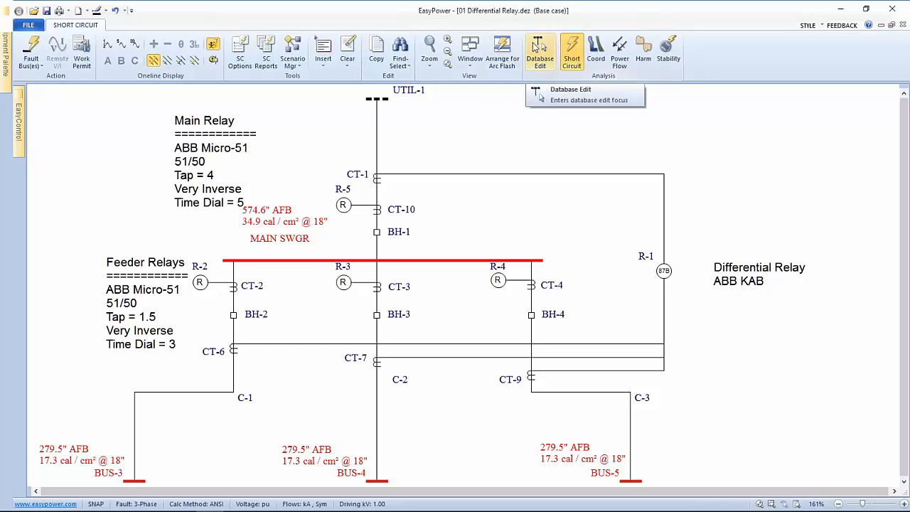
- Return to Database Edit, declining to save the temporary study changes
{"action": "left_click", "coordinate": [540, 50]}
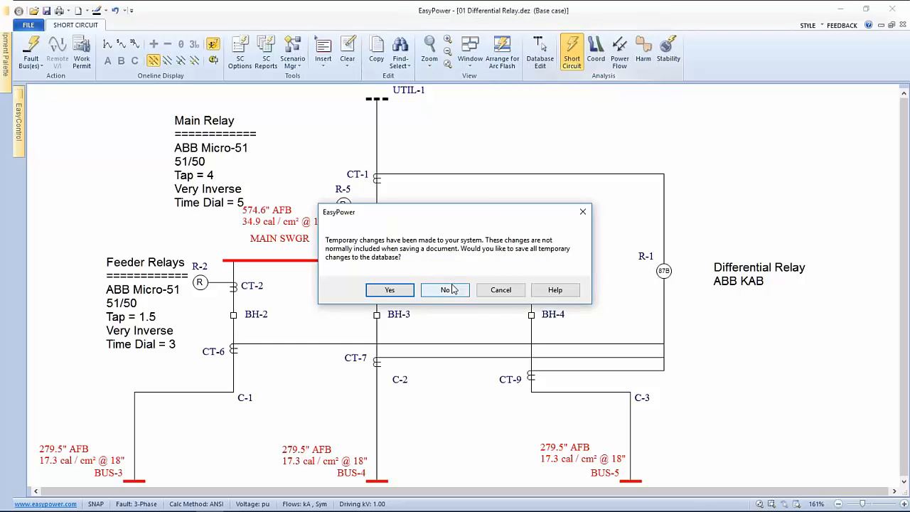
{"action": "left_click", "coordinate": [445, 290]}
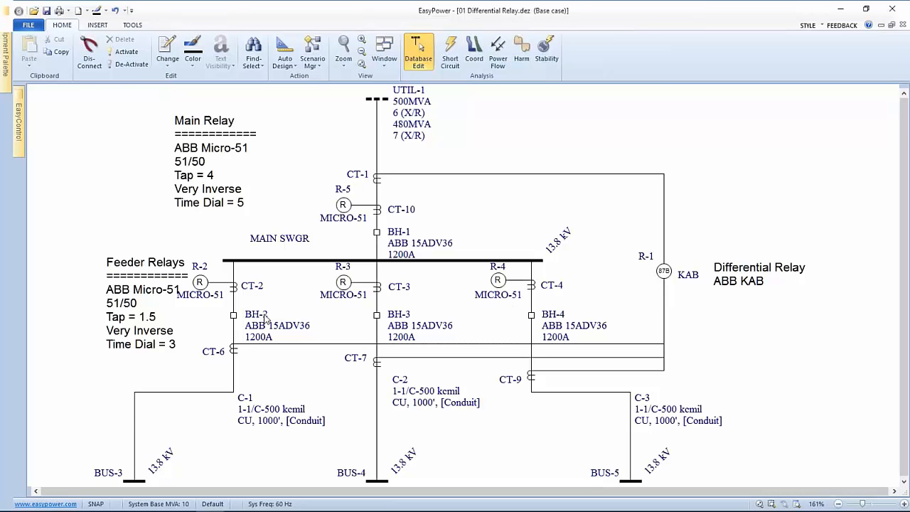
{"action": "mouse_move", "coordinate": [472, 269]}
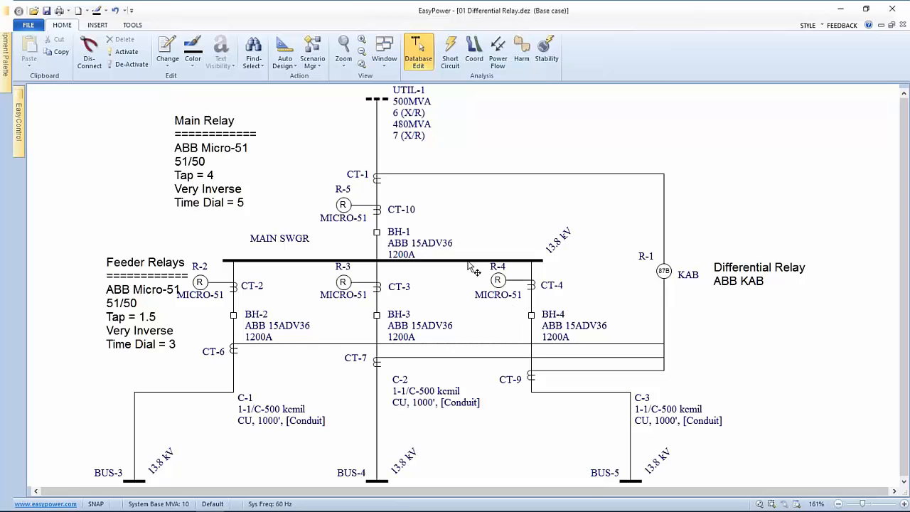
{"action": "mouse_move", "coordinate": [381, 176]}
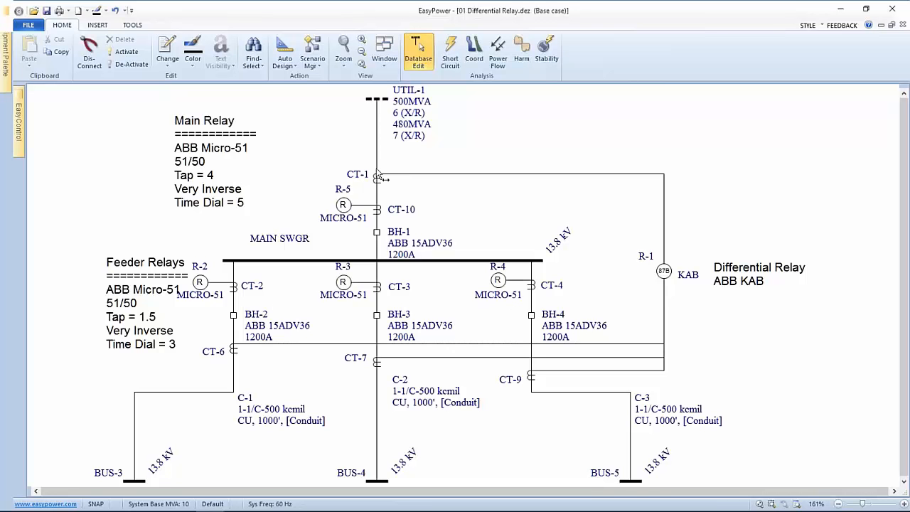
{"action": "mouse_move", "coordinate": [665, 275]}
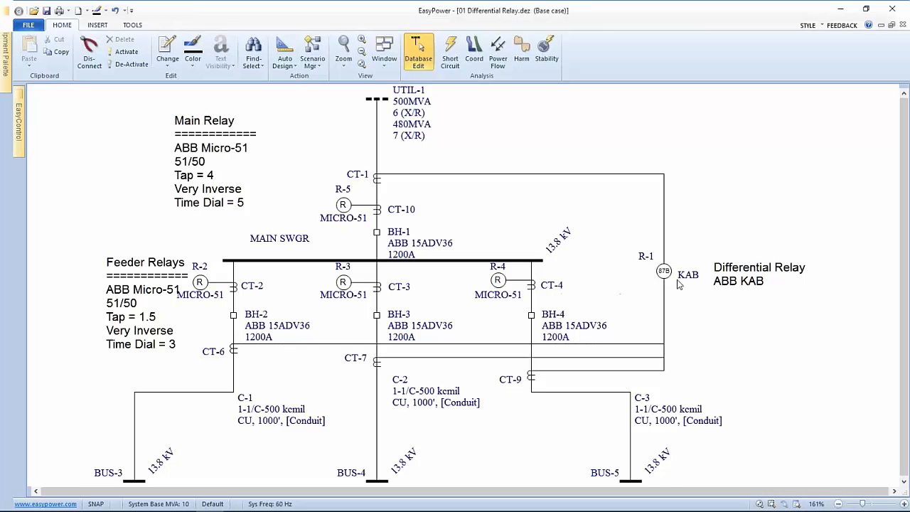
{"action": "mouse_move", "coordinate": [668, 277]}
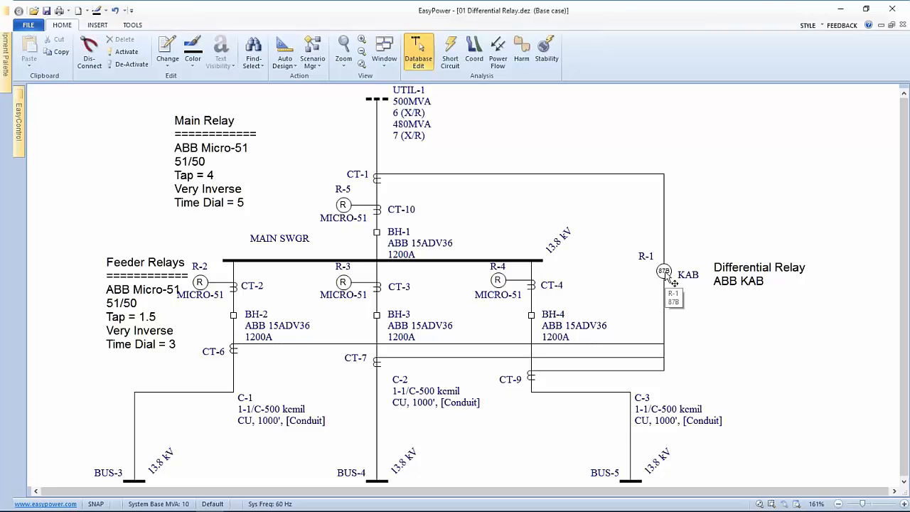
{"action": "mouse_move", "coordinate": [382, 233]}
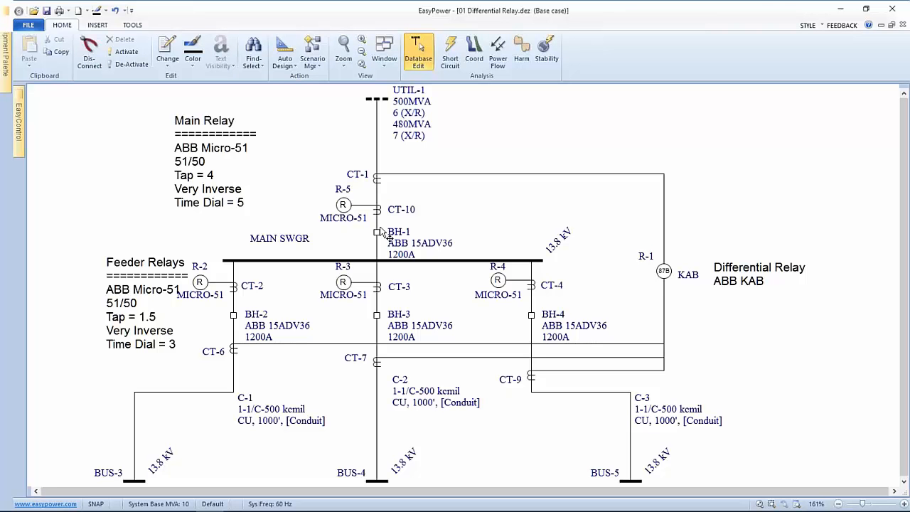
{"action": "mouse_move", "coordinate": [364, 267]}
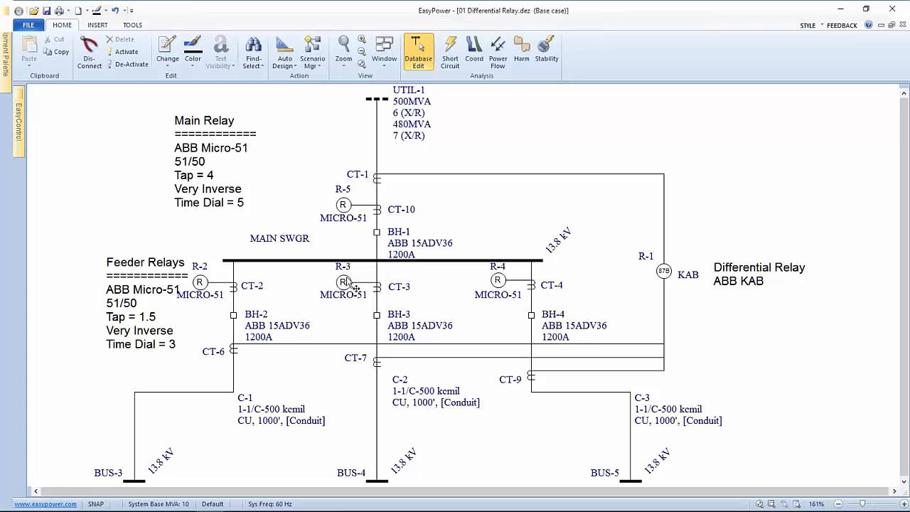
{"action": "mouse_move", "coordinate": [398, 357]}
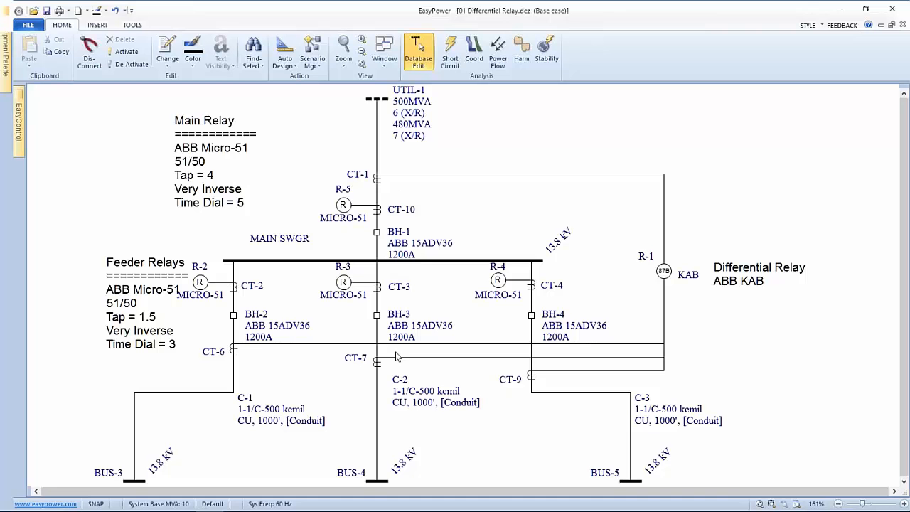
{"action": "mouse_move", "coordinate": [646, 279]}
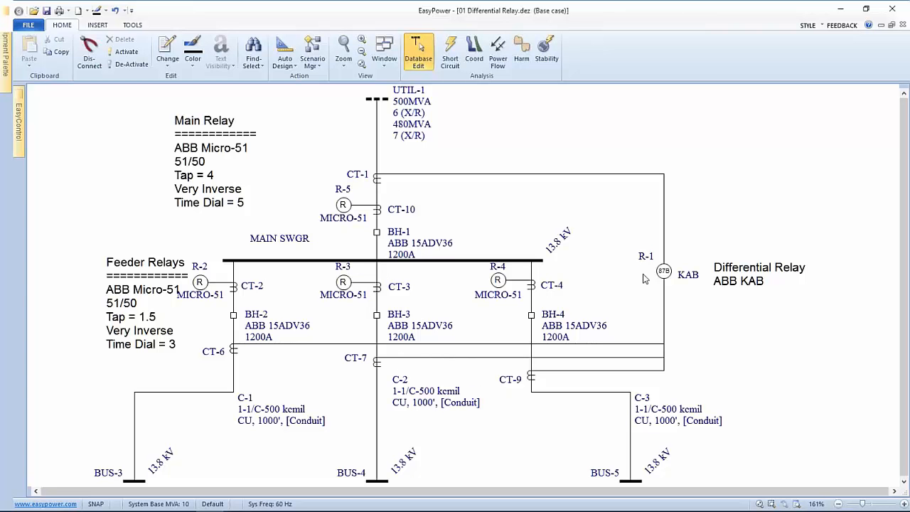
{"action": "mouse_move", "coordinate": [569, 305]}
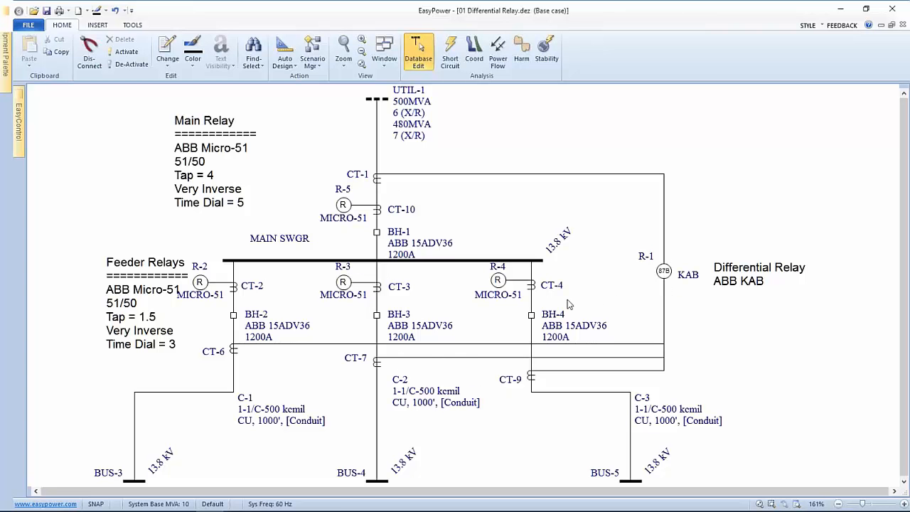
{"action": "mouse_move", "coordinate": [421, 277]}
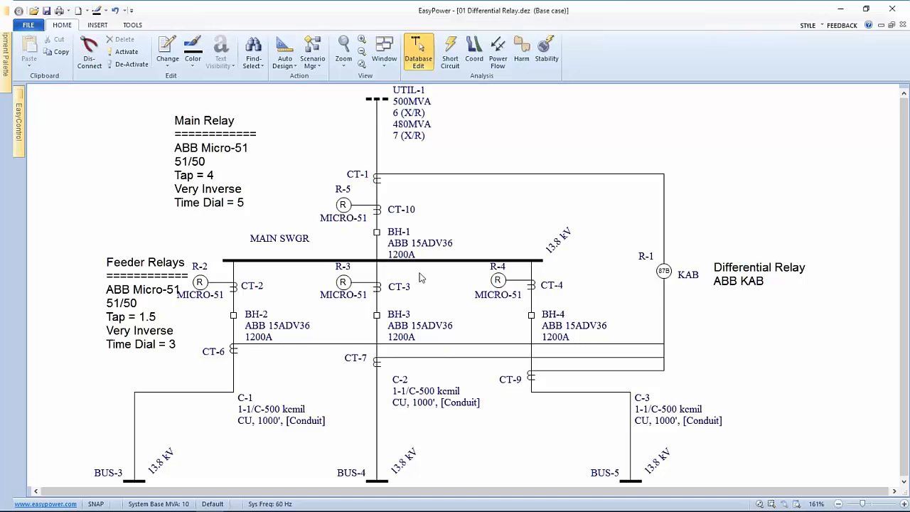
{"action": "mouse_move", "coordinate": [306, 259]}
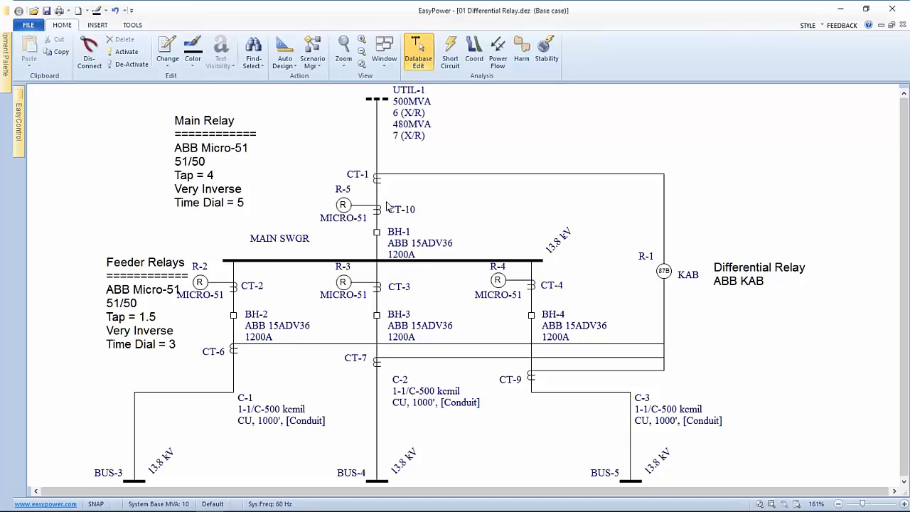
{"action": "mouse_move", "coordinate": [377, 319]}
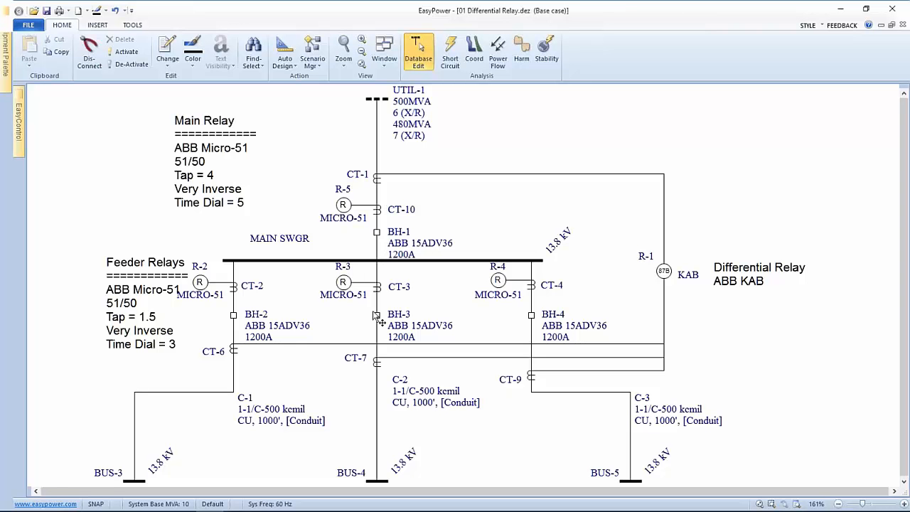
{"action": "mouse_move", "coordinate": [377, 216]}
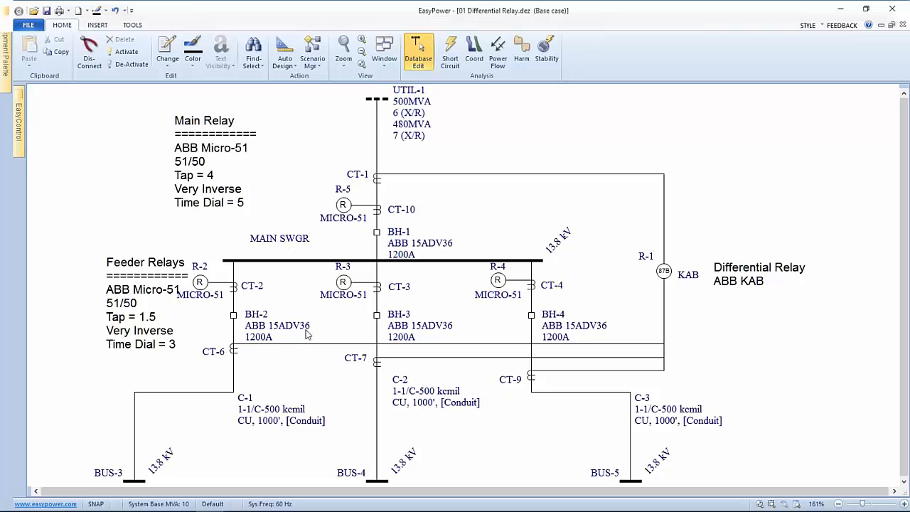
{"action": "mouse_move", "coordinate": [384, 276]}
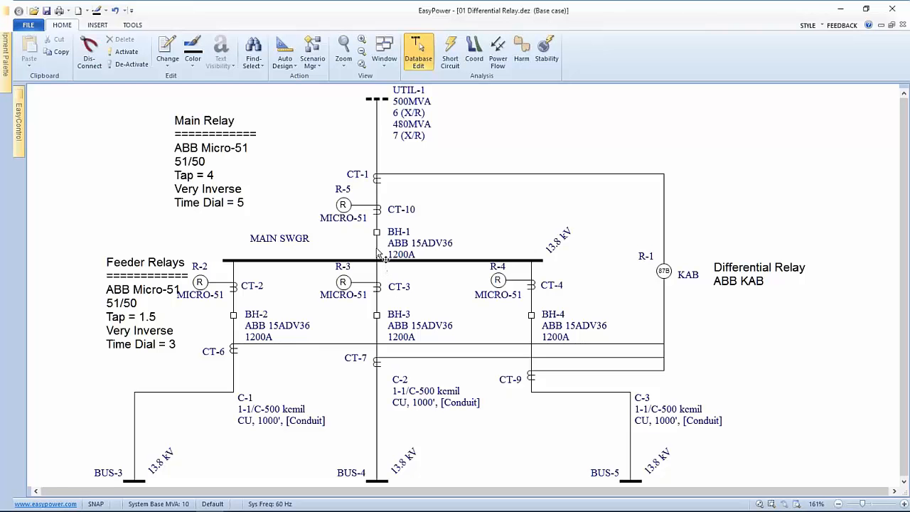
{"action": "mouse_move", "coordinate": [296, 346]}
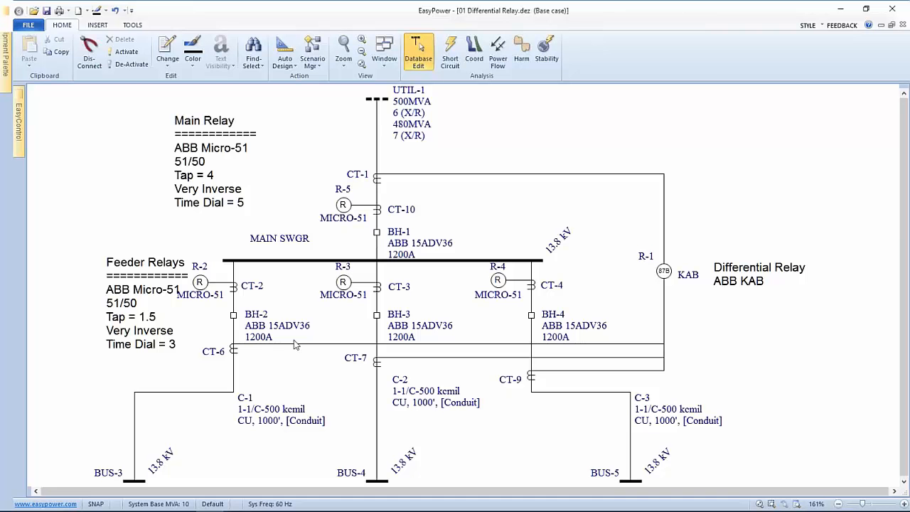
{"action": "mouse_move", "coordinate": [509, 329]}
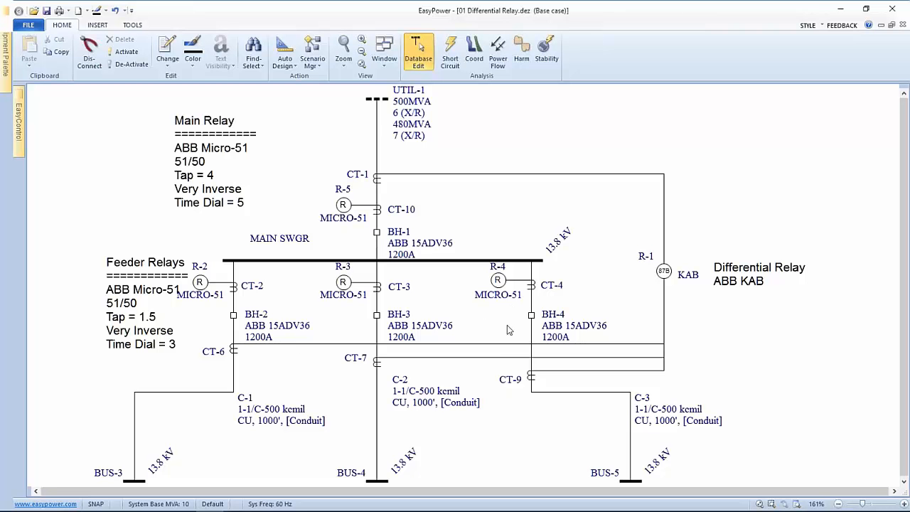
{"action": "mouse_move", "coordinate": [418, 367]}
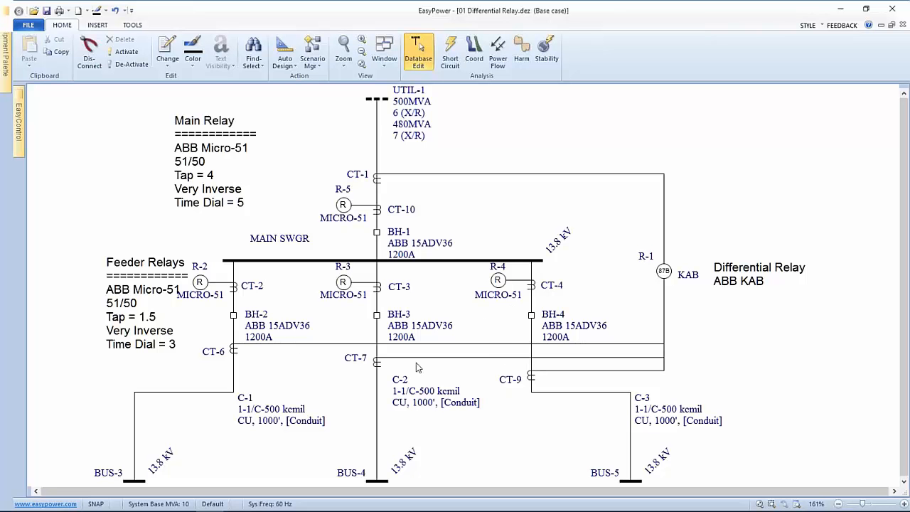
{"action": "mouse_move", "coordinate": [368, 339]}
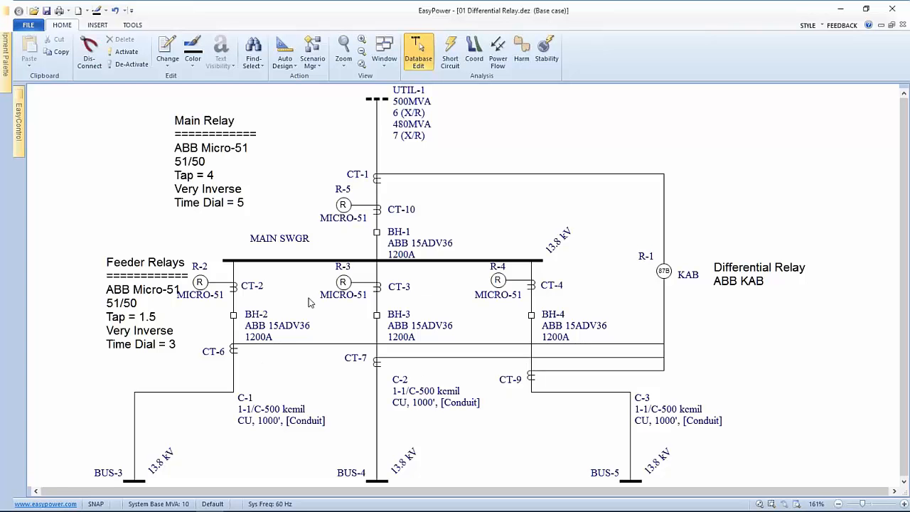
{"action": "mouse_move", "coordinate": [330, 324]}
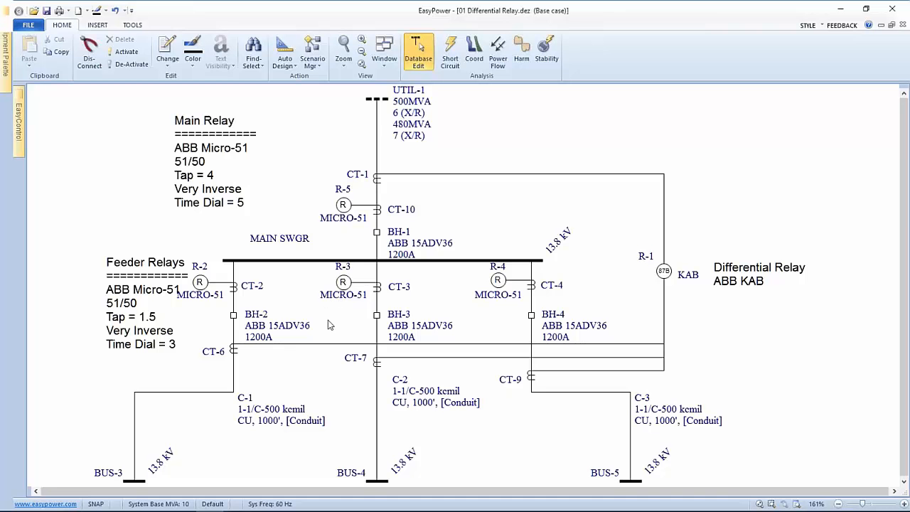
{"action": "mouse_move", "coordinate": [381, 183]}
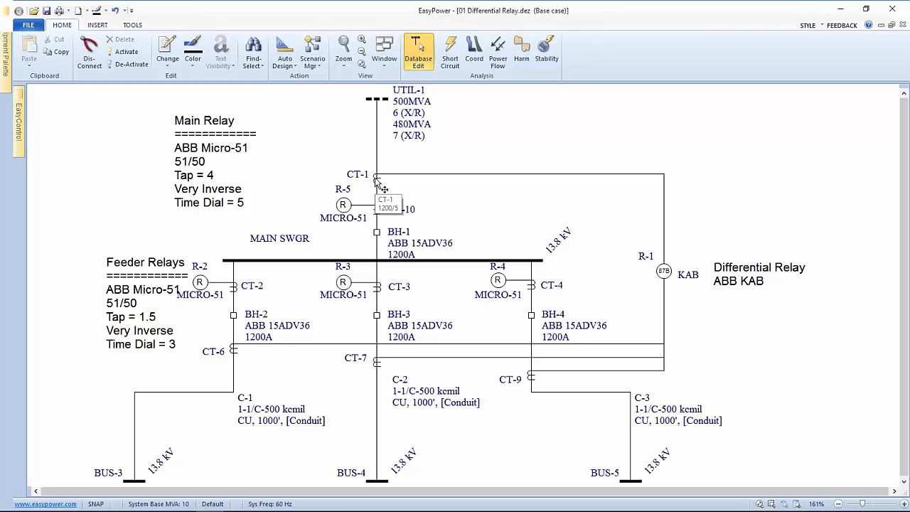
{"action": "mouse_move", "coordinate": [384, 192]}
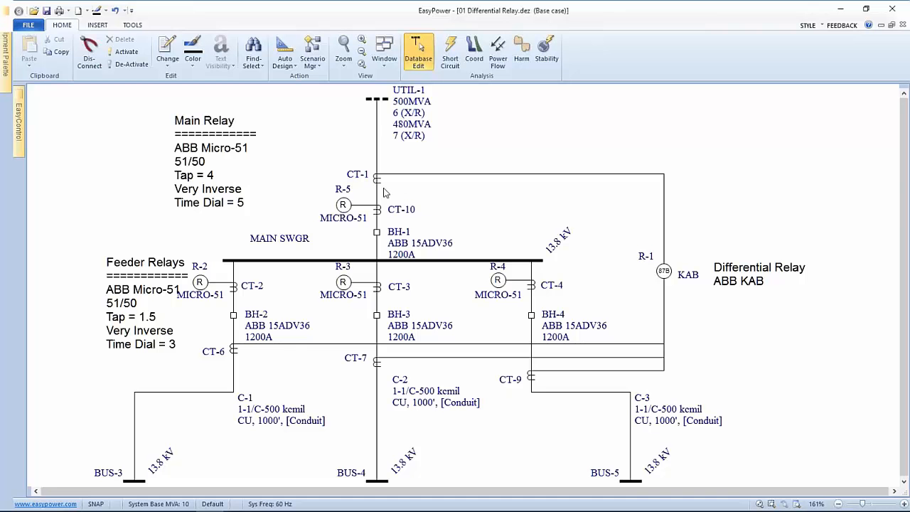
{"action": "mouse_move", "coordinate": [646, 277]}
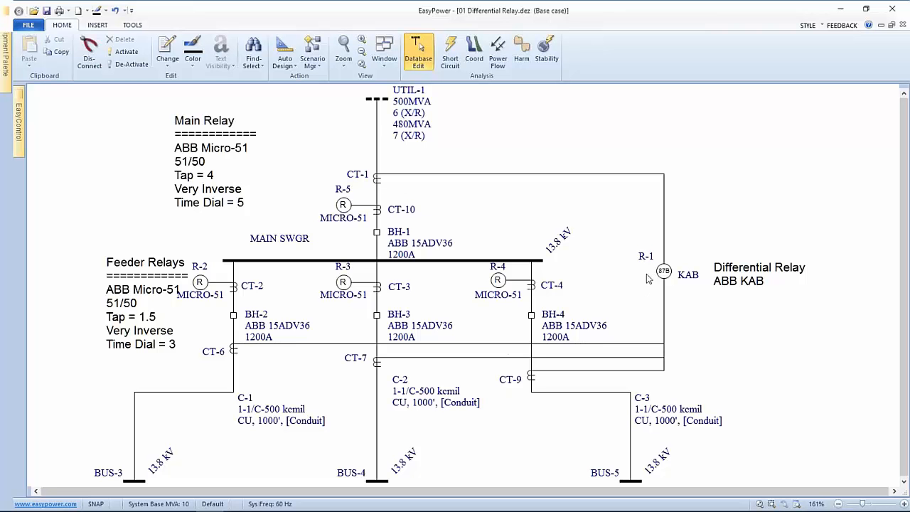
{"action": "mouse_move", "coordinate": [392, 191]}
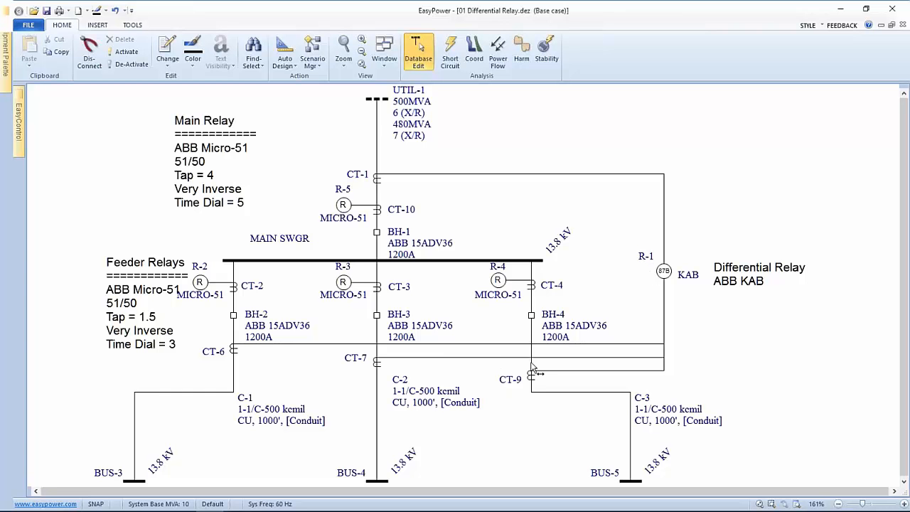
{"action": "mouse_move", "coordinate": [665, 276]}
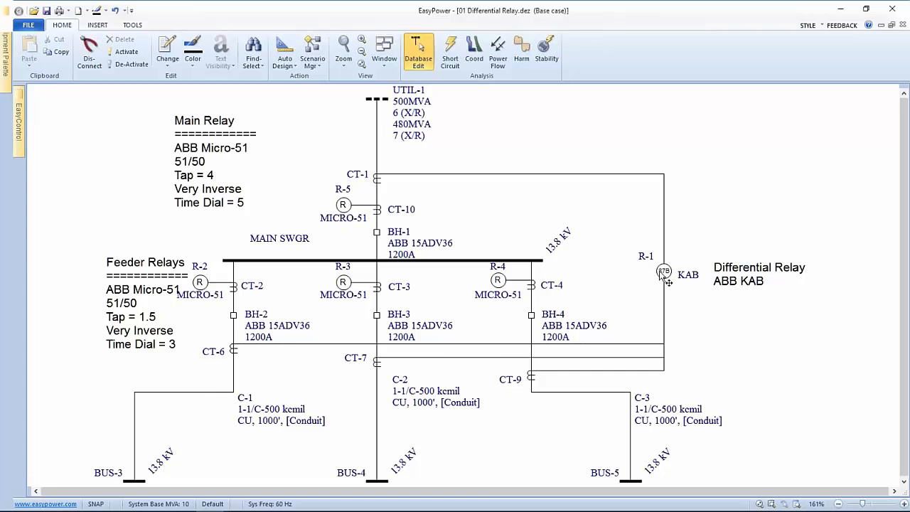
{"action": "mouse_move", "coordinate": [665, 276]}
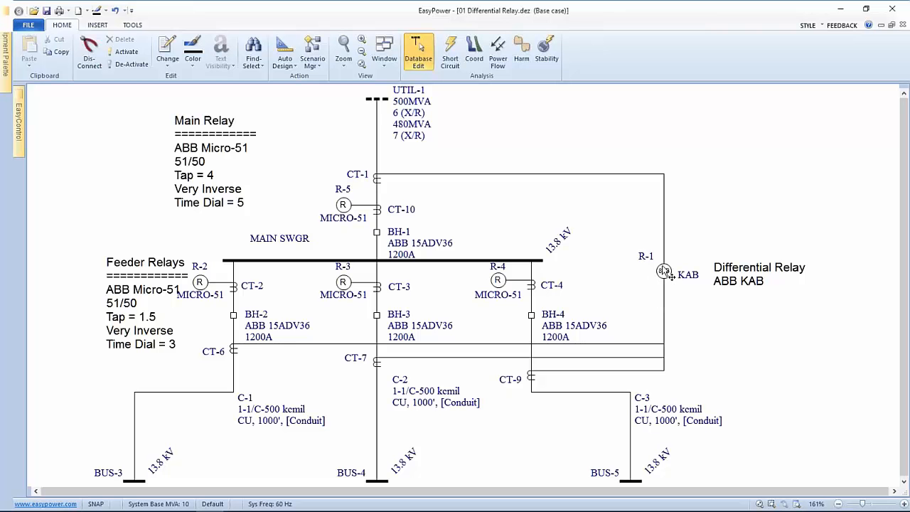
{"action": "mouse_move", "coordinate": [666, 273]}
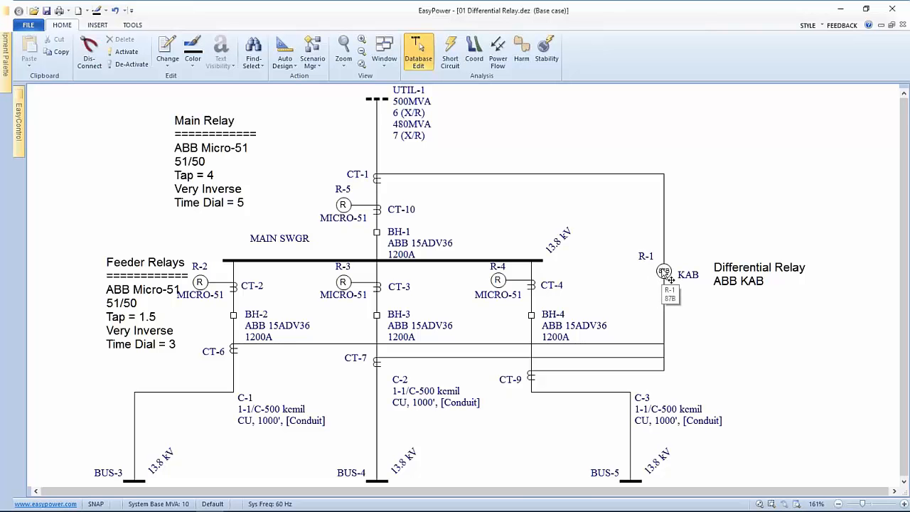
- Review differential relay R-1's settings (function 87, 240 A) and close its data
{"action": "double_click", "coordinate": [662, 273]}
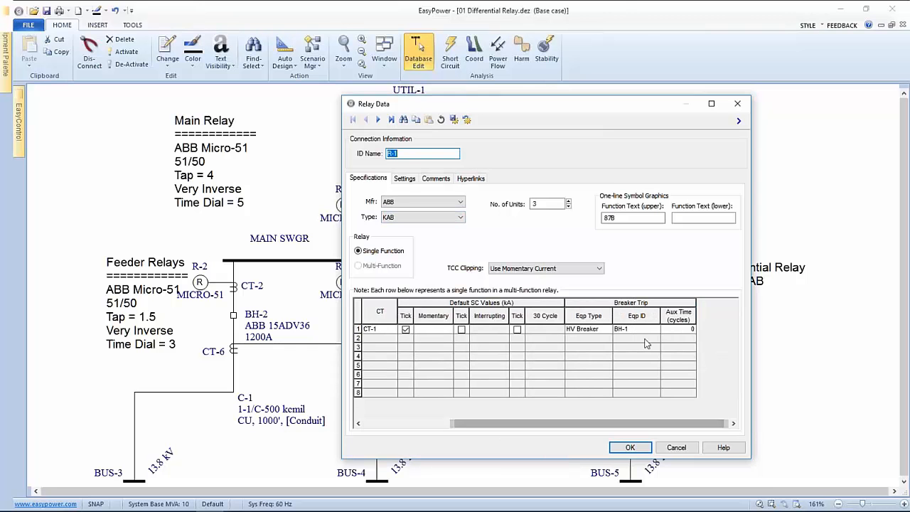
{"action": "left_click", "coordinate": [677, 328]}
{"action": "type", "text": "2"}
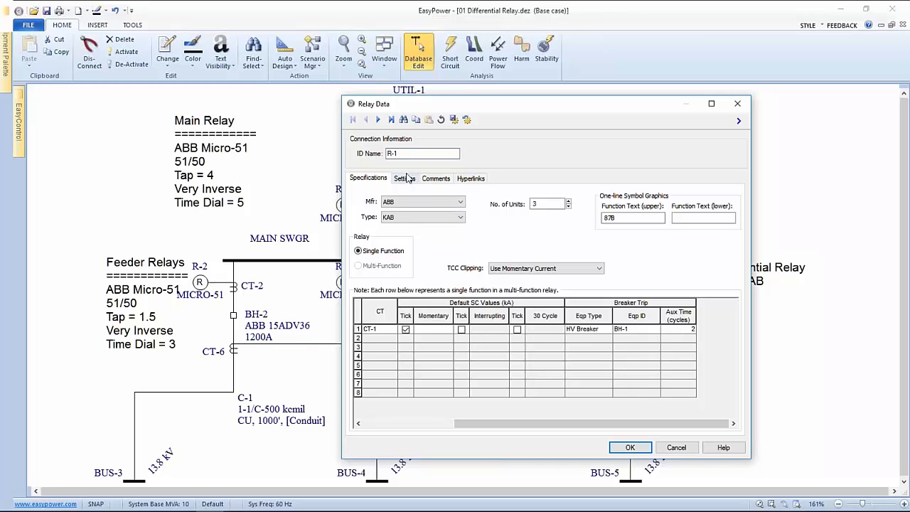
{"action": "left_click", "coordinate": [404, 178]}
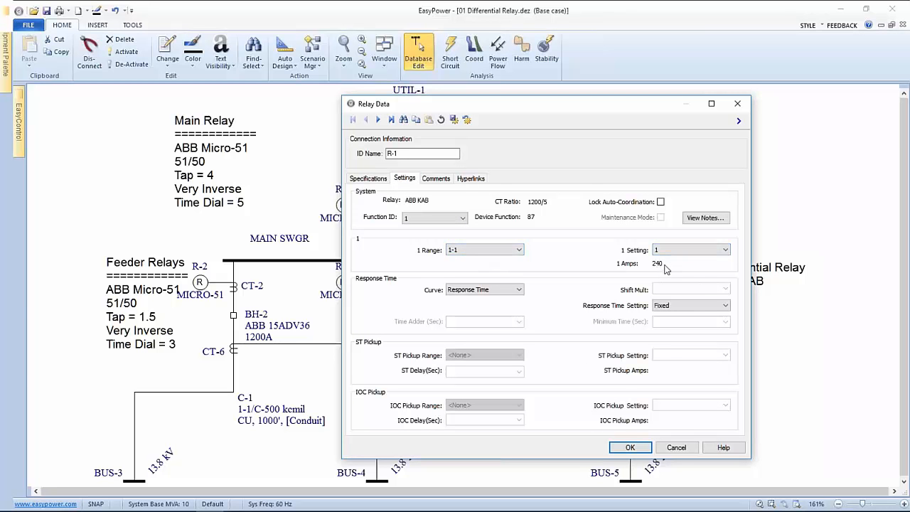
{"action": "mouse_move", "coordinate": [661, 268]}
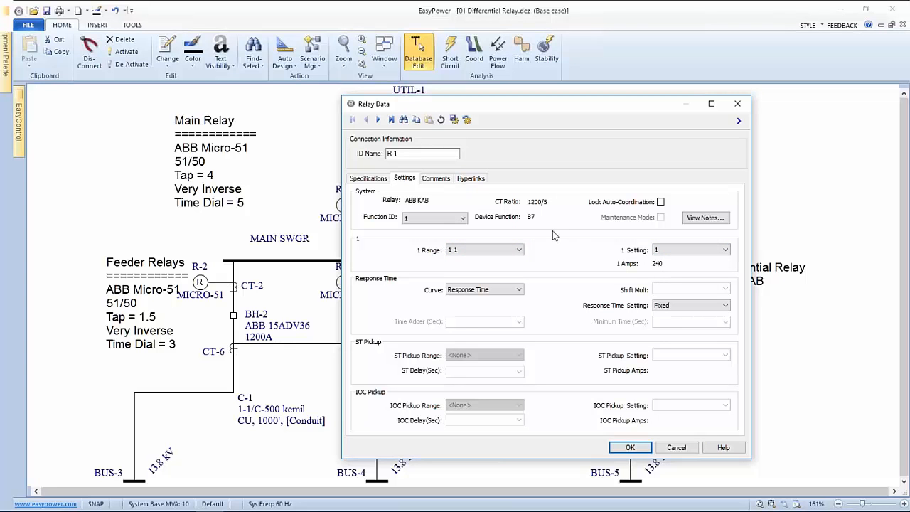
{"action": "mouse_move", "coordinate": [643, 270]}
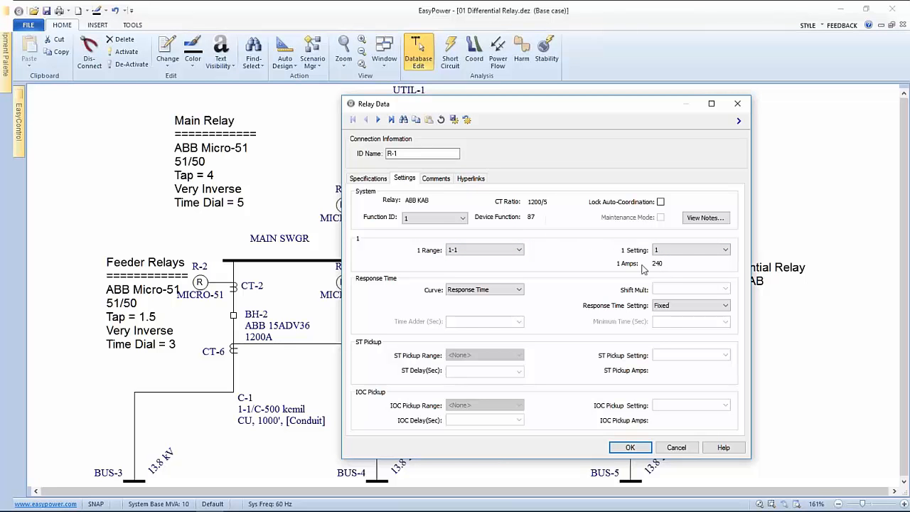
{"action": "mouse_move", "coordinate": [659, 268]}
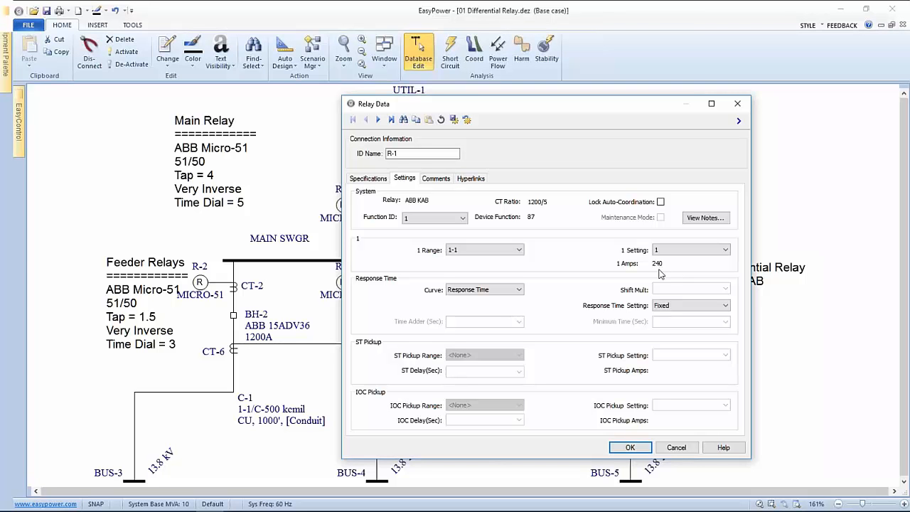
{"action": "left_click", "coordinate": [690, 304]}
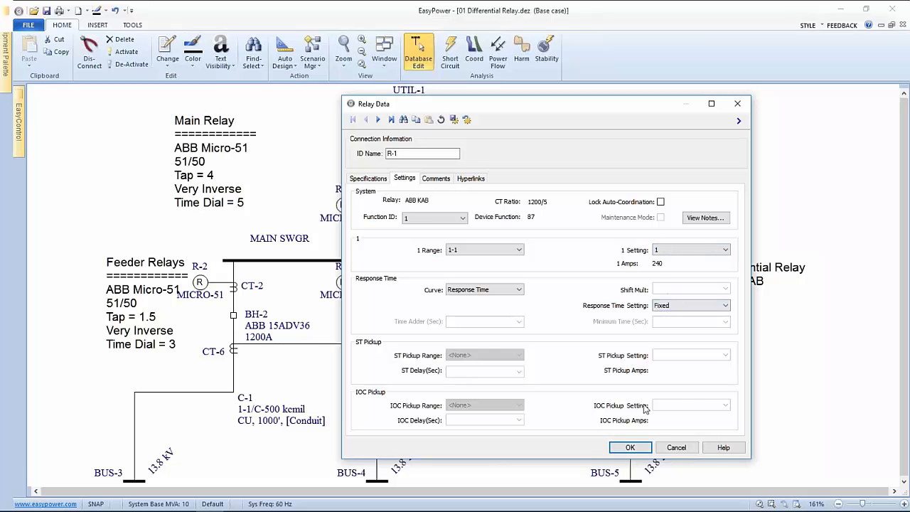
{"action": "left_click", "coordinate": [629, 447]}
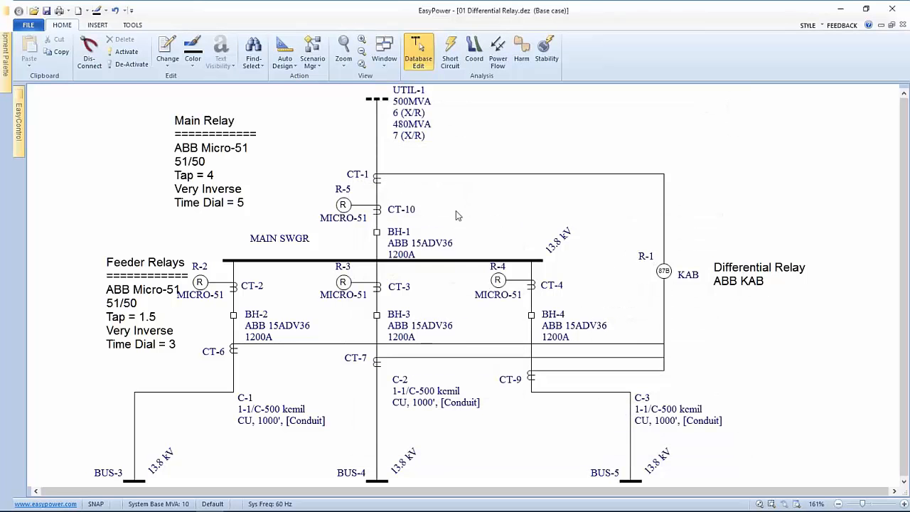
{"action": "mouse_move", "coordinate": [415, 256]}
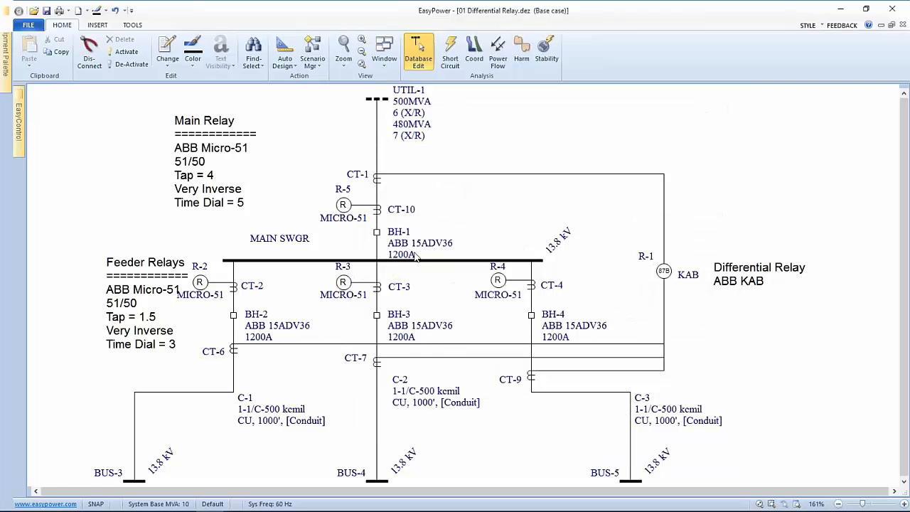
{"action": "mouse_move", "coordinate": [418, 257]}
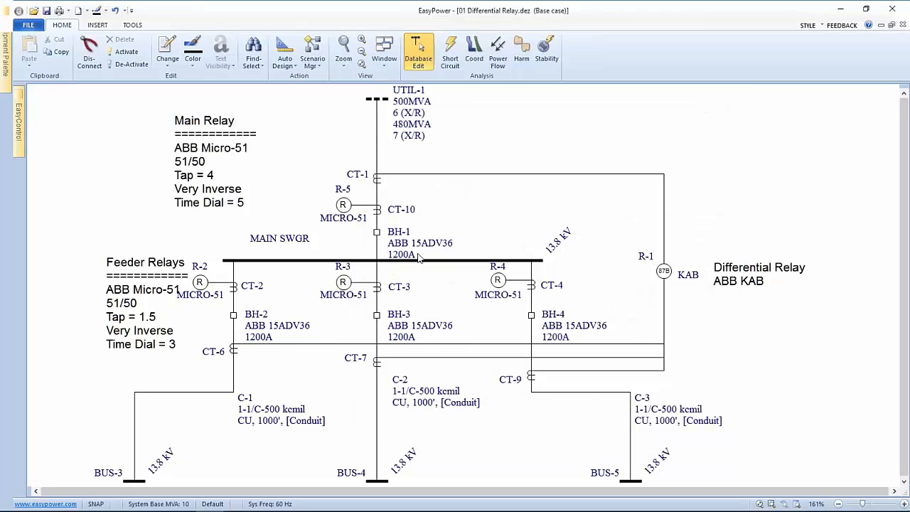
{"action": "mouse_move", "coordinate": [384, 287]}
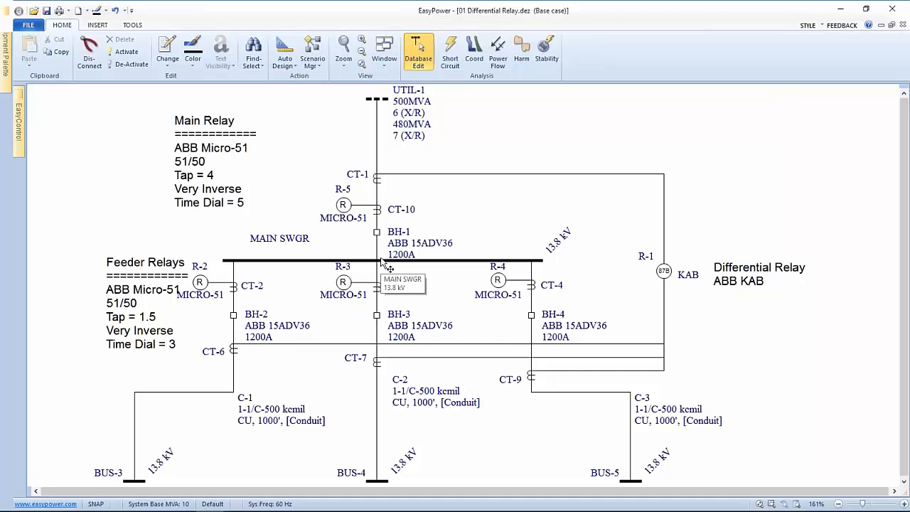
{"action": "mouse_move", "coordinate": [329, 257]}
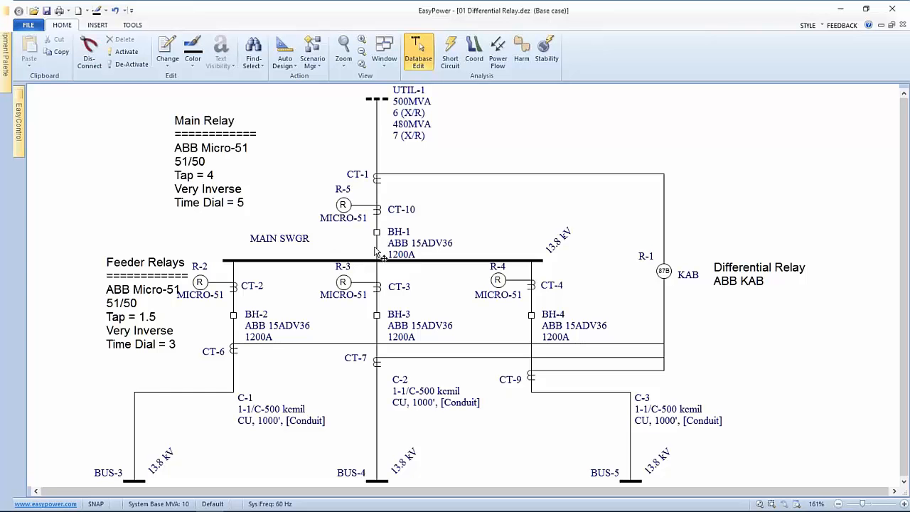
{"action": "mouse_move", "coordinate": [381, 245]}
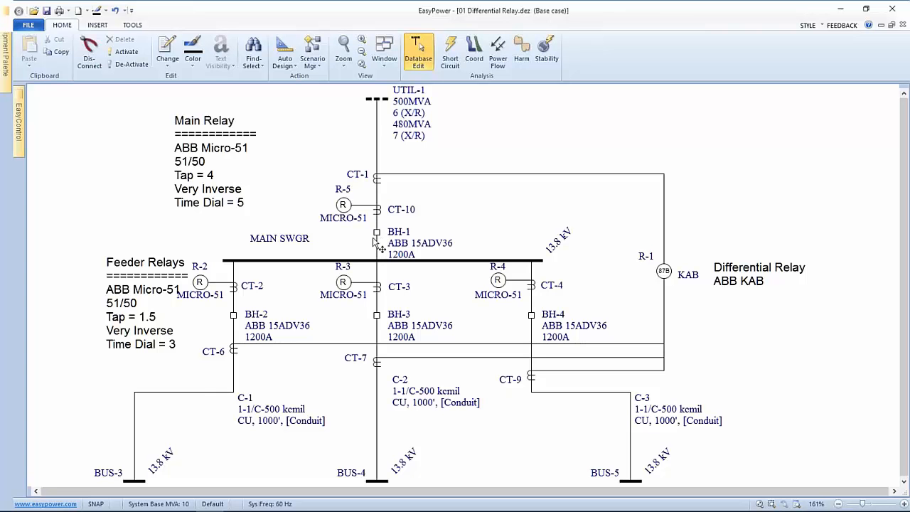
{"action": "mouse_move", "coordinate": [561, 264]}
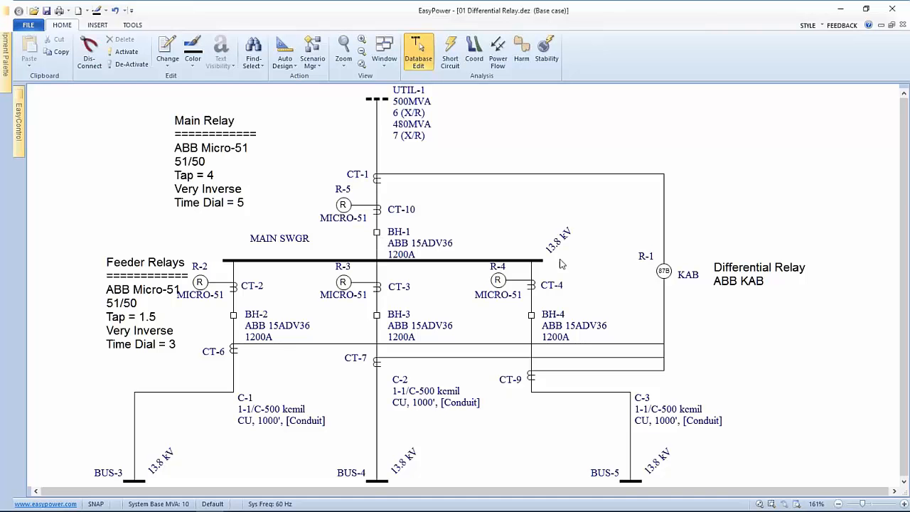
{"action": "mouse_move", "coordinate": [666, 275]}
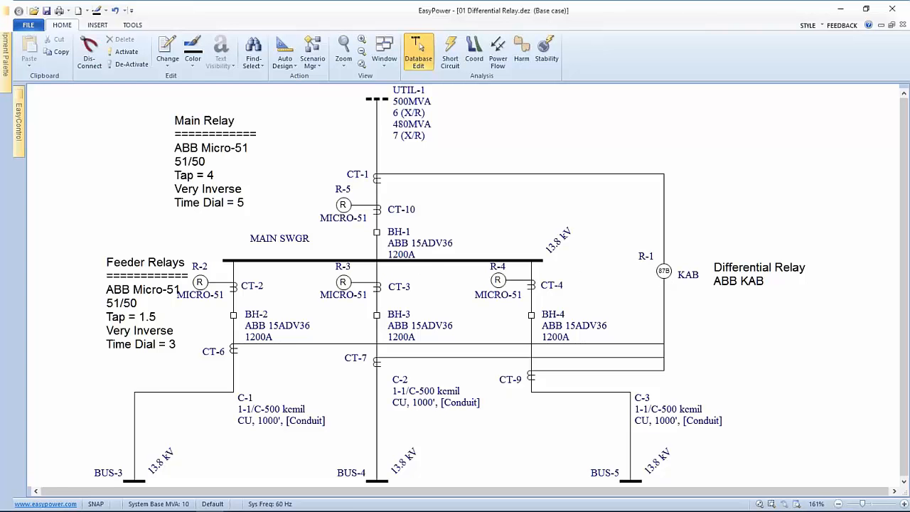
{"action": "mouse_move", "coordinate": [616, 277]}
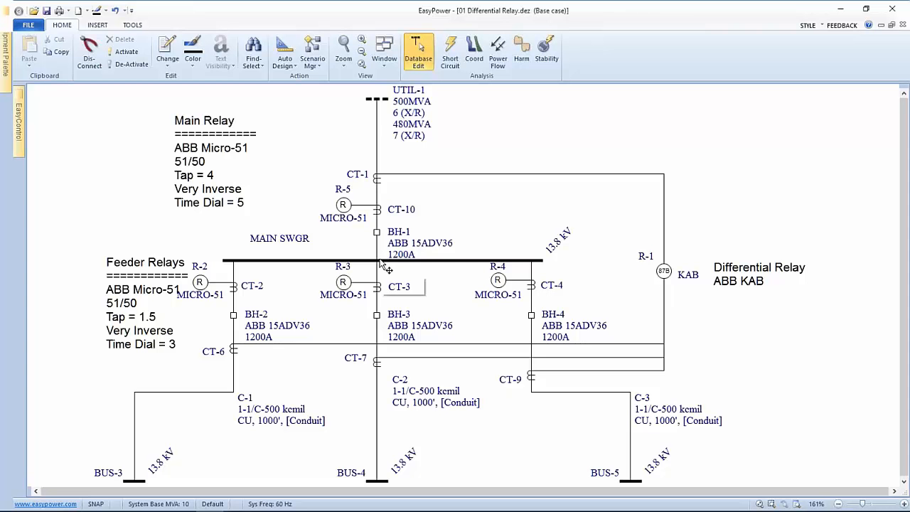
- Bring up MAIN SWGR's switchgear details and its Arc Flash Hazard settings
{"action": "left_click", "coordinate": [382, 262]}
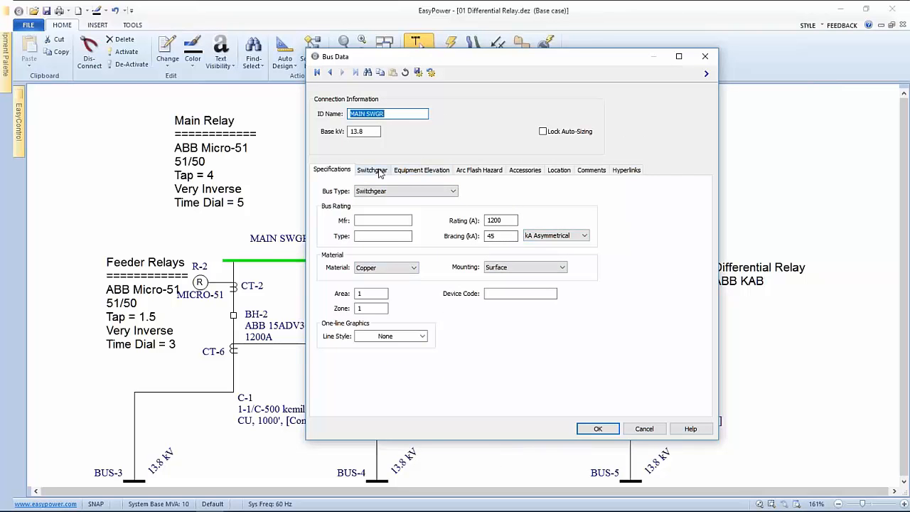
{"action": "left_click", "coordinate": [373, 171]}
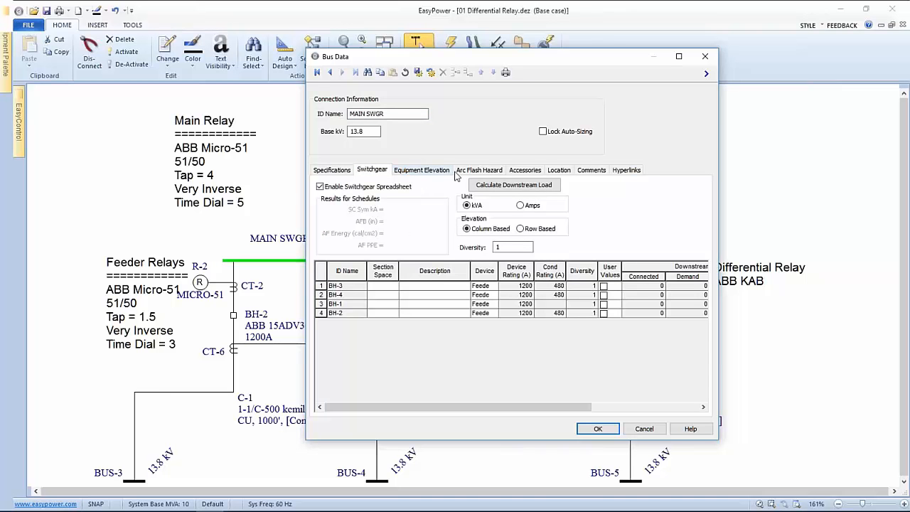
{"action": "left_click", "coordinate": [479, 171]}
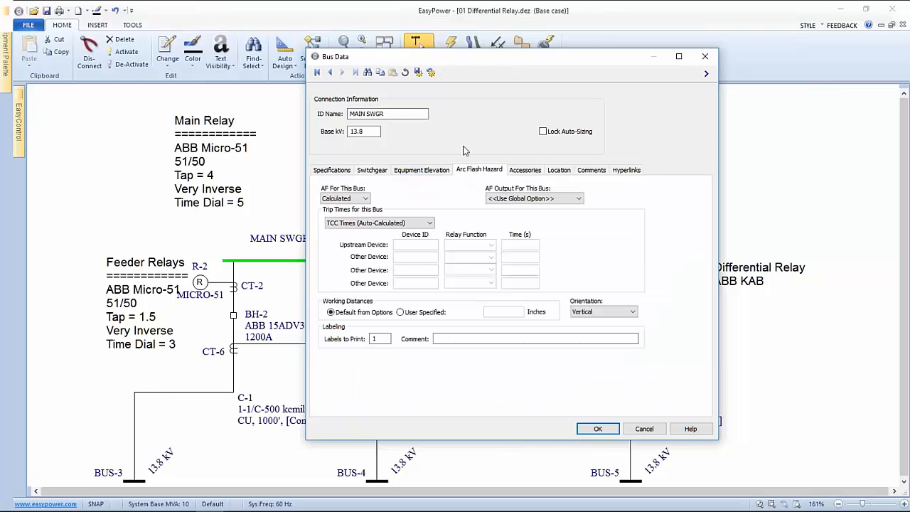
{"action": "mouse_move", "coordinate": [557, 255]}
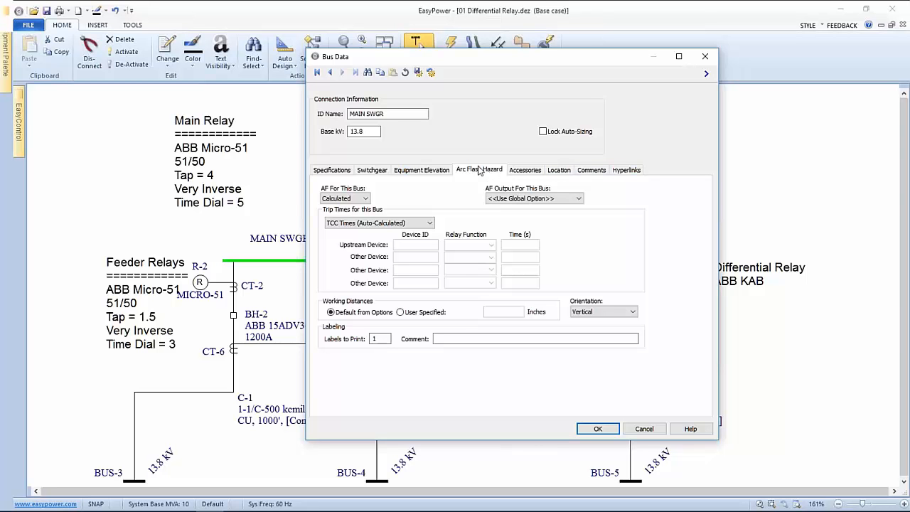
{"action": "mouse_move", "coordinate": [472, 171]}
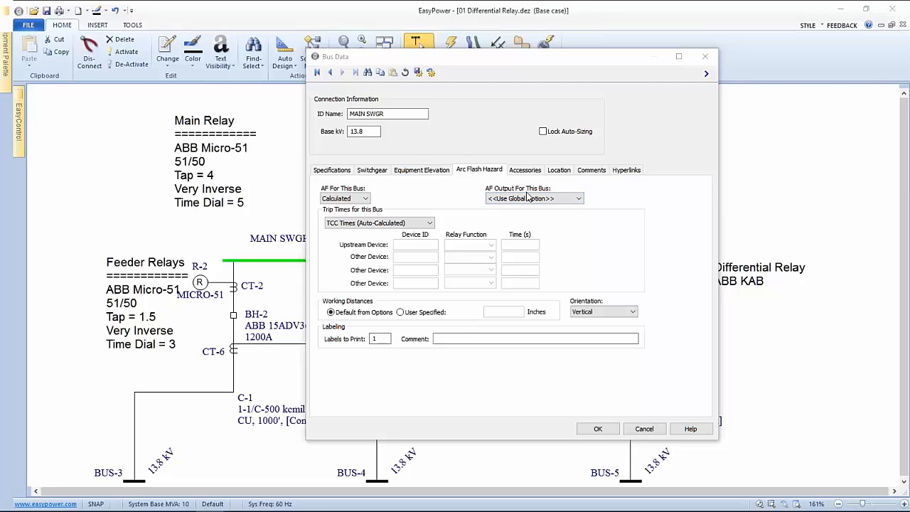
{"action": "mouse_move", "coordinate": [381, 205]}
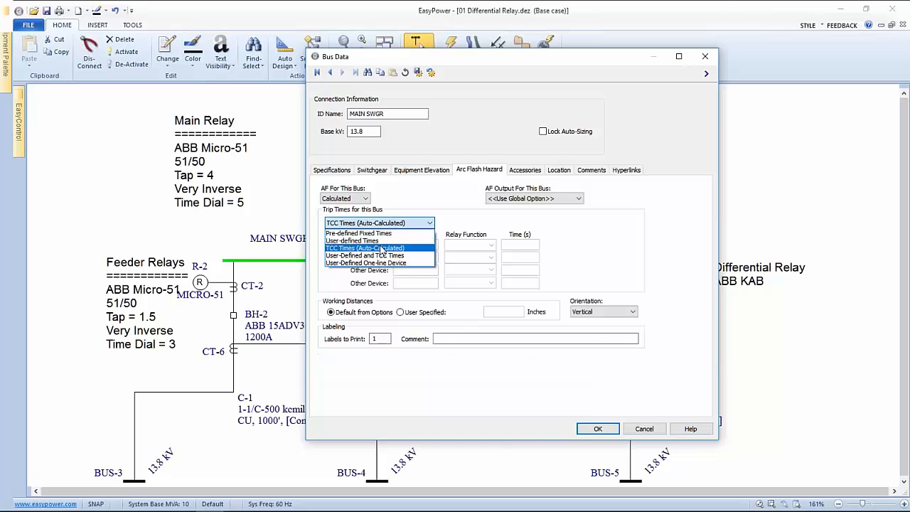
{"action": "mouse_move", "coordinate": [364, 256]}
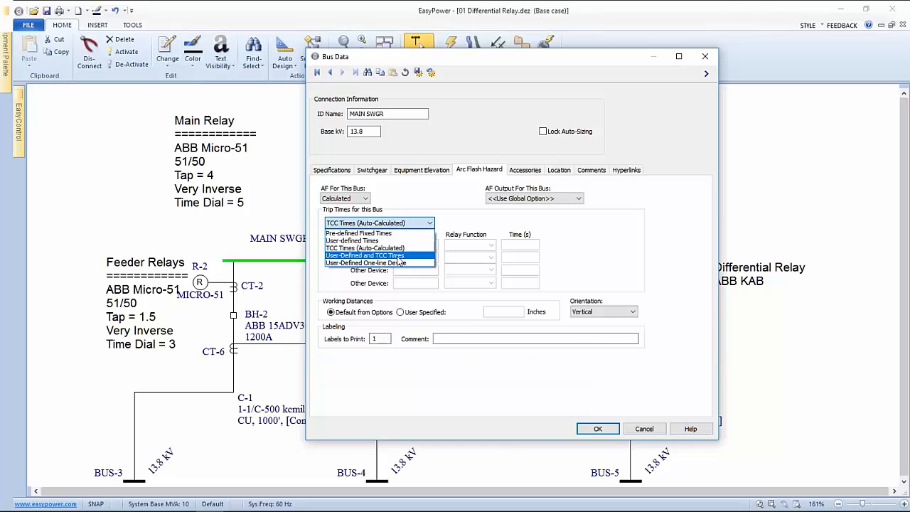
- Choose user-defined and TCC trip times with upstream device 'Diff' relay, function 87
{"action": "left_click", "coordinate": [364, 256]}
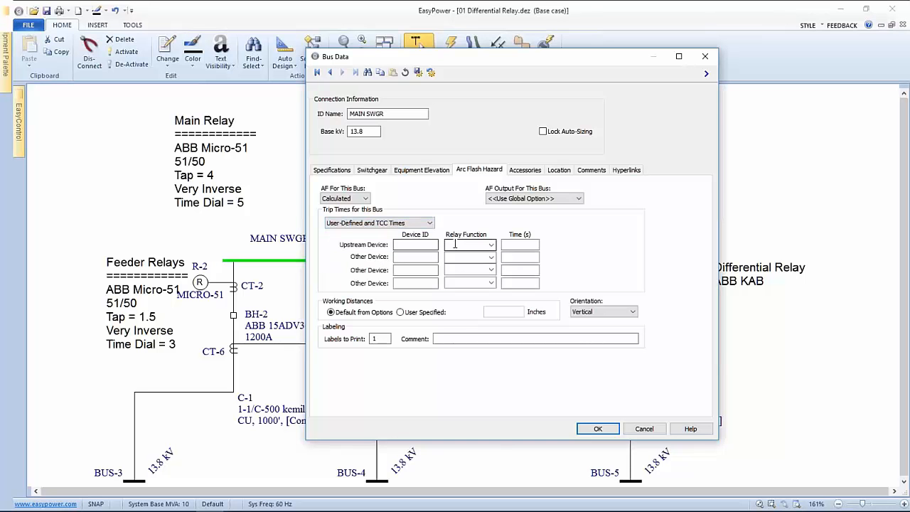
{"action": "left_click", "coordinate": [521, 244]}
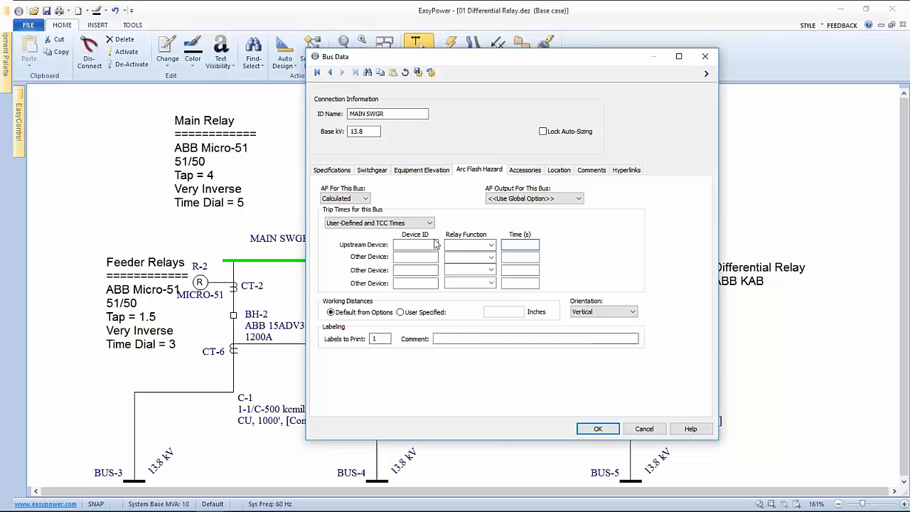
{"action": "left_click", "coordinate": [415, 244]}
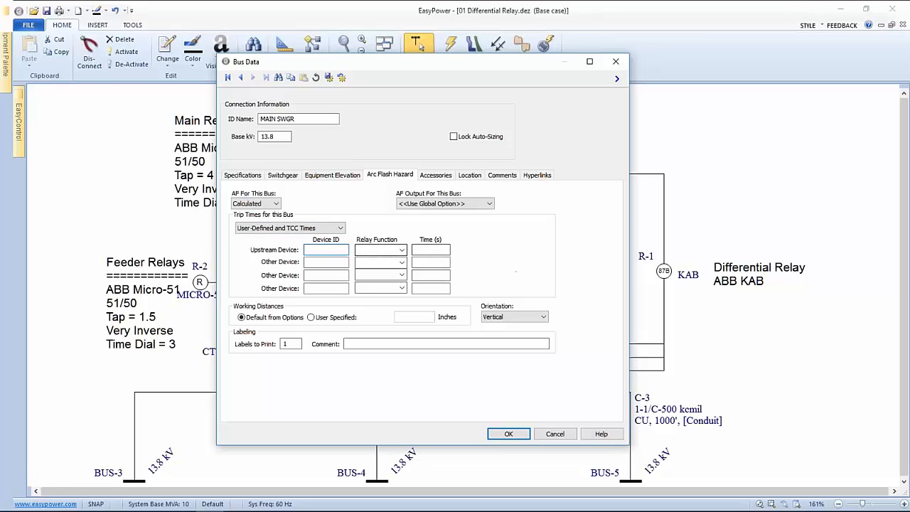
{"action": "left_click", "coordinate": [326, 250]}
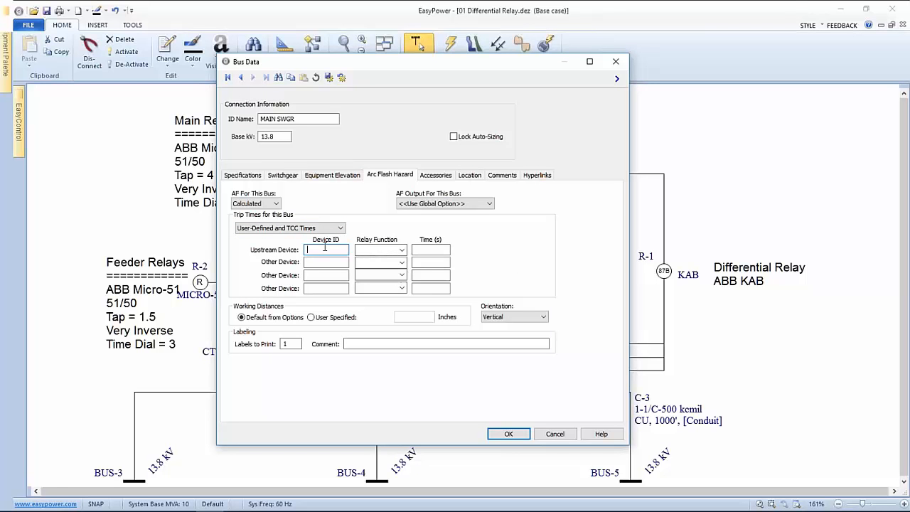
{"action": "type", "text": "Diff Relay"}
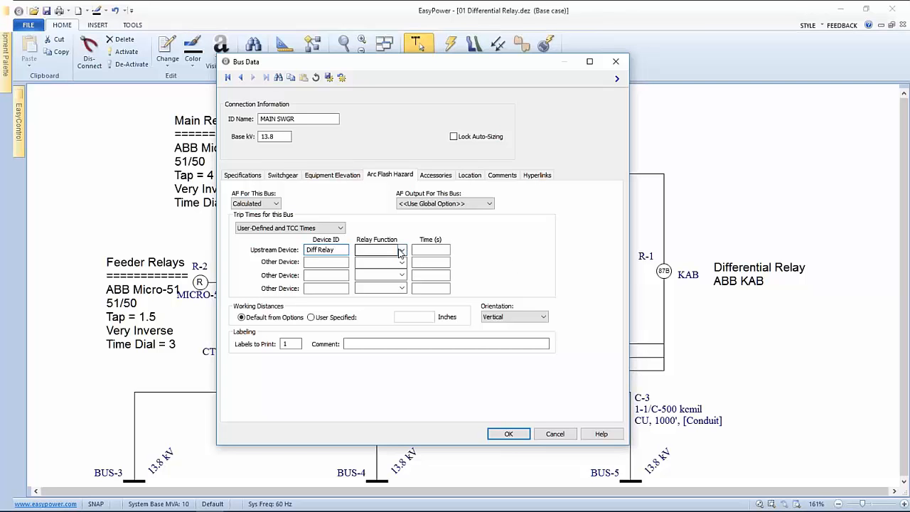
{"action": "left_click", "coordinate": [401, 251]}
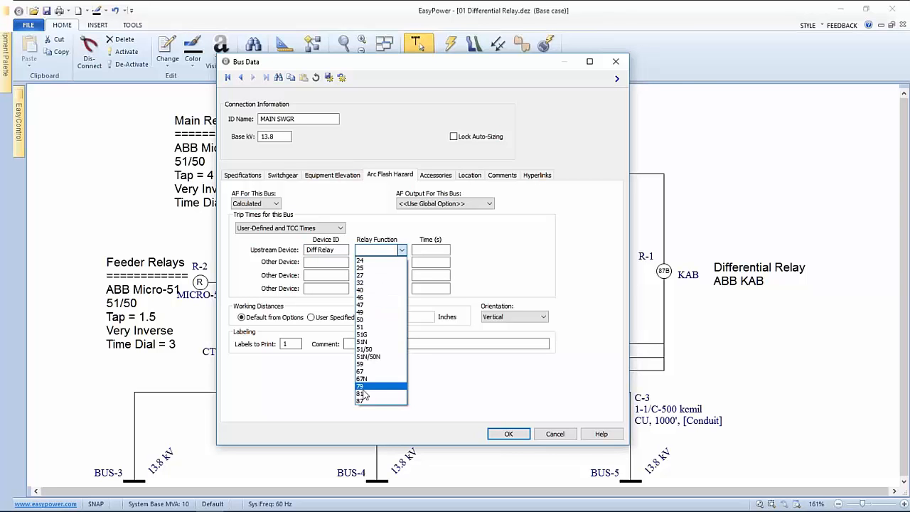
{"action": "left_click", "coordinate": [361, 401]}
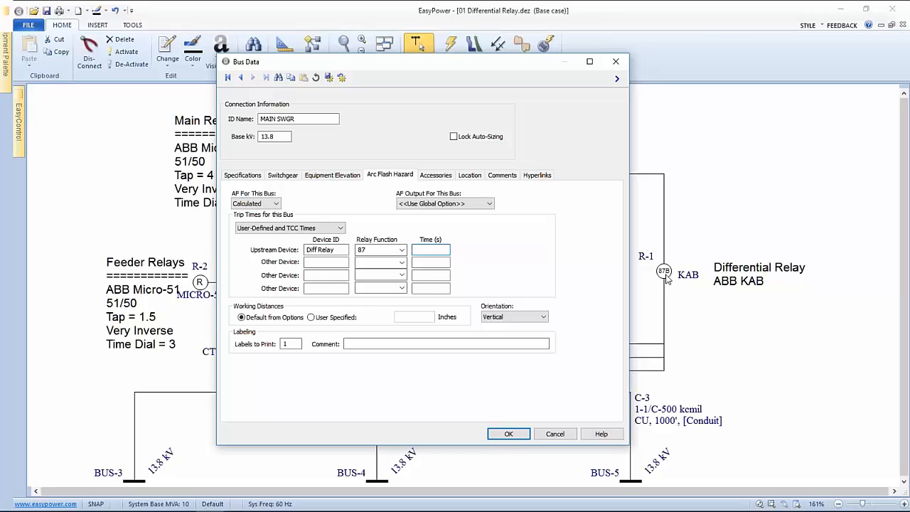
{"action": "mouse_move", "coordinate": [666, 277]}
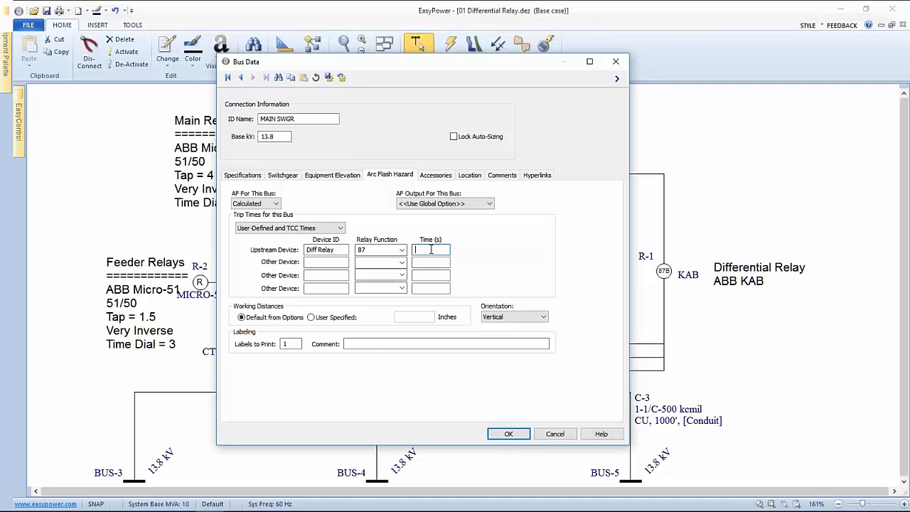
- Set the Diff Relay trip time to .083 s and confirm the bus data
{"action": "type", "text": "."}
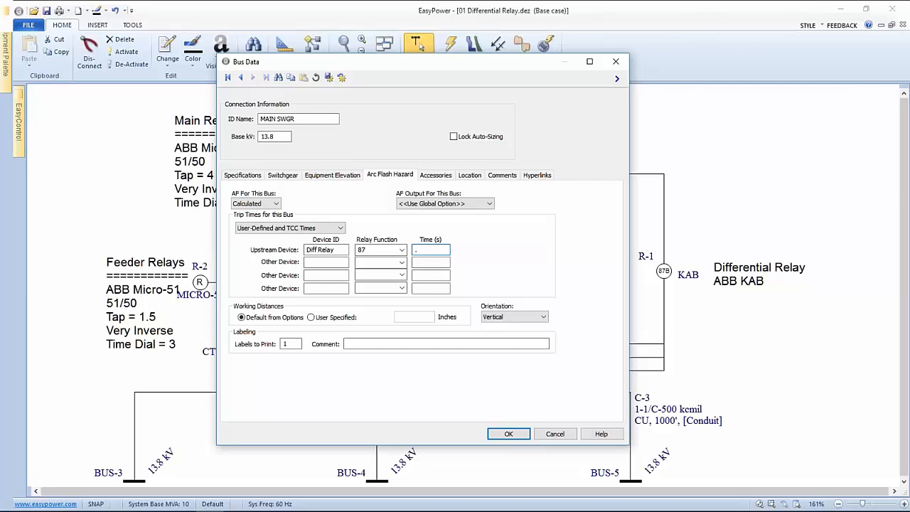
{"action": "type", "text": "083"}
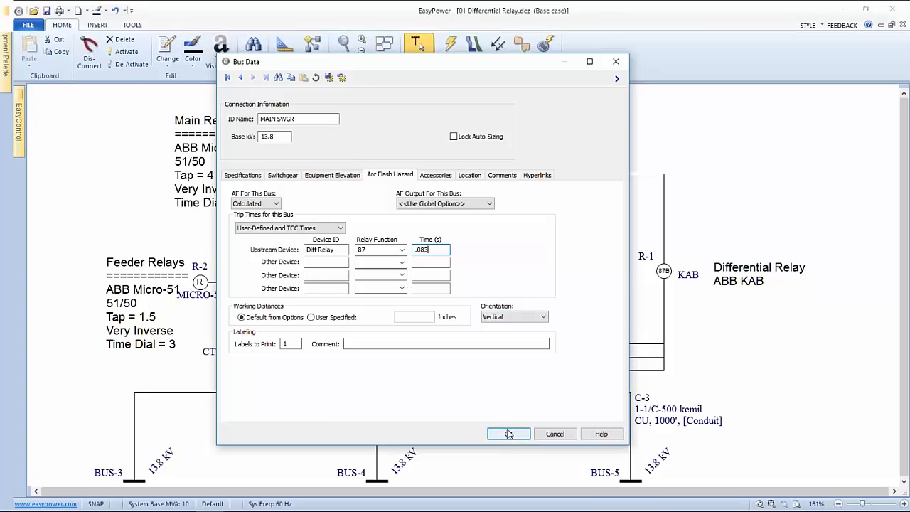
{"action": "left_click", "coordinate": [509, 433]}
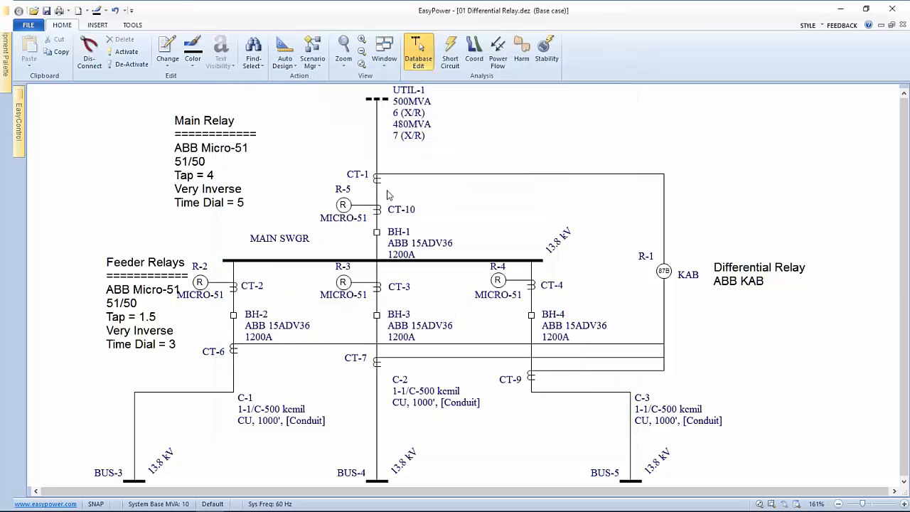
{"action": "mouse_move", "coordinate": [534, 366]}
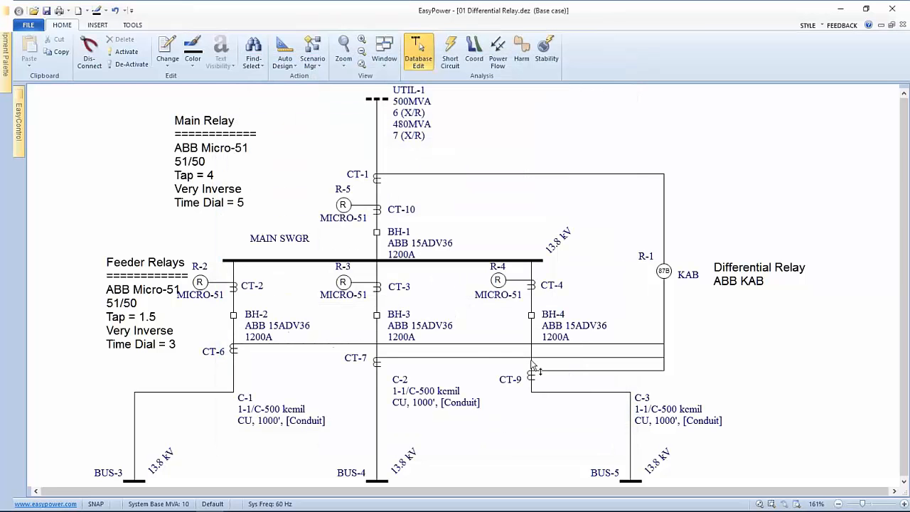
{"action": "mouse_move", "coordinate": [347, 363]}
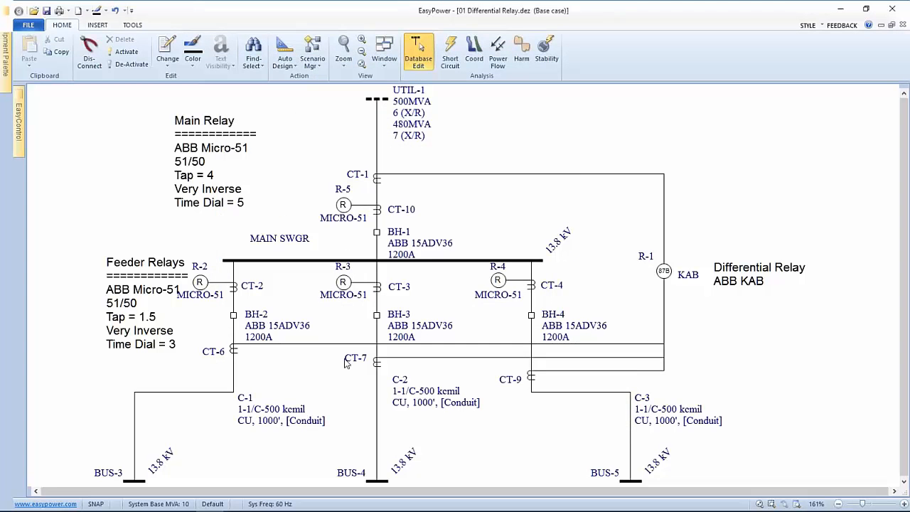
{"action": "mouse_move", "coordinate": [661, 276]}
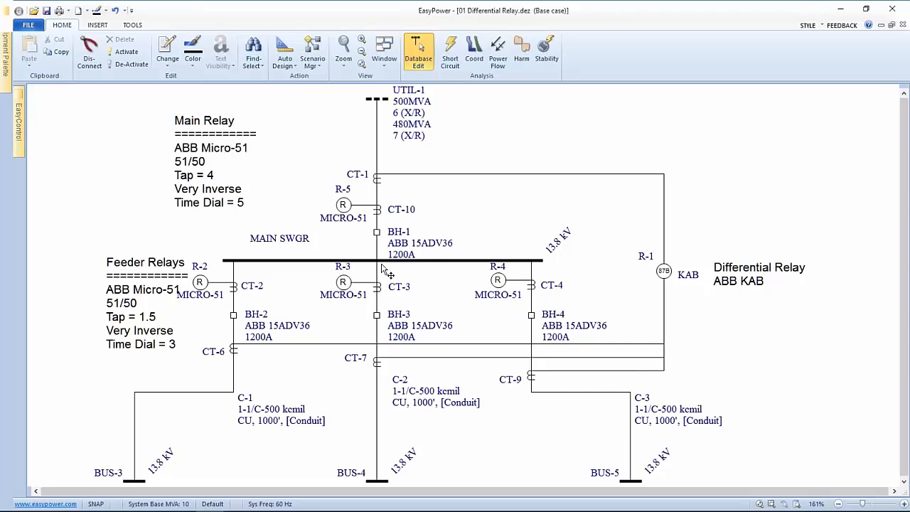
{"action": "mouse_move", "coordinate": [366, 342]}
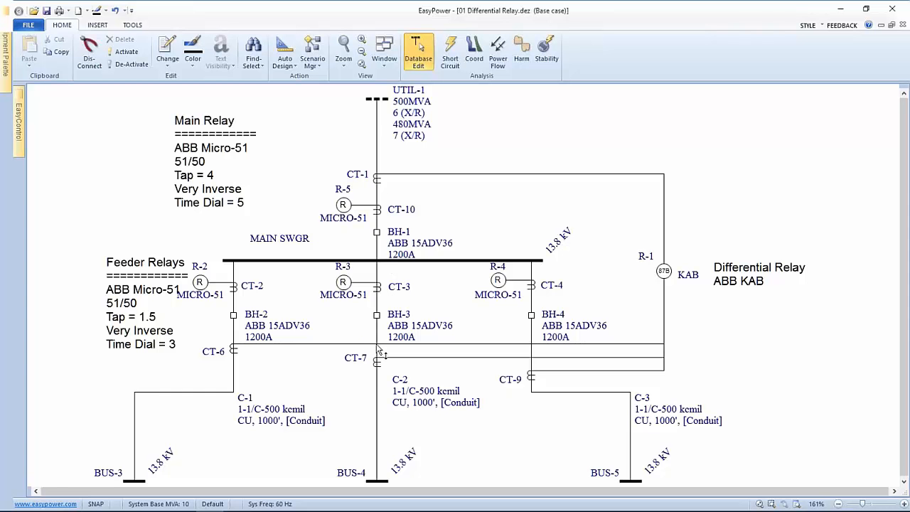
{"action": "mouse_move", "coordinate": [368, 263]}
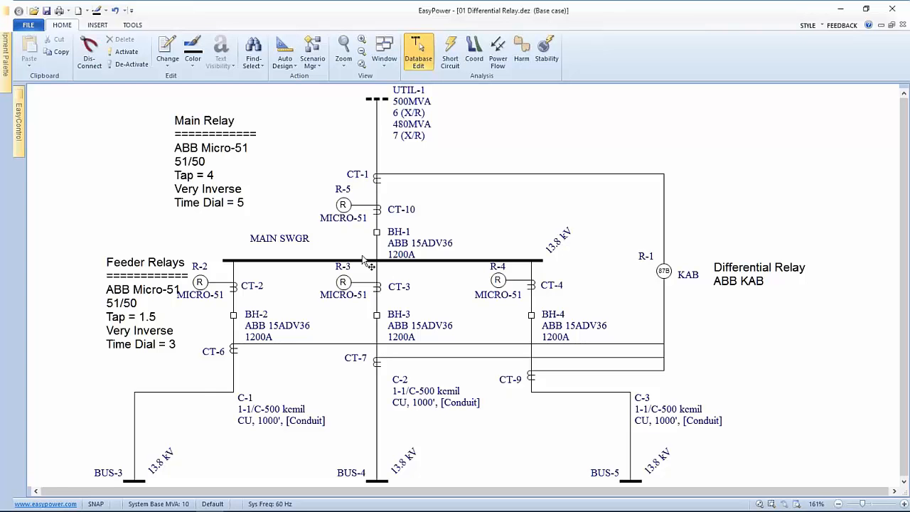
{"action": "mouse_move", "coordinate": [282, 293]}
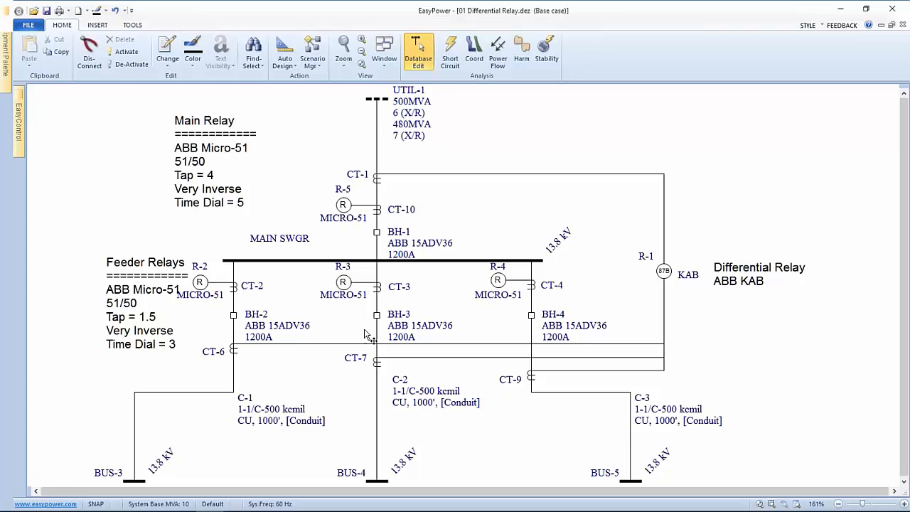
{"action": "mouse_move", "coordinate": [381, 190]}
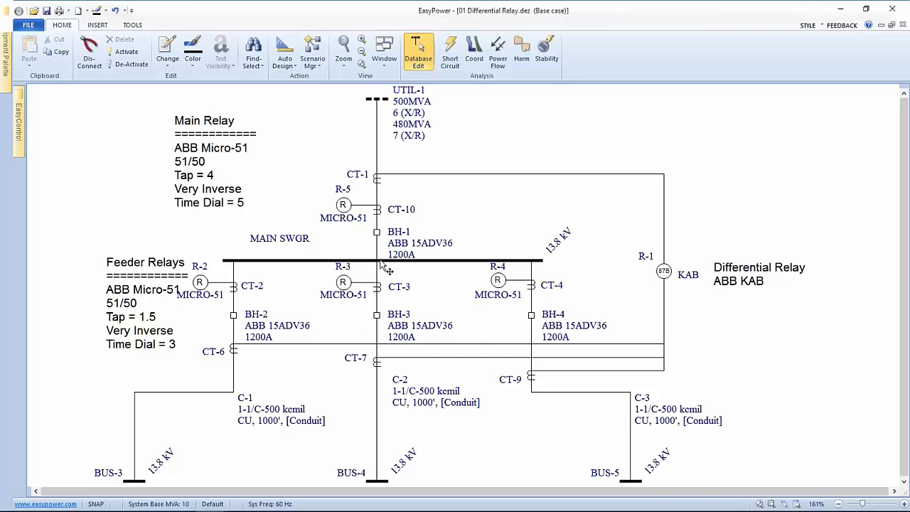
{"action": "mouse_move", "coordinate": [450, 337]}
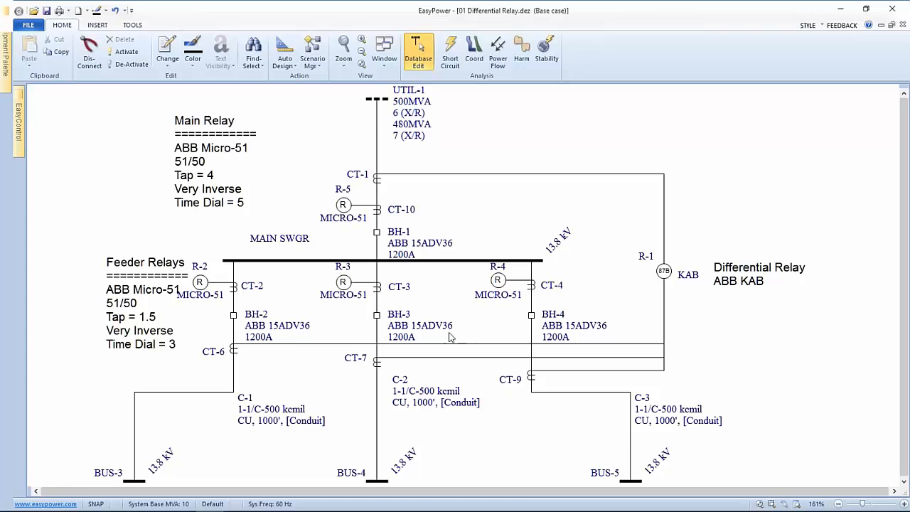
{"action": "mouse_move", "coordinate": [489, 340]}
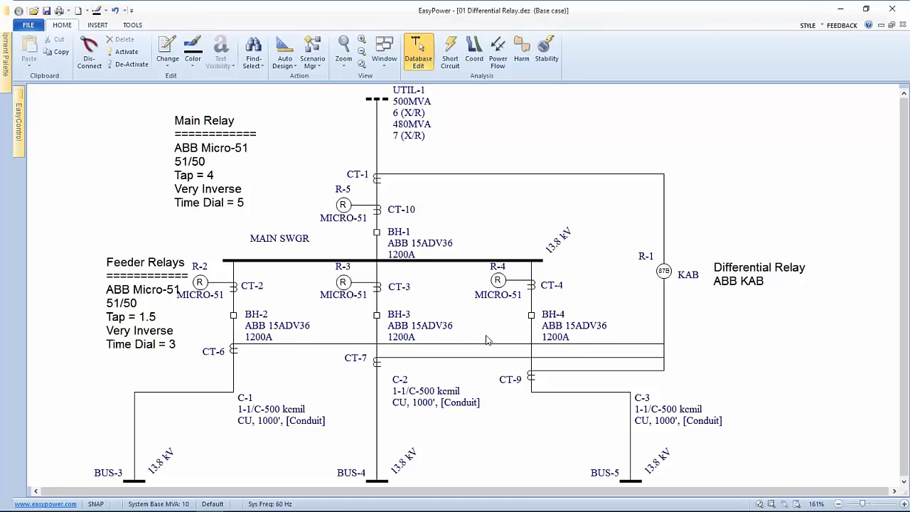
{"action": "mouse_move", "coordinate": [455, 93]}
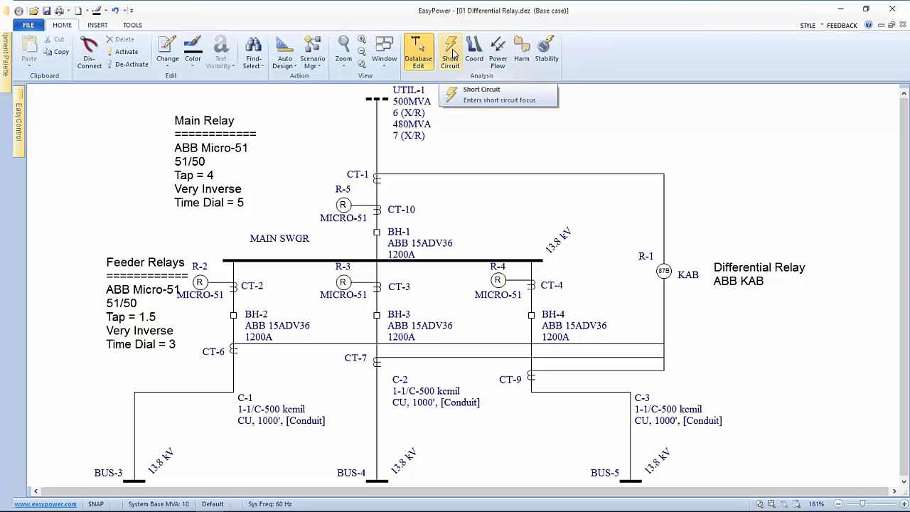
- Fault MAIN SWGR in short circuit focus to show its arc flash results
{"action": "left_click", "coordinate": [449, 51]}
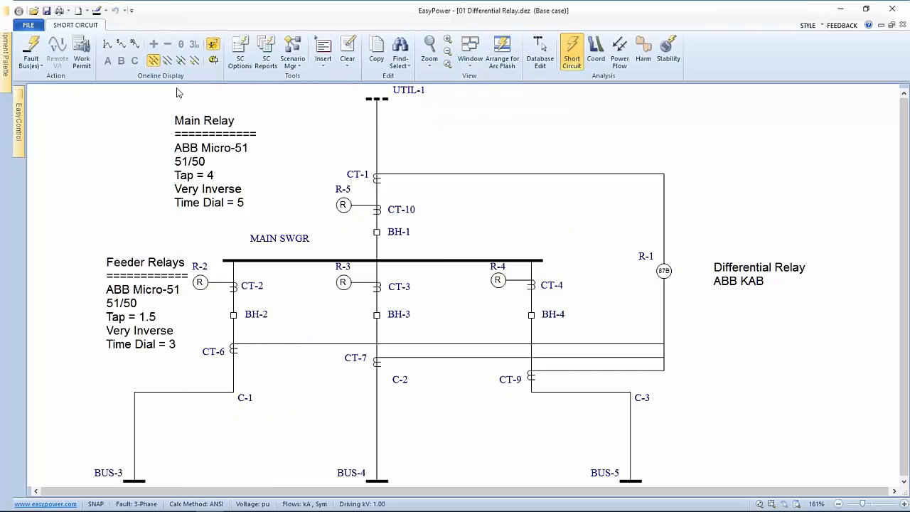
{"action": "left_click", "coordinate": [30, 49]}
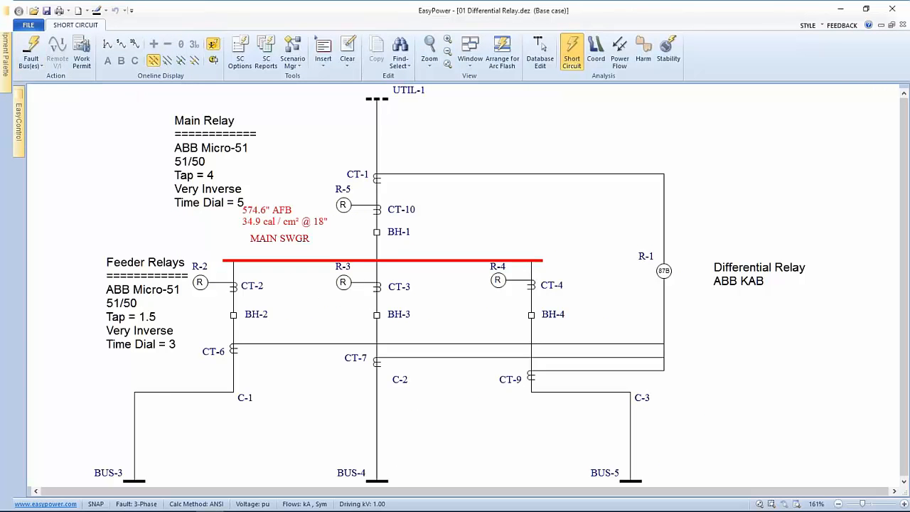
{"action": "mouse_move", "coordinate": [293, 50]}
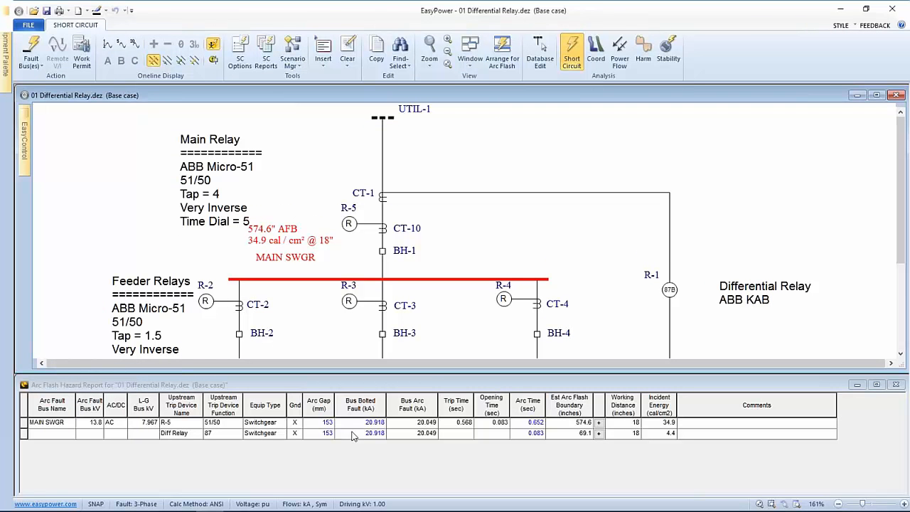
{"action": "mouse_move", "coordinate": [460, 430]}
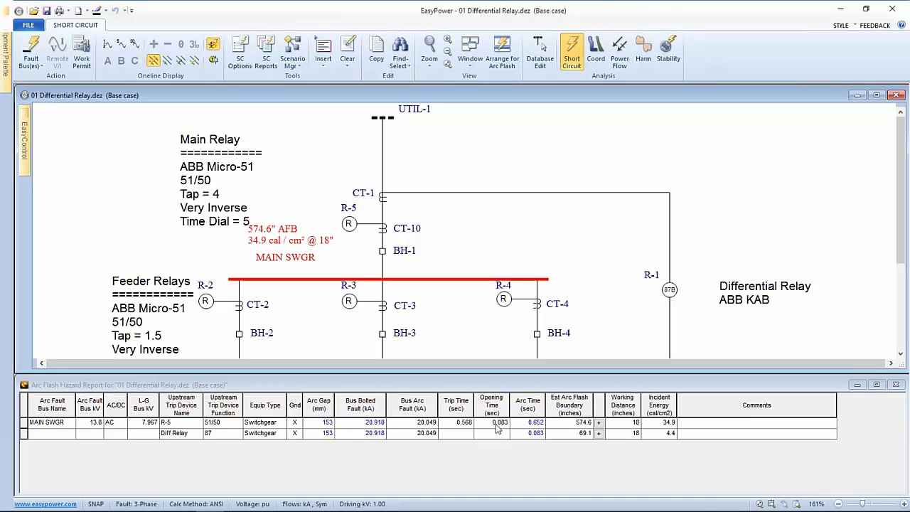
{"action": "mouse_move", "coordinate": [671, 429]}
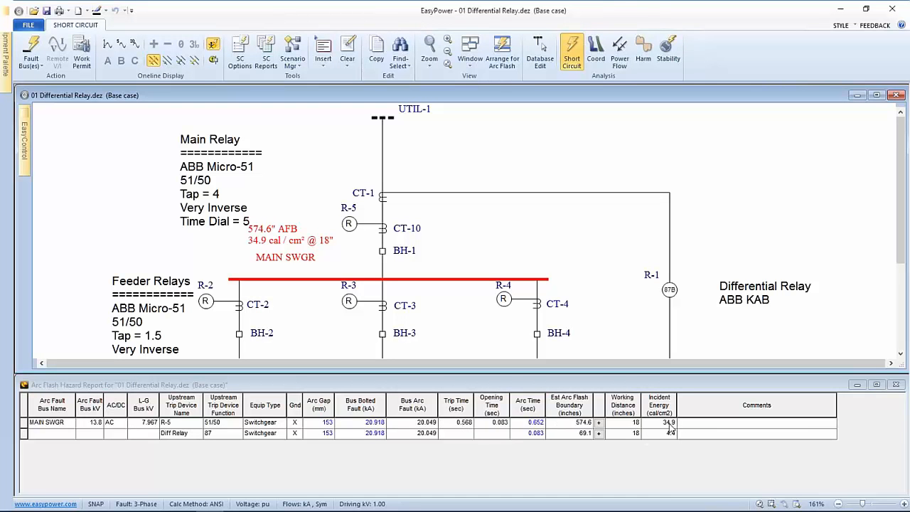
{"action": "mouse_move", "coordinate": [668, 430]}
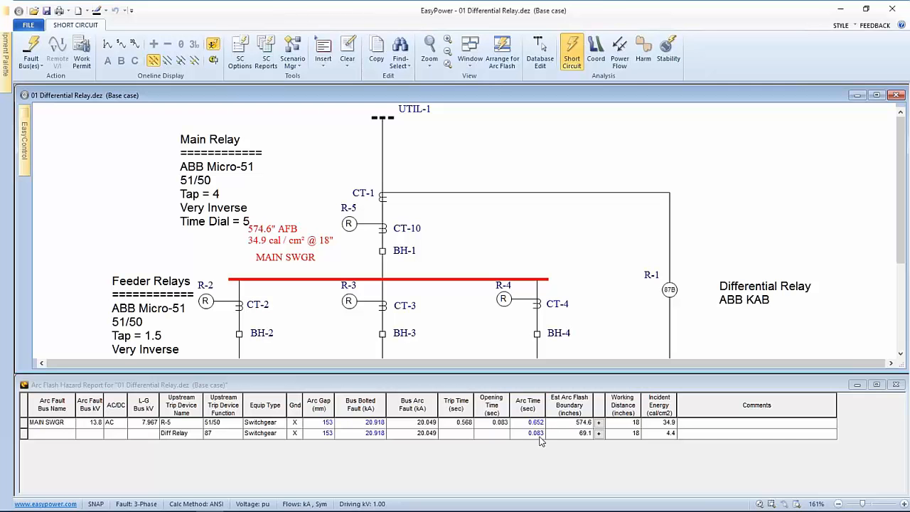
{"action": "mouse_move", "coordinate": [668, 438]}
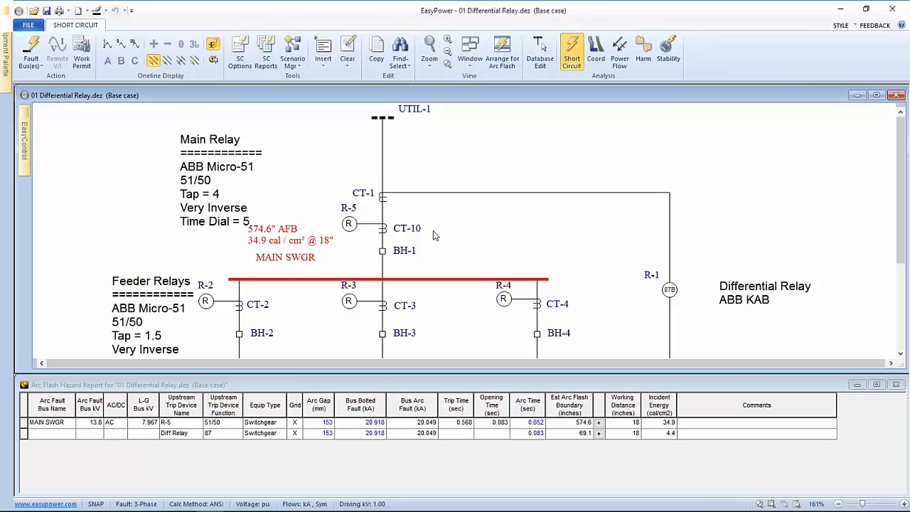
{"action": "mouse_move", "coordinate": [434, 233]}
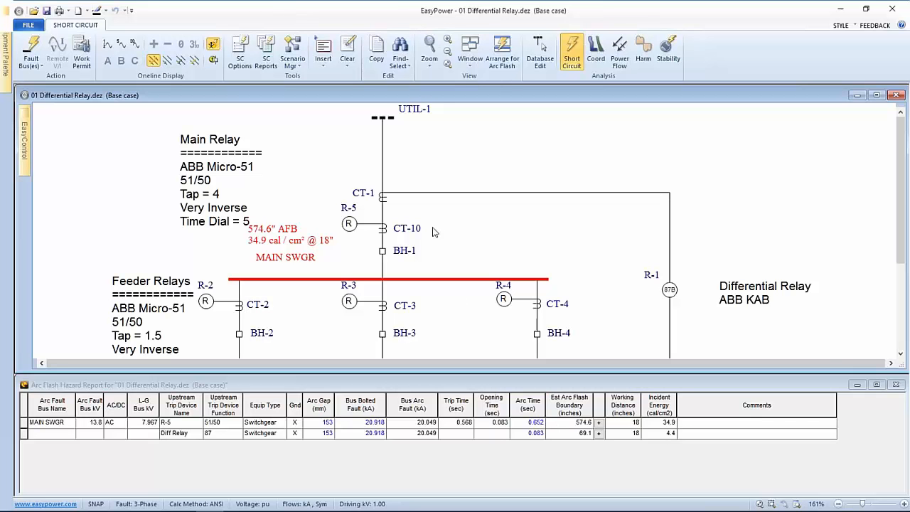
{"action": "mouse_move", "coordinate": [430, 236]}
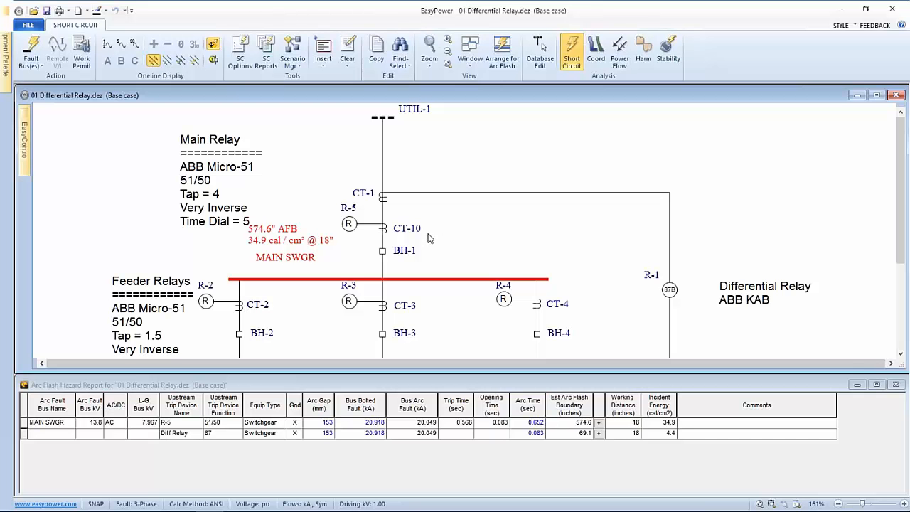
{"action": "mouse_move", "coordinate": [415, 207]}
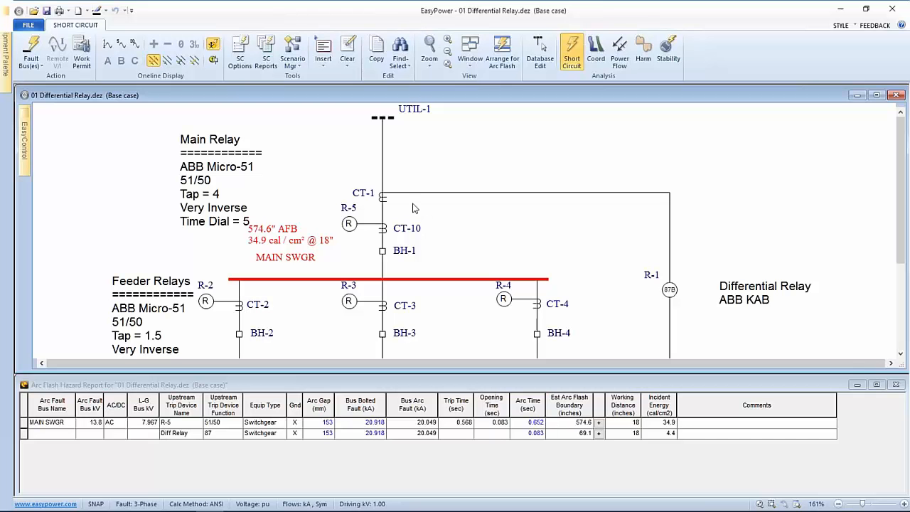
{"action": "mouse_move", "coordinate": [366, 206]}
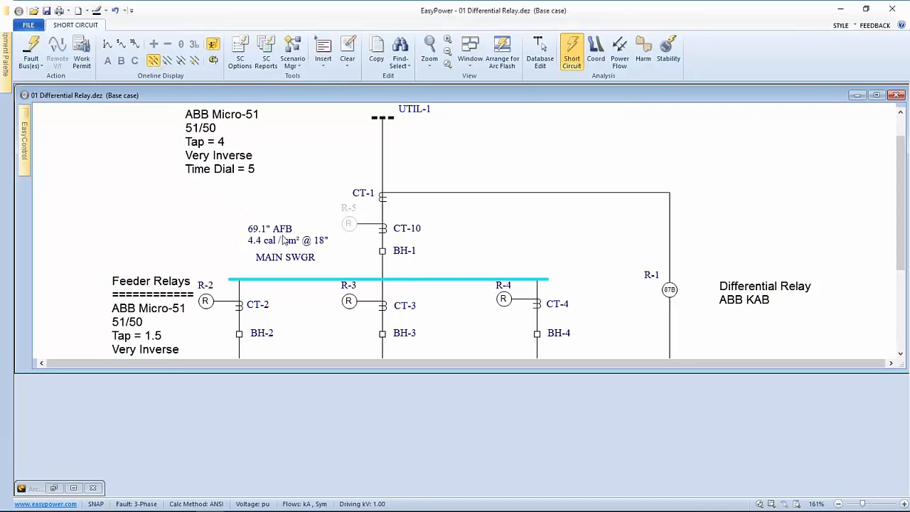
{"action": "mouse_move", "coordinate": [315, 247]}
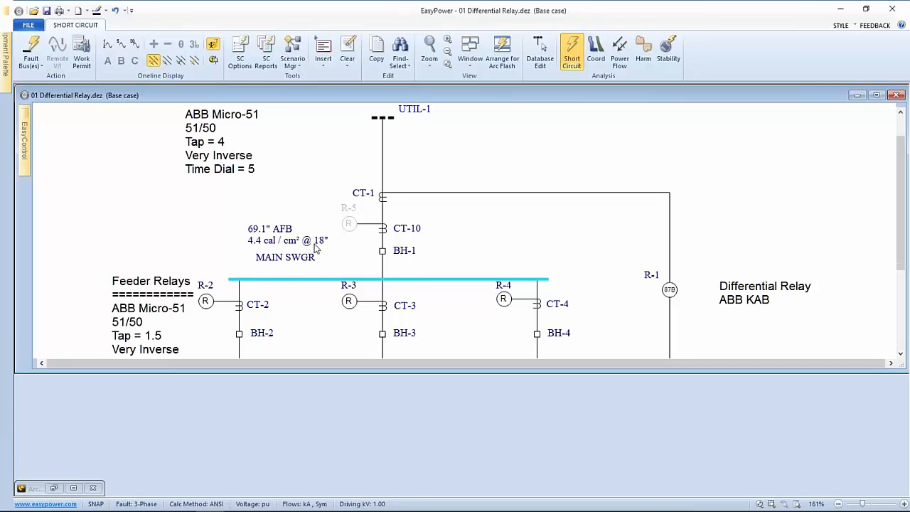
{"action": "mouse_move", "coordinate": [307, 253]}
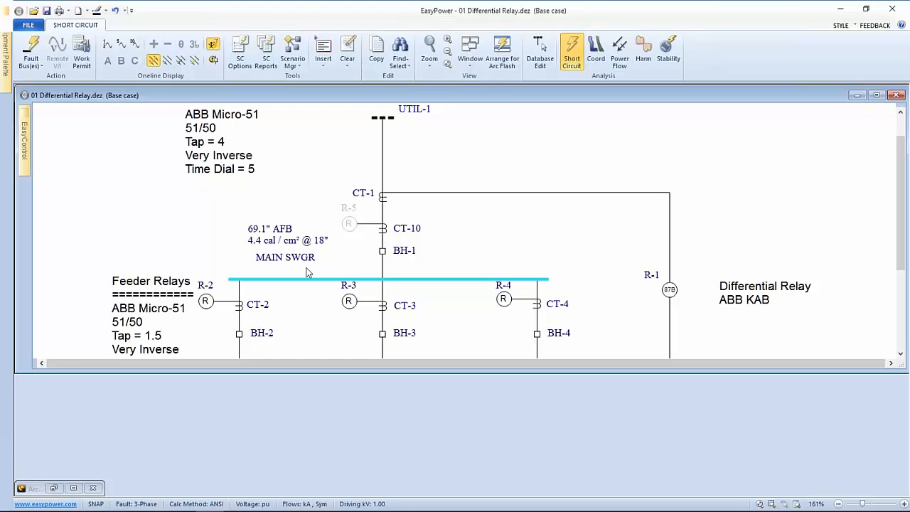
{"action": "mouse_move", "coordinate": [304, 270]}
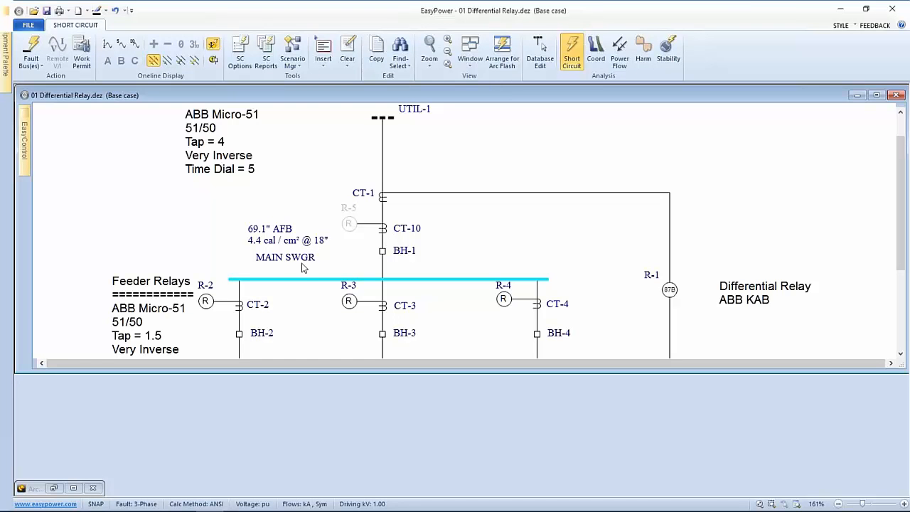
{"action": "mouse_move", "coordinate": [330, 251]}
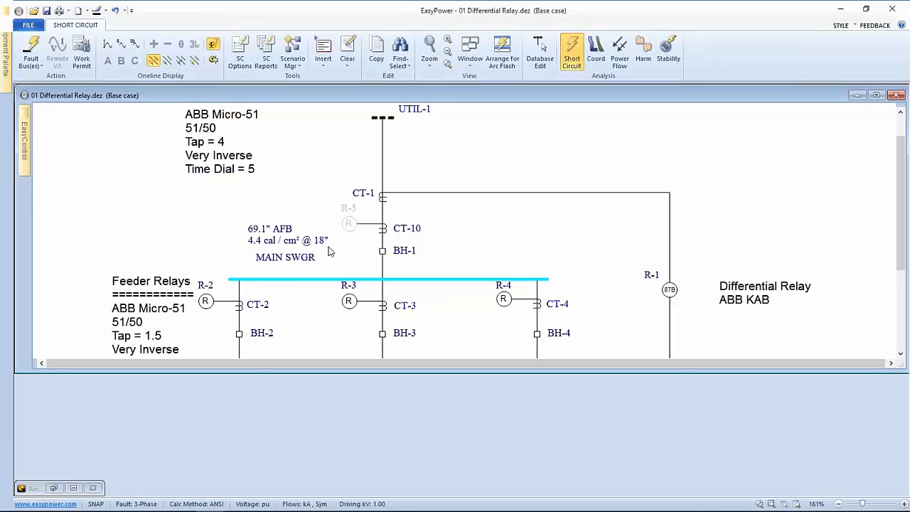
{"action": "mouse_move", "coordinate": [296, 248]}
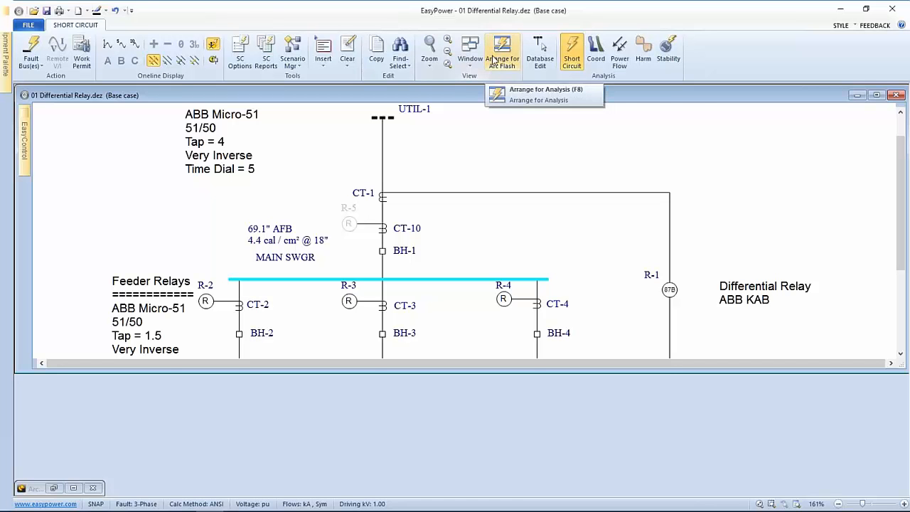
{"action": "left_click", "coordinate": [501, 49]}
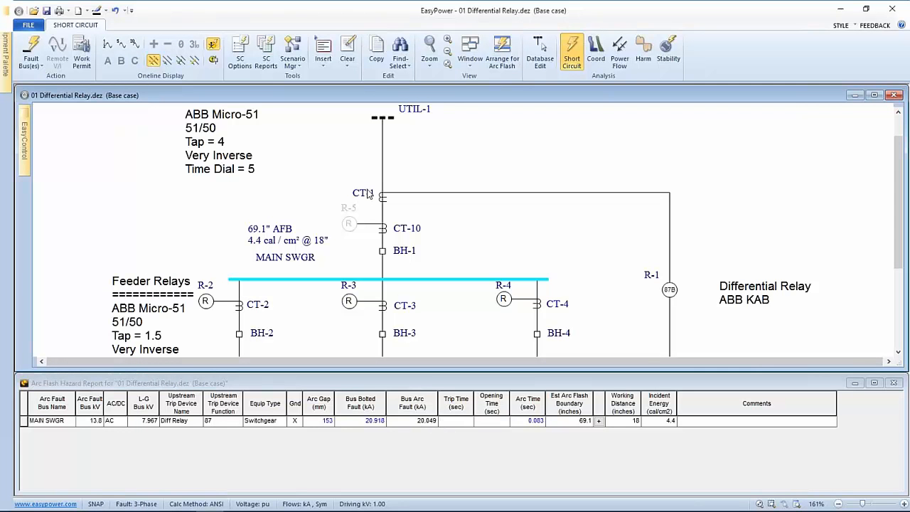
{"action": "mouse_move", "coordinate": [409, 172]}
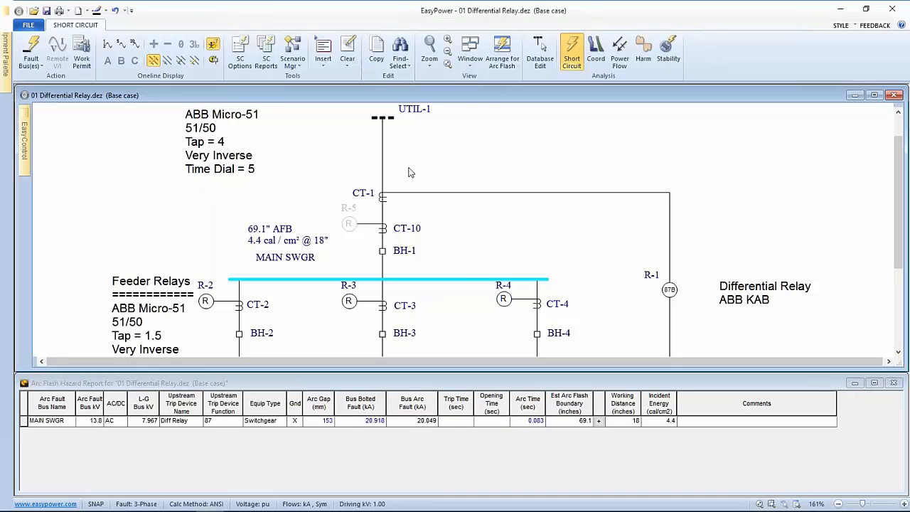
{"action": "mouse_move", "coordinate": [597, 287]}
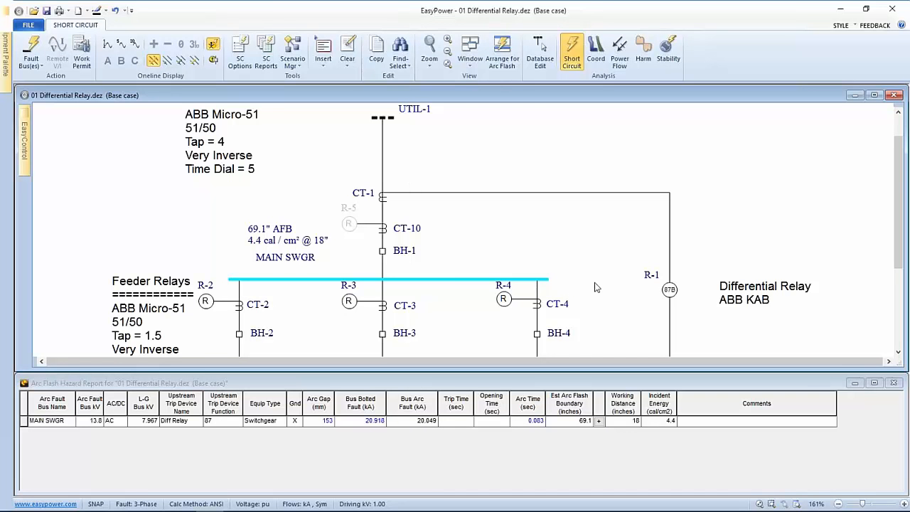
{"action": "mouse_move", "coordinate": [328, 263]}
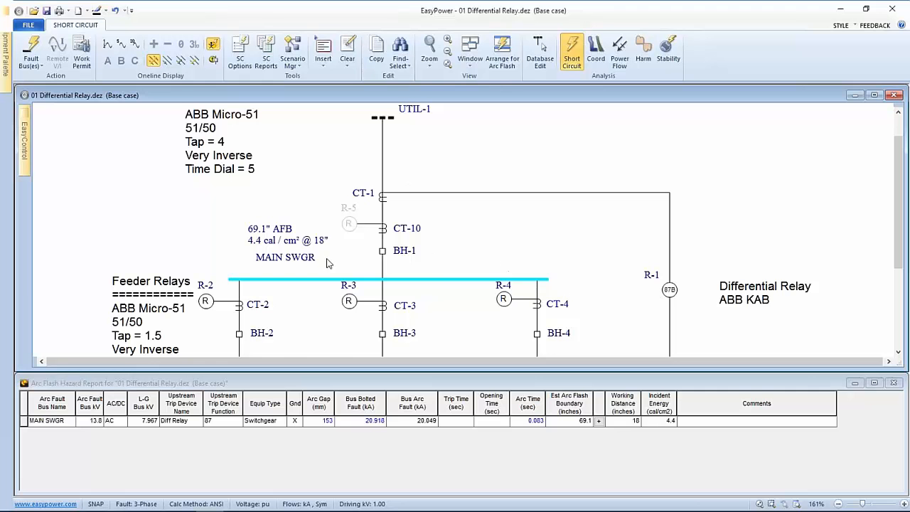
{"action": "mouse_move", "coordinate": [643, 290]}
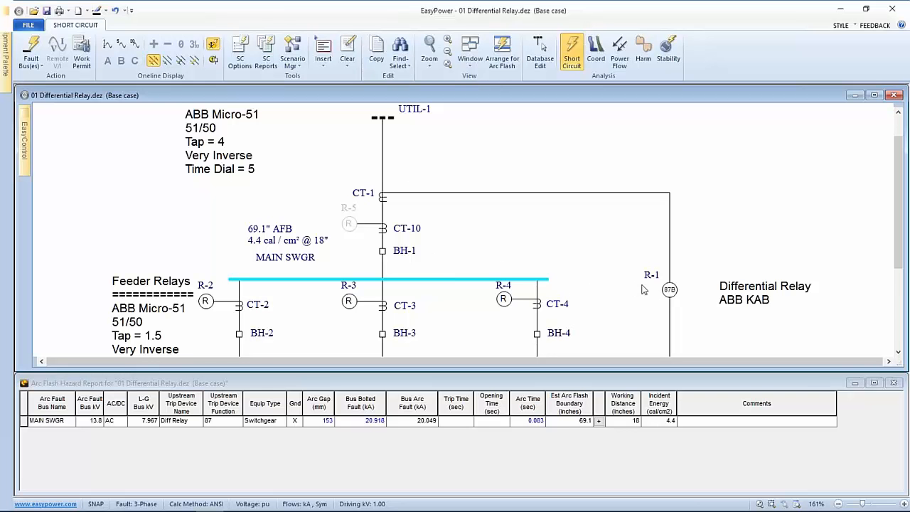
{"action": "mouse_move", "coordinate": [645, 290]}
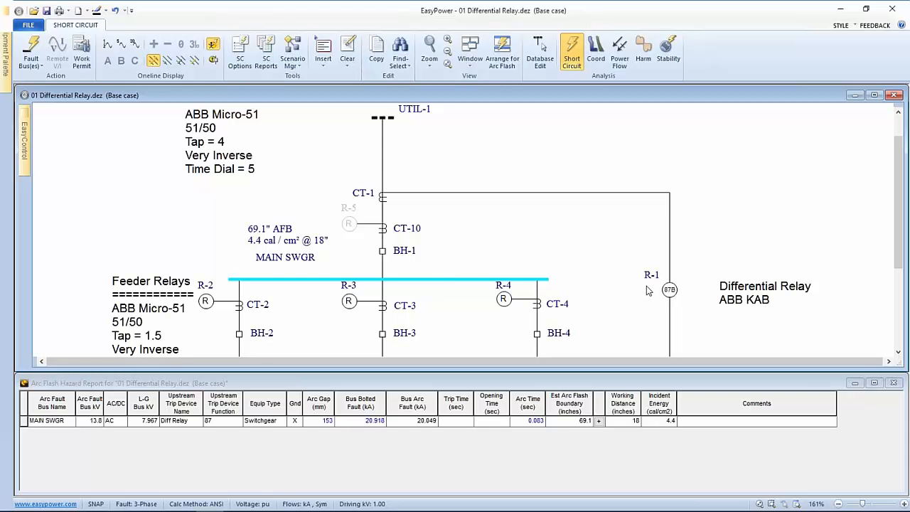
{"action": "mouse_move", "coordinate": [648, 298]}
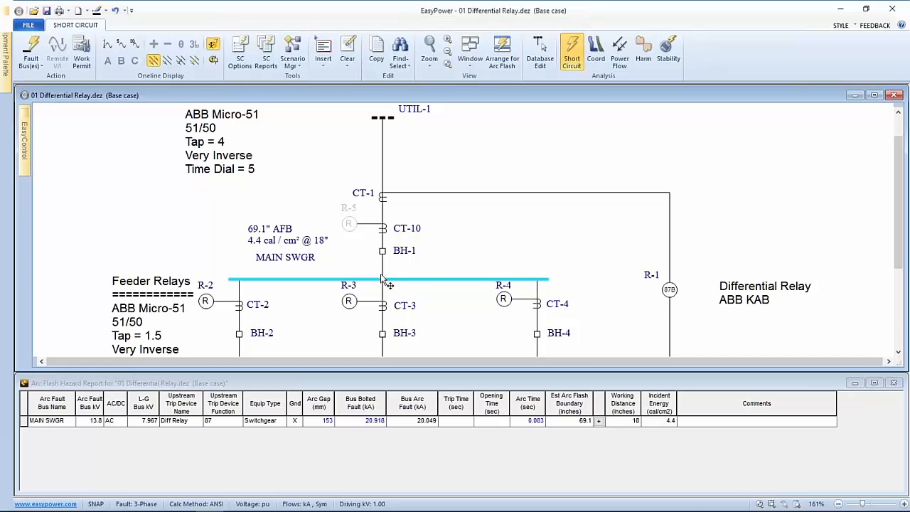
{"action": "mouse_move", "coordinate": [384, 279]}
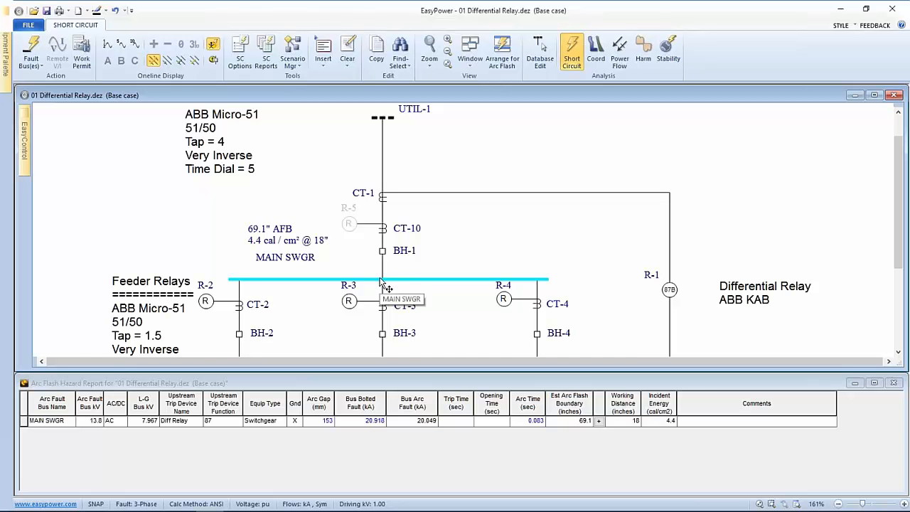
{"action": "mouse_move", "coordinate": [633, 273]}
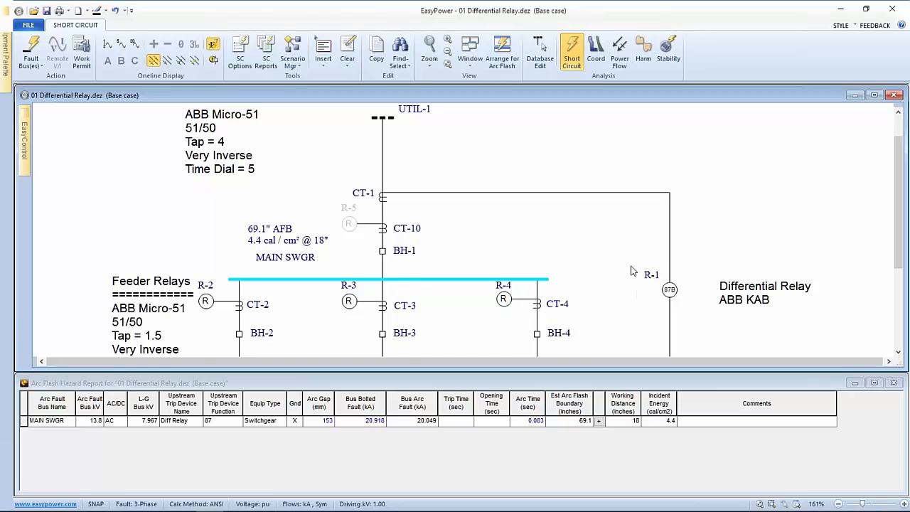
{"action": "mouse_move", "coordinate": [668, 297]}
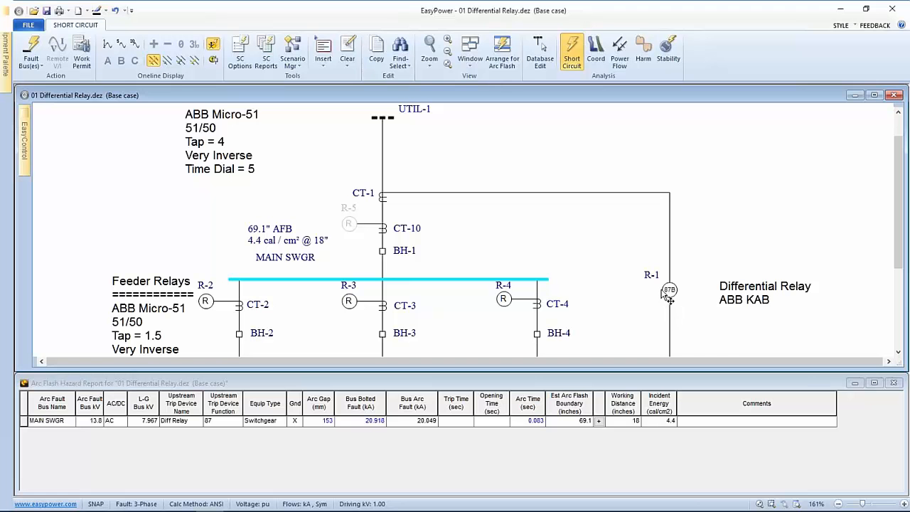
{"action": "mouse_move", "coordinate": [568, 261]}
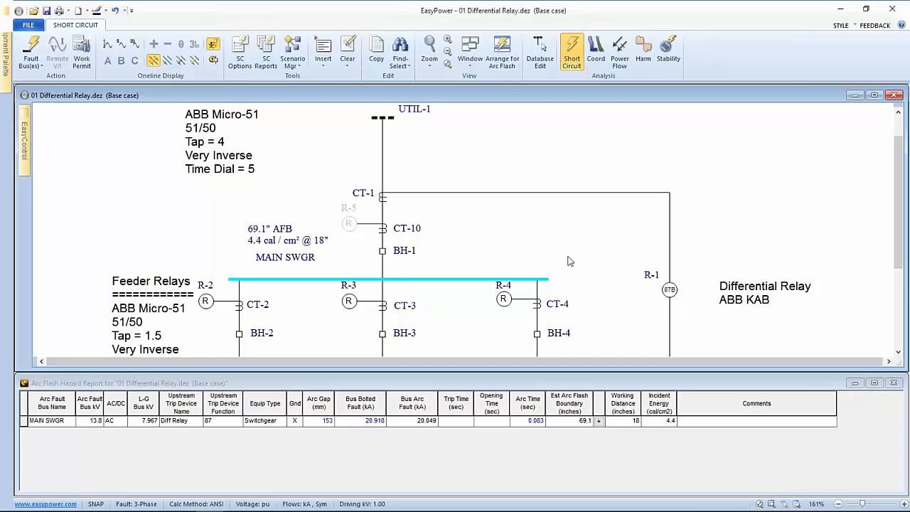
{"action": "mouse_move", "coordinate": [429, 287]}
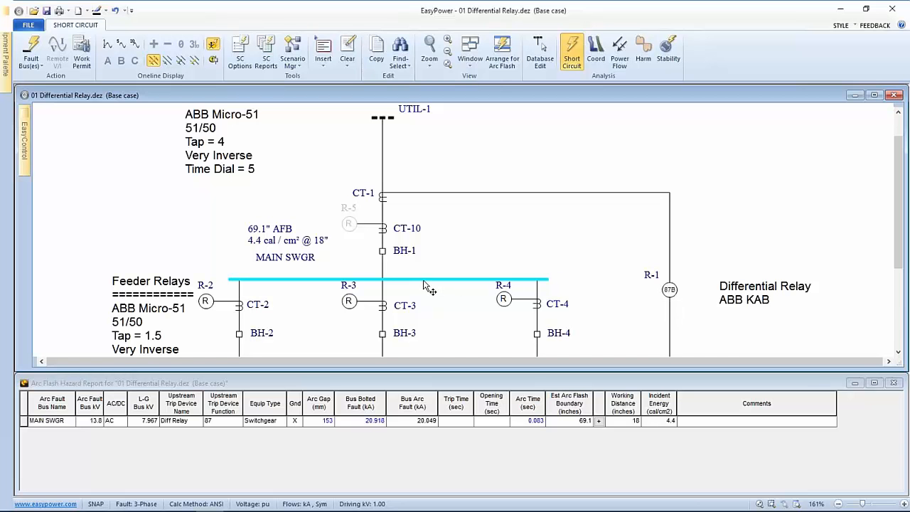
{"action": "mouse_move", "coordinate": [406, 287]}
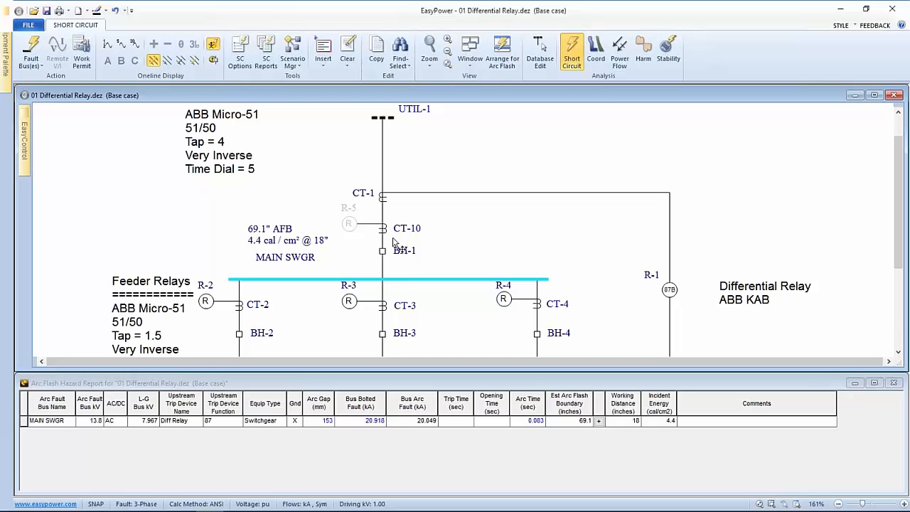
{"action": "mouse_move", "coordinate": [310, 282]}
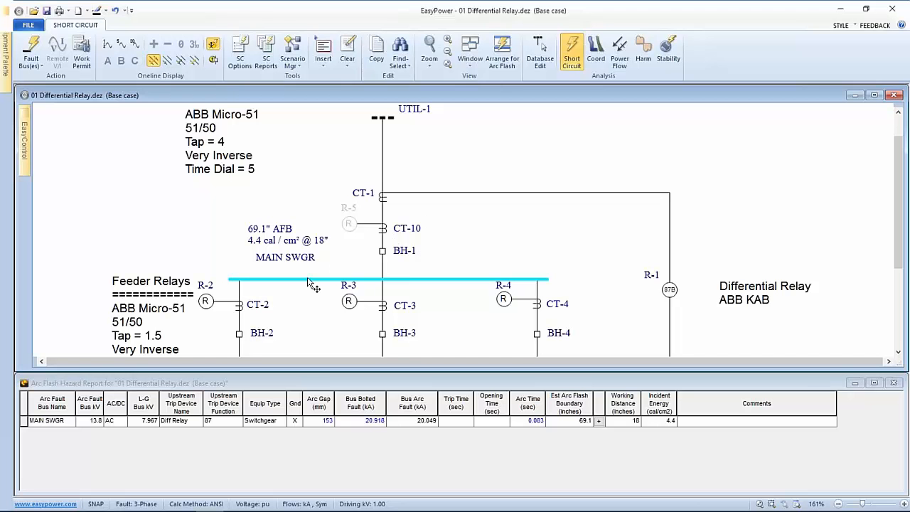
{"action": "mouse_move", "coordinate": [398, 273]}
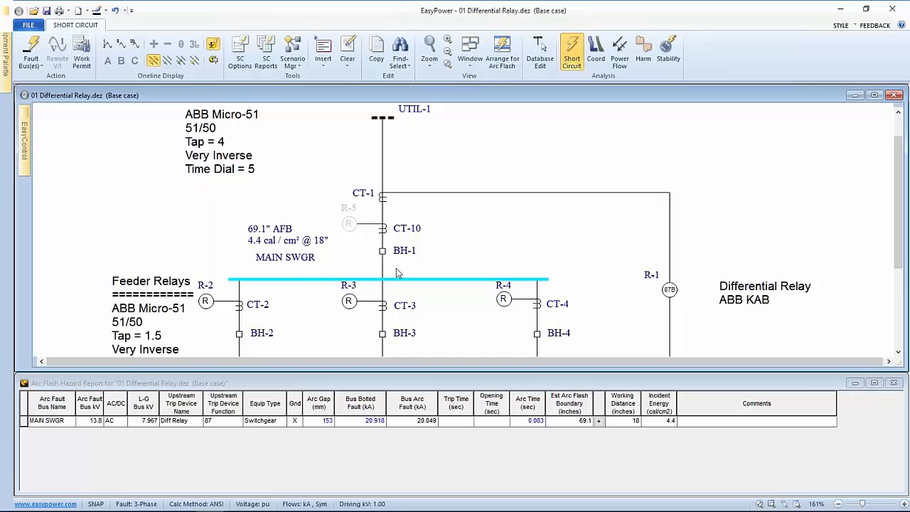
{"action": "mouse_move", "coordinate": [421, 276]}
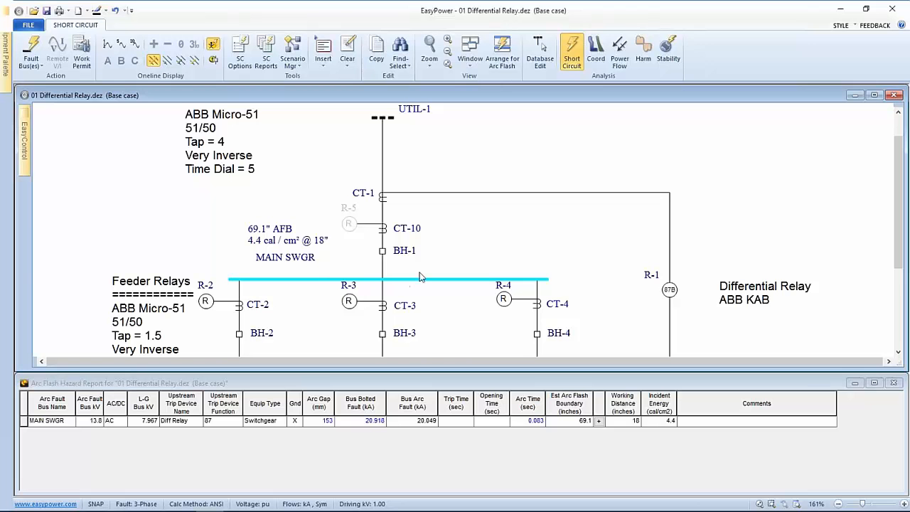
{"action": "mouse_move", "coordinate": [669, 299]}
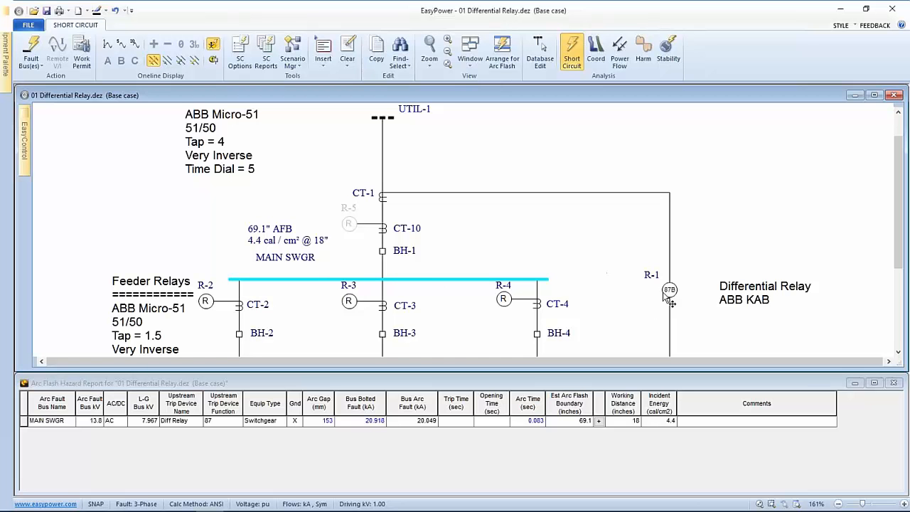
{"action": "mouse_move", "coordinate": [466, 209]}
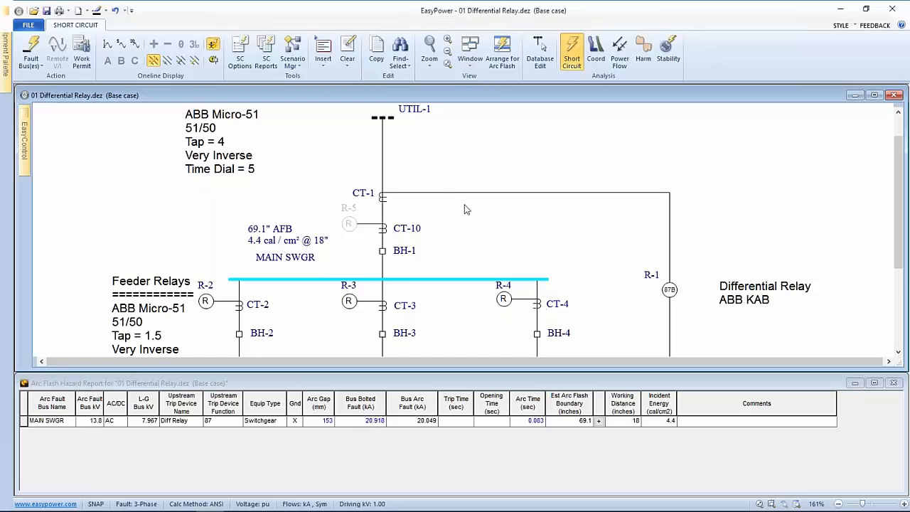
{"action": "mouse_move", "coordinate": [401, 170]}
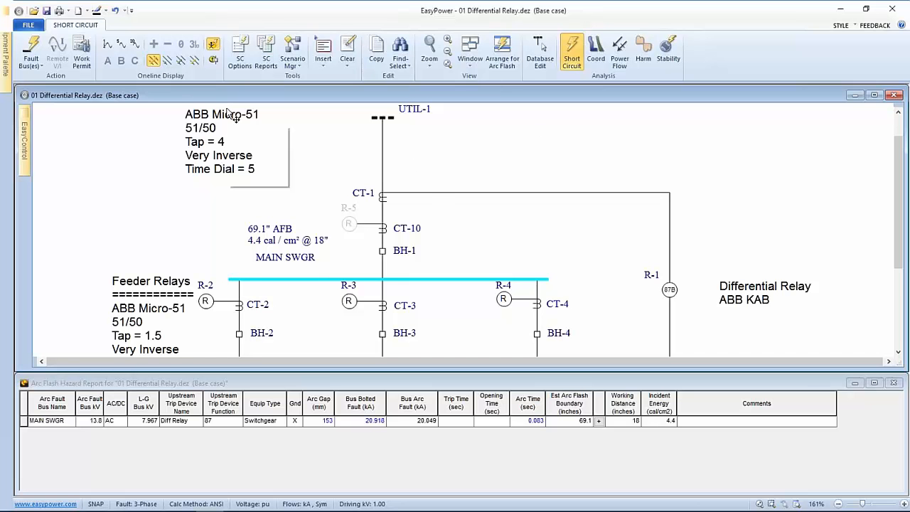
{"action": "mouse_move", "coordinate": [236, 116]}
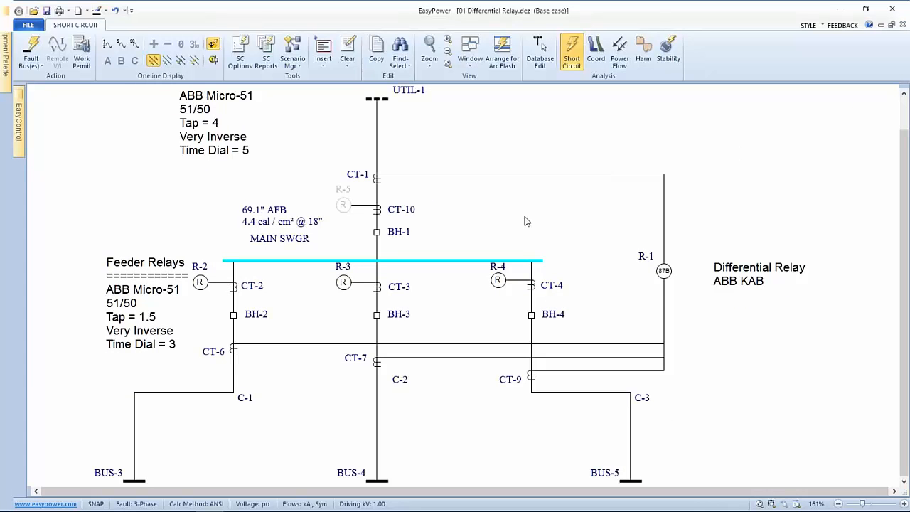
{"action": "mouse_move", "coordinate": [515, 231]}
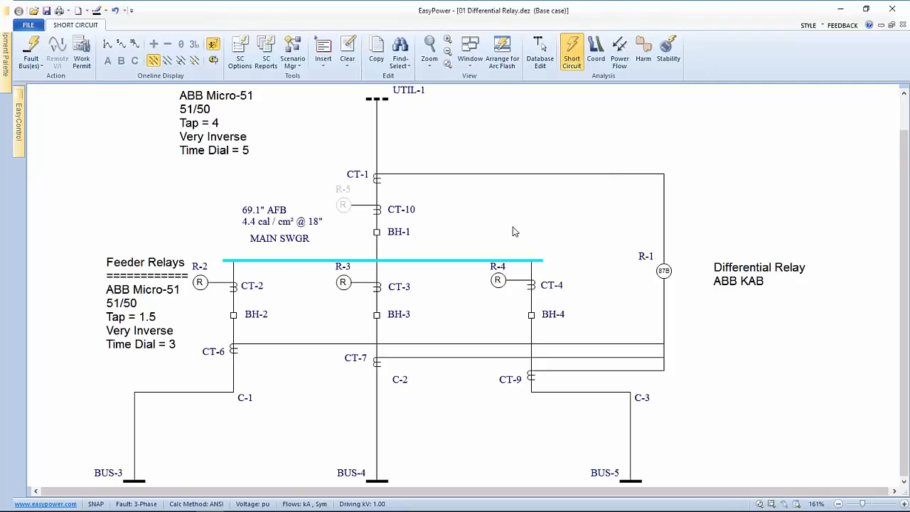
{"action": "mouse_move", "coordinate": [106, 129]}
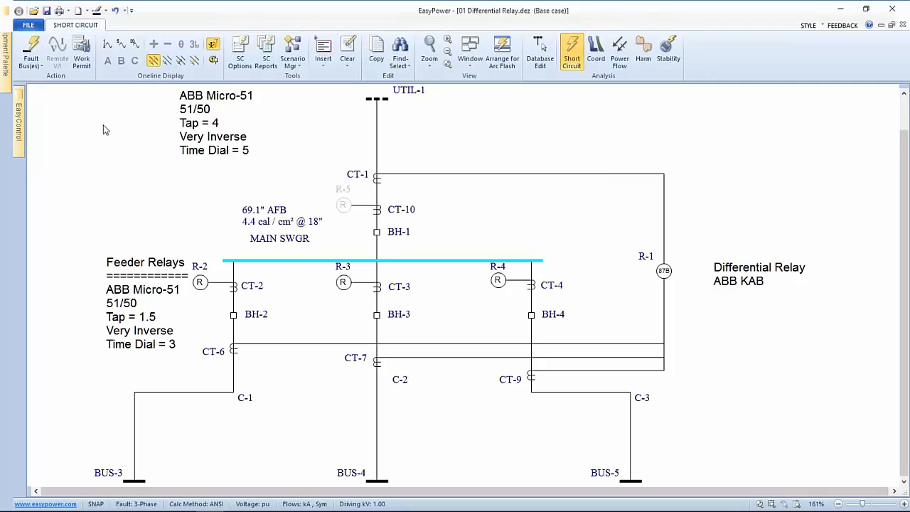
{"action": "mouse_move", "coordinate": [21, 241]}
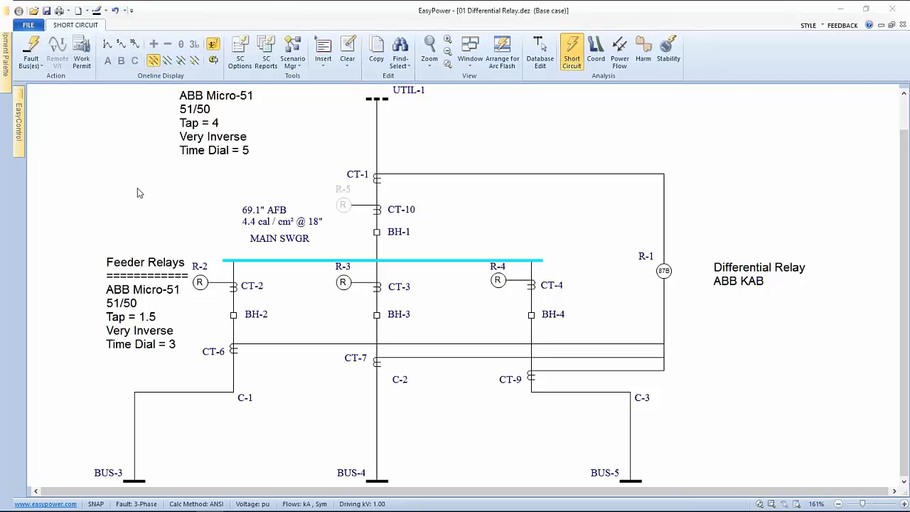
{"action": "mouse_move", "coordinate": [523, 315]}
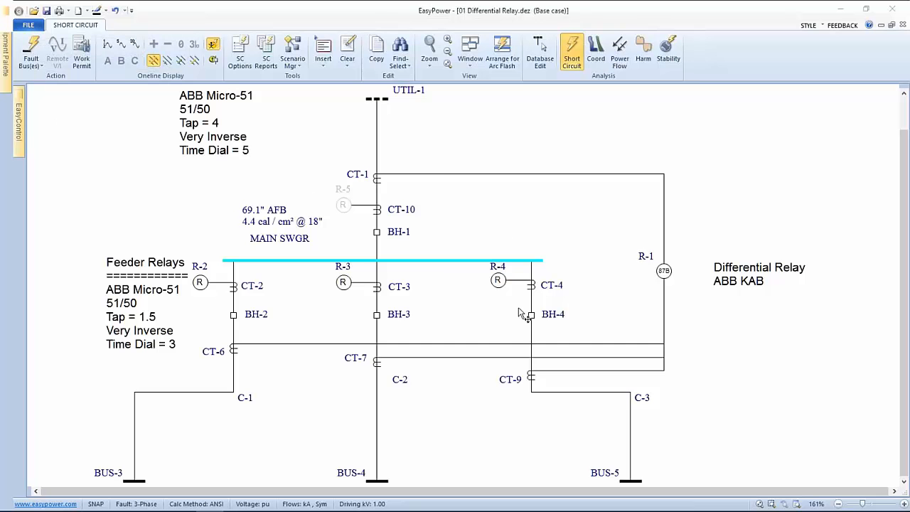
{"action": "mouse_move", "coordinate": [28, 25]}
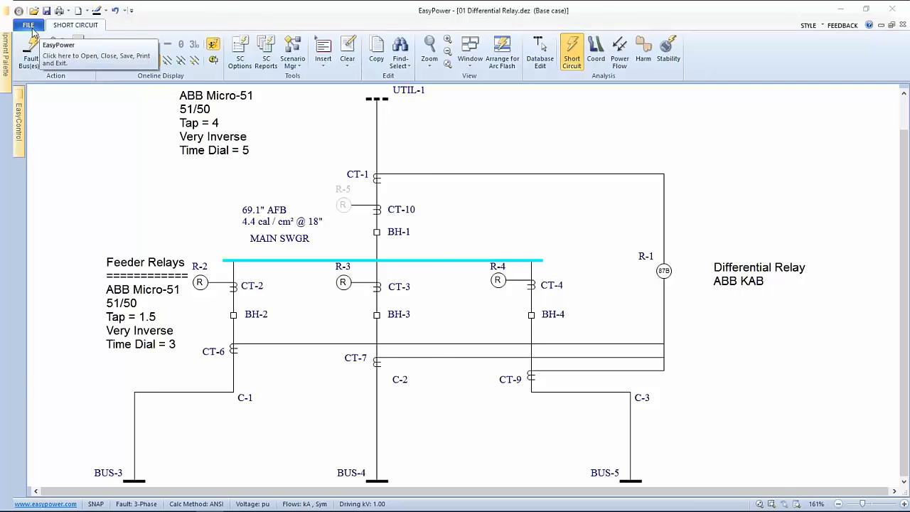
- Bring up the File backstage menu
{"action": "left_click", "coordinate": [29, 26]}
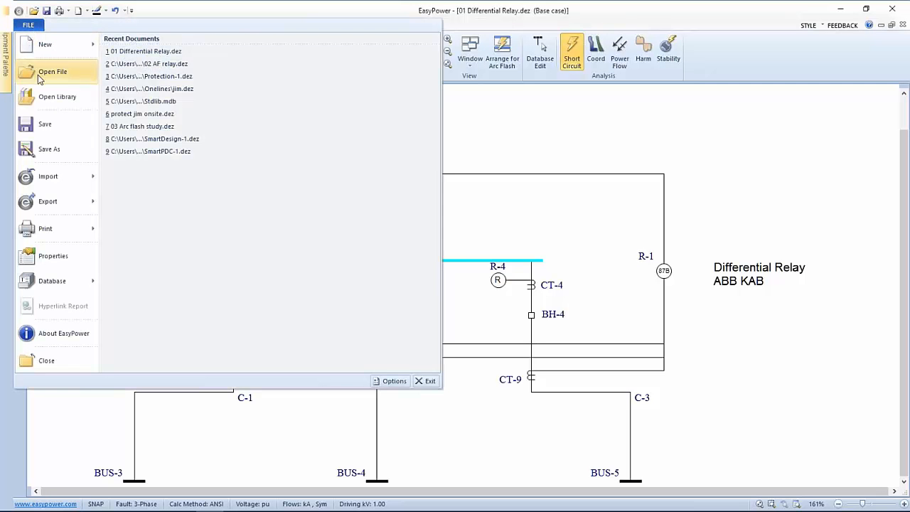
- Open 02 AF relay.dez from the REFRESHERS > Relays folder
{"action": "left_click", "coordinate": [53, 71]}
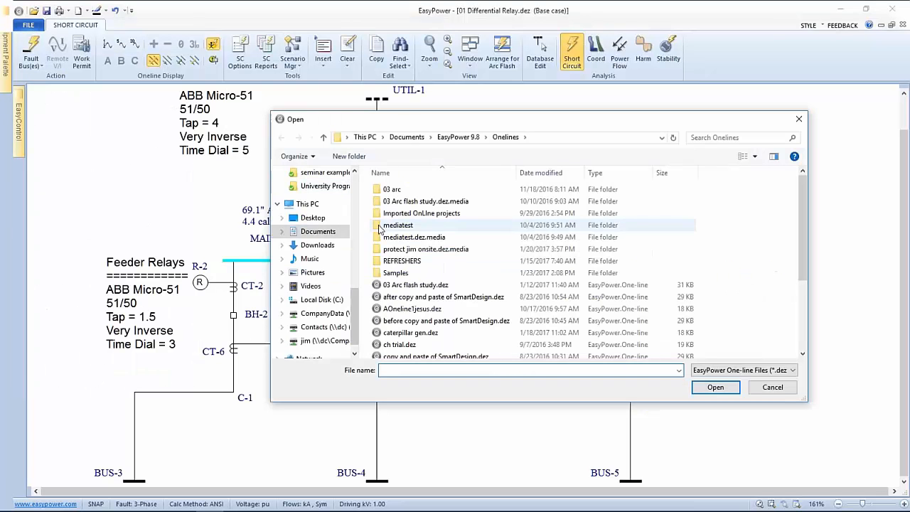
{"action": "double_click", "coordinate": [402, 260]}
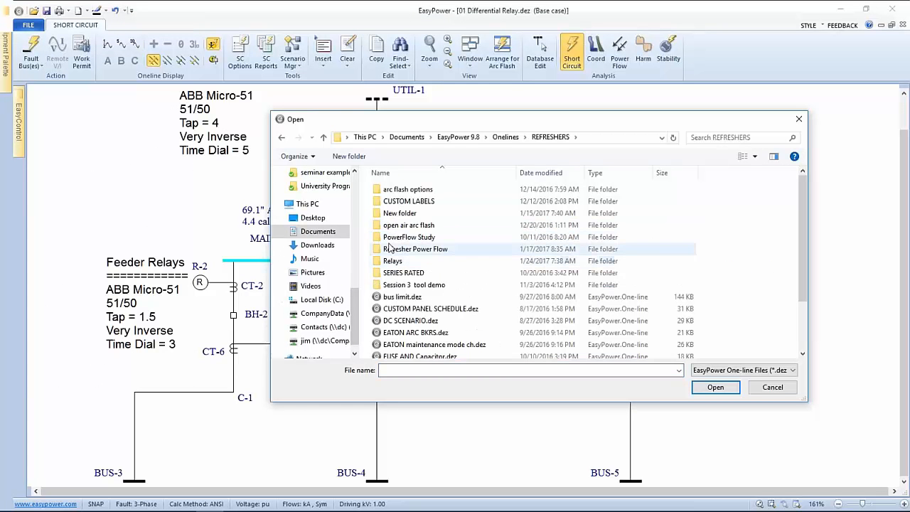
{"action": "mouse_move", "coordinate": [392, 260]}
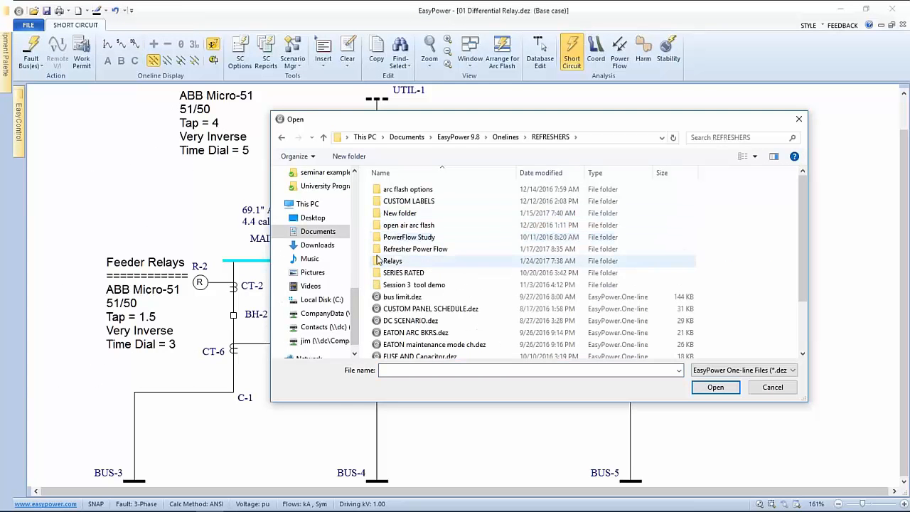
{"action": "double_click", "coordinate": [393, 260]}
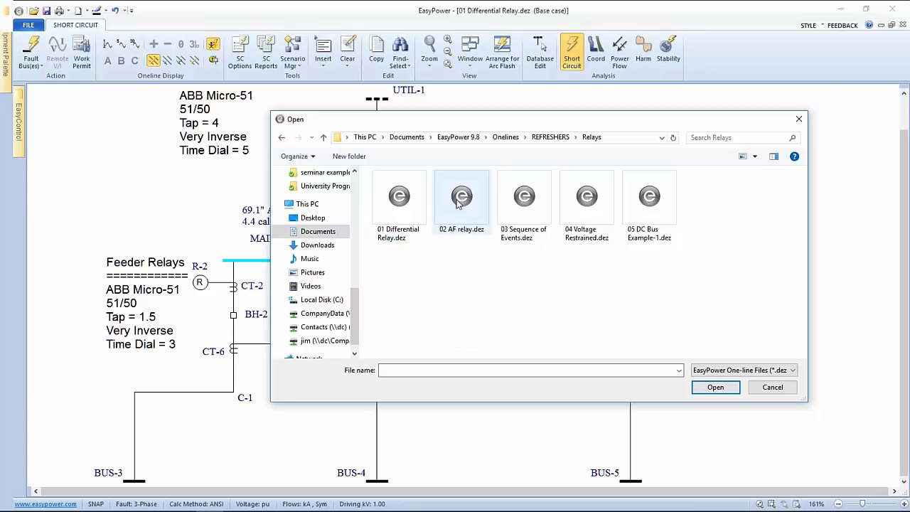
{"action": "left_click", "coordinate": [715, 387]}
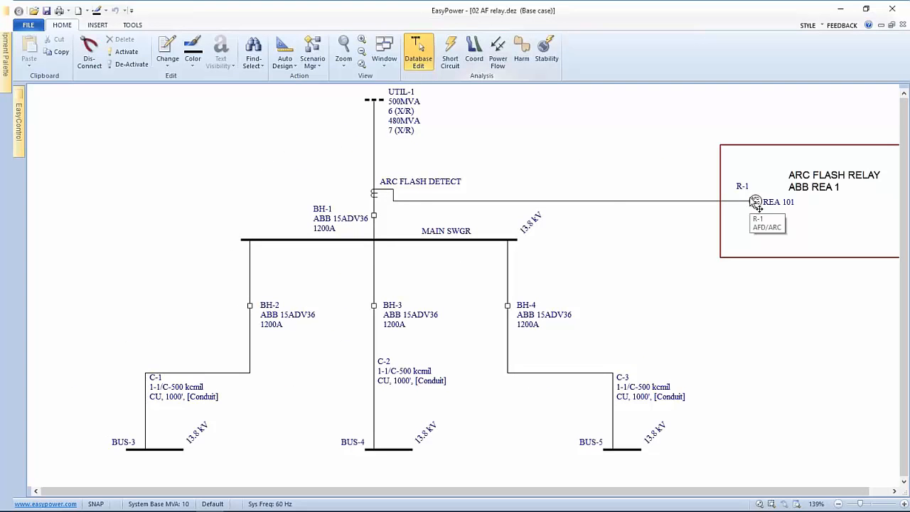
{"action": "mouse_move", "coordinate": [390, 196]}
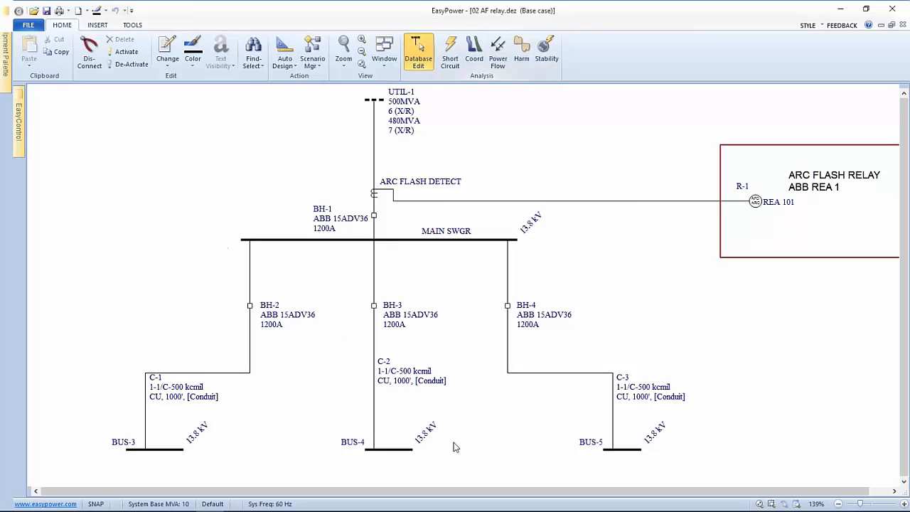
{"action": "mouse_move", "coordinate": [563, 261]}
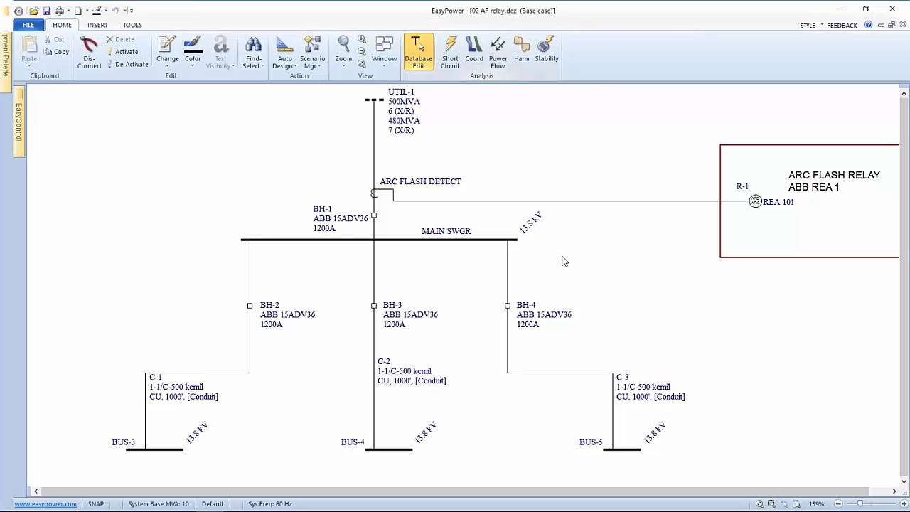
{"action": "mouse_move", "coordinate": [455, 216]}
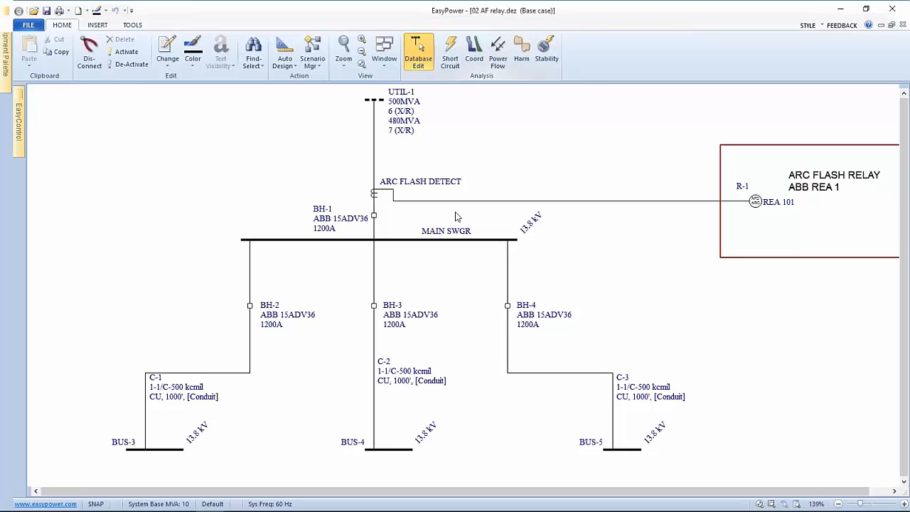
{"action": "mouse_move", "coordinate": [381, 196]}
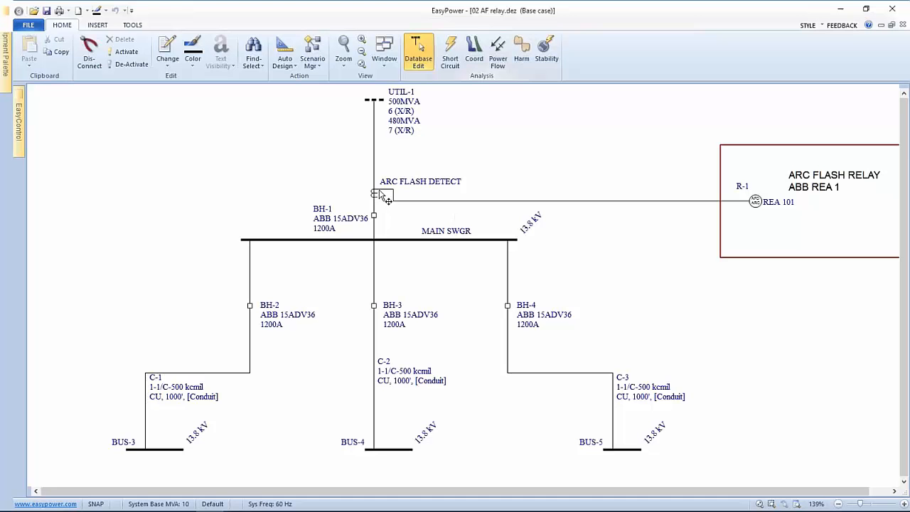
{"action": "mouse_move", "coordinate": [543, 210]}
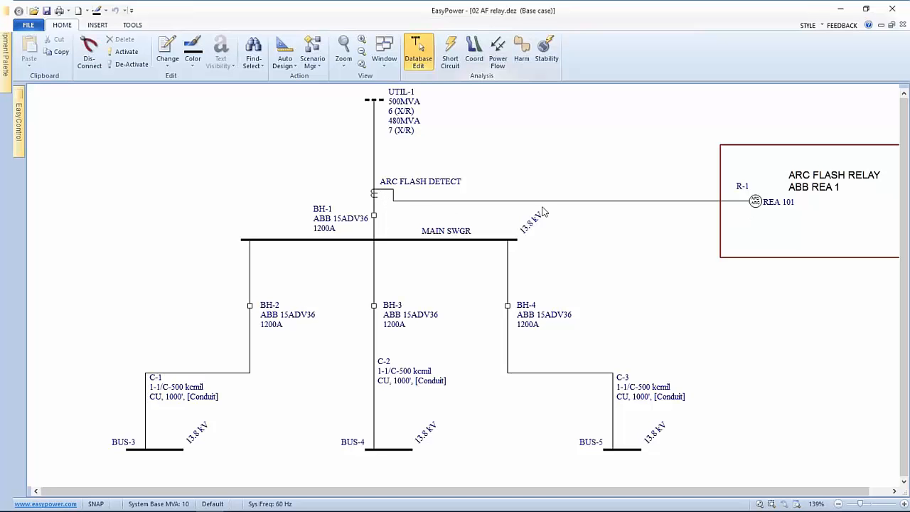
{"action": "mouse_move", "coordinate": [379, 219]}
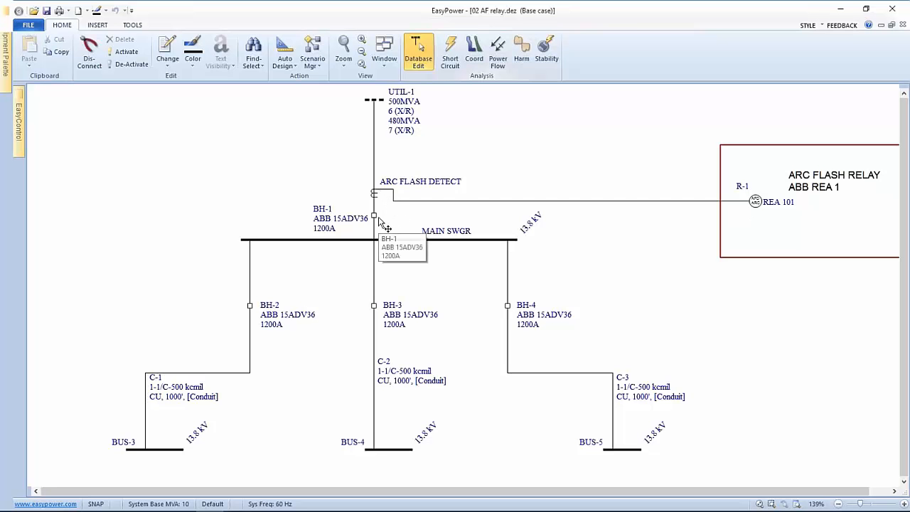
{"action": "mouse_move", "coordinate": [713, 208]}
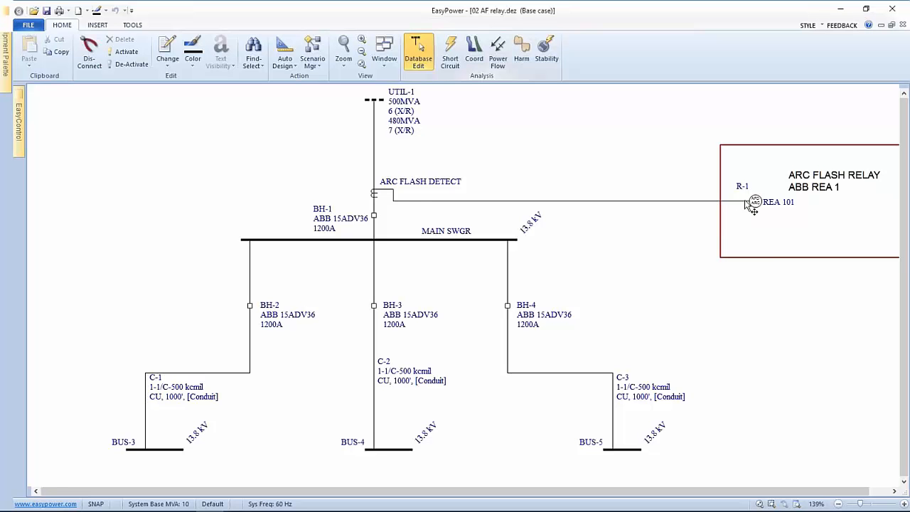
{"action": "mouse_move", "coordinate": [392, 197]}
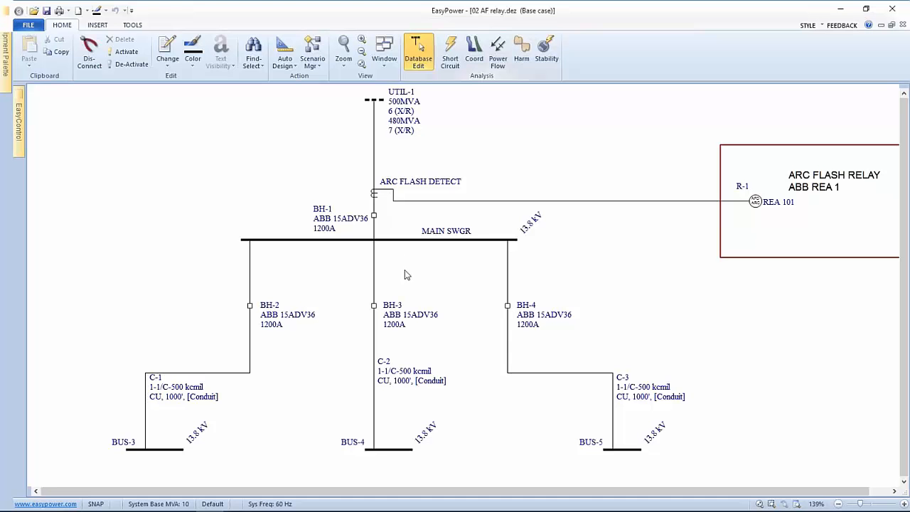
{"action": "mouse_move", "coordinate": [513, 272]}
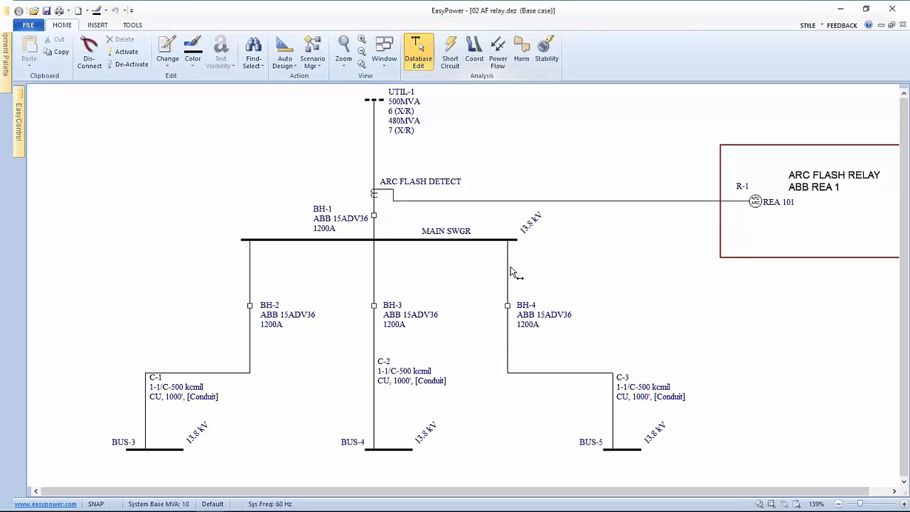
{"action": "mouse_move", "coordinate": [358, 256]}
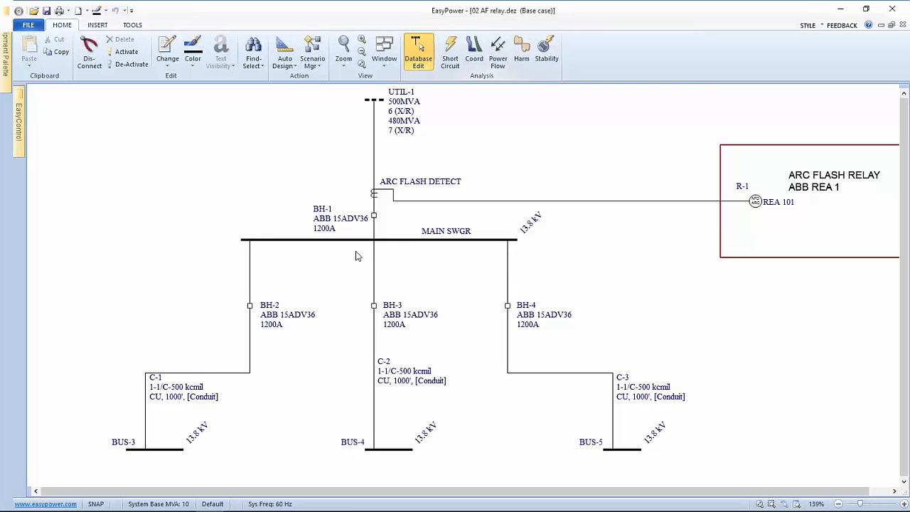
{"action": "mouse_move", "coordinate": [716, 227]}
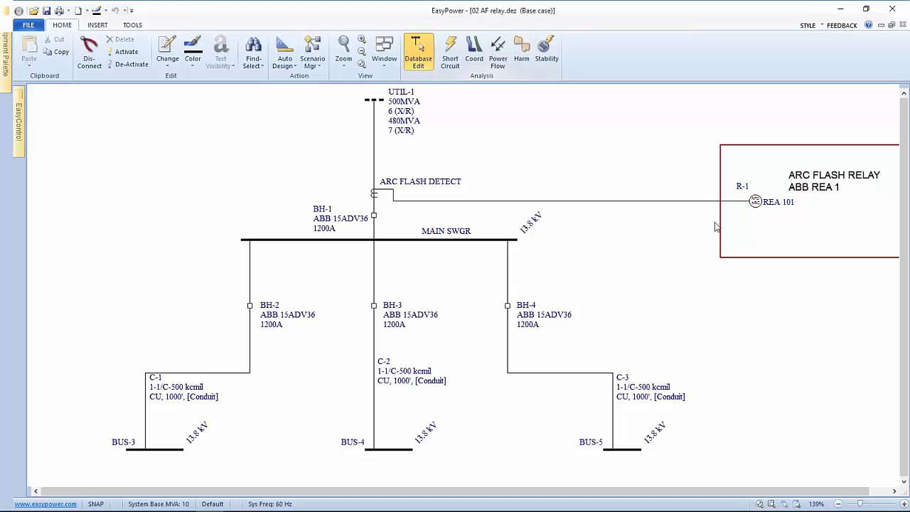
{"action": "mouse_move", "coordinate": [724, 219]}
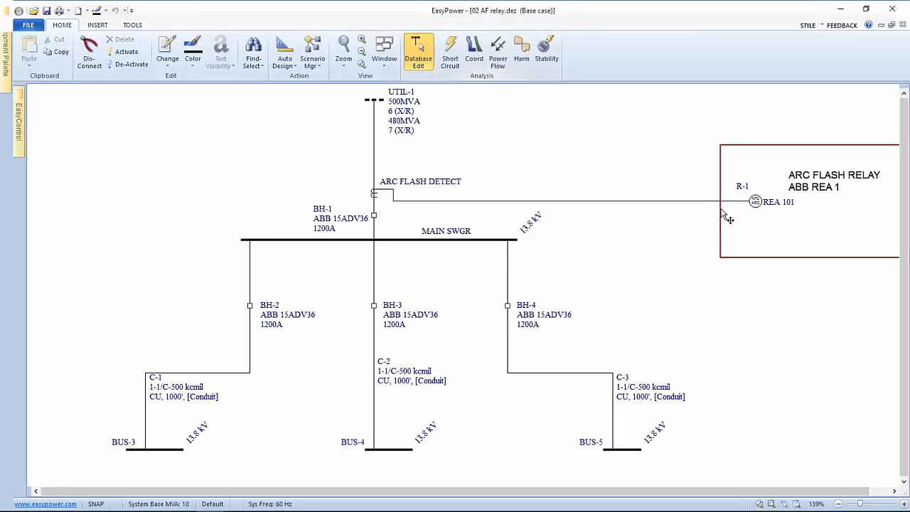
{"action": "mouse_move", "coordinate": [704, 222]}
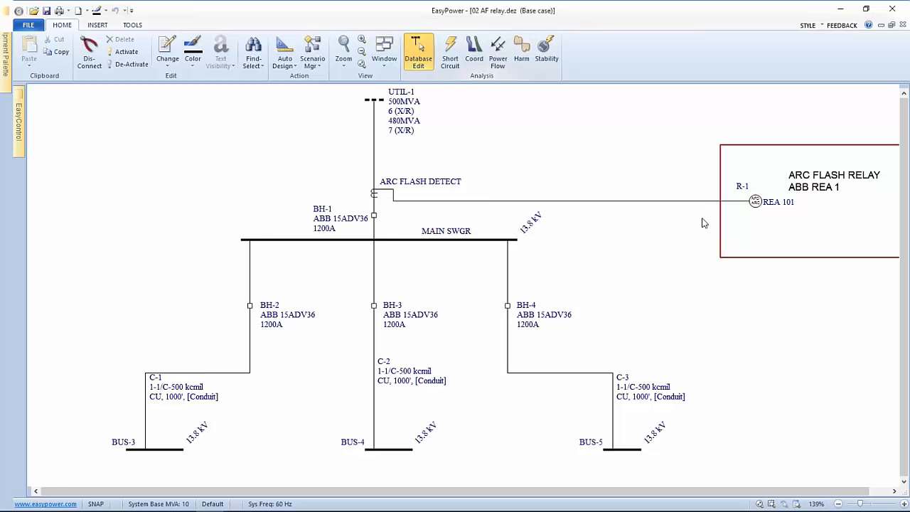
{"action": "mouse_move", "coordinate": [629, 224]}
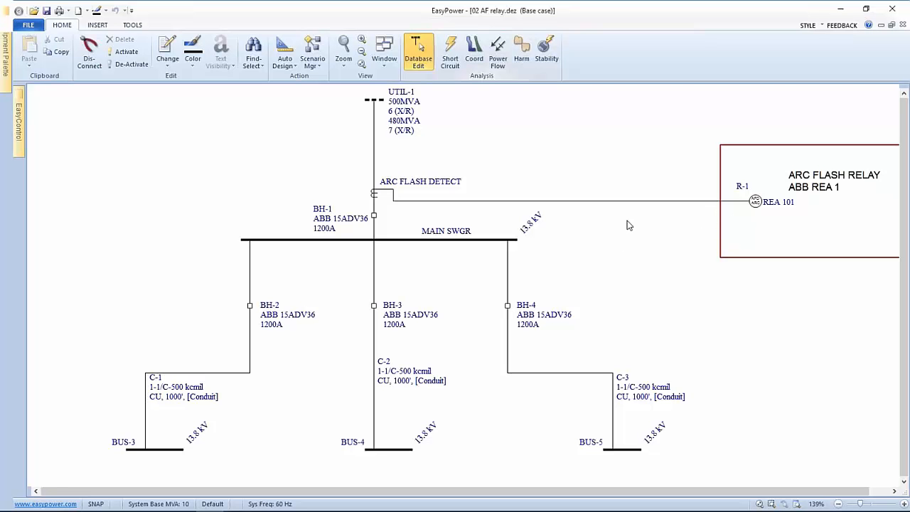
{"action": "mouse_move", "coordinate": [552, 214]}
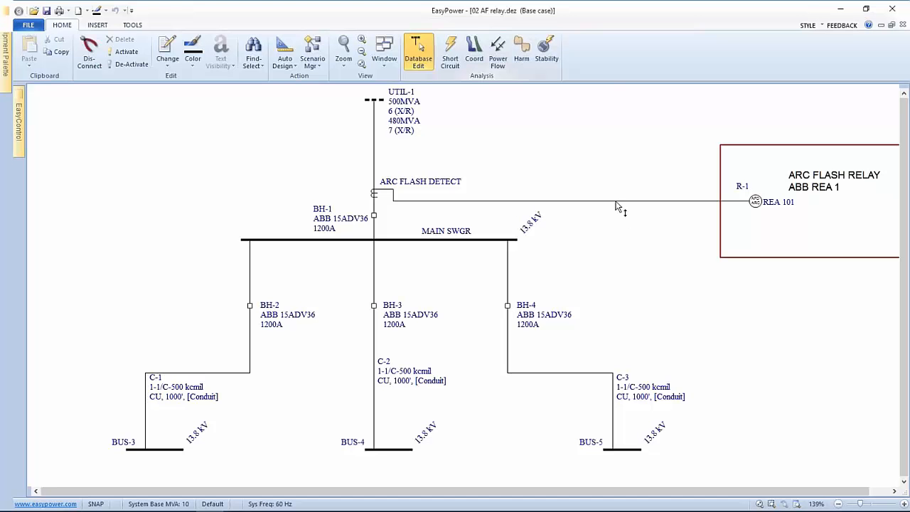
{"action": "mouse_move", "coordinate": [736, 216]}
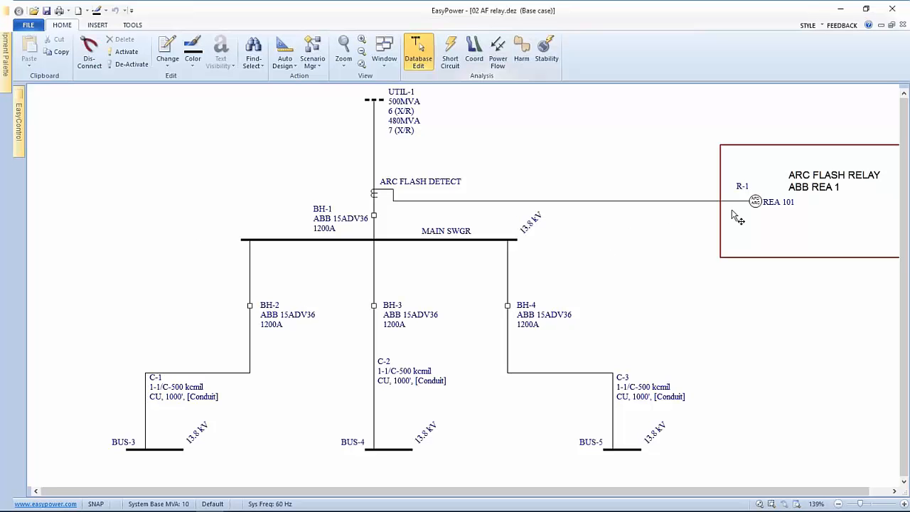
{"action": "mouse_move", "coordinate": [774, 206]}
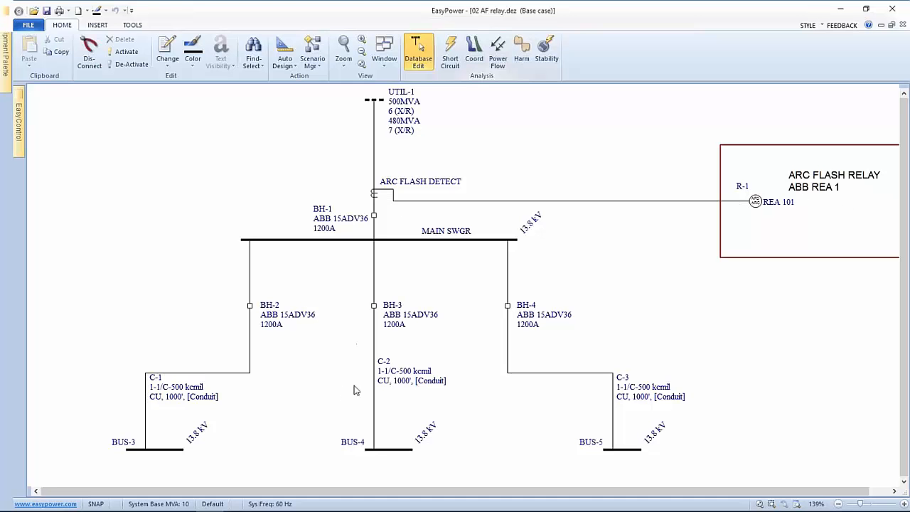
{"action": "mouse_move", "coordinate": [482, 404]}
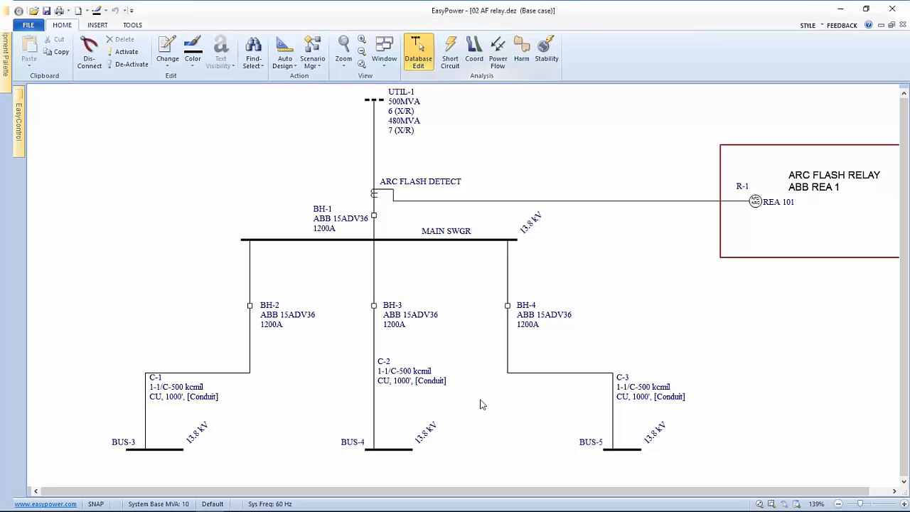
{"action": "mouse_move", "coordinate": [131, 63]}
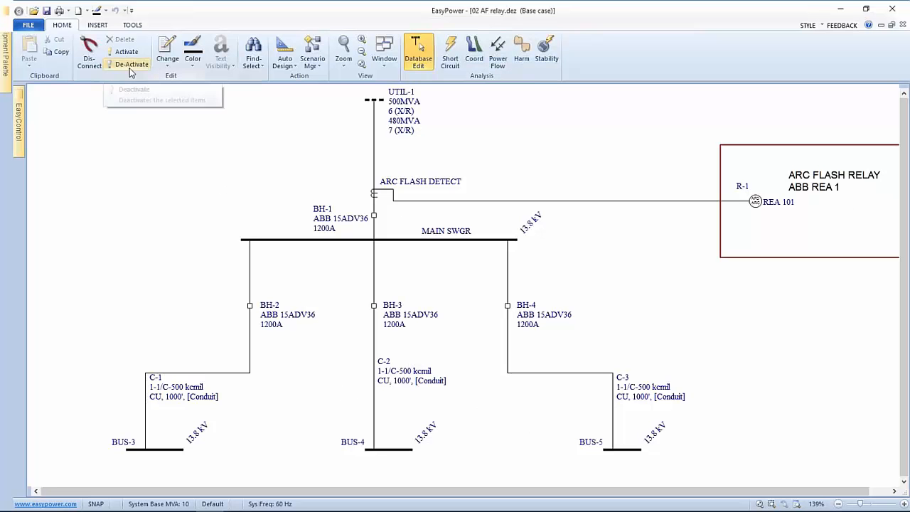
{"action": "mouse_move", "coordinate": [40, 100]}
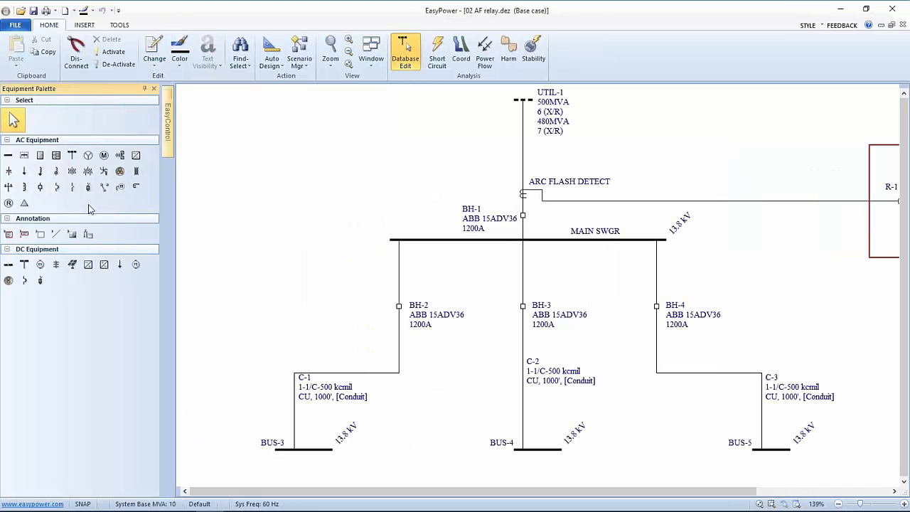
{"action": "mouse_move", "coordinate": [378, 361]}
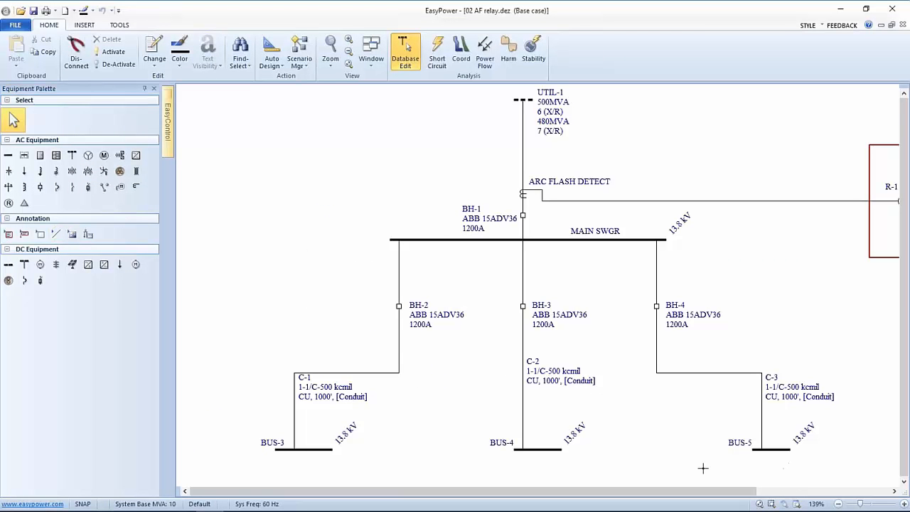
{"action": "mouse_move", "coordinate": [302, 464]}
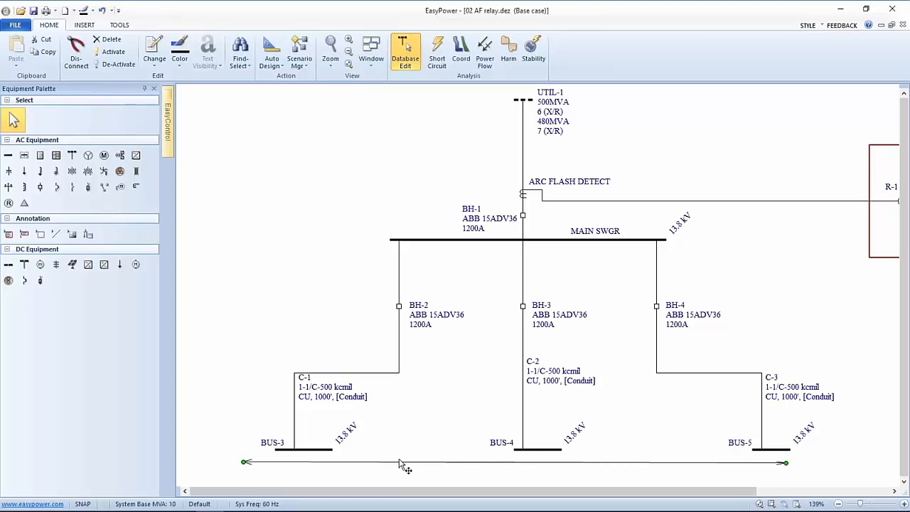
- Format the new line as a thick magenta dash-dot line
{"action": "right_click", "coordinate": [405, 466]}
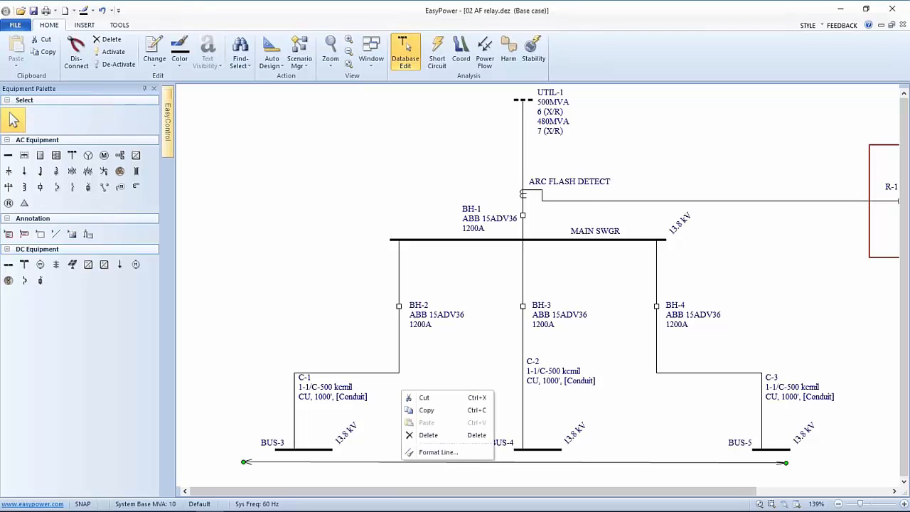
{"action": "left_click", "coordinate": [438, 453]}
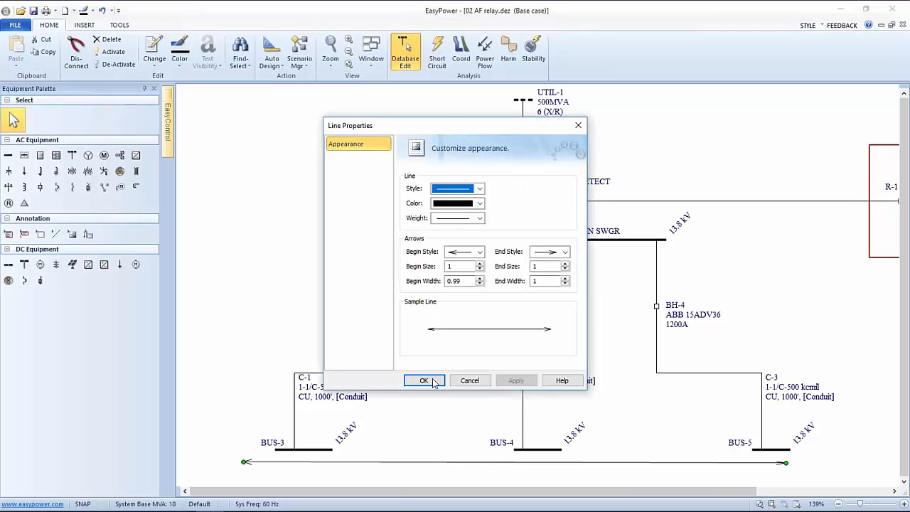
{"action": "left_click", "coordinate": [480, 203]}
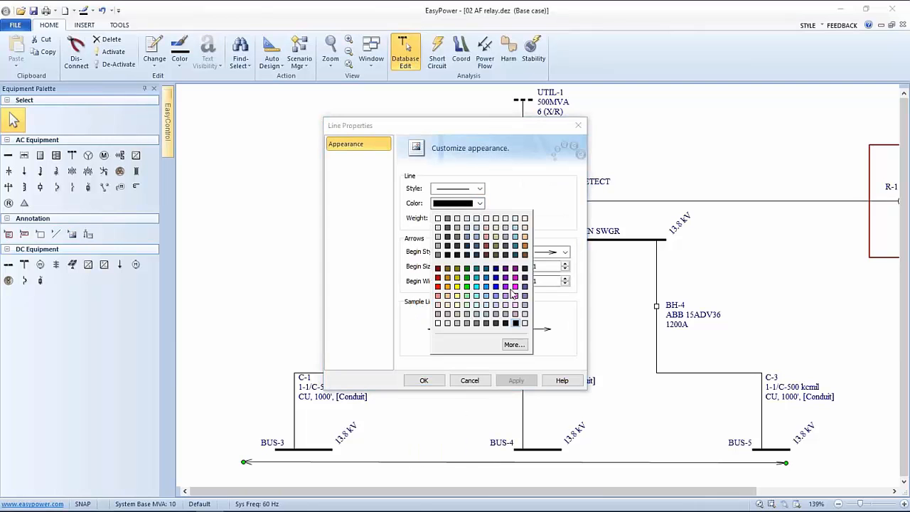
{"action": "left_click", "coordinate": [514, 287]}
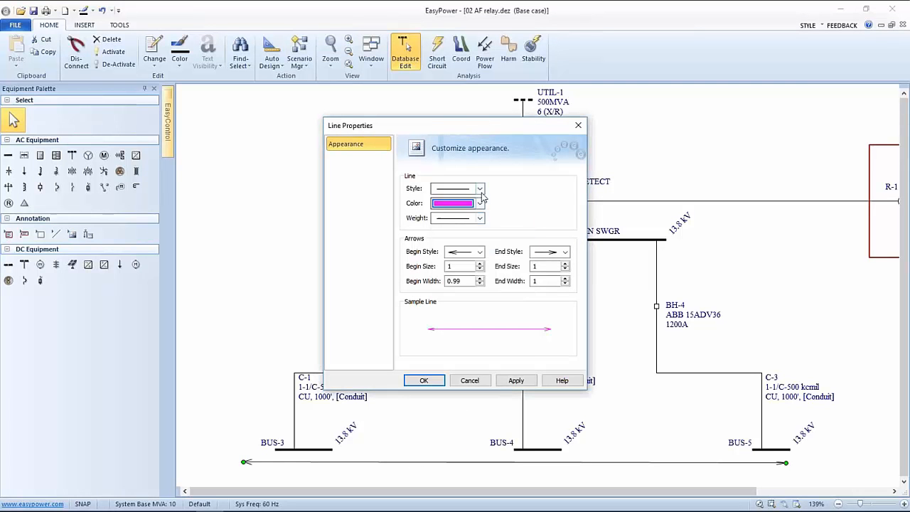
{"action": "left_click", "coordinate": [454, 188]}
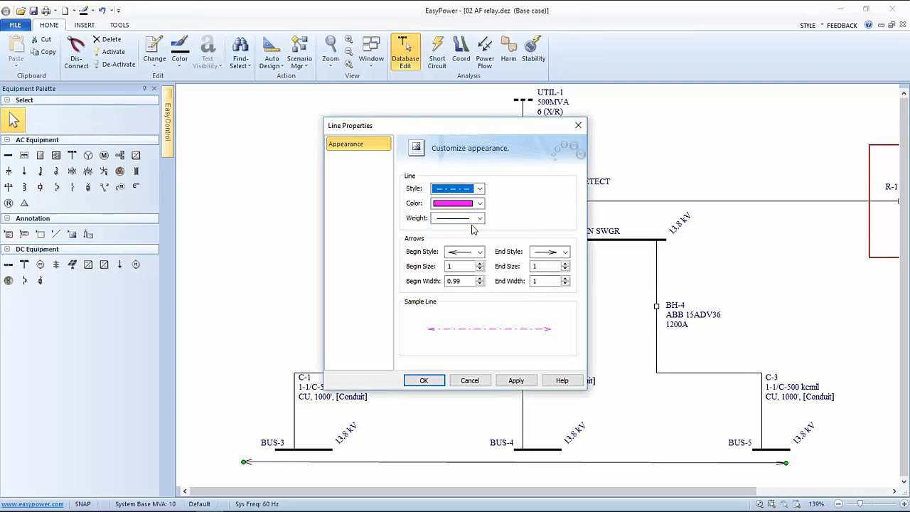
{"action": "left_click", "coordinate": [479, 218]}
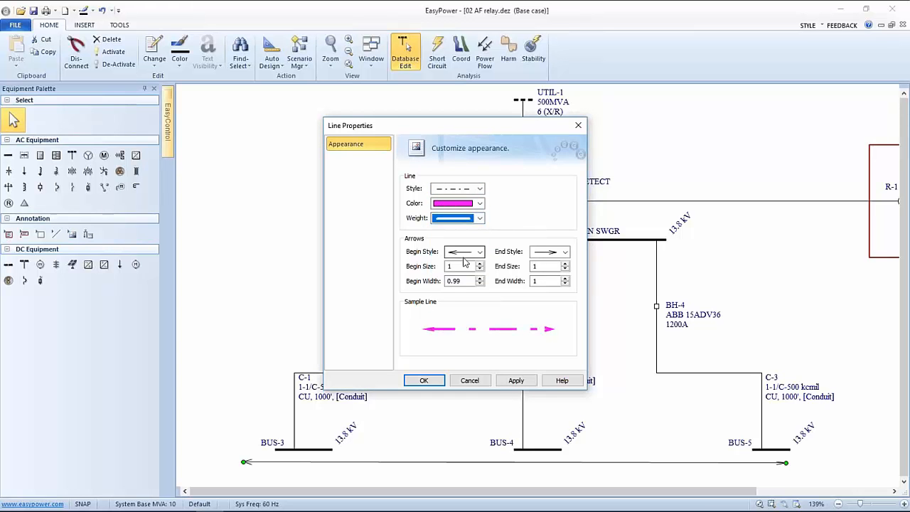
{"action": "left_click", "coordinate": [423, 379]}
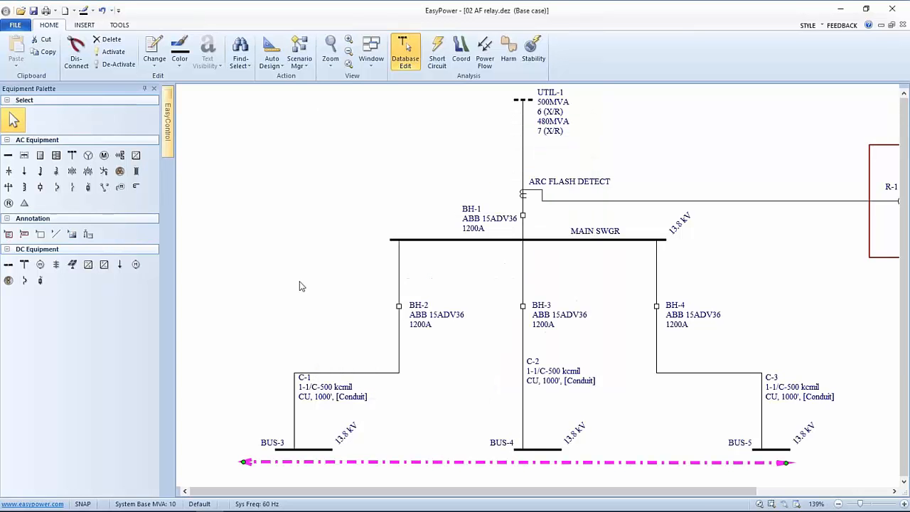
{"action": "mouse_move", "coordinate": [57, 259]}
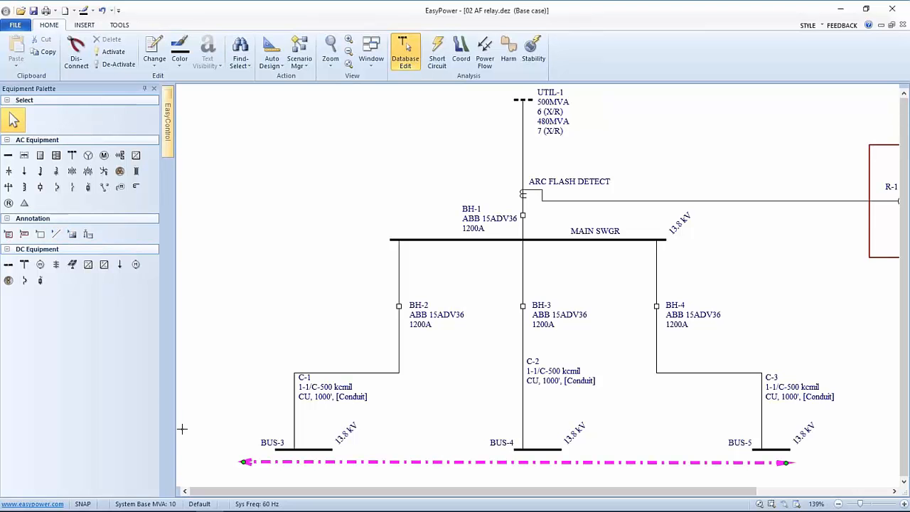
{"action": "mouse_move", "coordinate": [242, 455]}
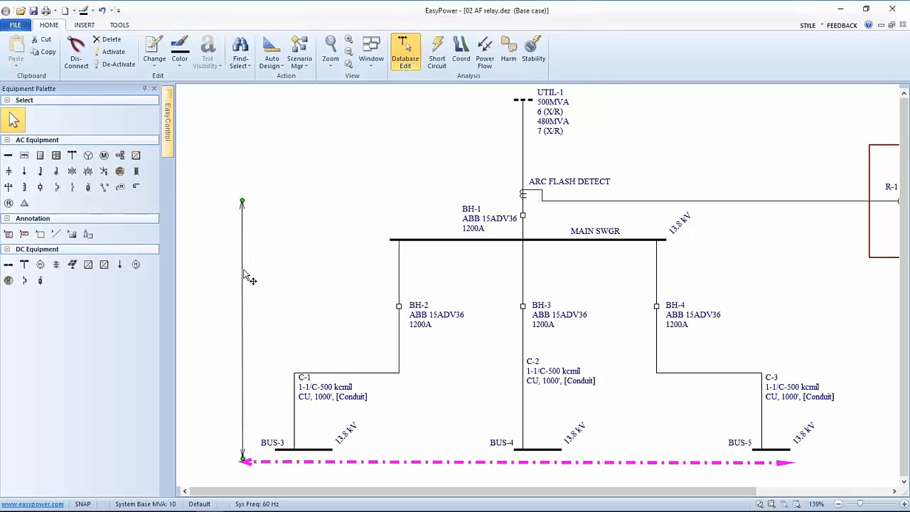
{"action": "mouse_move", "coordinate": [247, 283]}
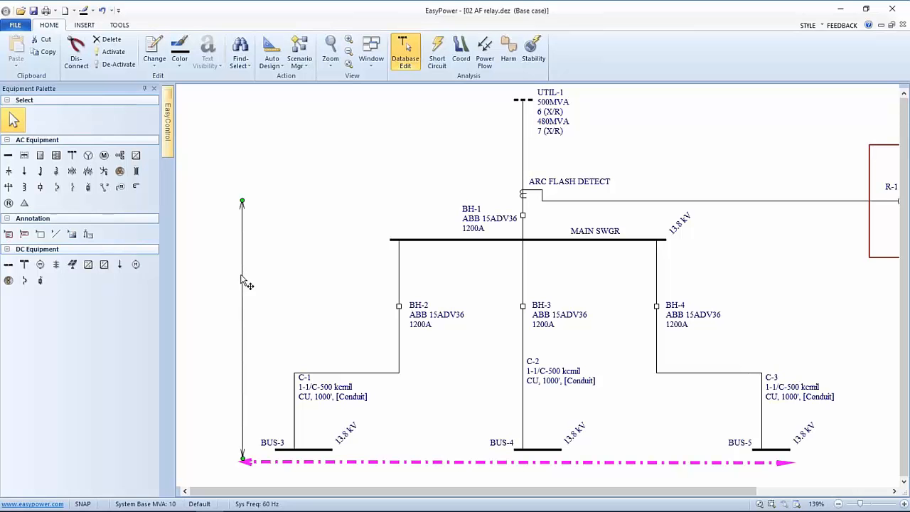
{"action": "mouse_move", "coordinate": [273, 341]}
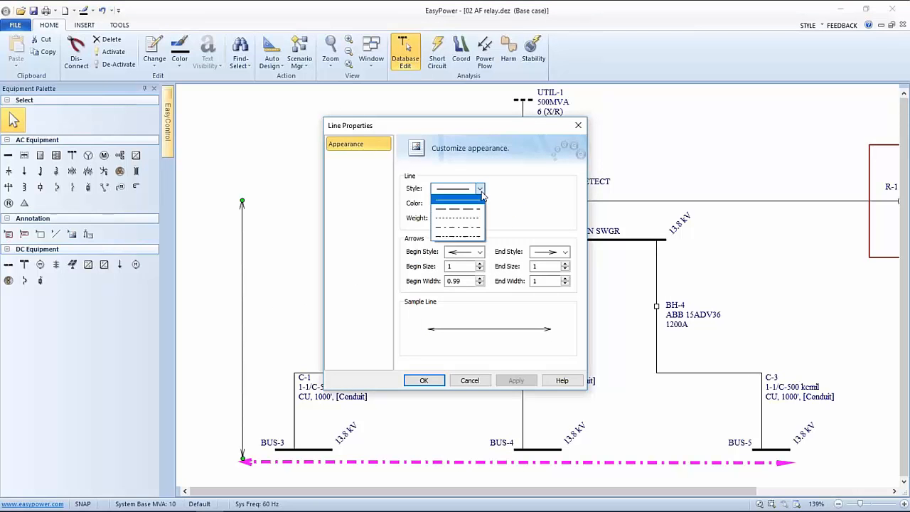
- Format the vertical line from BUS-3 as dash-dot, magenta, heavier weight and confirm
{"action": "left_click", "coordinate": [457, 202]}
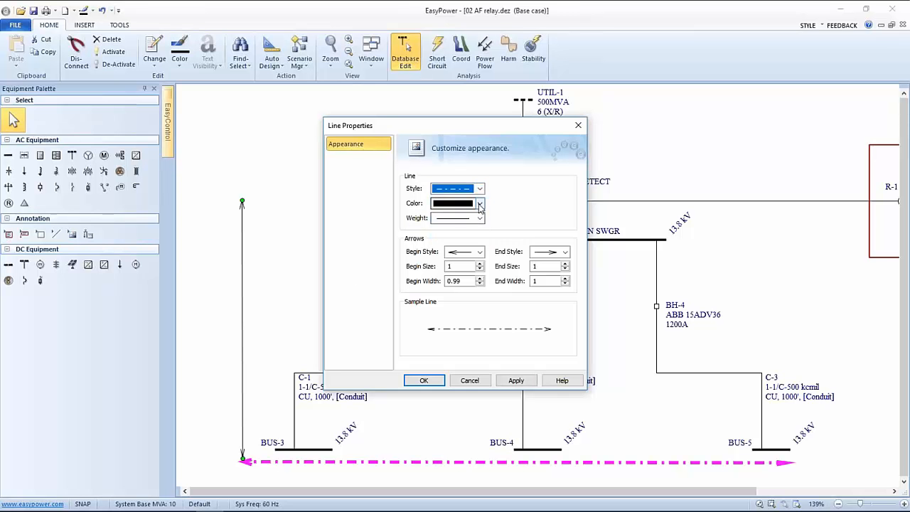
{"action": "left_click", "coordinate": [480, 203]}
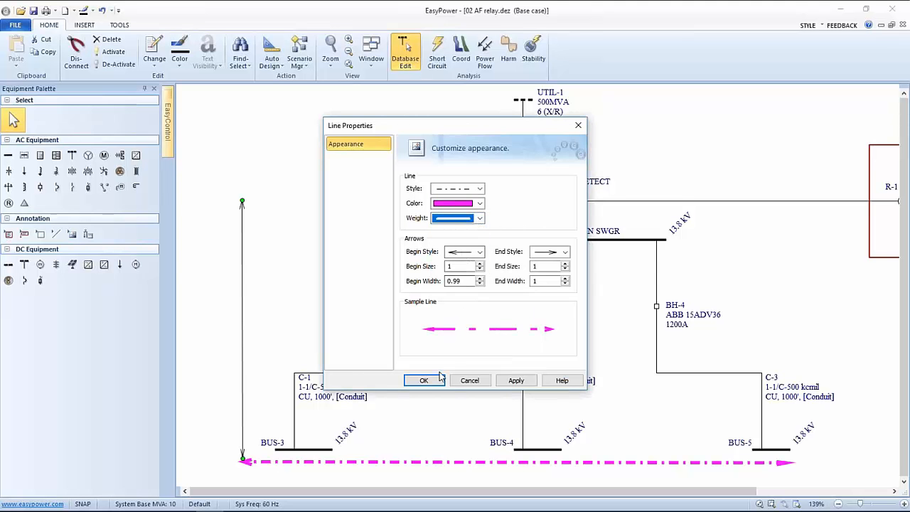
{"action": "left_click", "coordinate": [424, 379]}
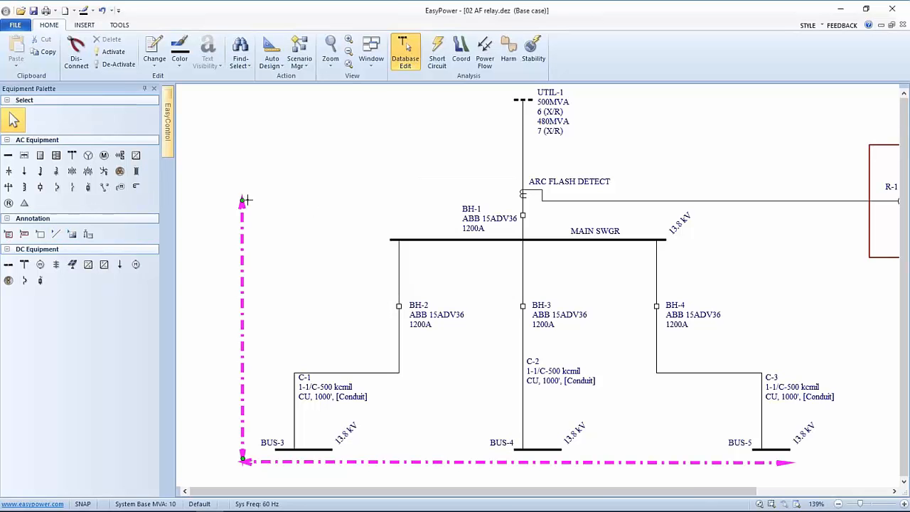
{"action": "mouse_move", "coordinate": [805, 190]}
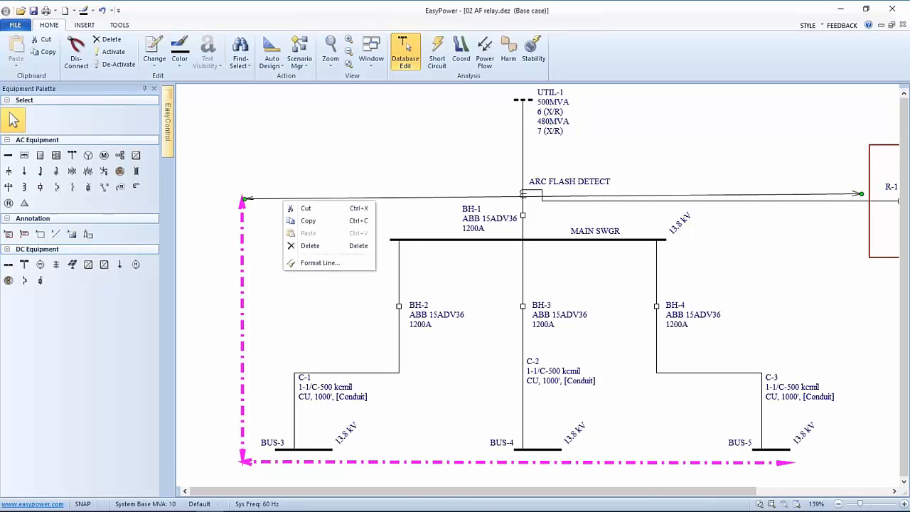
- Format the top line toward R-1 as dash-dot, magenta with a heavier weight
{"action": "left_click", "coordinate": [320, 262]}
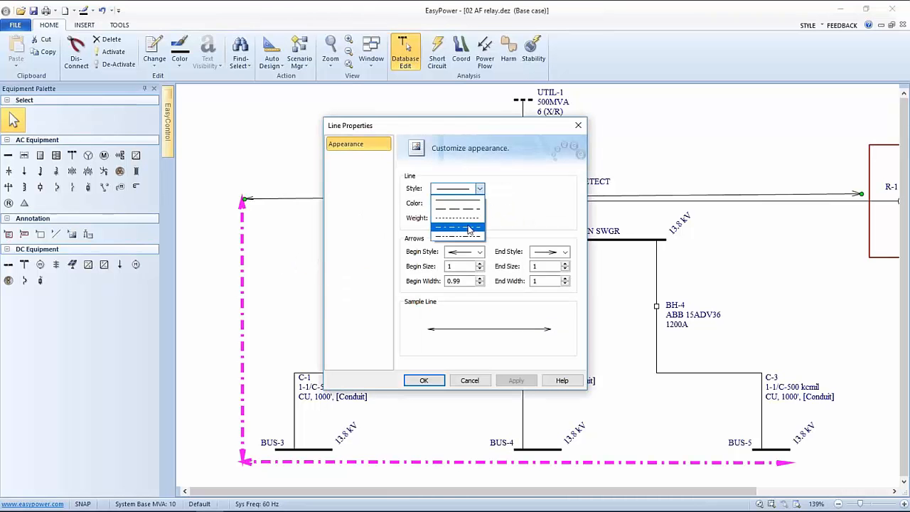
{"action": "left_click", "coordinate": [479, 203]}
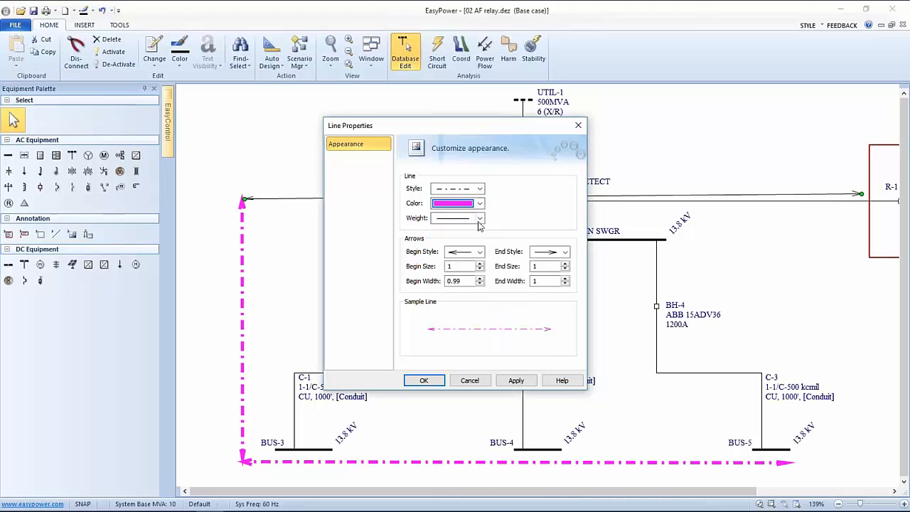
{"action": "left_click", "coordinate": [477, 218]}
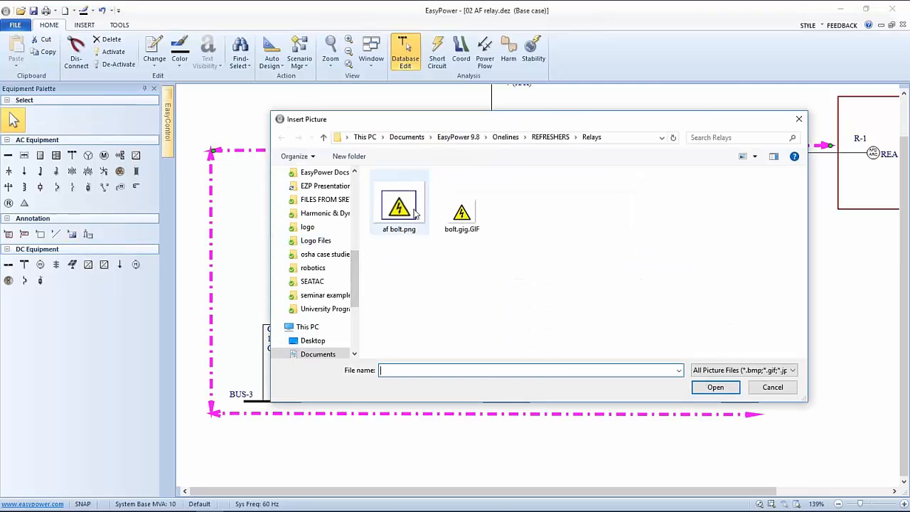
- Insert af bolt.png below BUS-5 and copy it under BUS-4 and BUS-3
{"action": "left_click", "coordinate": [398, 206]}
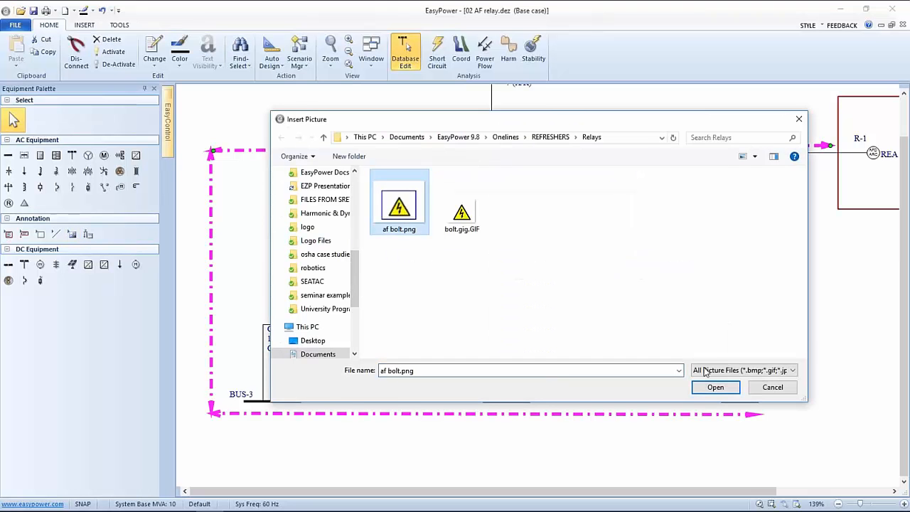
{"action": "left_click", "coordinate": [715, 387]}
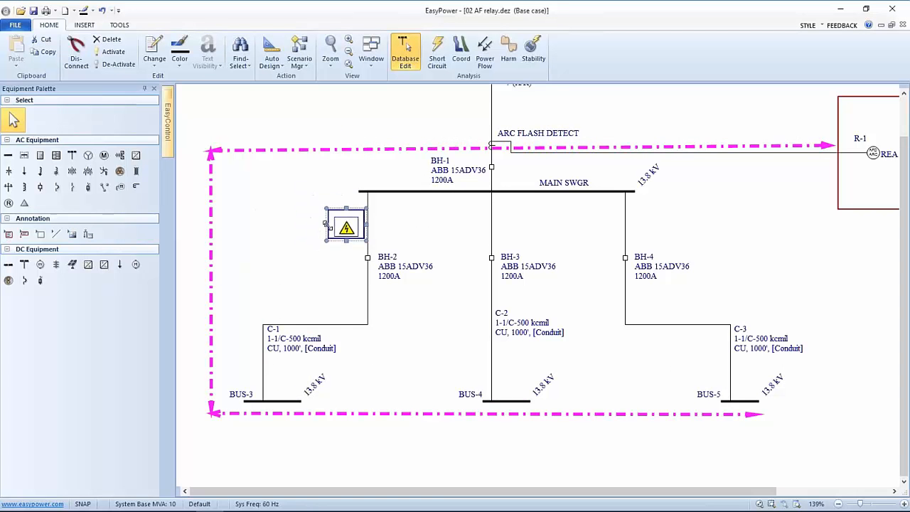
{"action": "left_click_drag", "start_coordinate": [347, 226], "coordinate": [737, 436]}
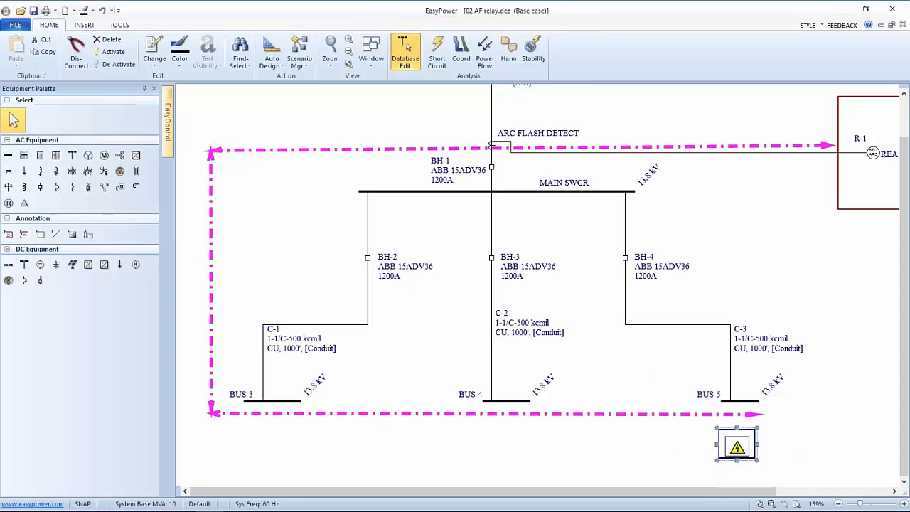
{"action": "mouse_move", "coordinate": [736, 446]}
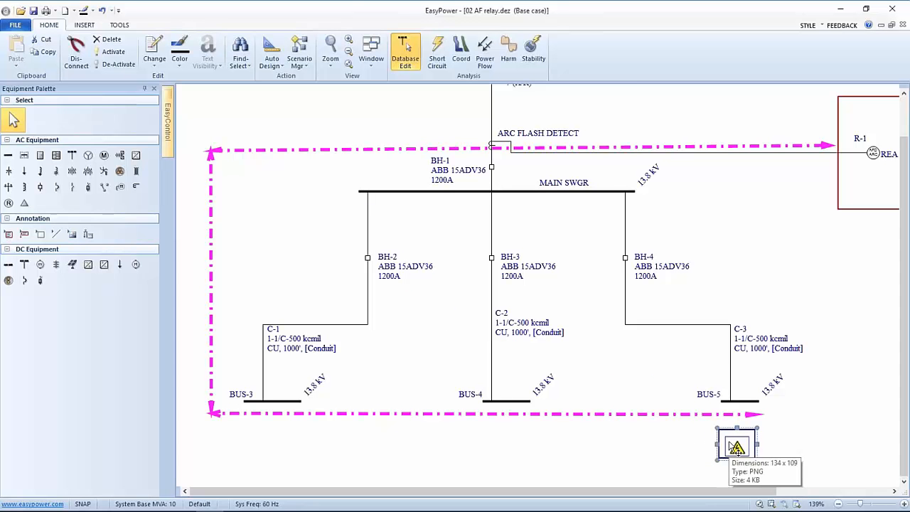
{"action": "mouse_move", "coordinate": [509, 448]}
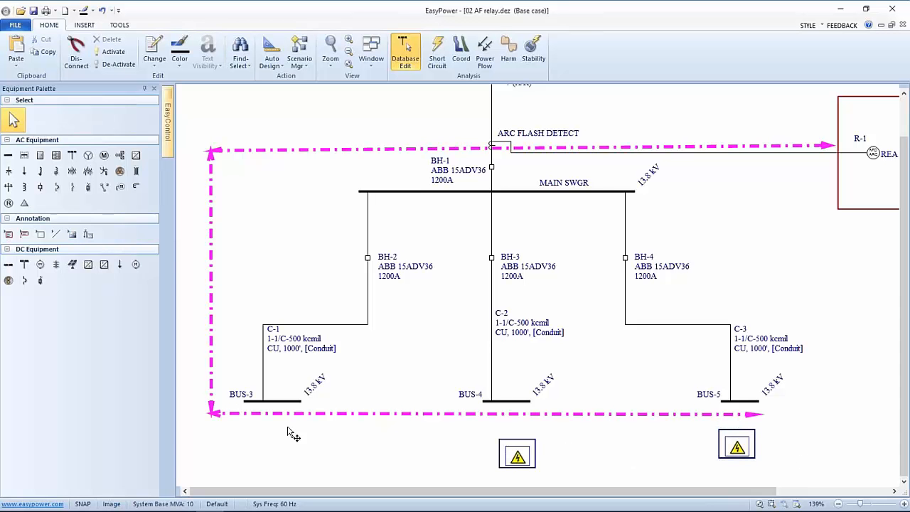
{"action": "left_click", "coordinate": [518, 455]}
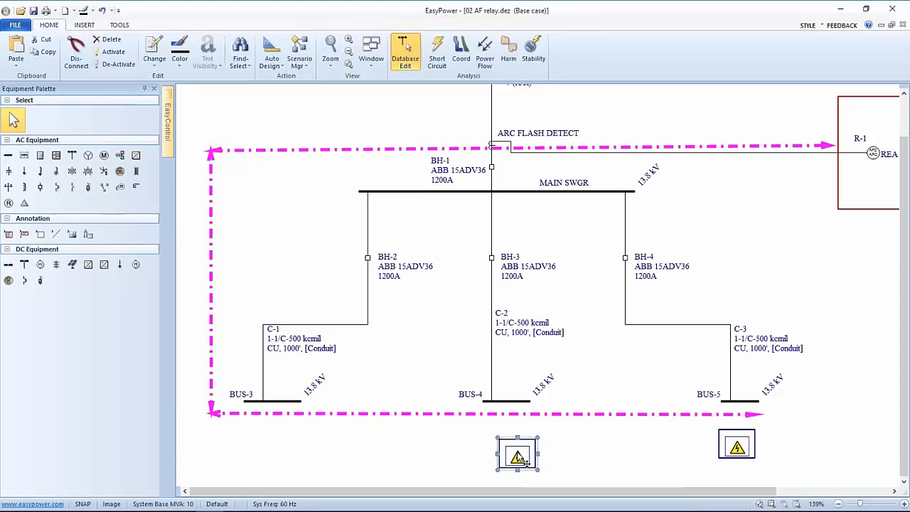
{"action": "left_click", "coordinate": [517, 455]}
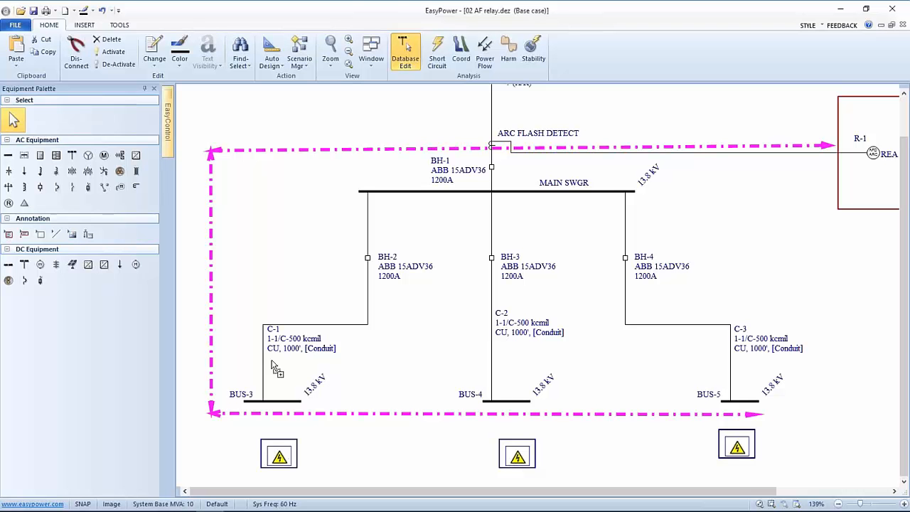
{"action": "mouse_move", "coordinate": [511, 174]}
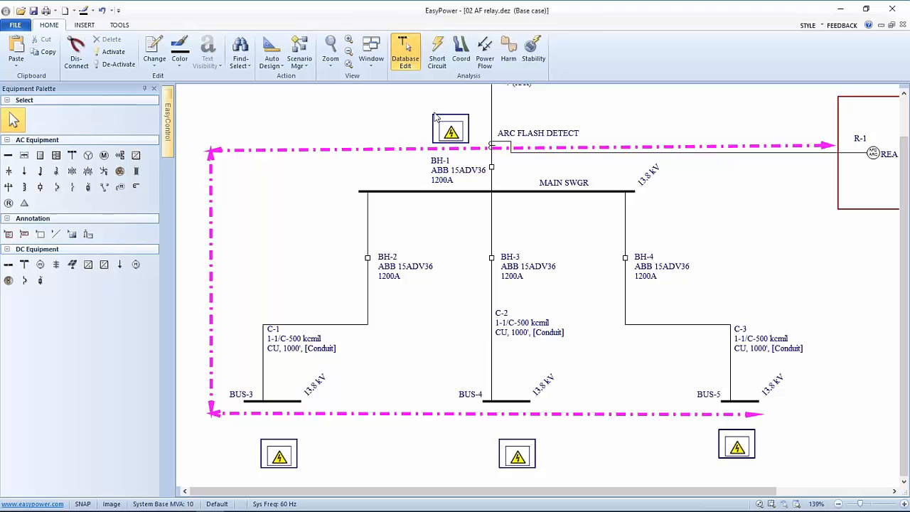
{"action": "mouse_move", "coordinate": [768, 261]}
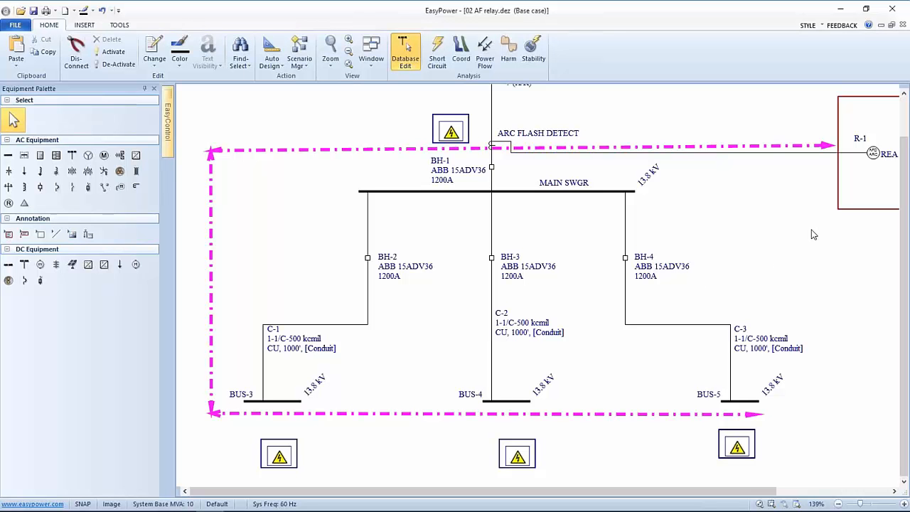
{"action": "mouse_move", "coordinate": [790, 239]}
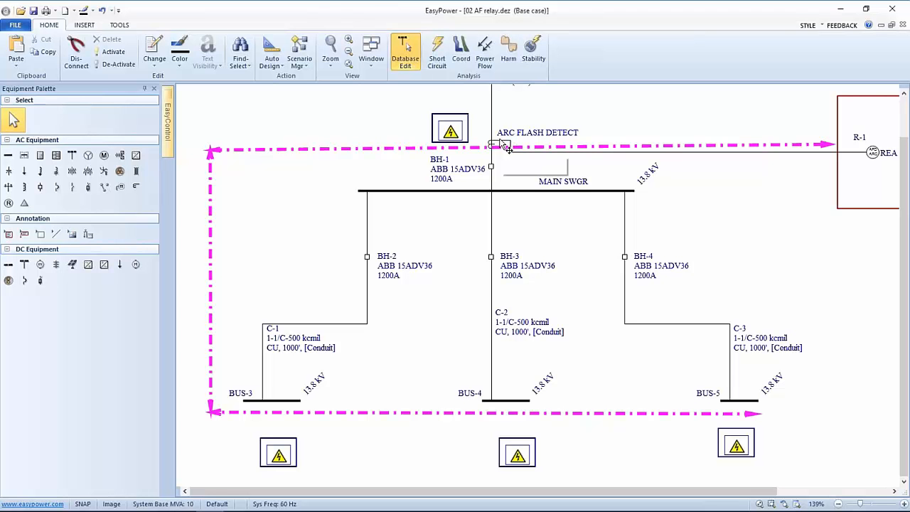
{"action": "left_click", "coordinate": [511, 145]}
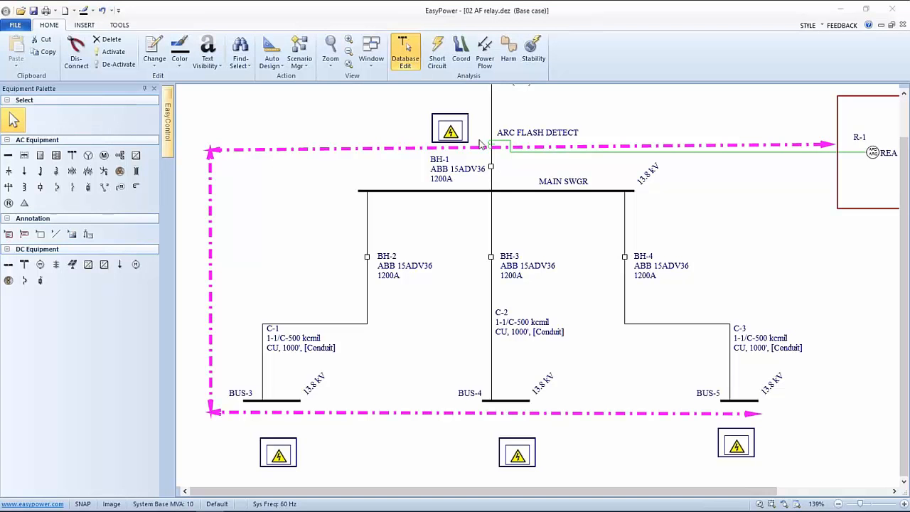
{"action": "mouse_move", "coordinate": [168, 84]}
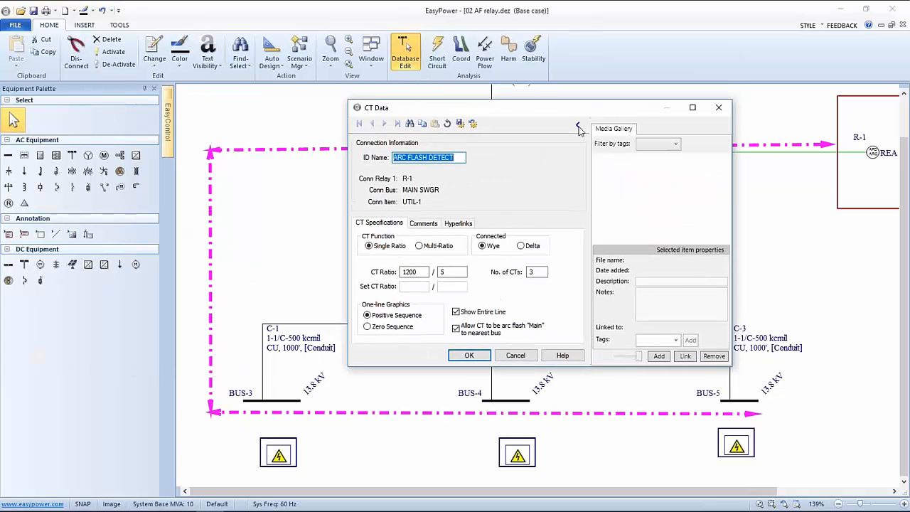
{"action": "left_click", "coordinate": [577, 125]}
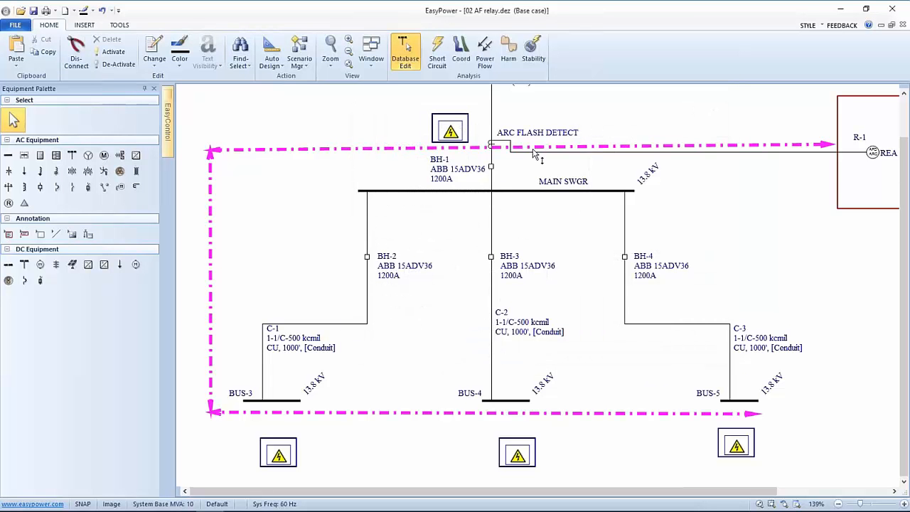
{"action": "mouse_move", "coordinate": [480, 143]}
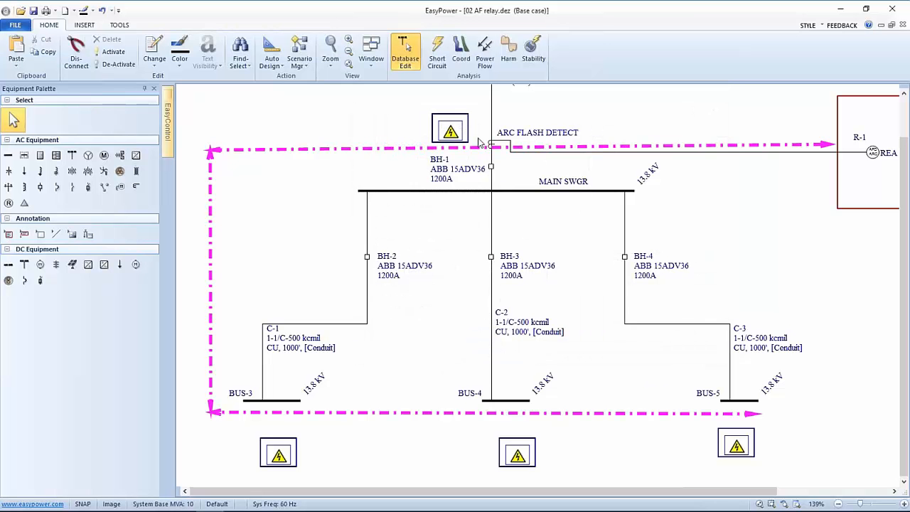
{"action": "mouse_move", "coordinate": [793, 223]}
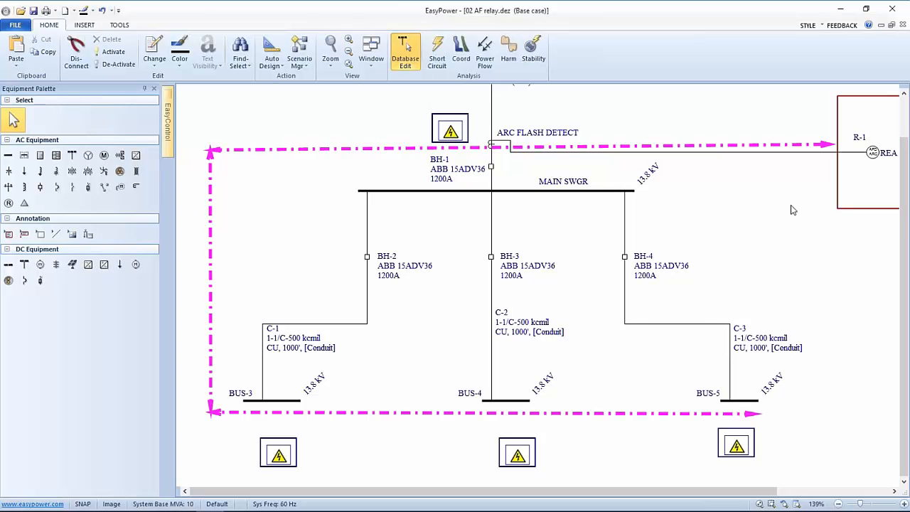
{"action": "mouse_move", "coordinate": [503, 196]}
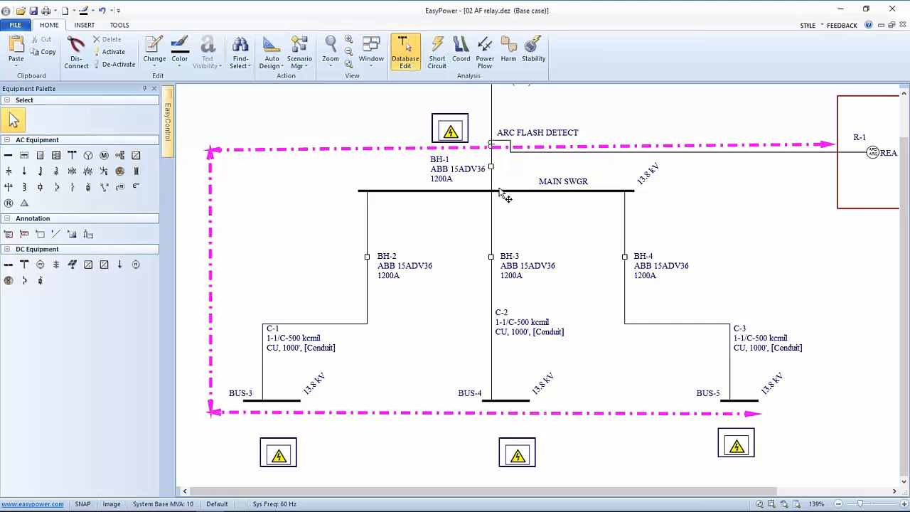
{"action": "mouse_move", "coordinate": [500, 194]}
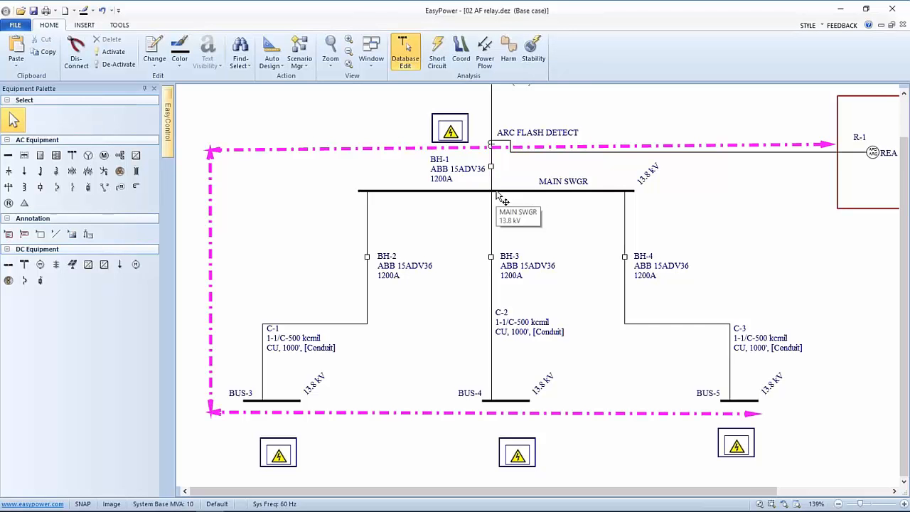
{"action": "left_click", "coordinate": [495, 190]}
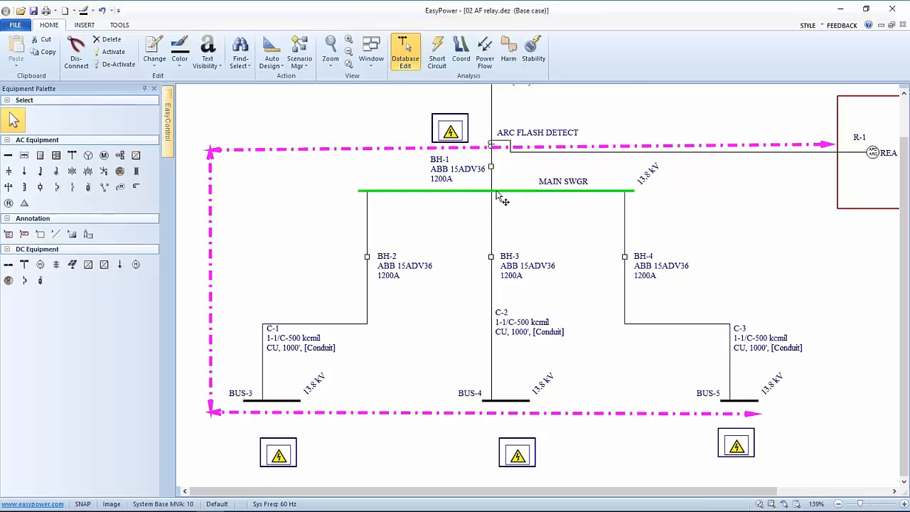
- In MAIN SWGR Bus Data, Arc Flash Hazard, set the AF Sensed upstream trip time to 0.015 s
{"action": "double_click", "coordinate": [494, 192]}
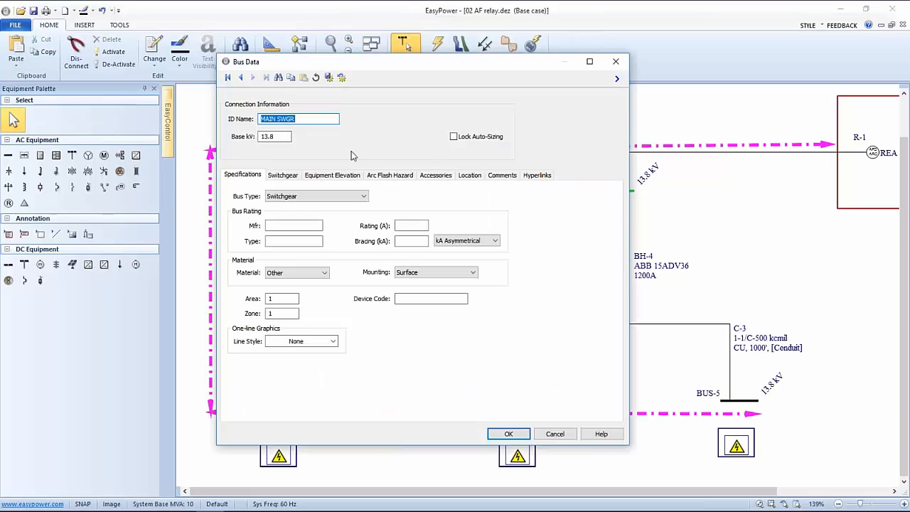
{"action": "mouse_move", "coordinate": [333, 174]}
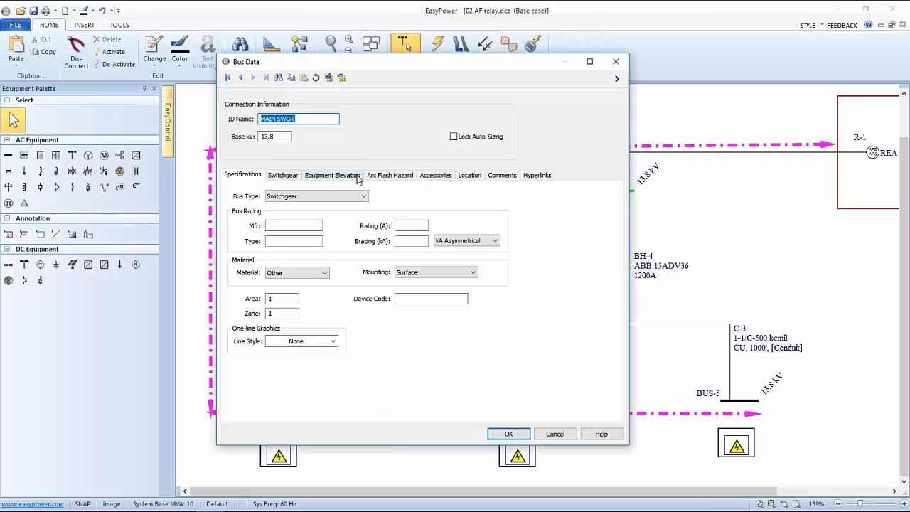
{"action": "left_click", "coordinate": [390, 175]}
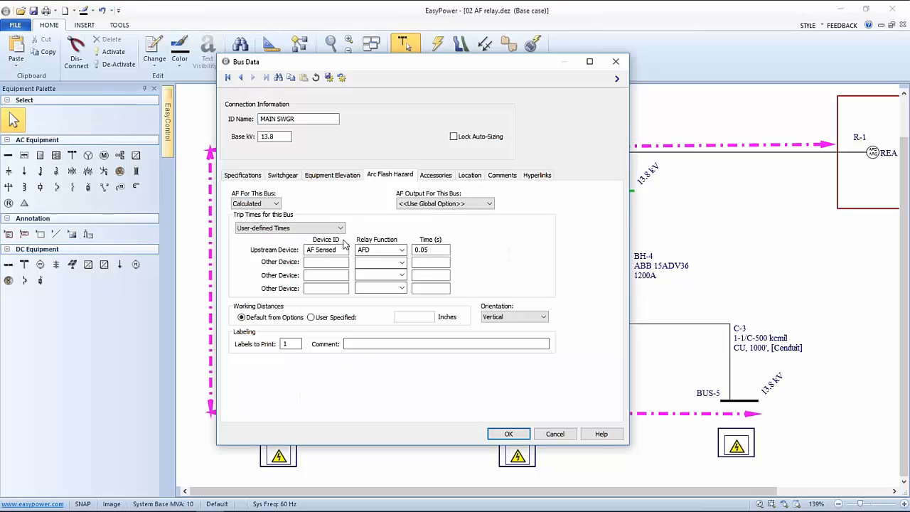
{"action": "left_click", "coordinate": [287, 228]}
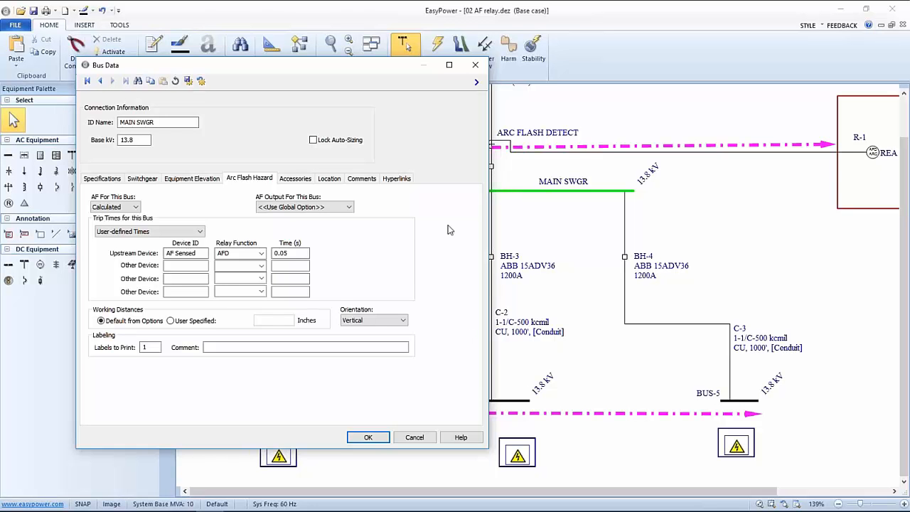
{"action": "mouse_move", "coordinate": [616, 193]}
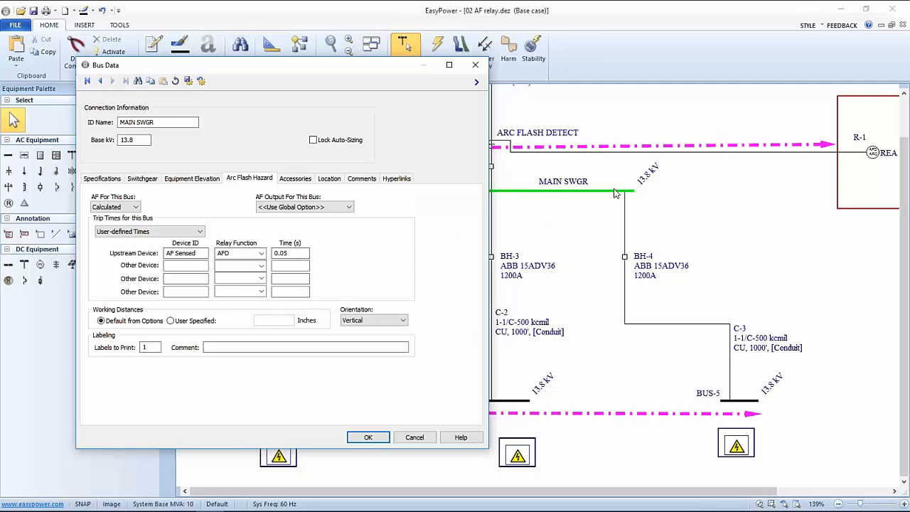
{"action": "mouse_move", "coordinate": [553, 208]}
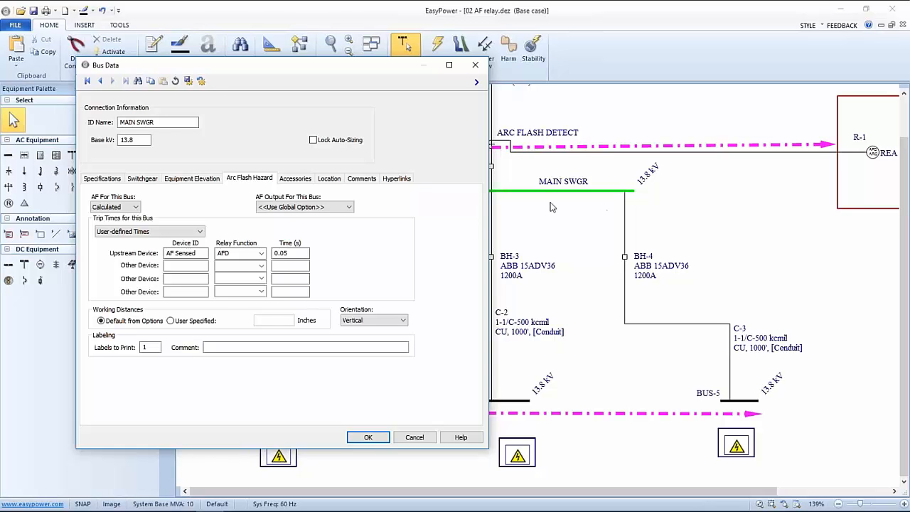
{"action": "mouse_move", "coordinate": [357, 211]}
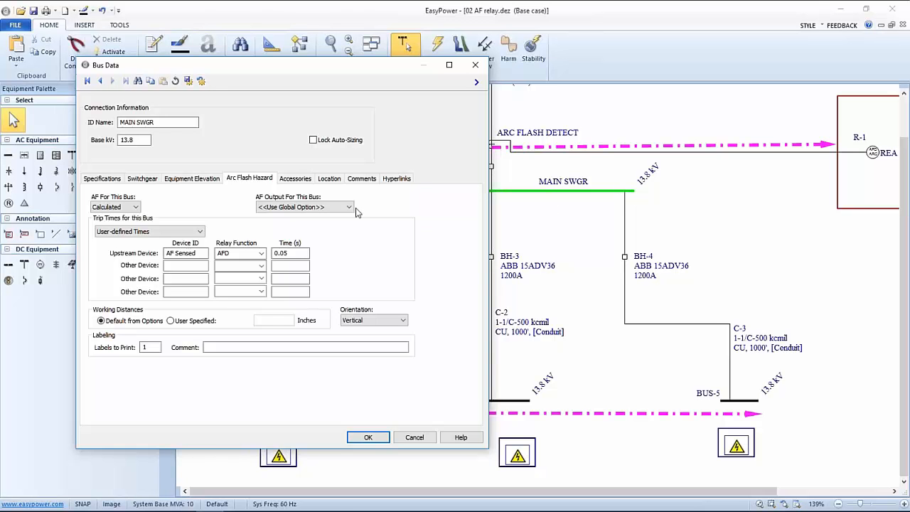
{"action": "left_click", "coordinate": [290, 253]}
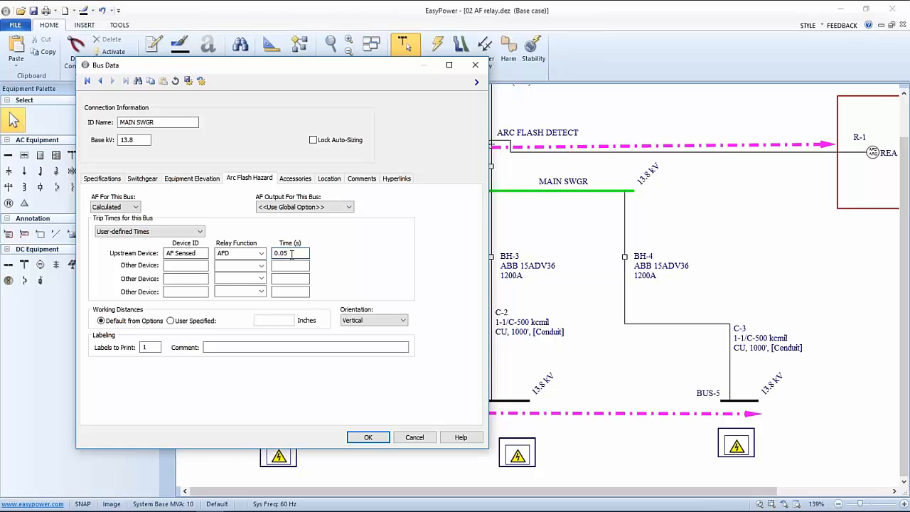
{"action": "type", "text": "0.015"}
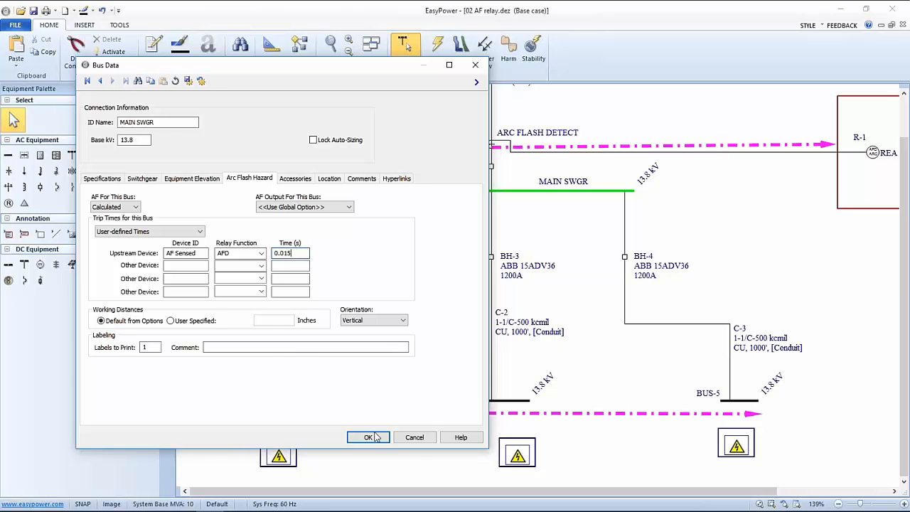
{"action": "left_click", "coordinate": [367, 437]}
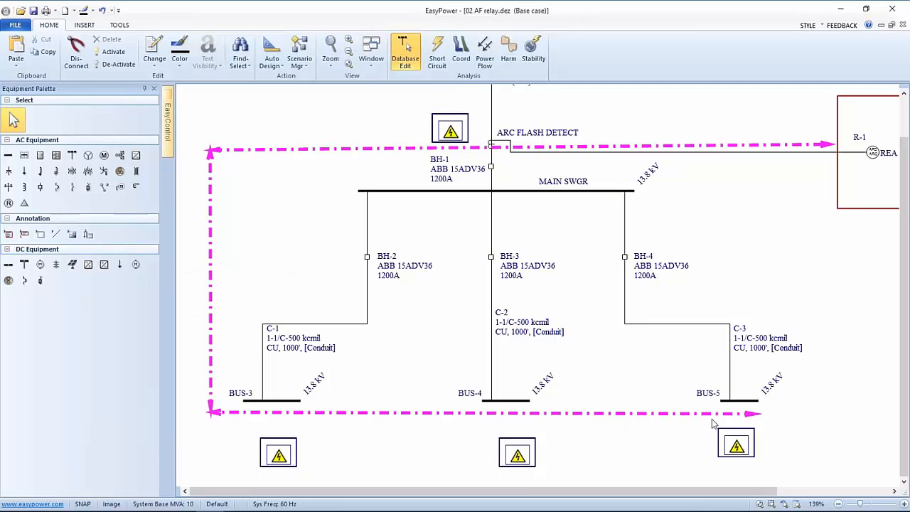
- Set BUS-5's AF Sensed trip time to .12 s, correcting the invalid number warning
{"action": "left_click", "coordinate": [738, 401]}
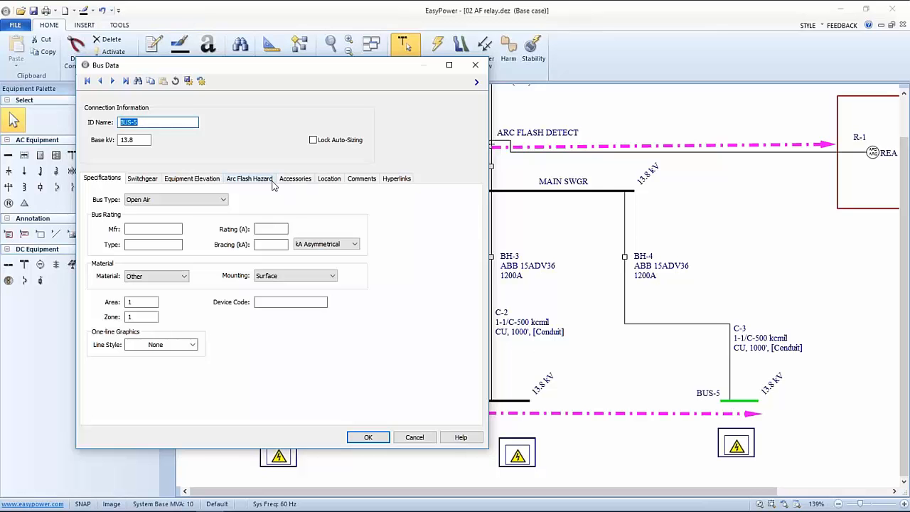
{"action": "left_click", "coordinate": [249, 179]}
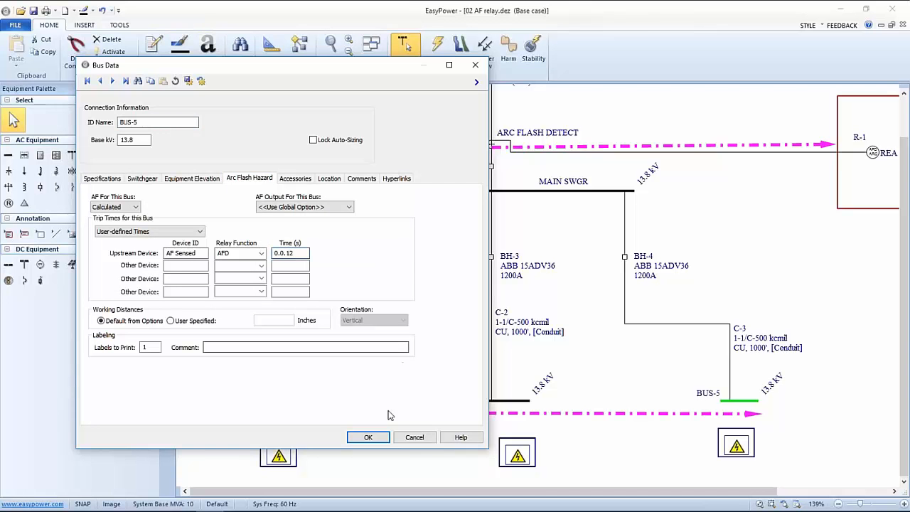
{"action": "left_click", "coordinate": [368, 436]}
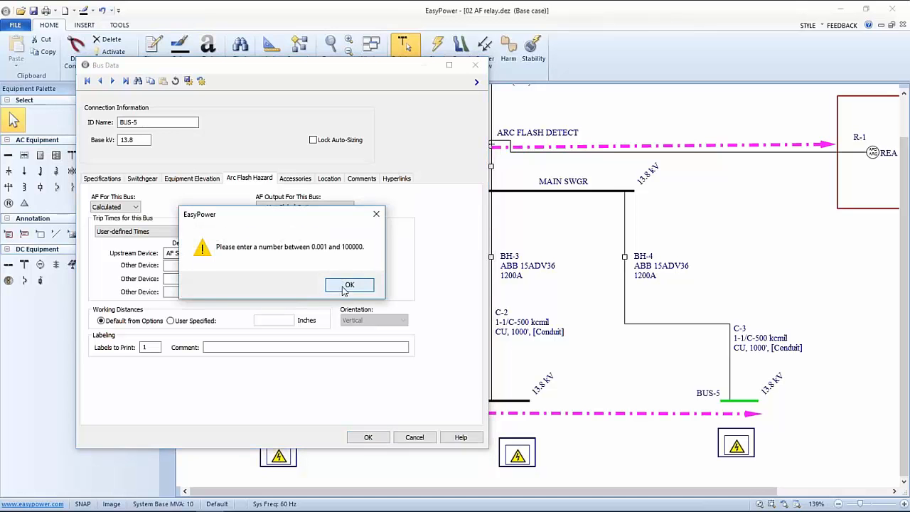
{"action": "left_click", "coordinate": [350, 284]}
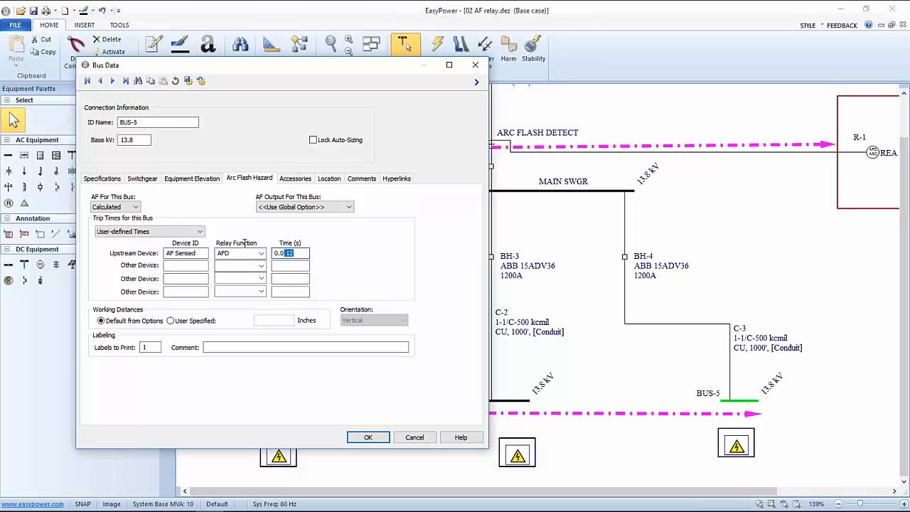
{"action": "type", "text": ".12"}
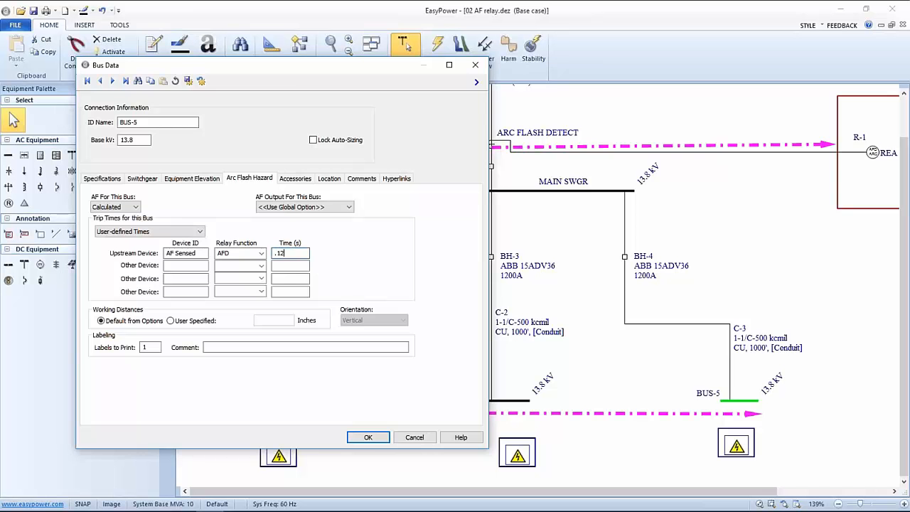
{"action": "left_click", "coordinate": [366, 437]}
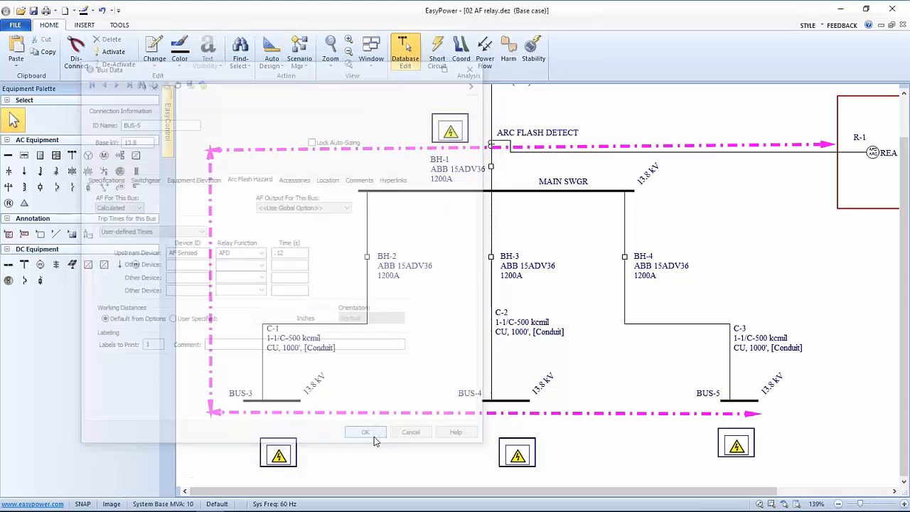
- Set BUS-4's AF Sensed trip time to .15 s
{"action": "left_click", "coordinate": [365, 432]}
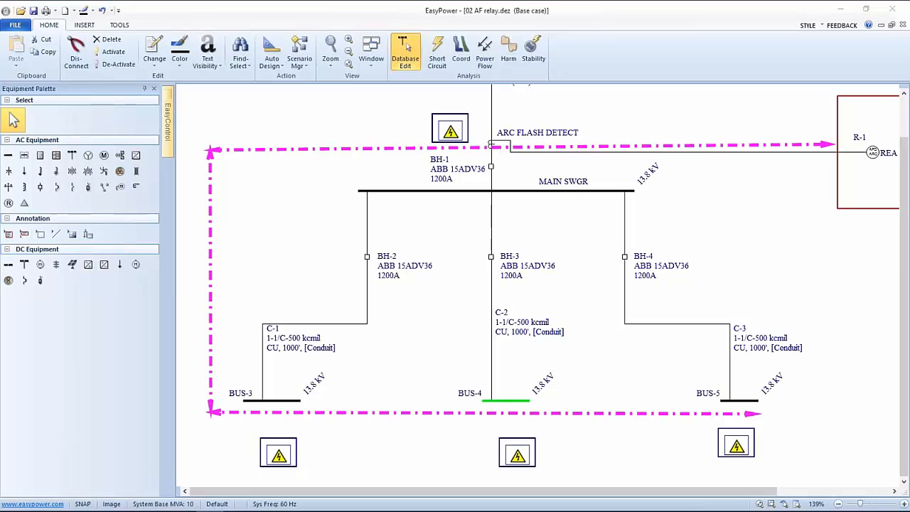
{"action": "double_click", "coordinate": [506, 401]}
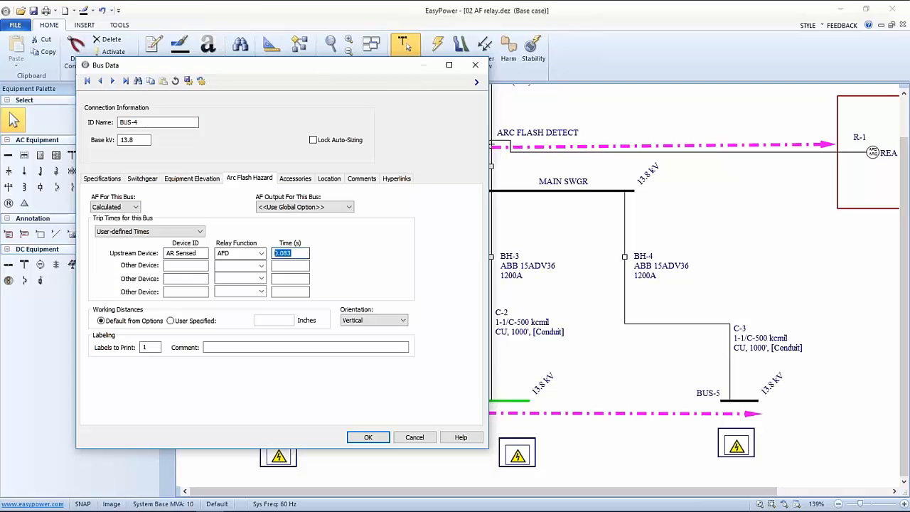
{"action": "type", "text": ".15"}
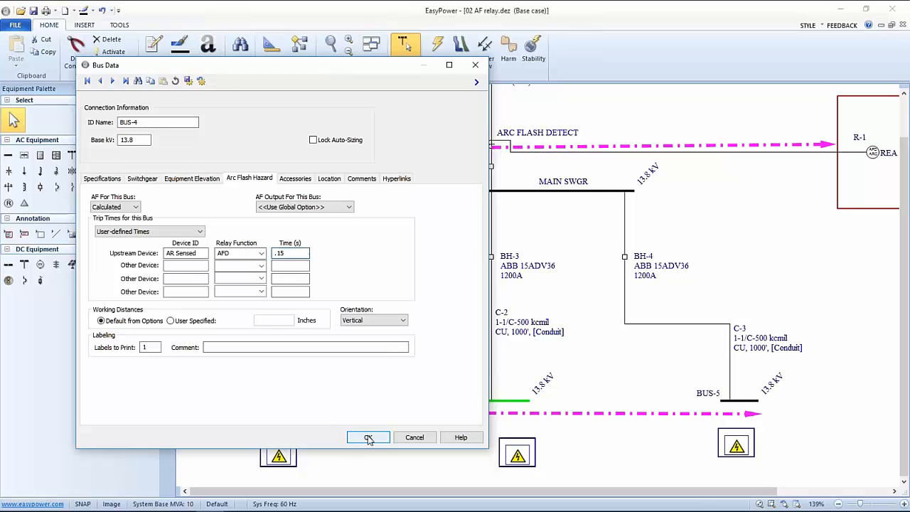
{"action": "left_click", "coordinate": [369, 438]}
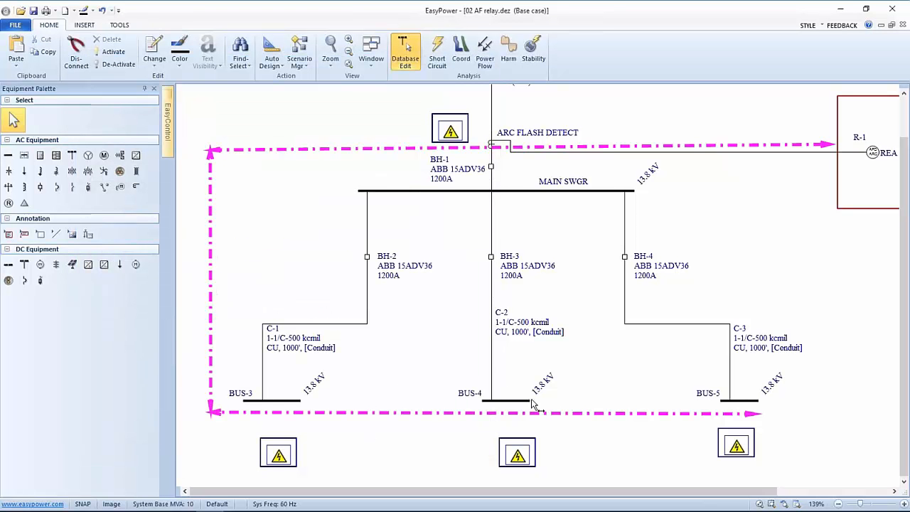
{"action": "mouse_move", "coordinate": [239, 411]}
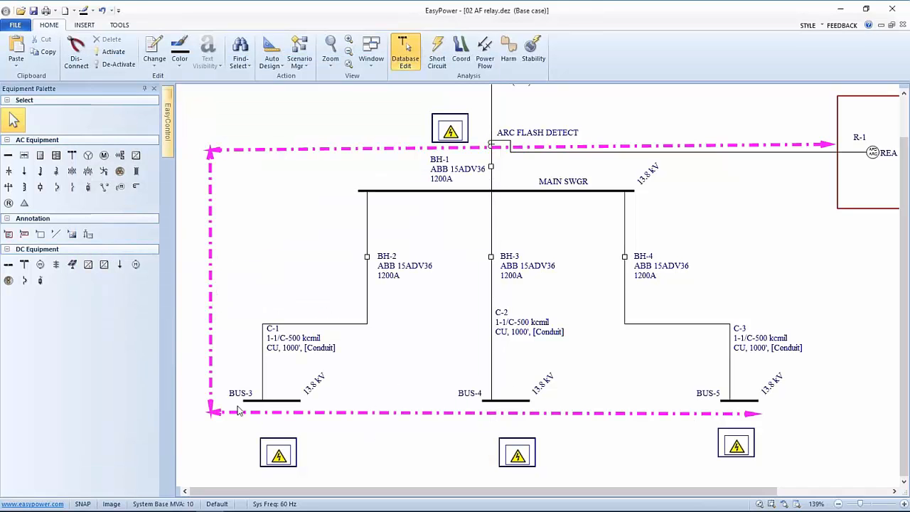
{"action": "mouse_move", "coordinate": [832, 206]}
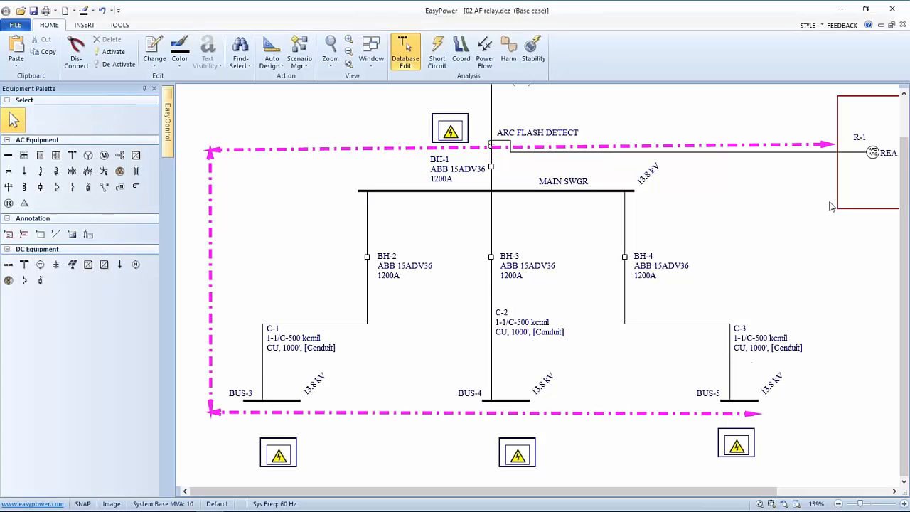
{"action": "mouse_move", "coordinate": [299, 400]}
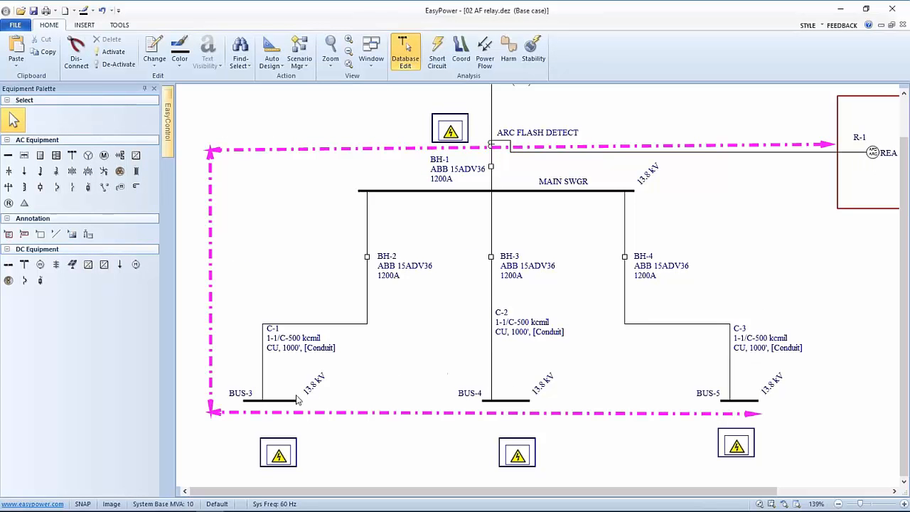
- Set BUS-3's AF Sensed trip time to .015 s
{"action": "left_click", "coordinate": [270, 401]}
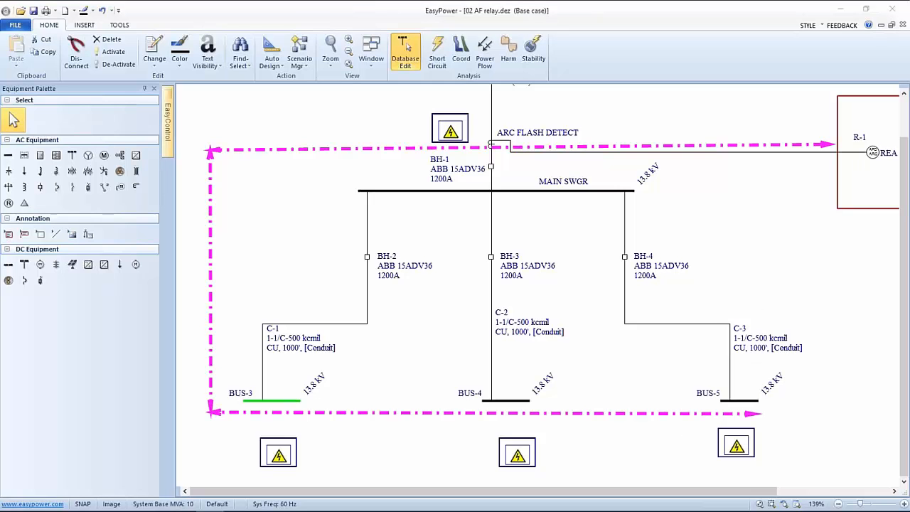
{"action": "double_click", "coordinate": [270, 401]}
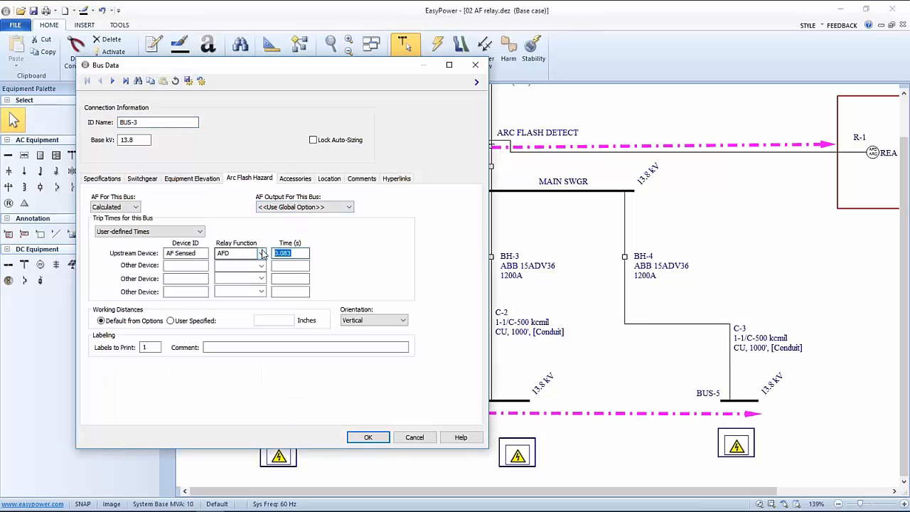
{"action": "type", "text": ".15"}
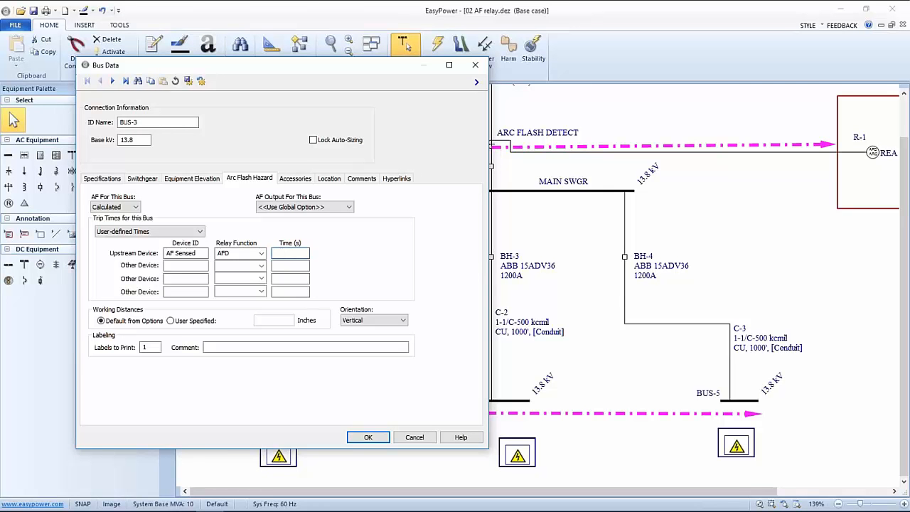
{"action": "type", "text": ".015"}
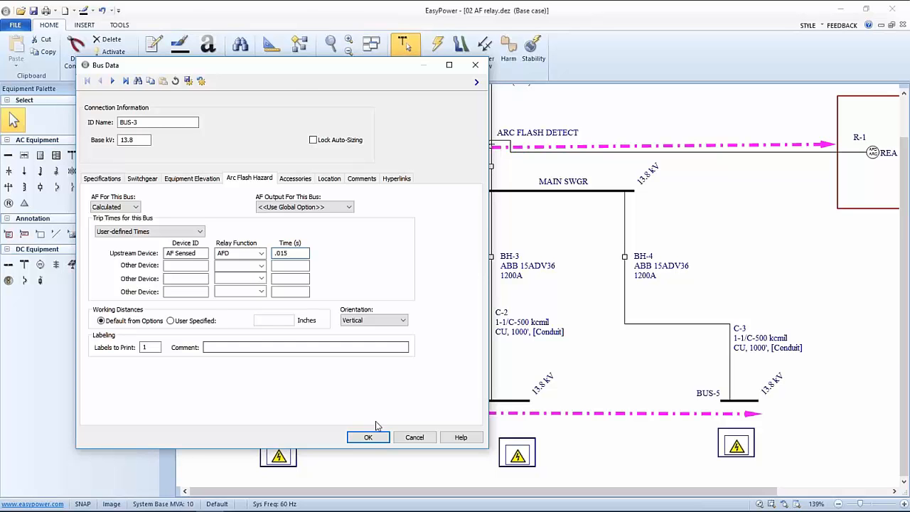
{"action": "left_click", "coordinate": [367, 436]}
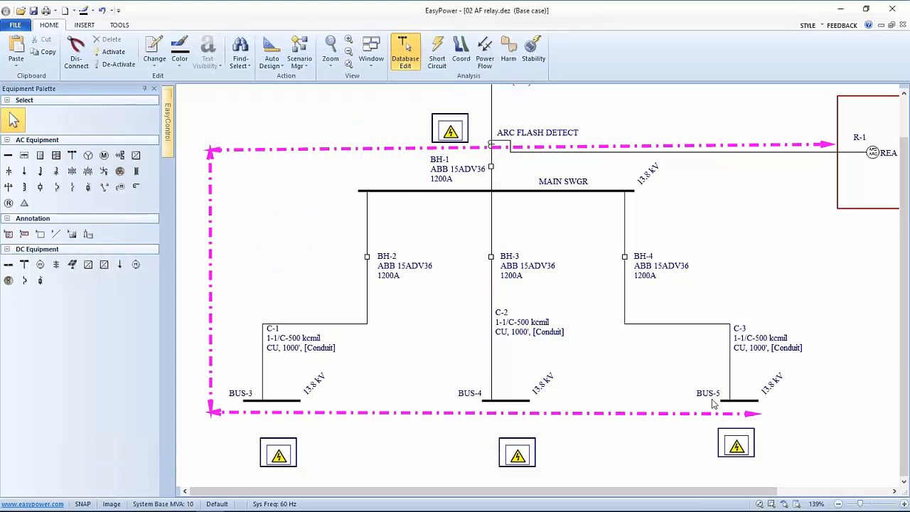
- Revise BUS-5's AF Sensed trip time to .012 s
{"action": "double_click", "coordinate": [739, 401]}
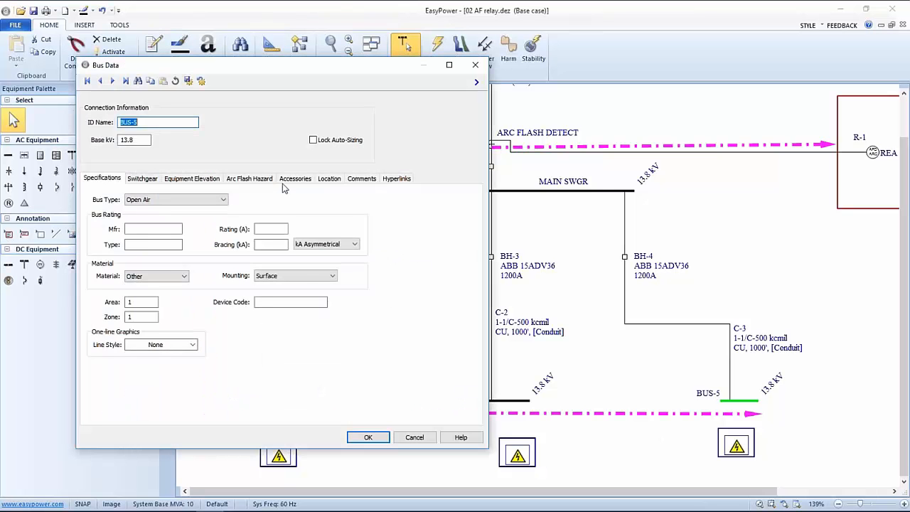
{"action": "left_click", "coordinate": [250, 179]}
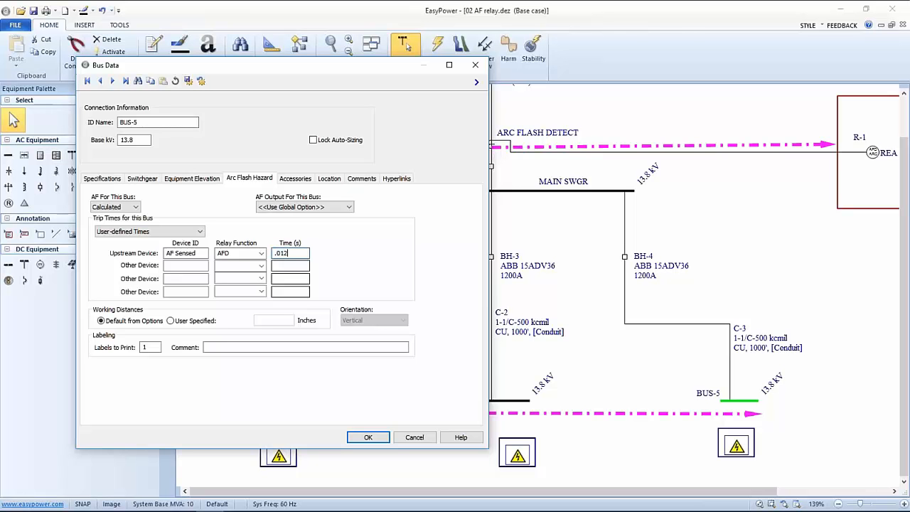
{"action": "left_click", "coordinate": [367, 437]}
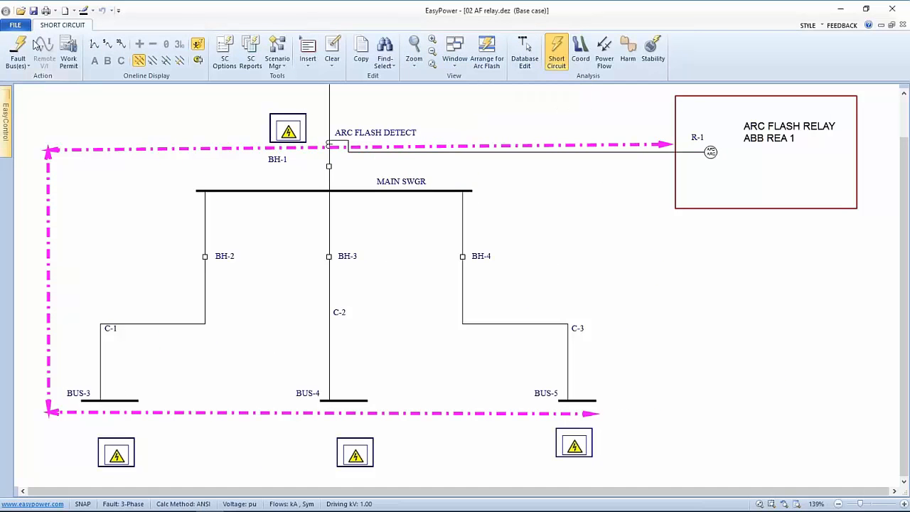
{"action": "left_click", "coordinate": [486, 50]}
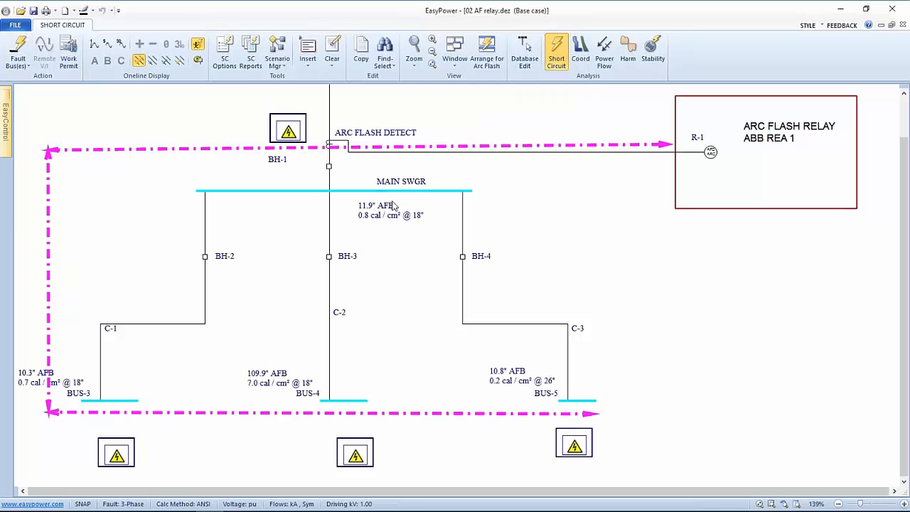
{"action": "mouse_move", "coordinate": [173, 295]}
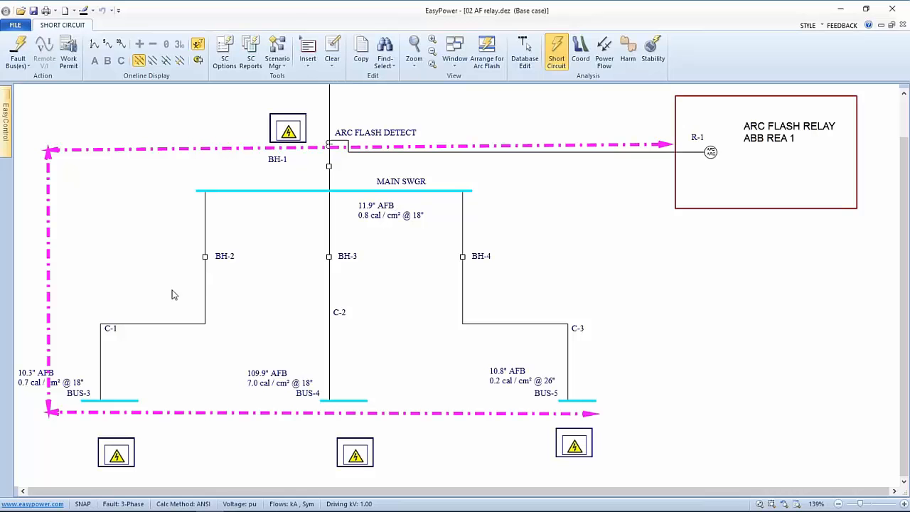
{"action": "mouse_move", "coordinate": [405, 382]}
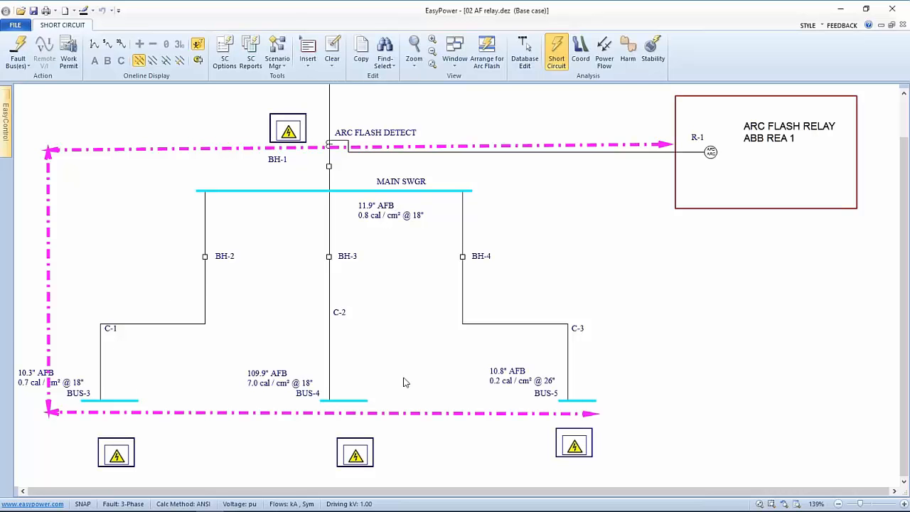
{"action": "mouse_move", "coordinate": [483, 299]}
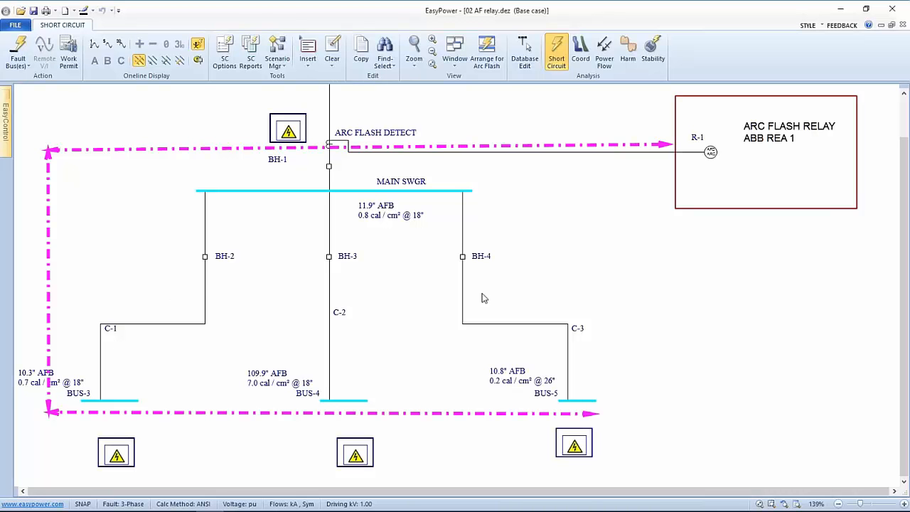
{"action": "mouse_move", "coordinate": [415, 243]}
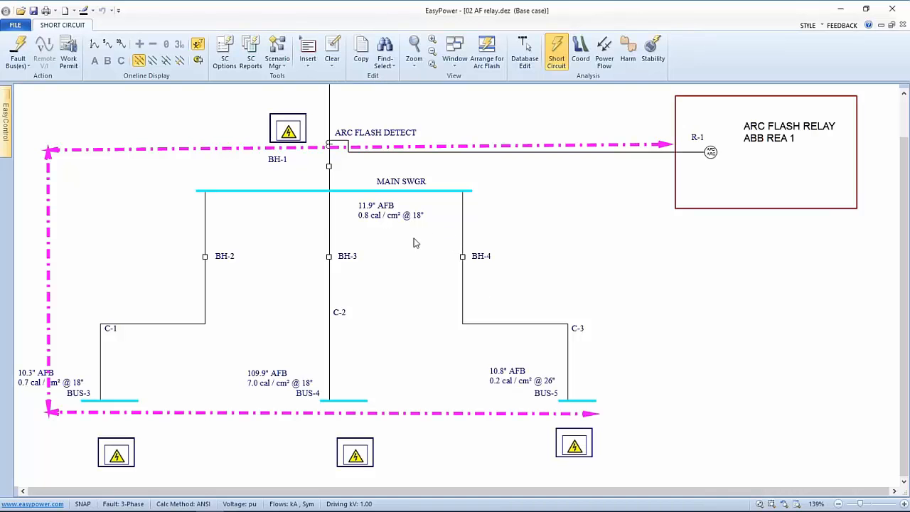
{"action": "mouse_move", "coordinate": [540, 216]}
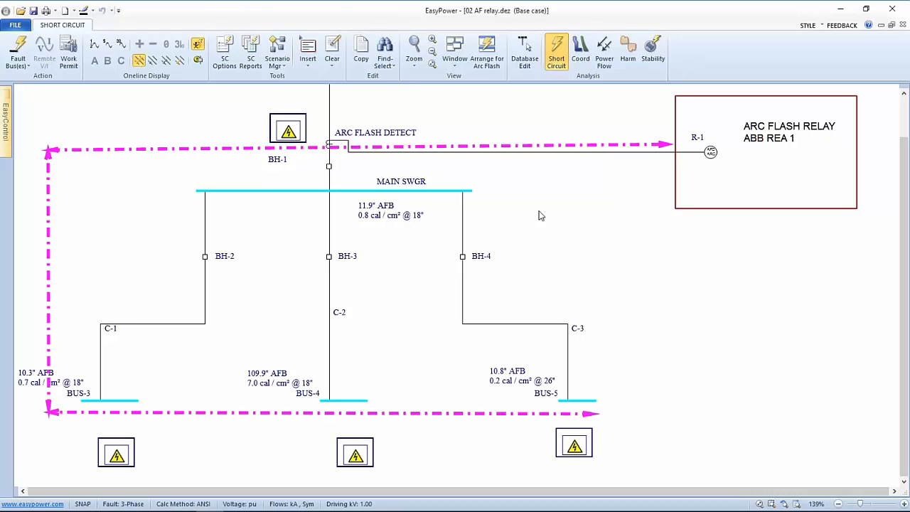
{"action": "mouse_move", "coordinate": [424, 253]}
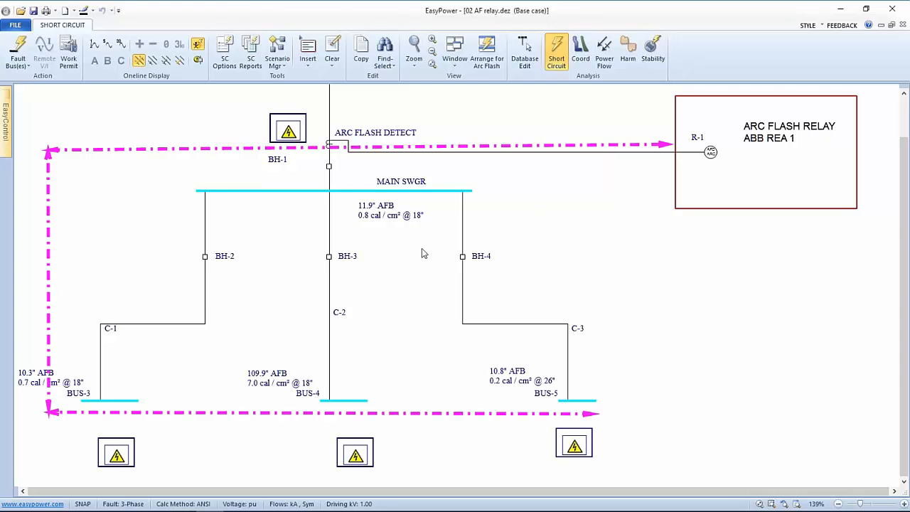
{"action": "mouse_move", "coordinate": [198, 276]}
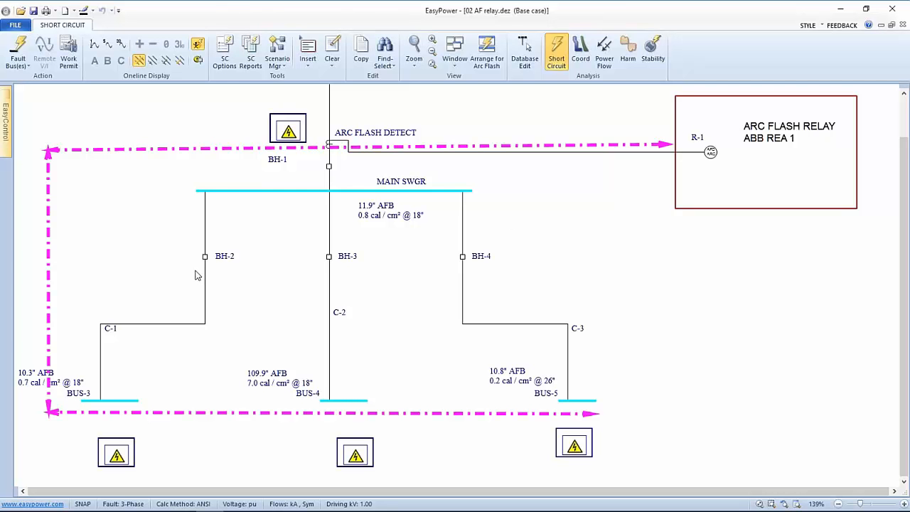
{"action": "mouse_move", "coordinate": [230, 131]}
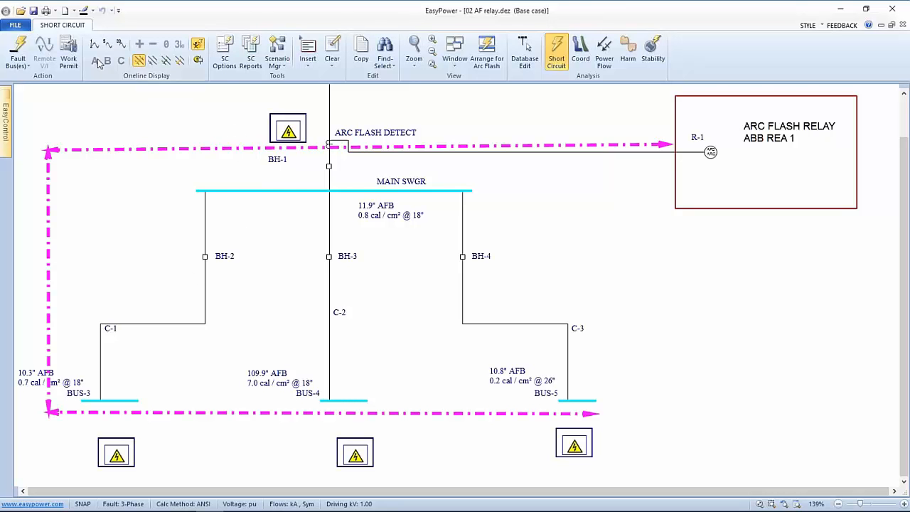
{"action": "mouse_move", "coordinate": [14, 26]}
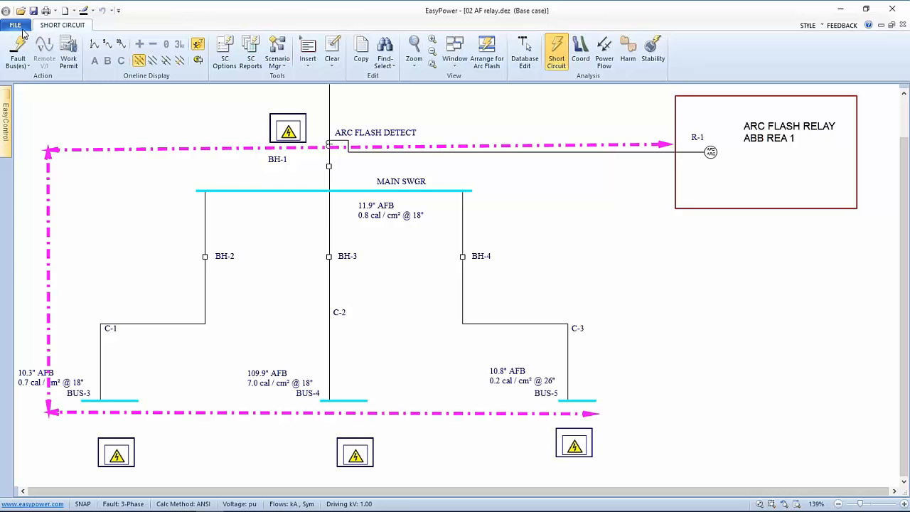
- Close the arc flash relay one-line without saving changes
{"action": "left_click", "coordinate": [14, 25]}
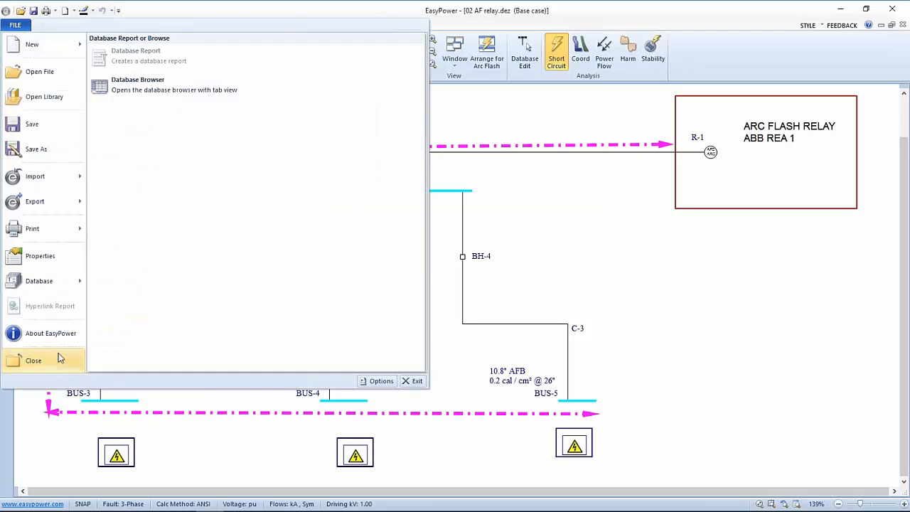
{"action": "left_click", "coordinate": [33, 361]}
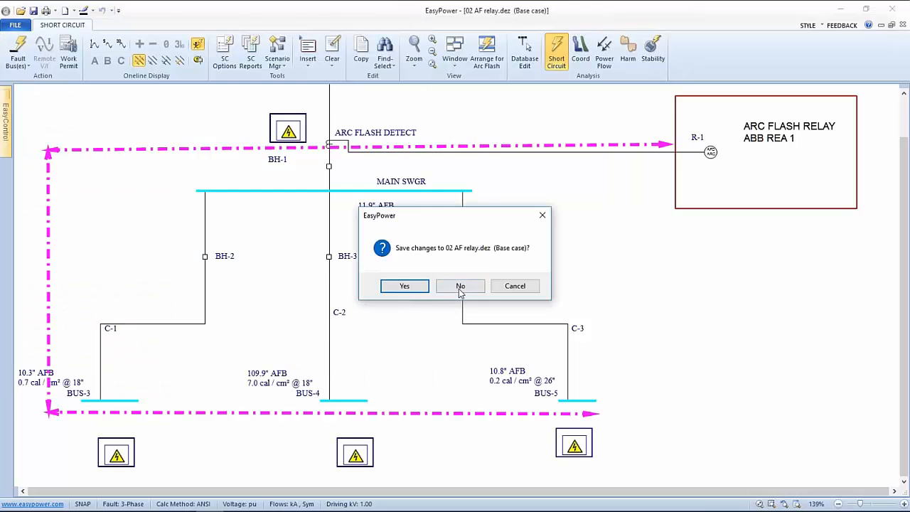
{"action": "left_click", "coordinate": [460, 286]}
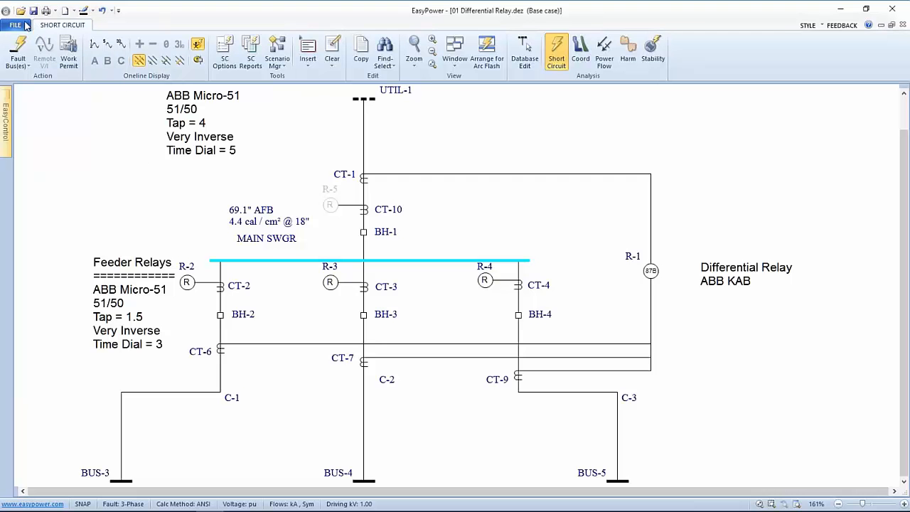
- Open the Protection-1.dez sample one-line from the Samples folder
{"action": "left_click", "coordinate": [14, 25]}
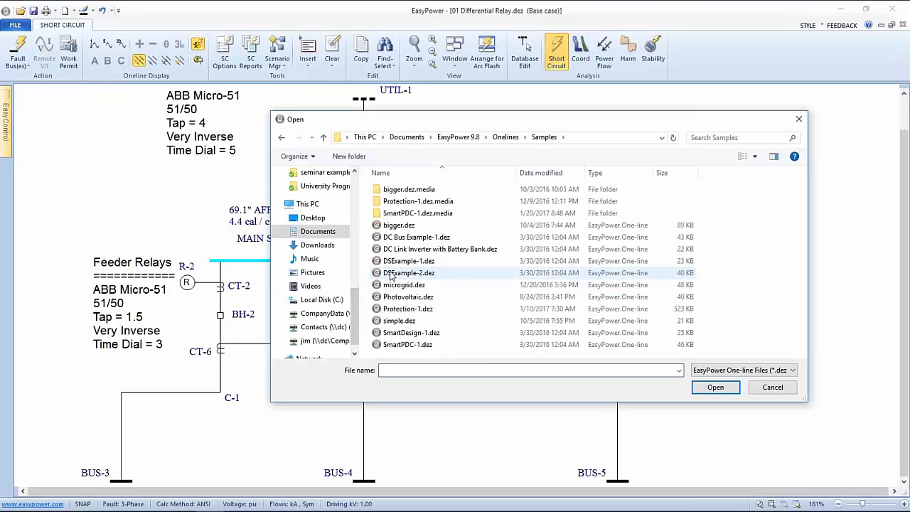
{"action": "left_click", "coordinate": [406, 308]}
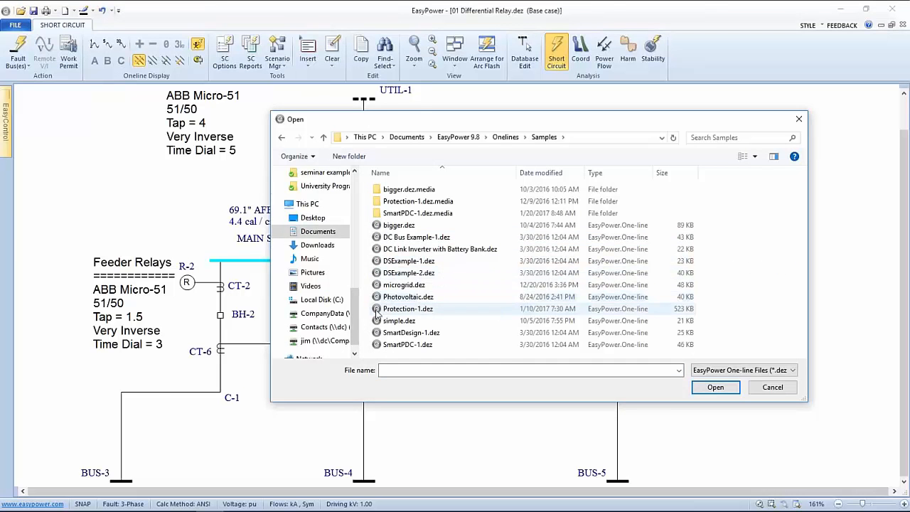
{"action": "double_click", "coordinate": [407, 307]}
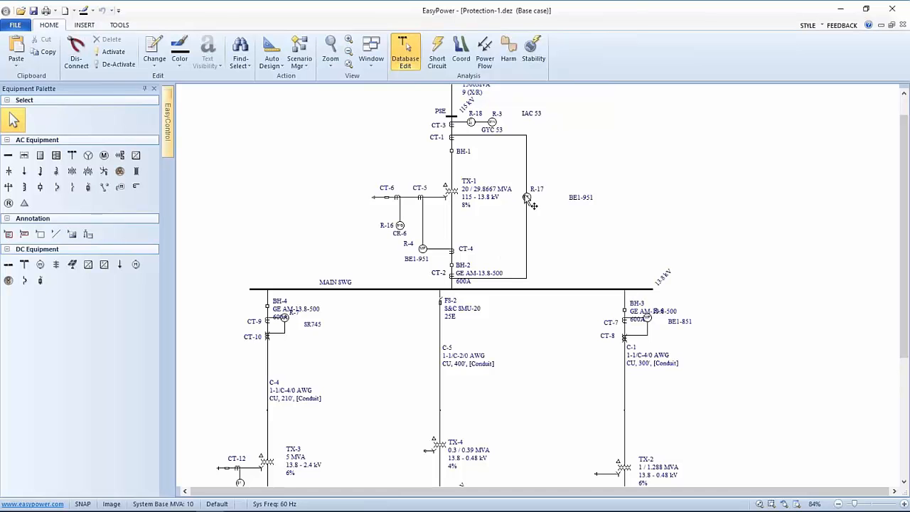
{"action": "mouse_move", "coordinate": [509, 316]}
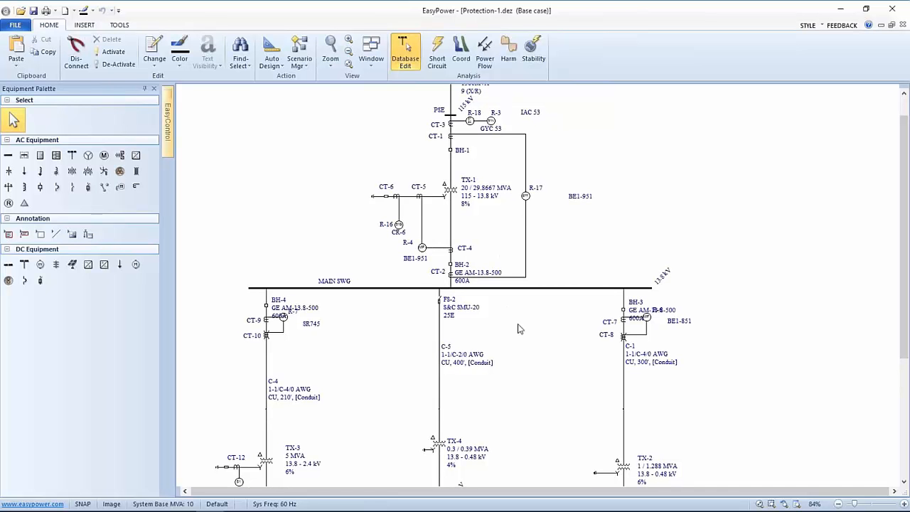
{"action": "mouse_move", "coordinate": [496, 214]}
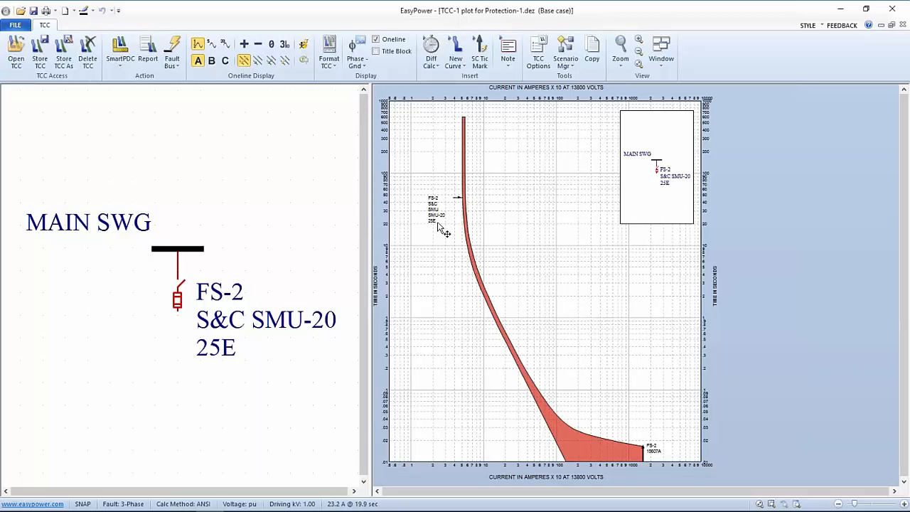
{"action": "mouse_move", "coordinate": [455, 438]}
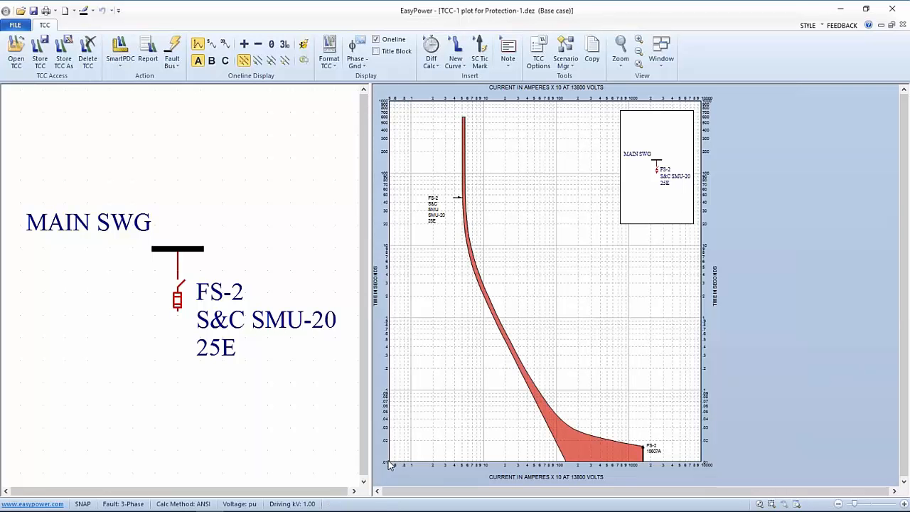
{"action": "mouse_move", "coordinate": [396, 101]}
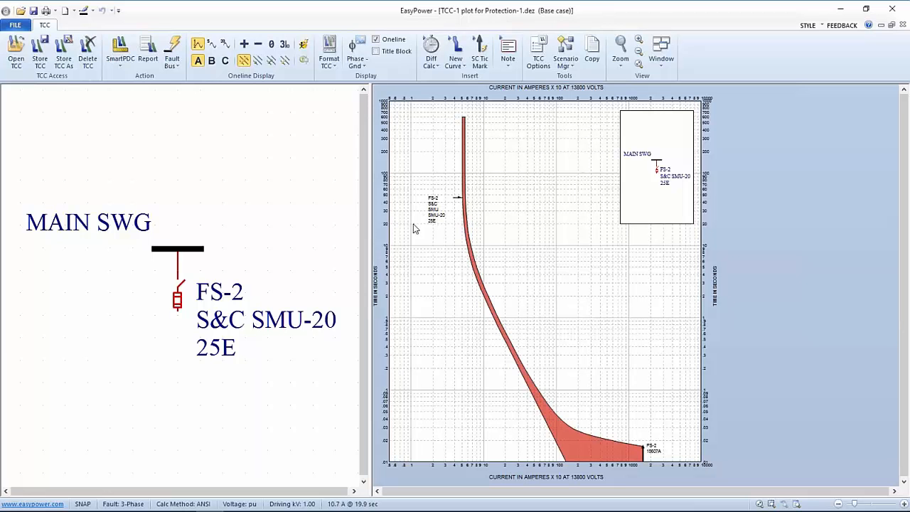
{"action": "mouse_move", "coordinate": [448, 142]}
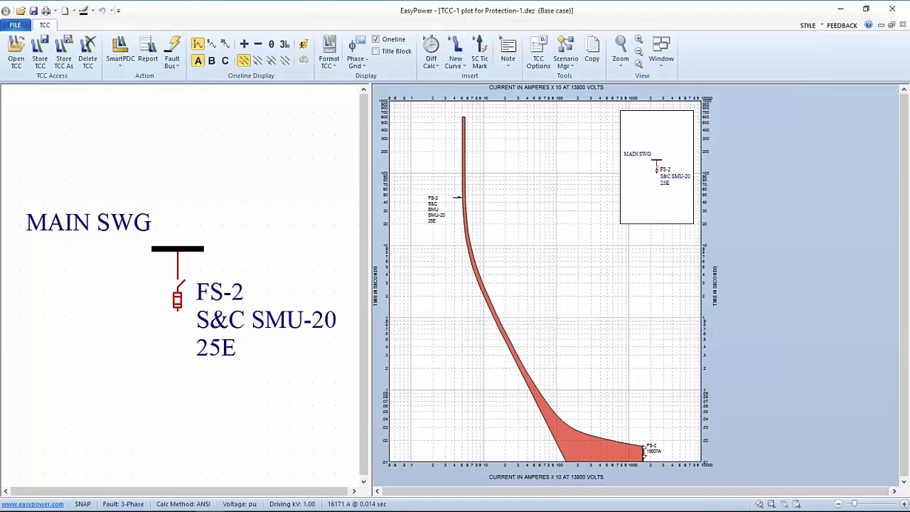
{"action": "mouse_move", "coordinate": [483, 402]}
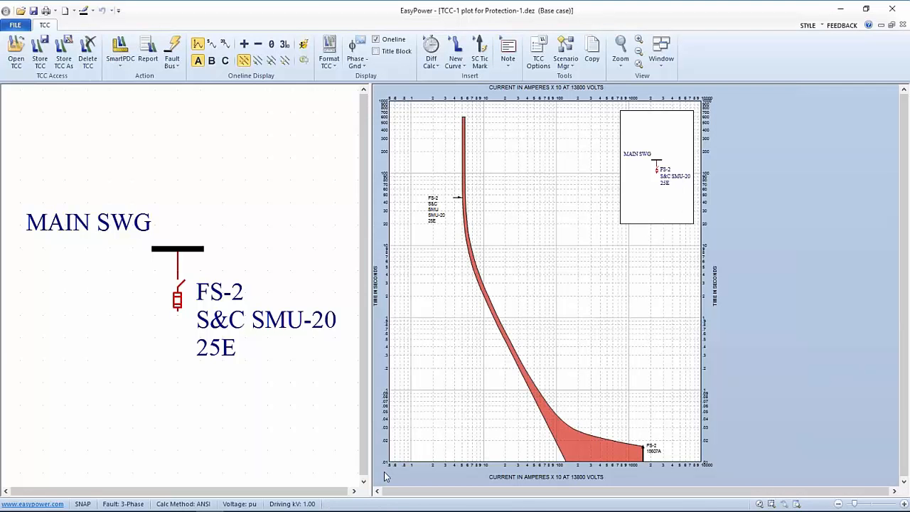
{"action": "mouse_move", "coordinate": [377, 506]}
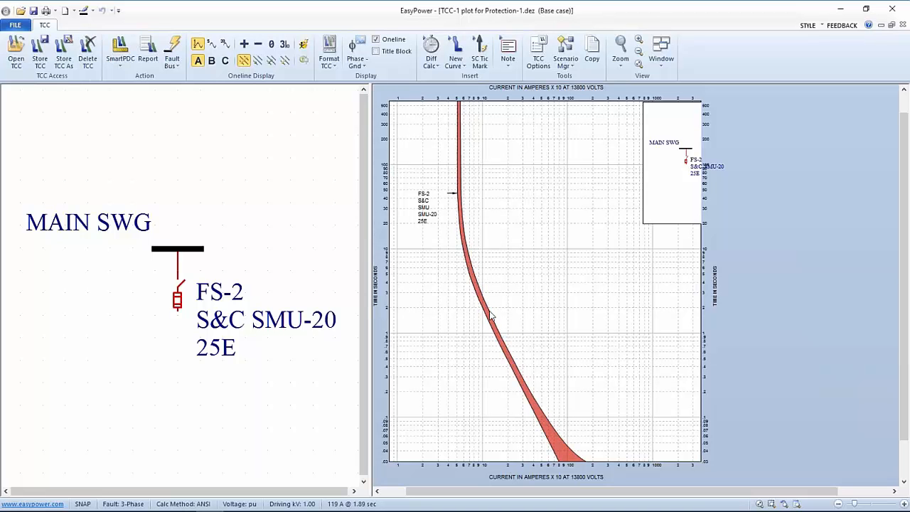
{"action": "mouse_move", "coordinate": [484, 301]}
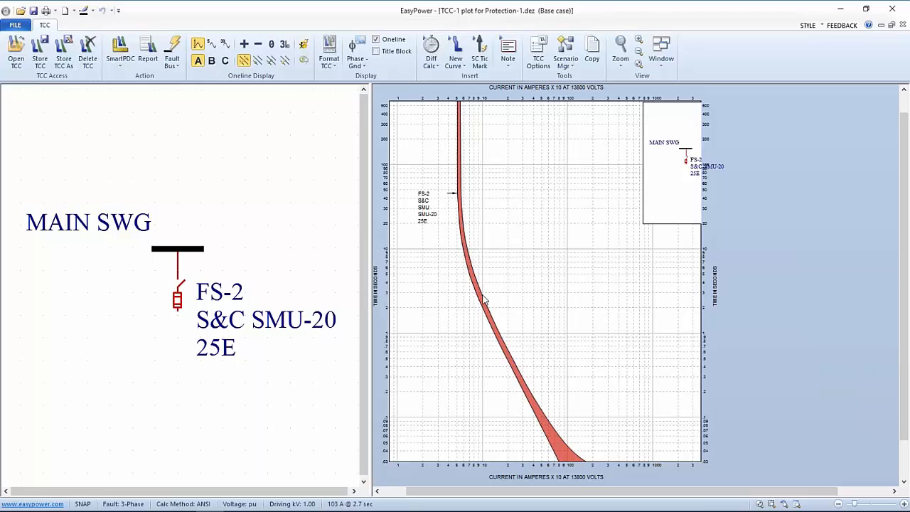
{"action": "mouse_move", "coordinate": [483, 300]}
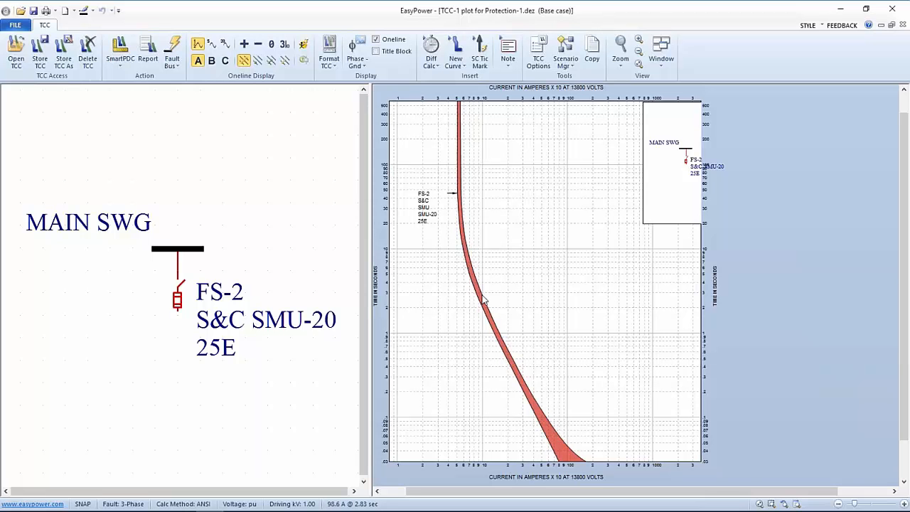
{"action": "mouse_move", "coordinate": [487, 467]}
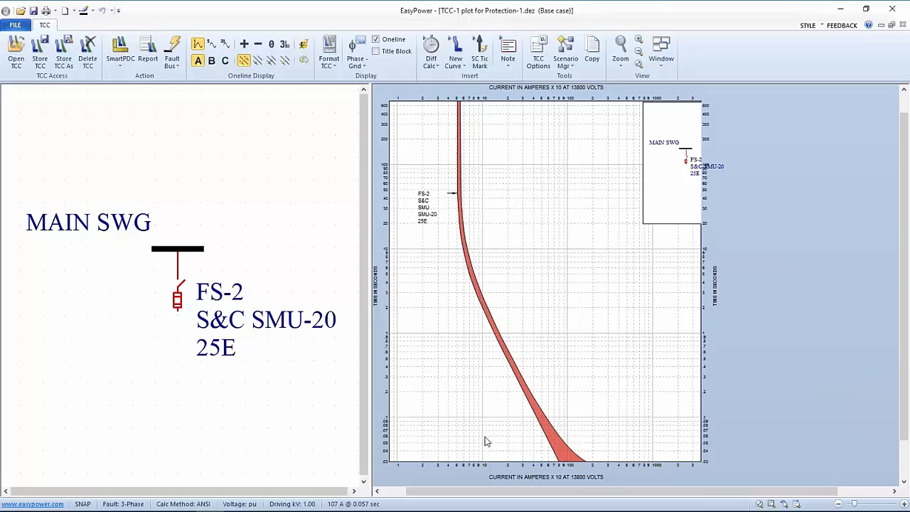
{"action": "mouse_move", "coordinate": [484, 306]}
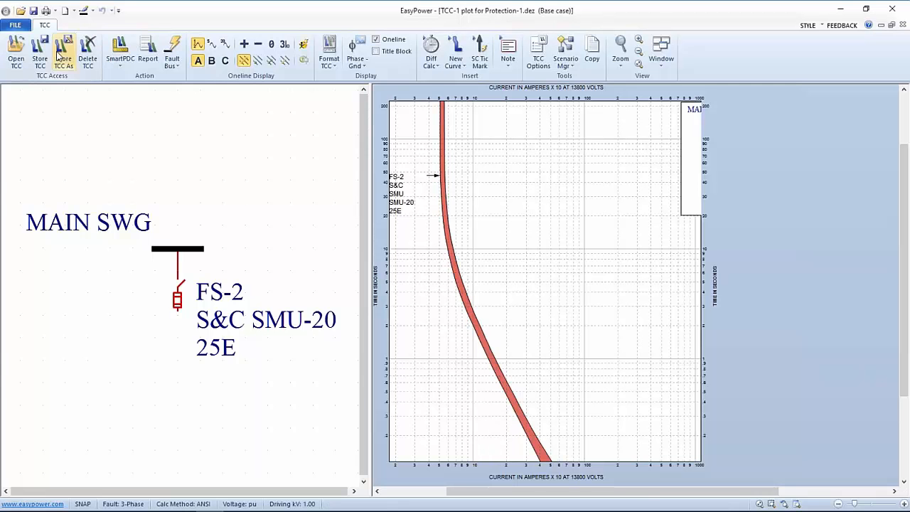
- Close the TCC-1 plot, discarding changes, returning to the Protection-1 one-line
{"action": "left_click", "coordinate": [14, 26]}
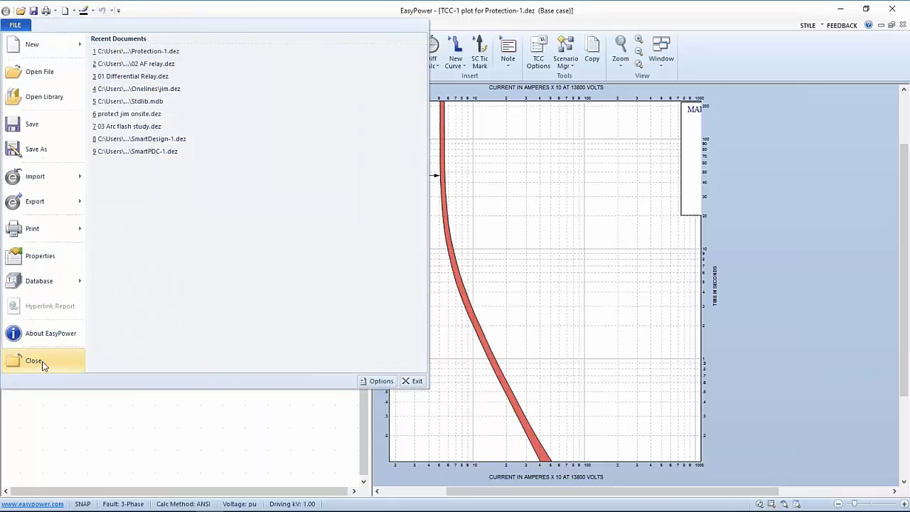
{"action": "left_click", "coordinate": [35, 361]}
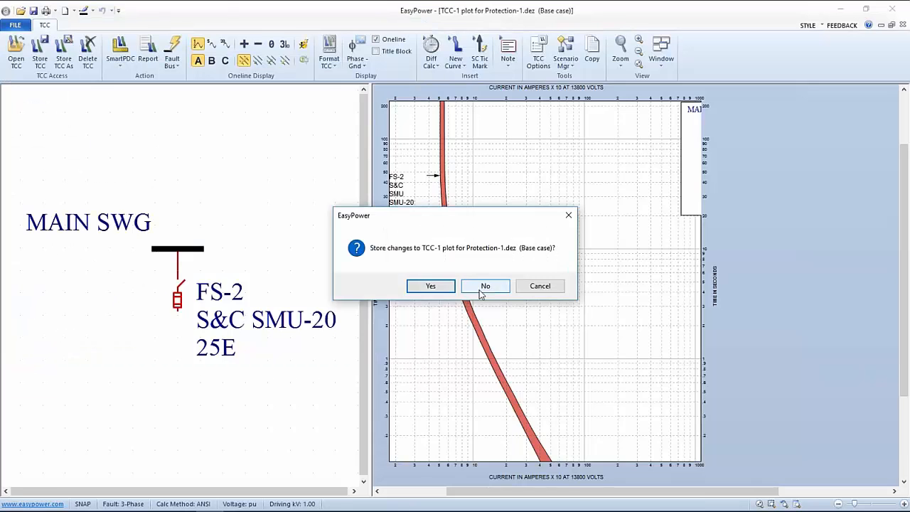
{"action": "left_click", "coordinate": [485, 284]}
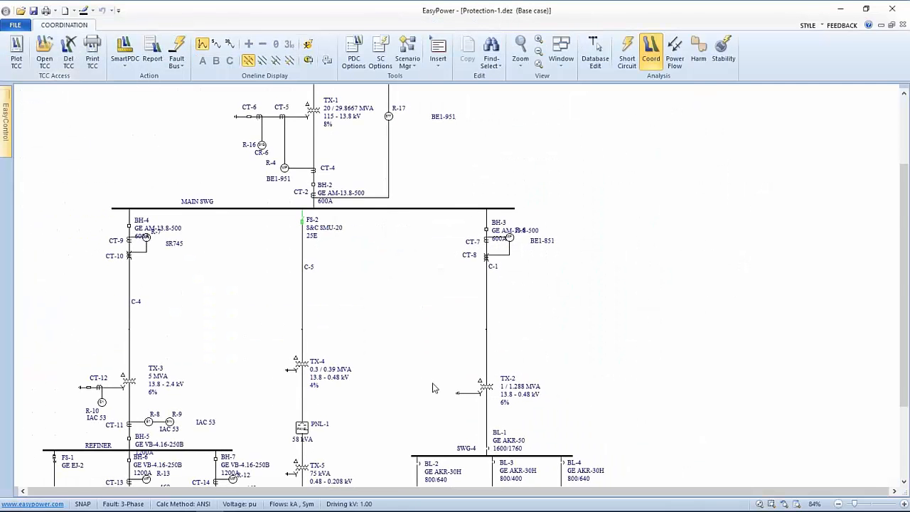
{"action": "scroll", "scroll_direction": "down", "scroll_amount": 3}
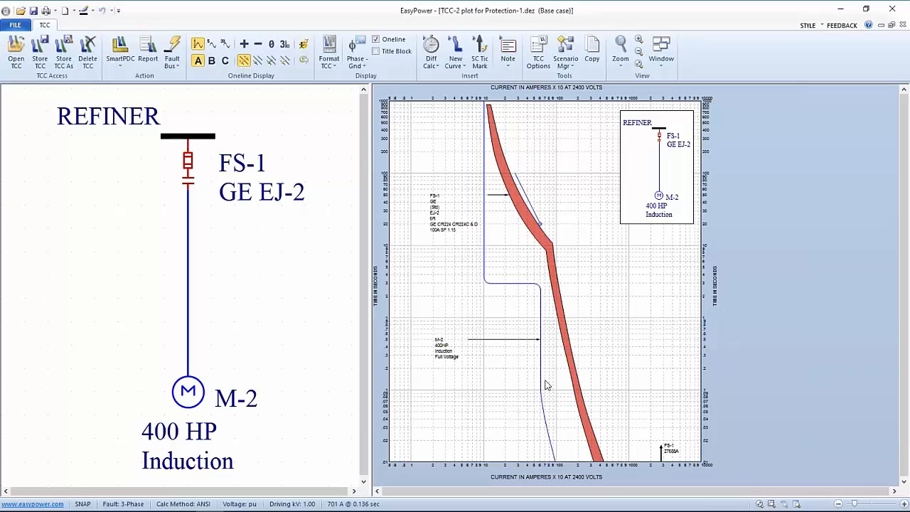
{"action": "mouse_move", "coordinate": [545, 330]}
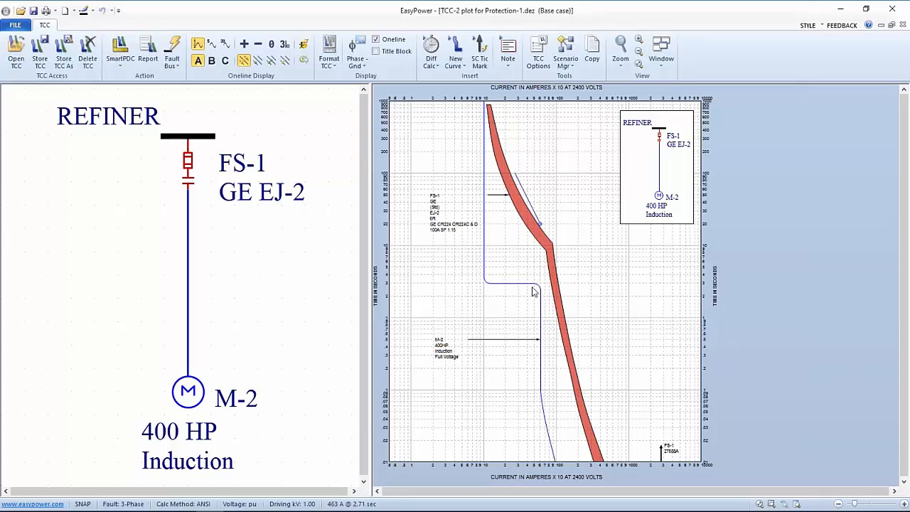
{"action": "mouse_move", "coordinate": [525, 299]}
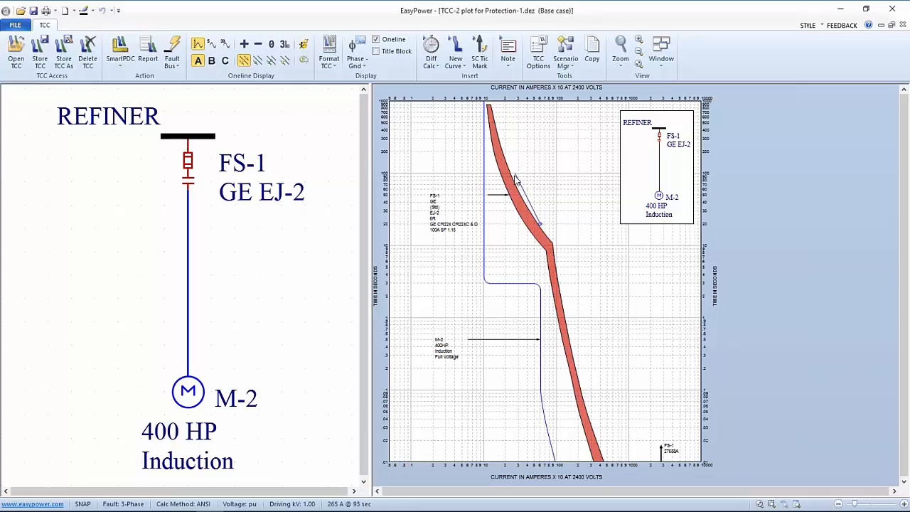
{"action": "mouse_move", "coordinate": [488, 269]}
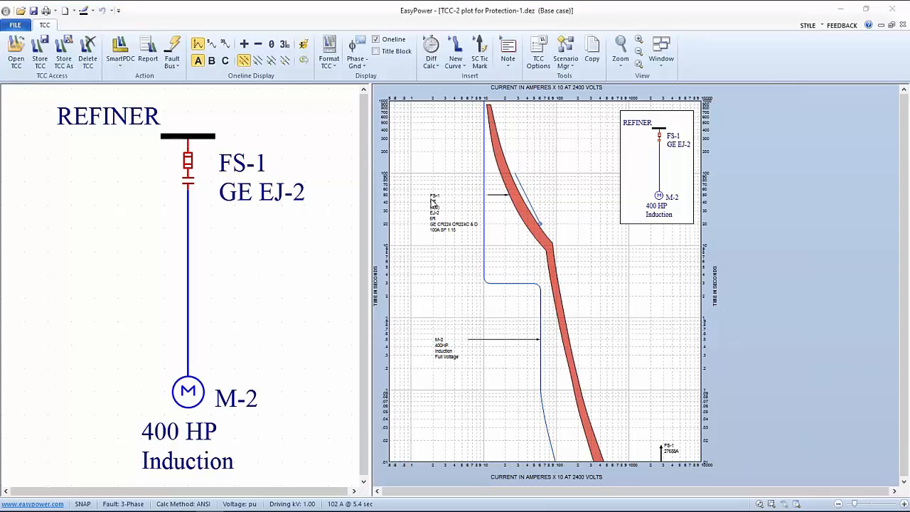
- In M-2's TCC data, switch Plot Thermal Limit Curve off then back on, applying each
{"action": "double_click", "coordinate": [188, 391]}
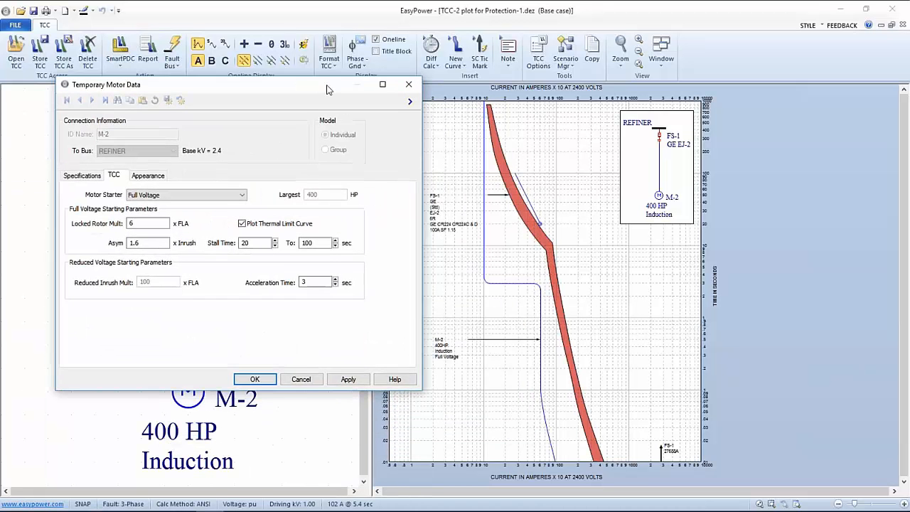
{"action": "left_click_drag", "start_coordinate": [327, 86], "coordinate": [327, 79]}
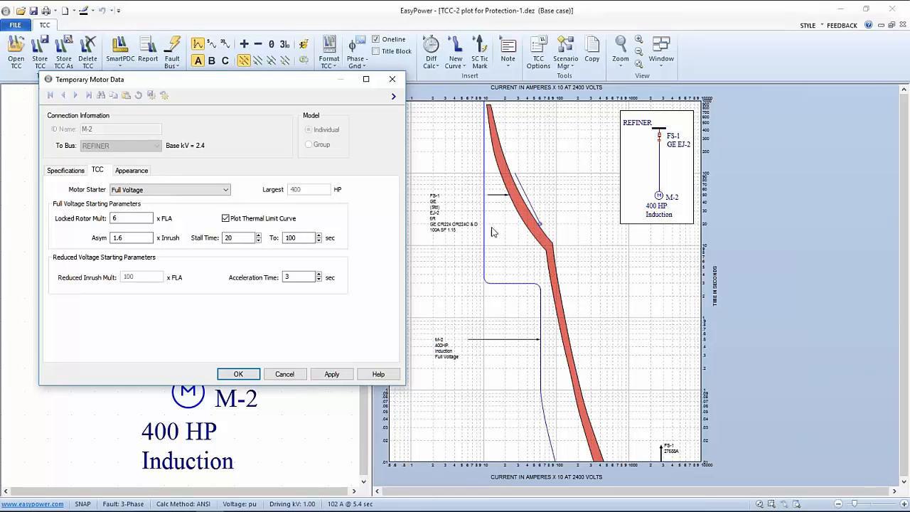
{"action": "left_click", "coordinate": [226, 219]}
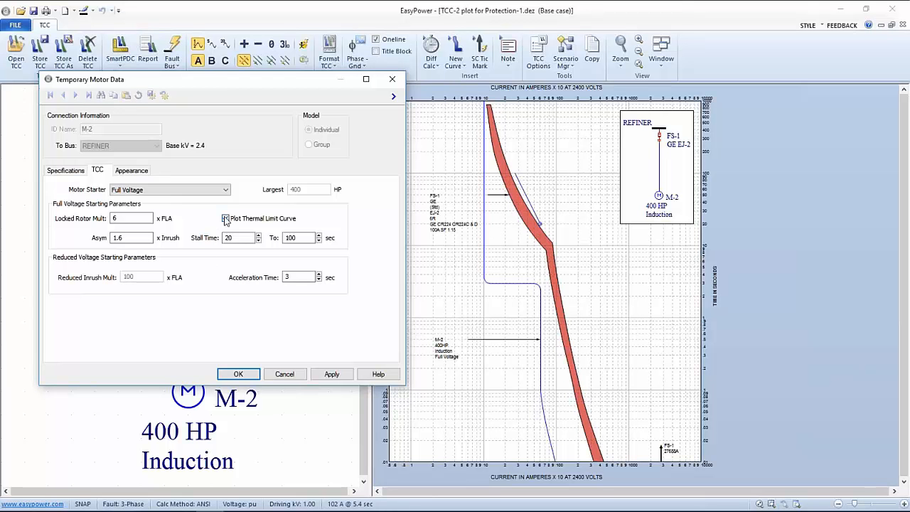
{"action": "left_click", "coordinate": [224, 219]}
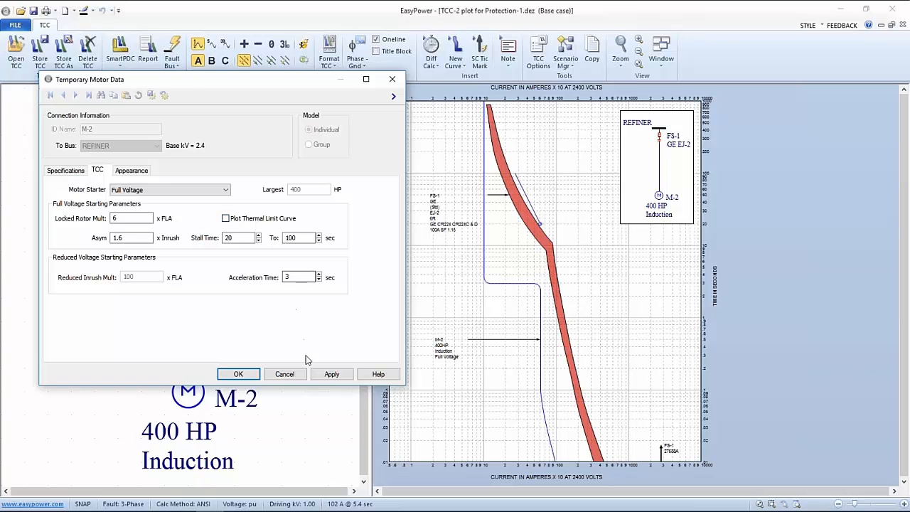
{"action": "left_click", "coordinate": [331, 374]}
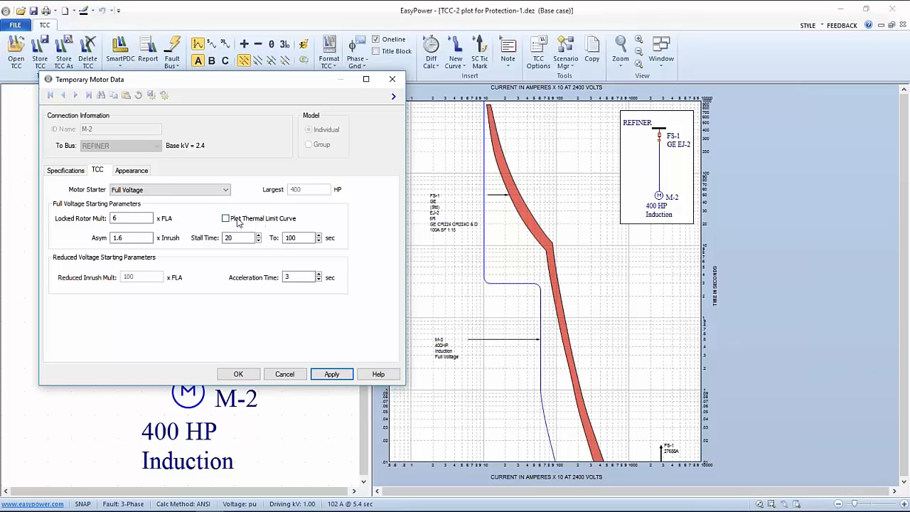
{"action": "left_click", "coordinate": [226, 219]}
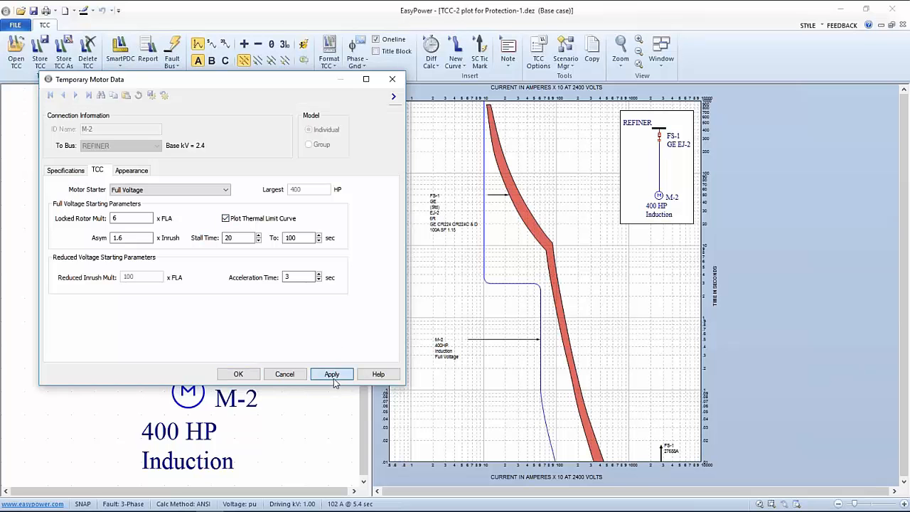
{"action": "left_click", "coordinate": [332, 374]}
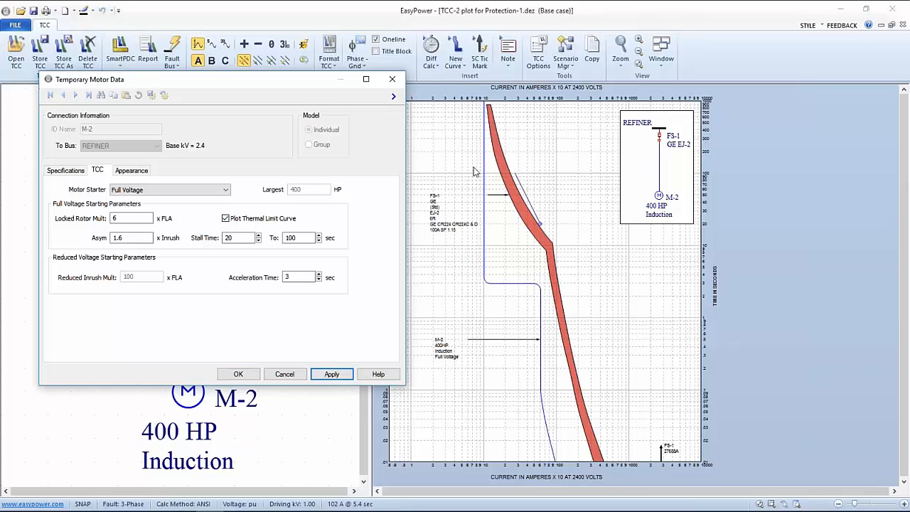
{"action": "mouse_move", "coordinate": [519, 290]}
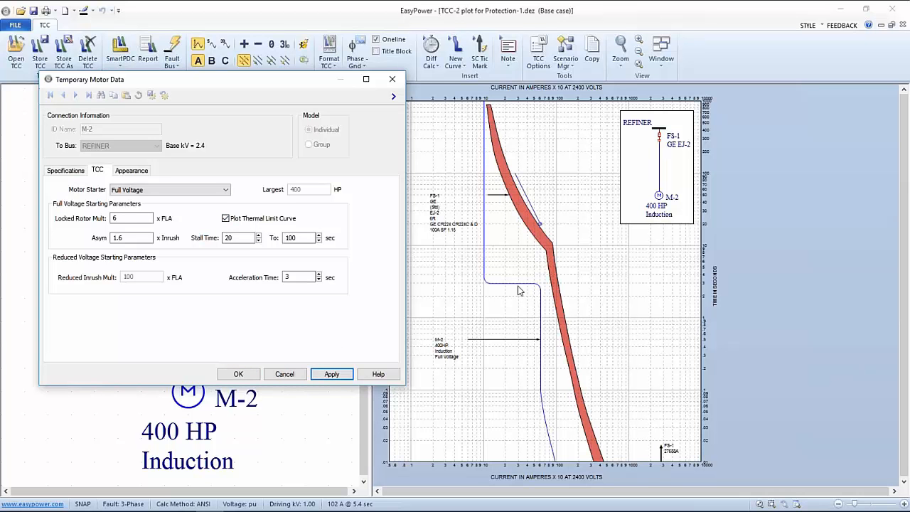
{"action": "mouse_move", "coordinate": [543, 239]}
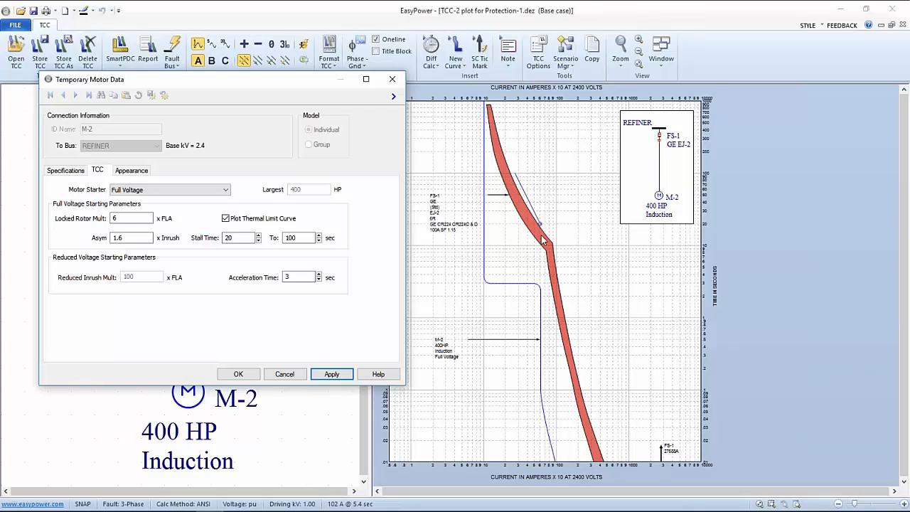
{"action": "mouse_move", "coordinate": [509, 216]}
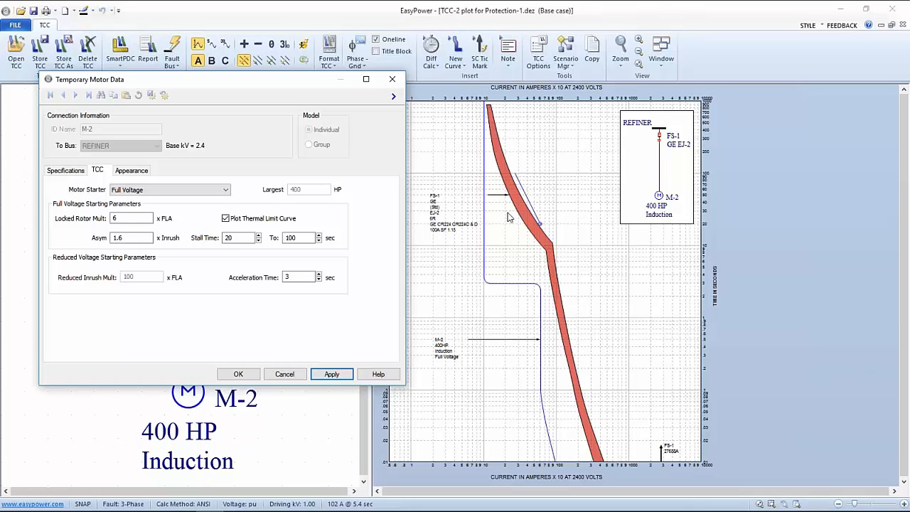
{"action": "mouse_move", "coordinate": [523, 176]}
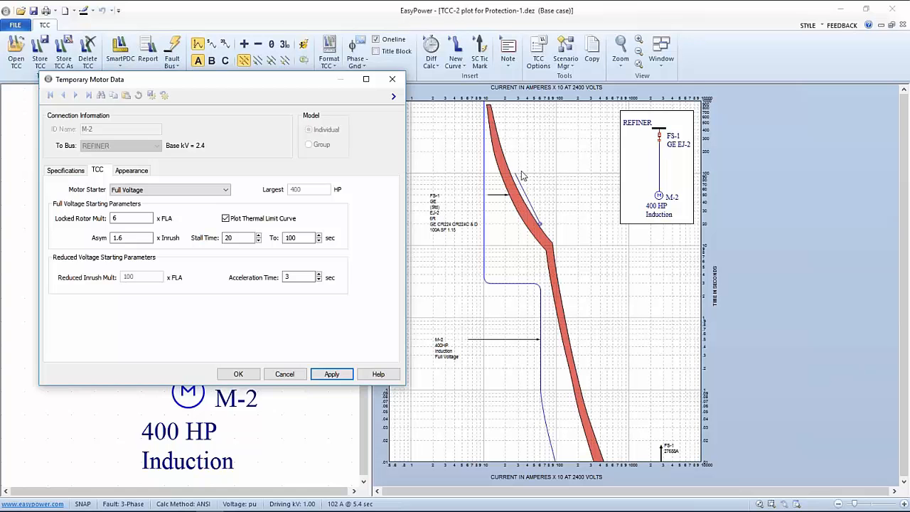
{"action": "mouse_move", "coordinate": [519, 183]}
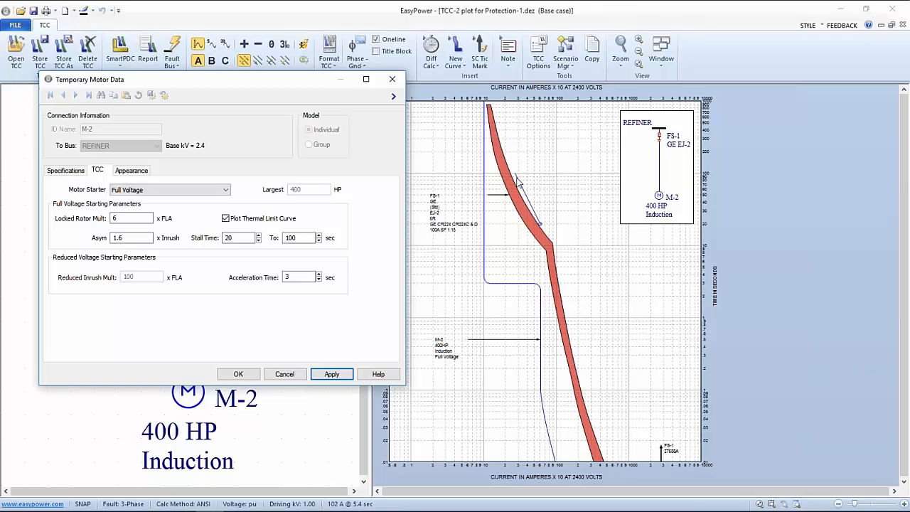
{"action": "mouse_move", "coordinate": [548, 191]}
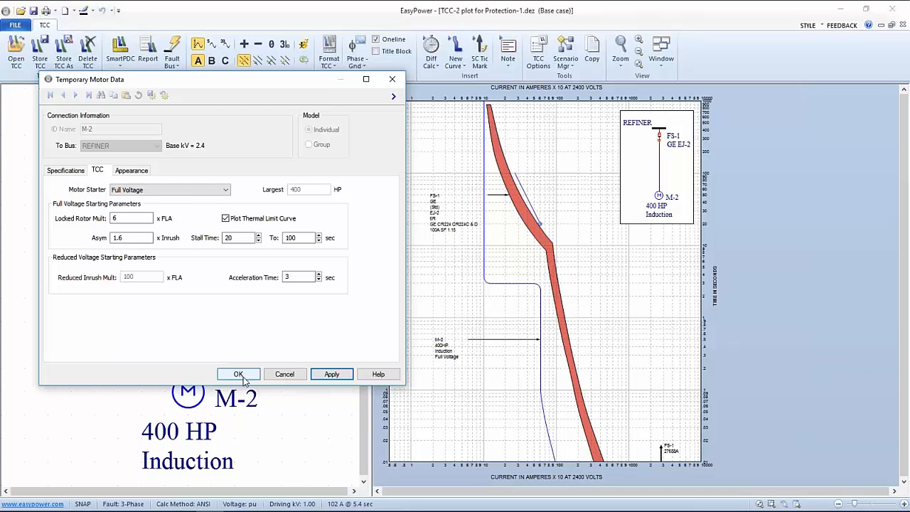
- Accept the M-2 motor data with OK and select the FS-1 fused switch
{"action": "left_click", "coordinate": [239, 374]}
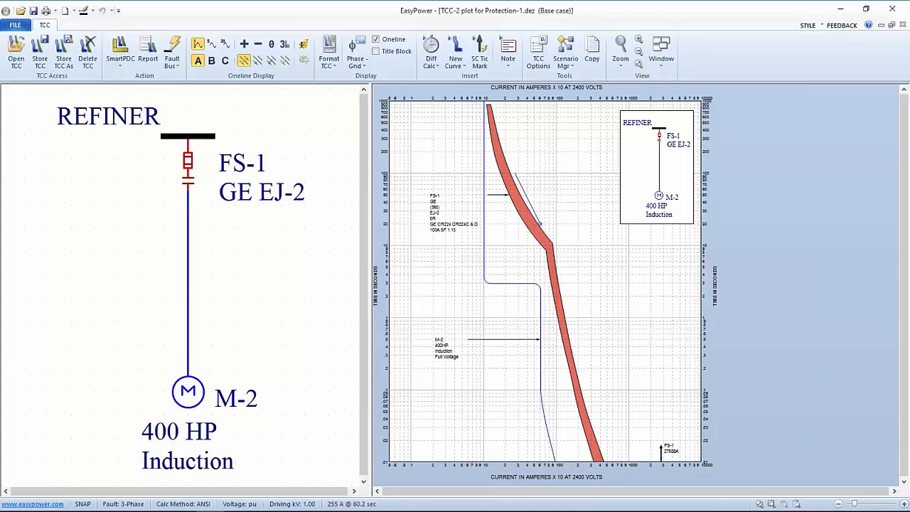
{"action": "mouse_move", "coordinate": [535, 319]}
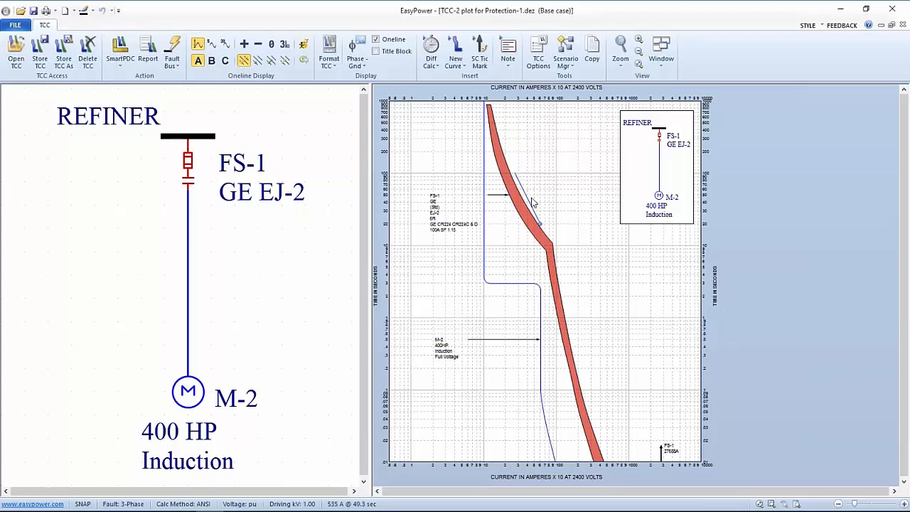
{"action": "mouse_move", "coordinate": [551, 239]}
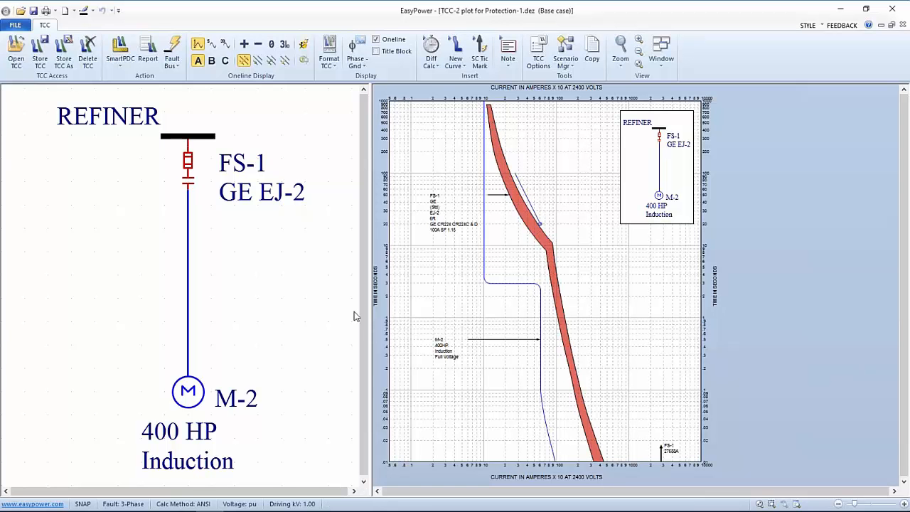
{"action": "mouse_move", "coordinate": [373, 230]}
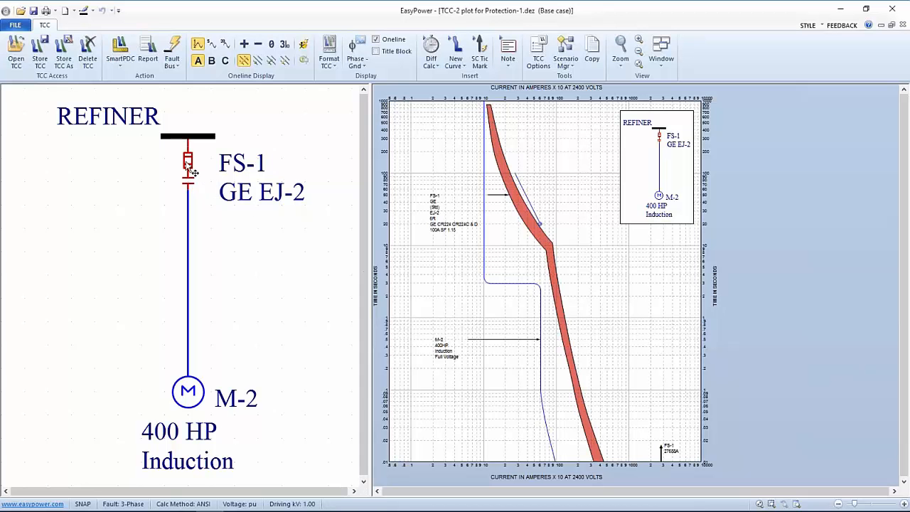
{"action": "left_click", "coordinate": [187, 163]}
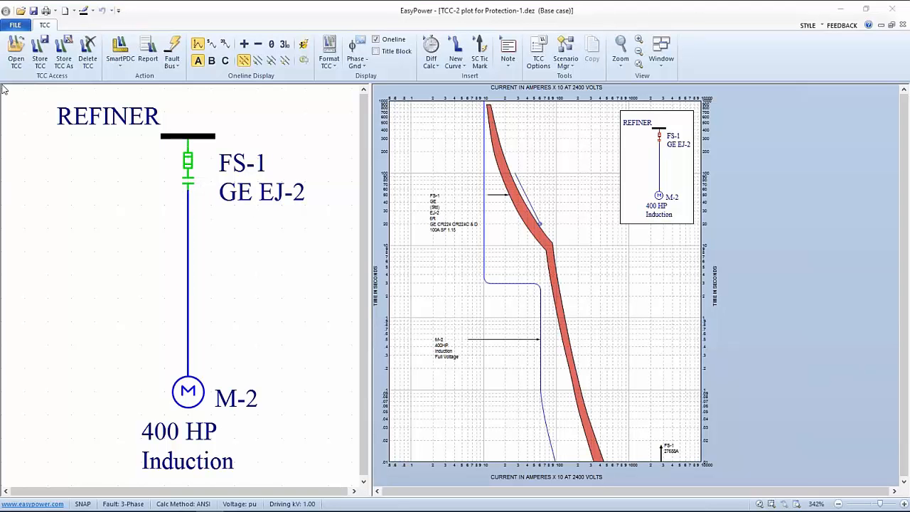
- Change the FS-1 fuse size to 2R then 4R and show its motor overload relay settings
{"action": "double_click", "coordinate": [188, 160]}
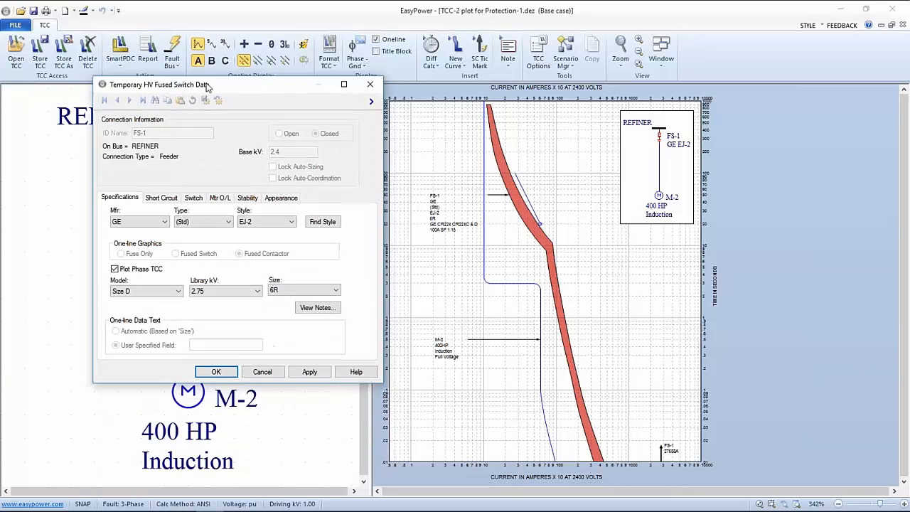
{"action": "left_click_drag", "start_coordinate": [206, 84], "coordinate": [183, 77]}
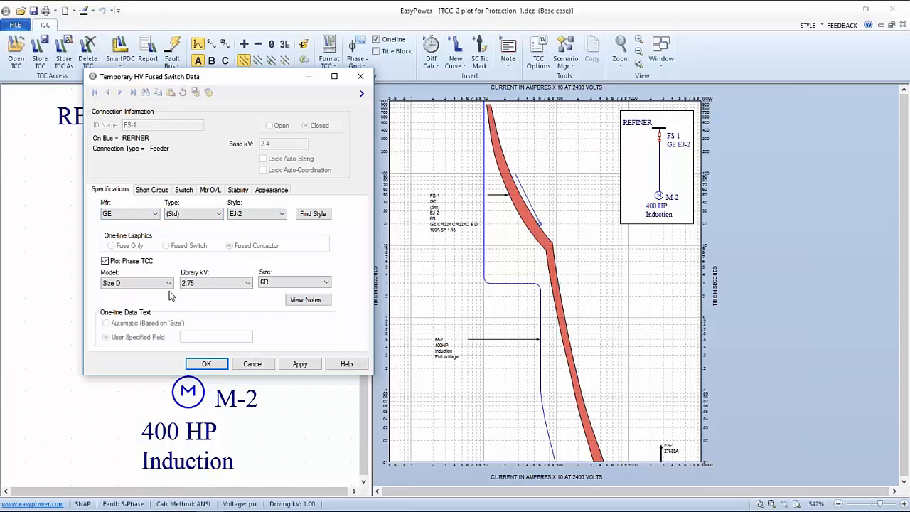
{"action": "left_click", "coordinate": [292, 281]}
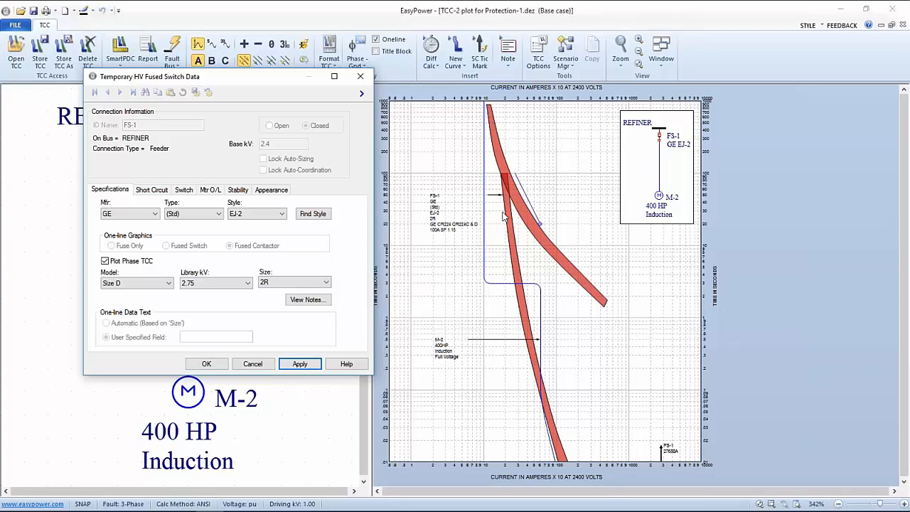
{"action": "mouse_move", "coordinate": [563, 453]}
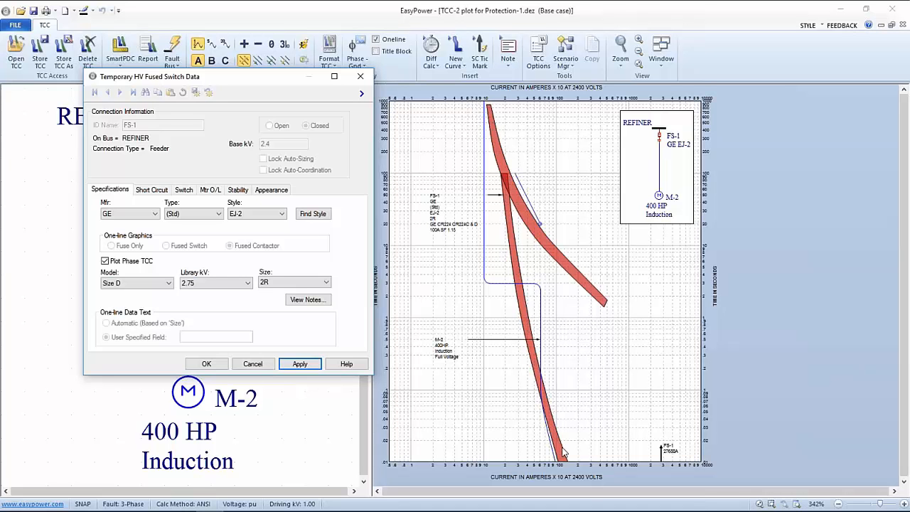
{"action": "mouse_move", "coordinate": [512, 245]}
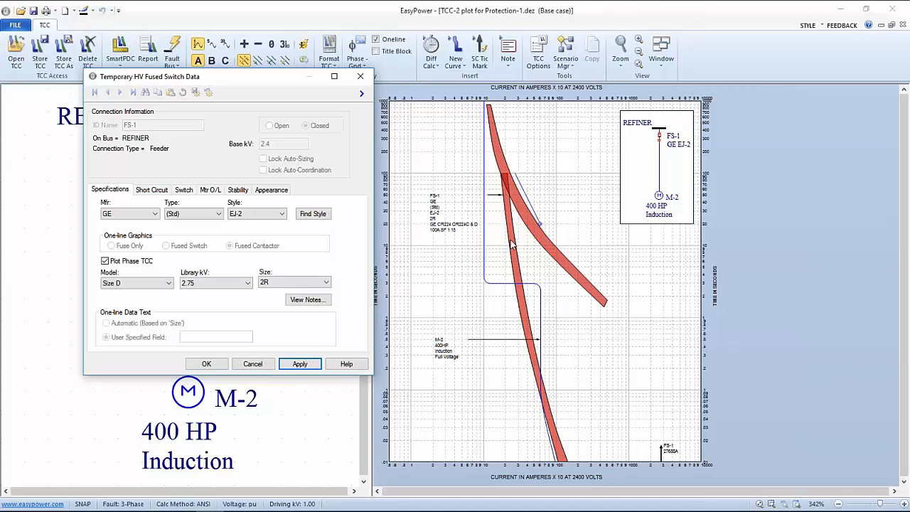
{"action": "mouse_move", "coordinate": [585, 292]}
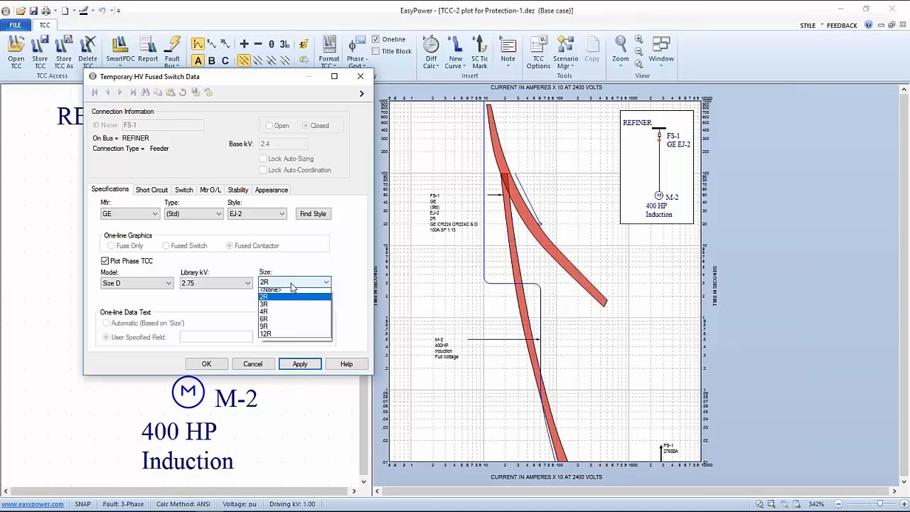
{"action": "left_click", "coordinate": [265, 311]}
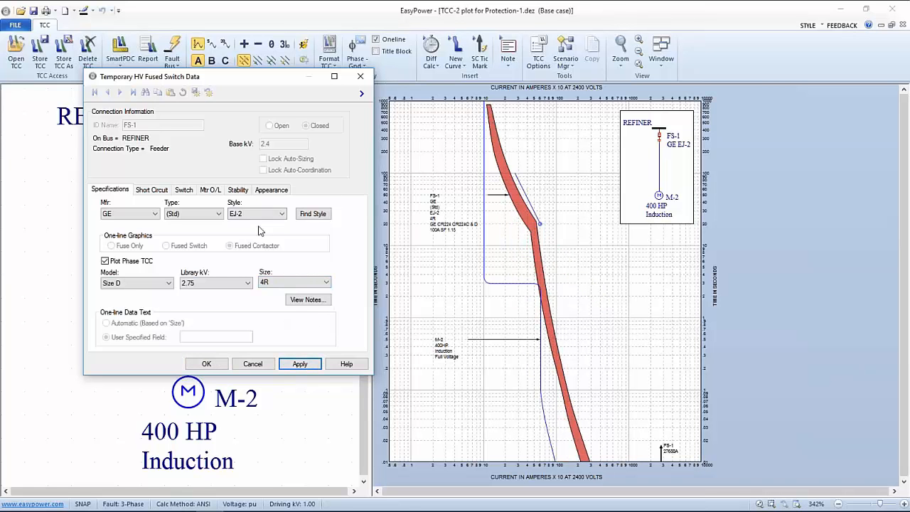
{"action": "left_click", "coordinate": [211, 189]}
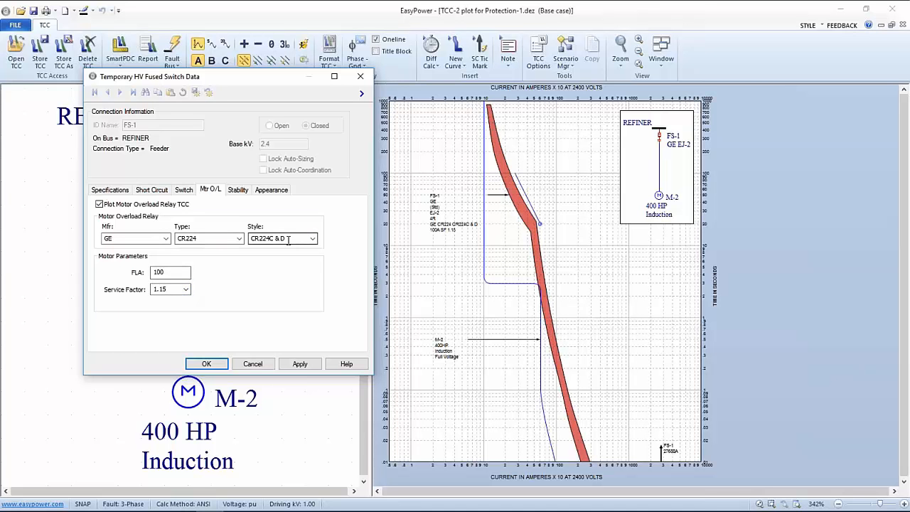
- Try overload style CR224E F & G, then select the CR224C 8.0 style for FS-1
{"action": "left_click", "coordinate": [311, 239]}
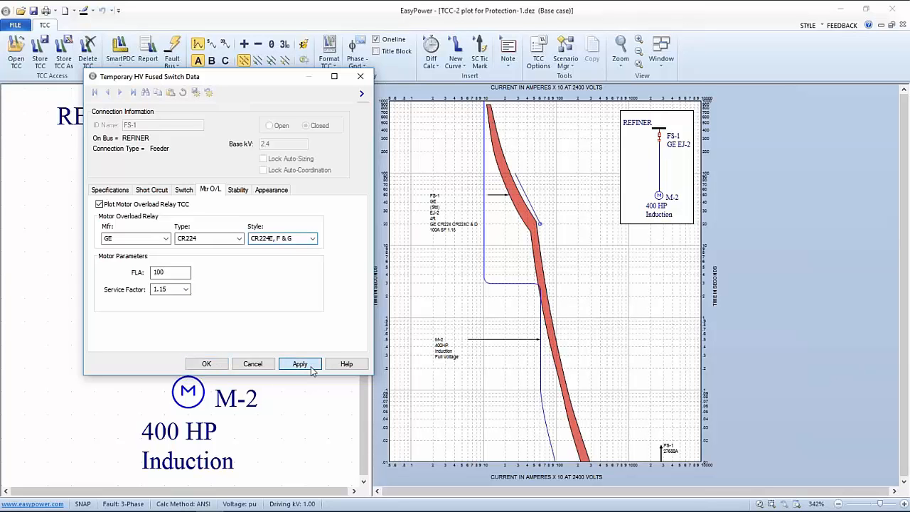
{"action": "left_click", "coordinate": [298, 364]}
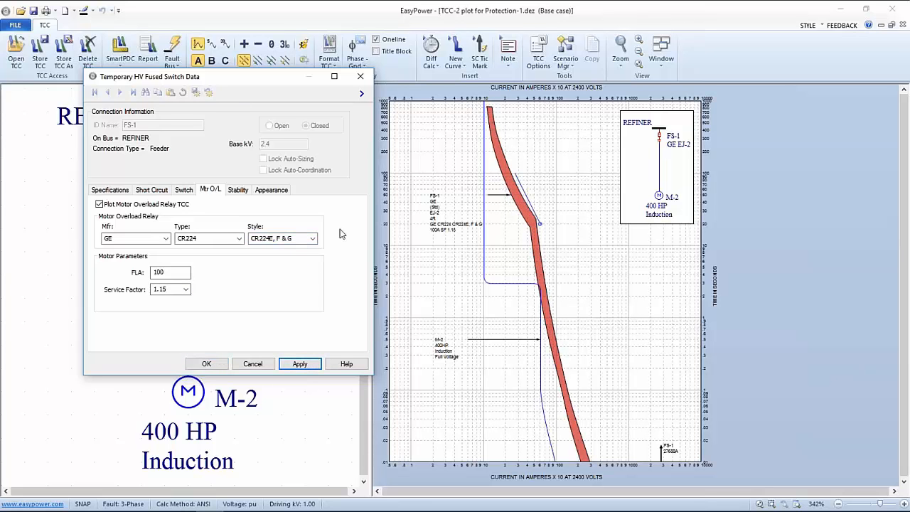
{"action": "left_click", "coordinate": [313, 239]}
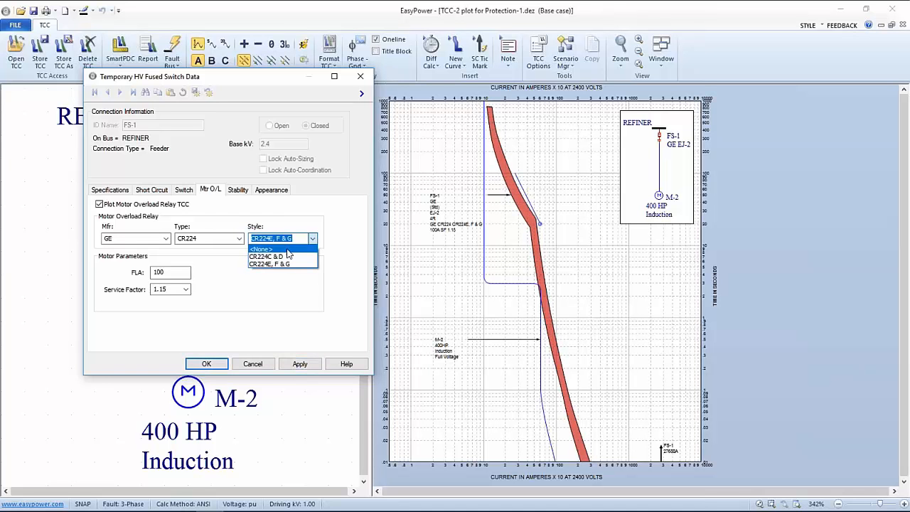
{"action": "left_click", "coordinate": [269, 256]}
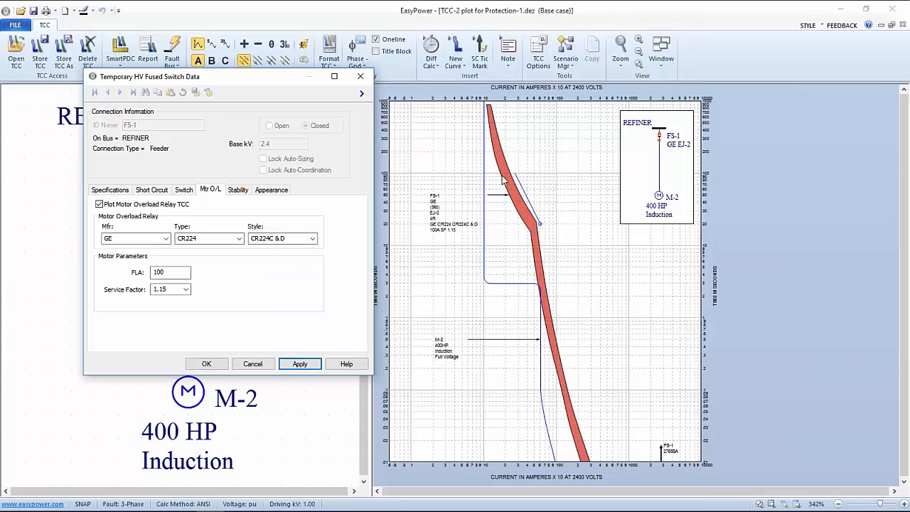
{"action": "mouse_move", "coordinate": [463, 219]}
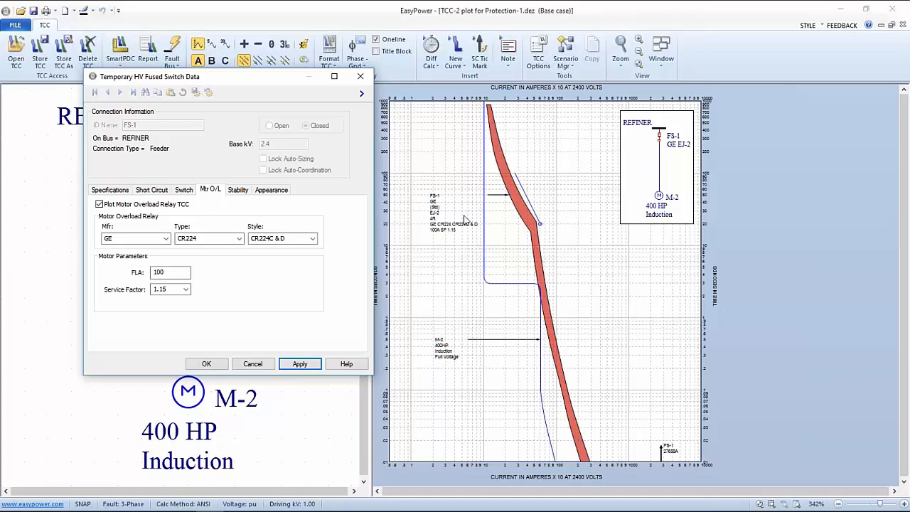
{"action": "mouse_move", "coordinate": [361, 270]}
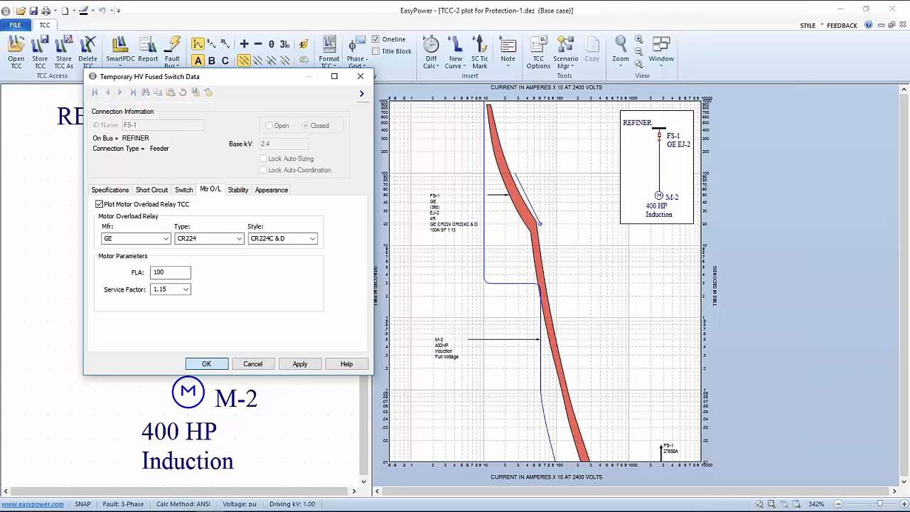
- Accept the FS-1 changes and close TCC-2 to return to the Protection-1 one-line
{"action": "left_click", "coordinate": [206, 364]}
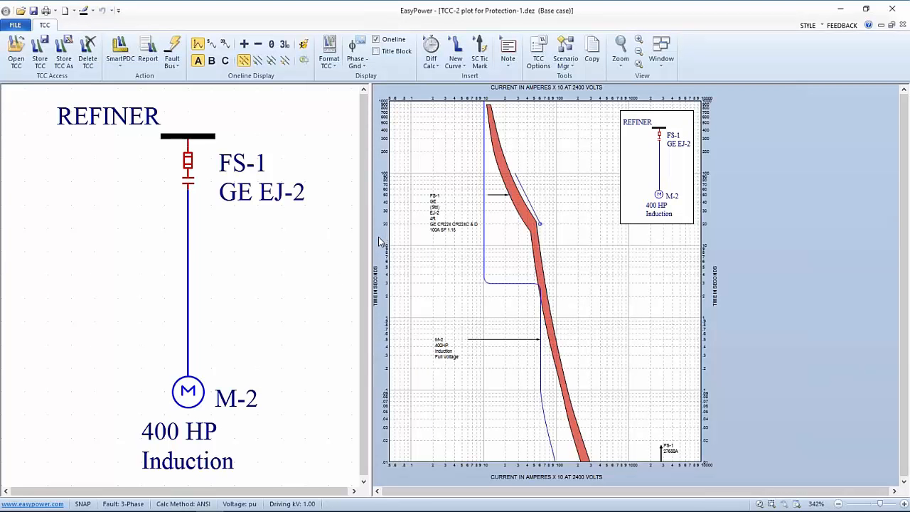
{"action": "mouse_move", "coordinate": [355, 236]}
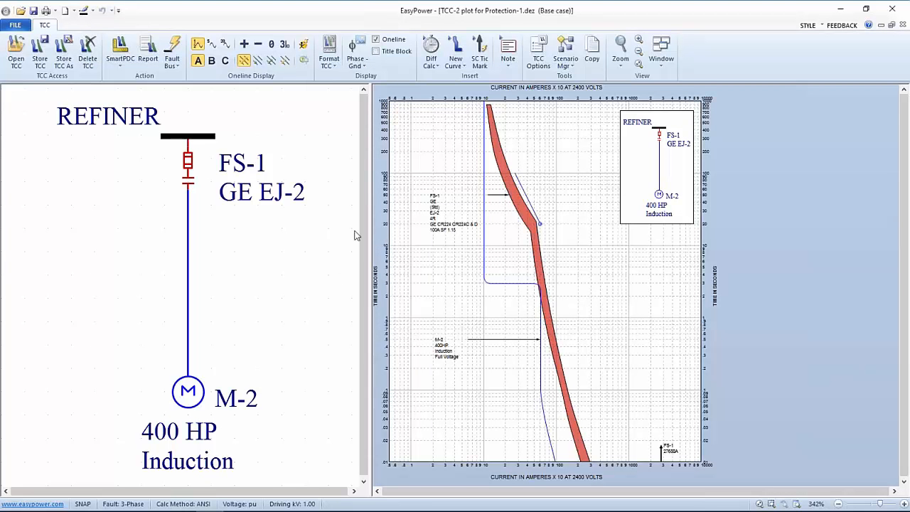
{"action": "mouse_move", "coordinate": [324, 218]}
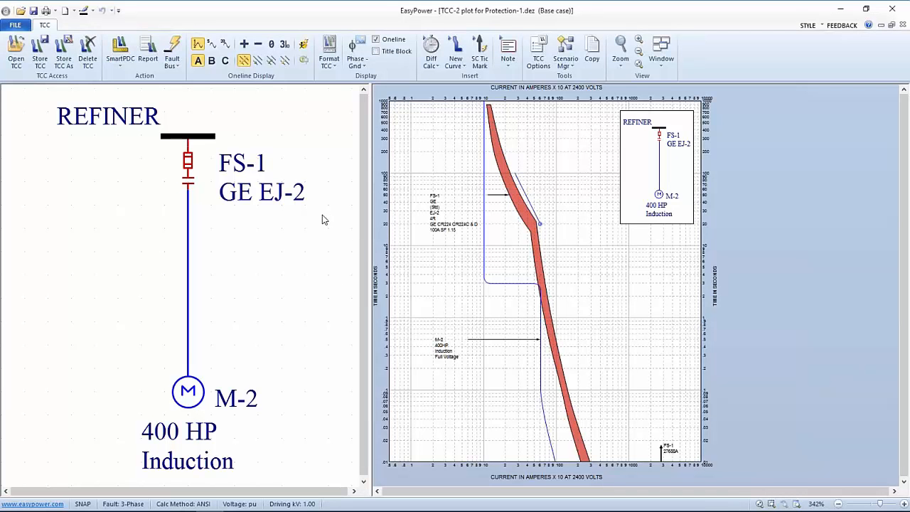
{"action": "mouse_move", "coordinate": [318, 225]}
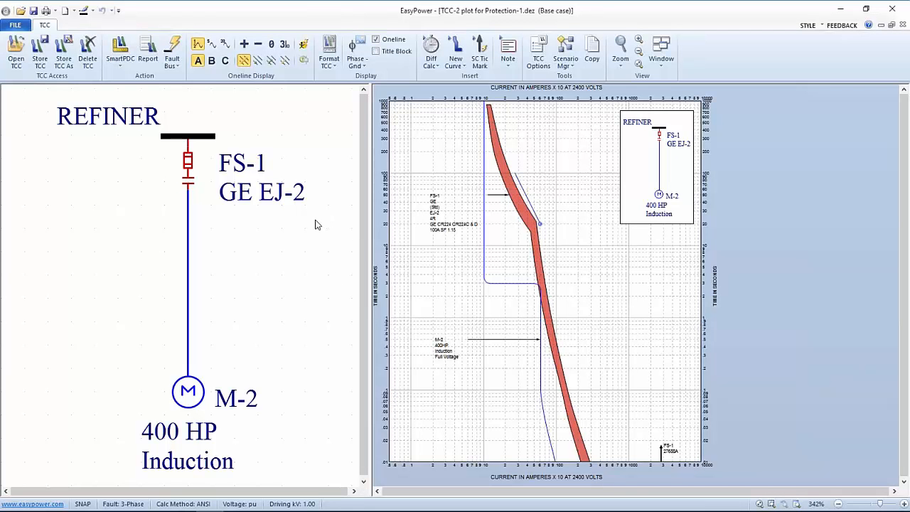
{"action": "mouse_move", "coordinate": [299, 179]}
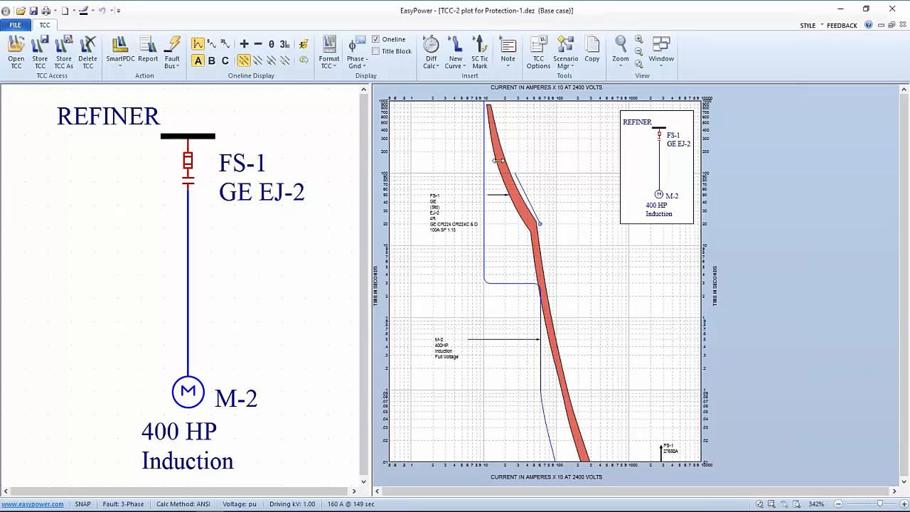
{"action": "left_click", "coordinate": [14, 26]}
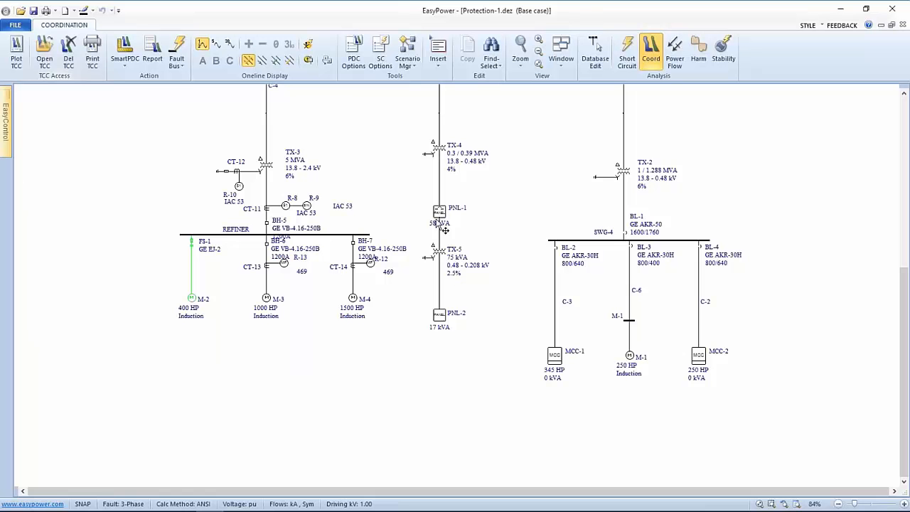
{"action": "mouse_move", "coordinate": [277, 171]}
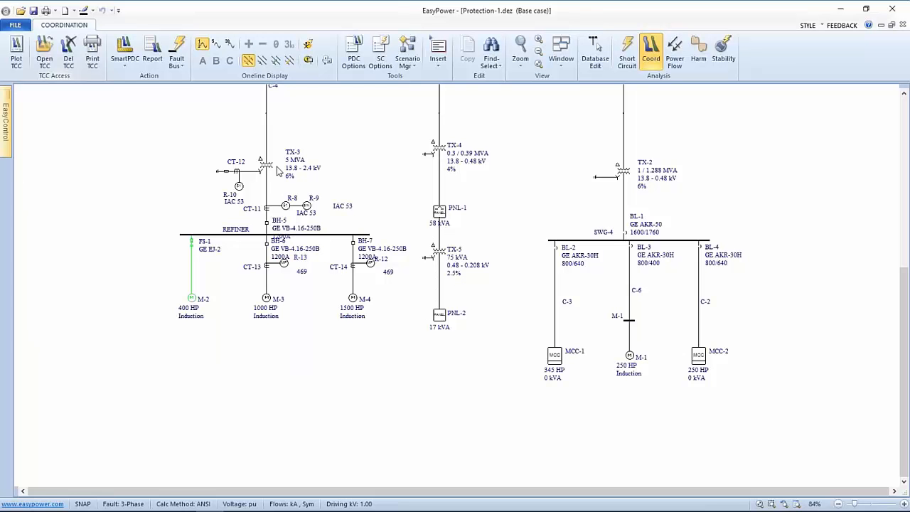
{"action": "mouse_move", "coordinate": [284, 301]}
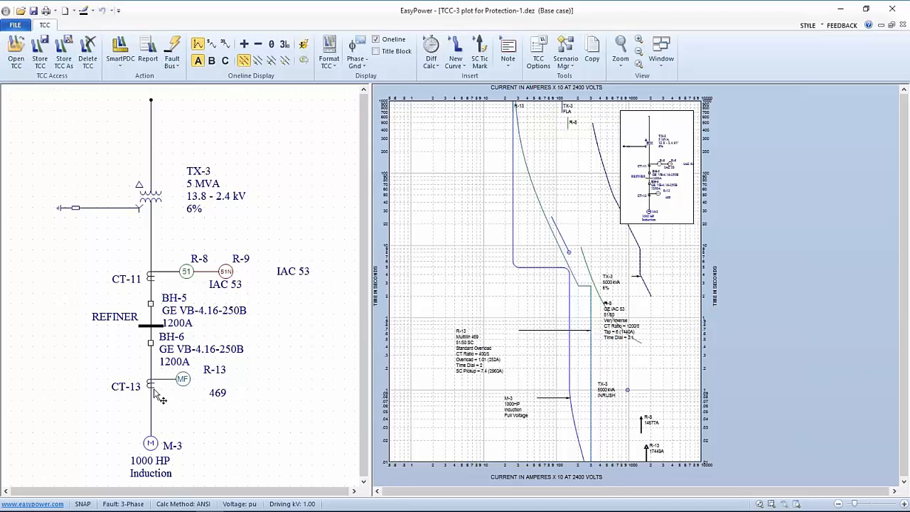
{"action": "mouse_move", "coordinate": [596, 322]}
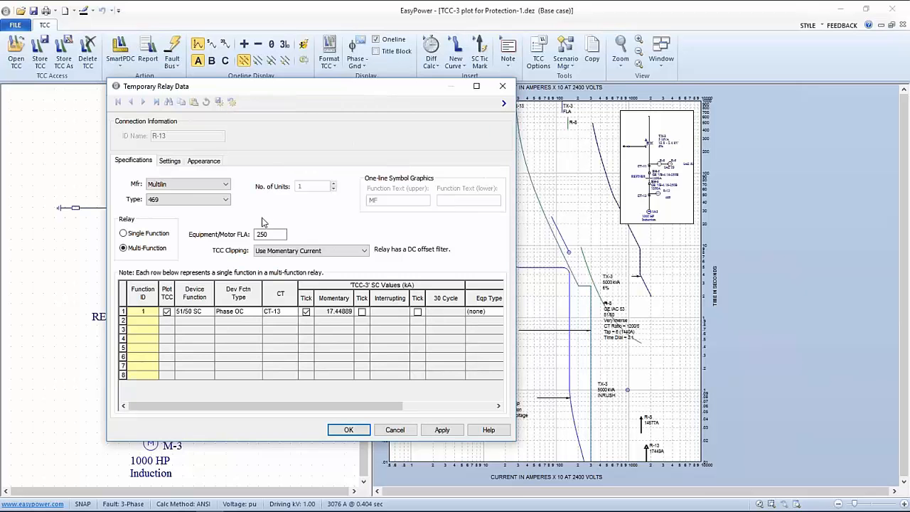
- Review R-13's Settings: Standard Overload curve, time dial 2, overload 1.01 and SC pickup 7.4
{"action": "left_click", "coordinate": [170, 160]}
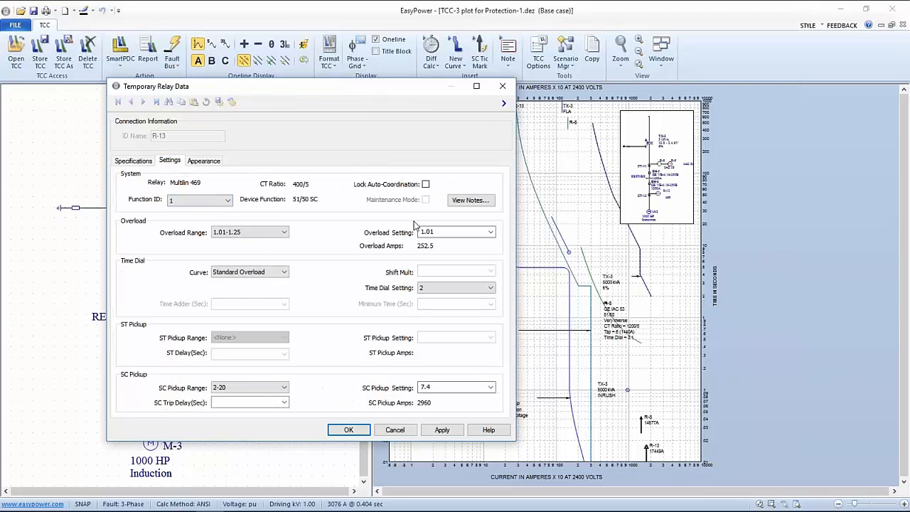
{"action": "mouse_move", "coordinate": [435, 279]}
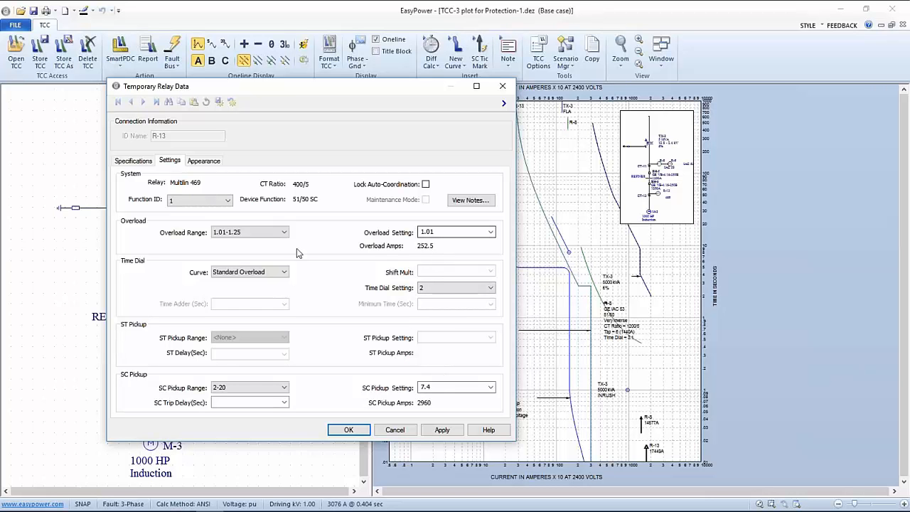
{"action": "left_click", "coordinate": [248, 231]}
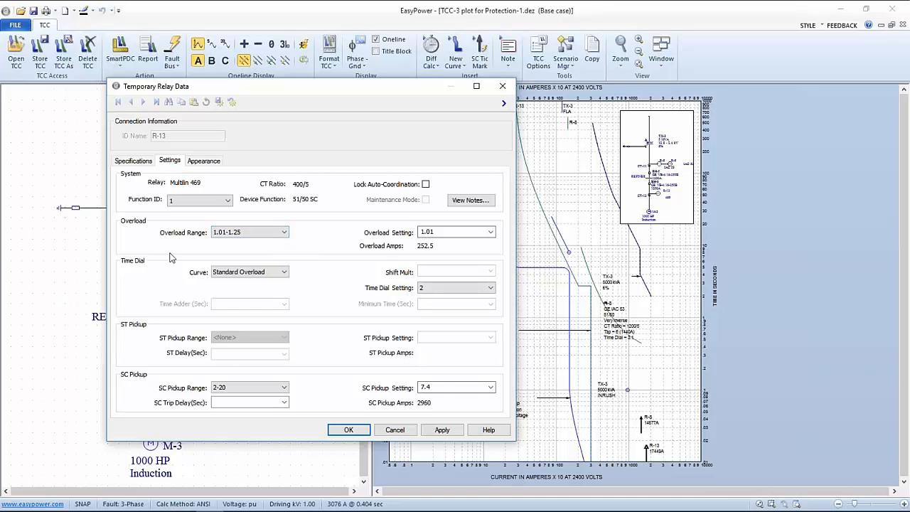
{"action": "mouse_move", "coordinate": [298, 276]}
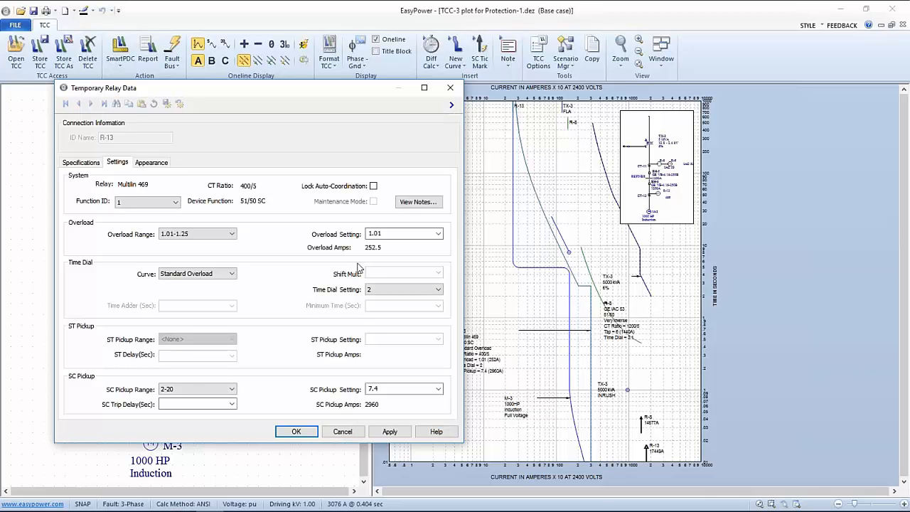
{"action": "left_click", "coordinate": [196, 233]}
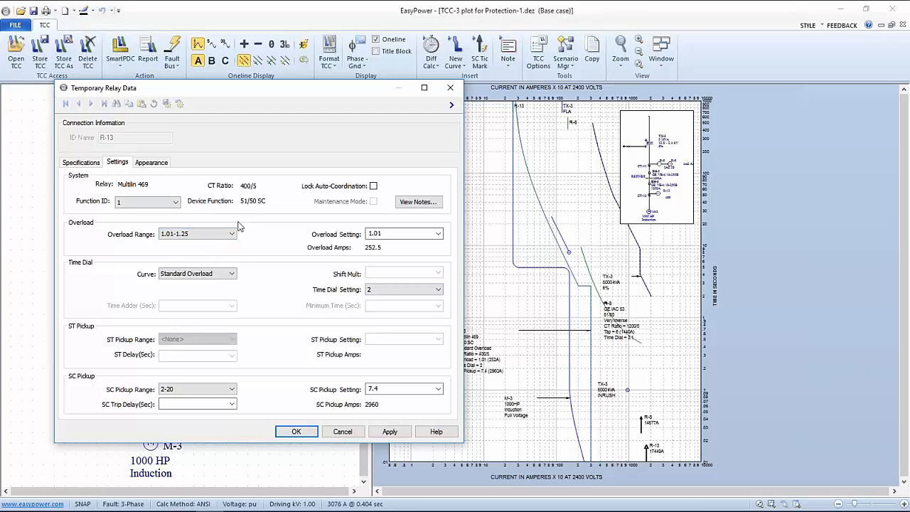
{"action": "mouse_move", "coordinate": [250, 300]}
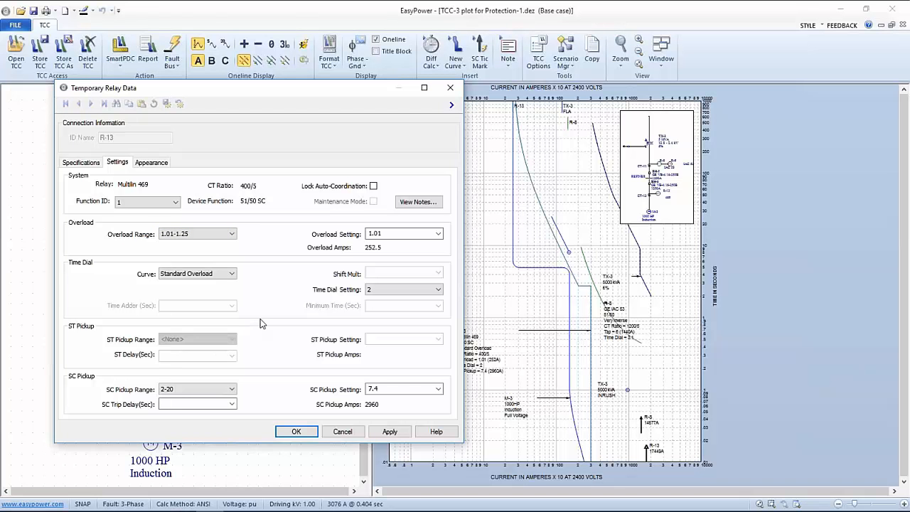
{"action": "mouse_move", "coordinate": [267, 348]}
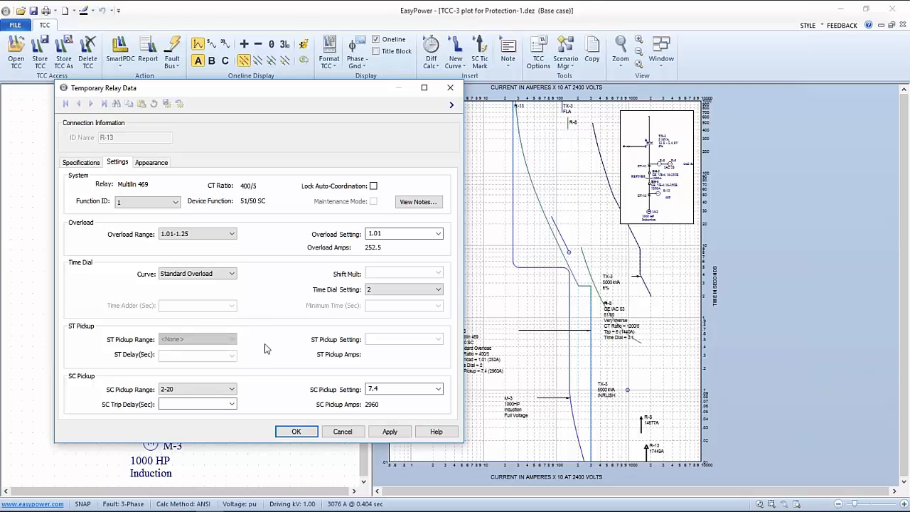
{"action": "mouse_move", "coordinate": [304, 381]}
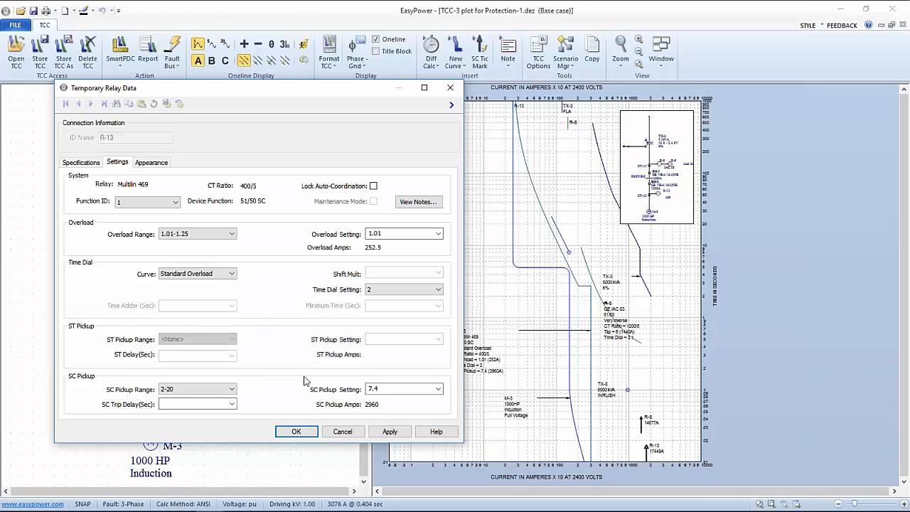
{"action": "mouse_move", "coordinate": [344, 348]}
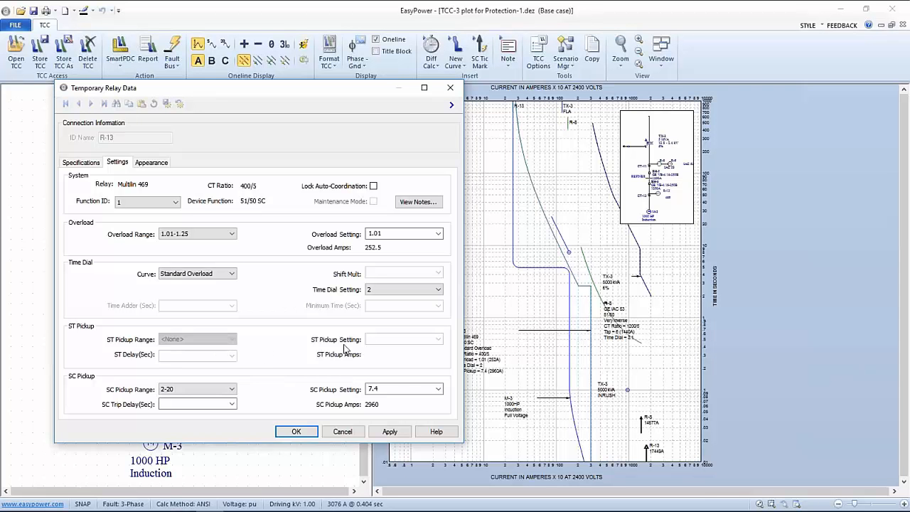
{"action": "mouse_move", "coordinate": [333, 310]}
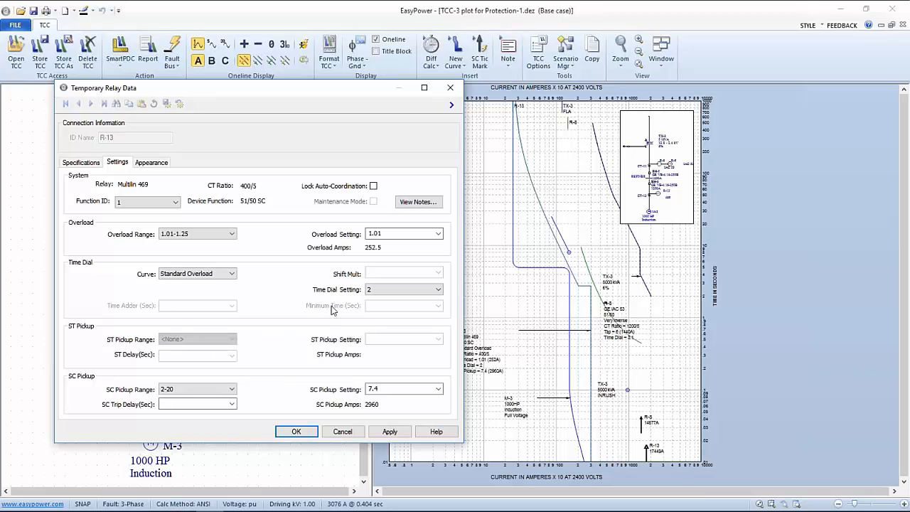
{"action": "mouse_move", "coordinate": [594, 327]}
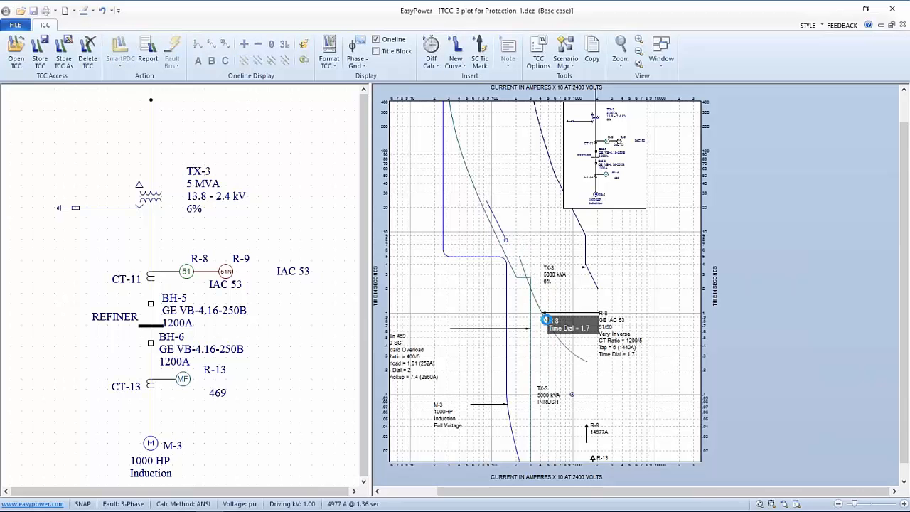
- Drag the R-8 GE IAC 53 curve upward from time dial 1.7 to clear R-13
{"action": "left_click_drag", "start_coordinate": [546, 320], "coordinate": [543, 305]}
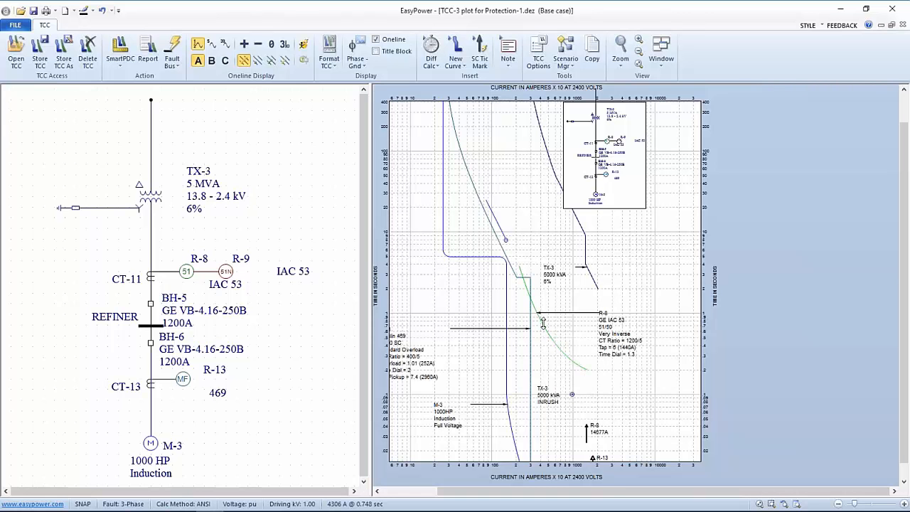
{"action": "mouse_move", "coordinate": [543, 326]}
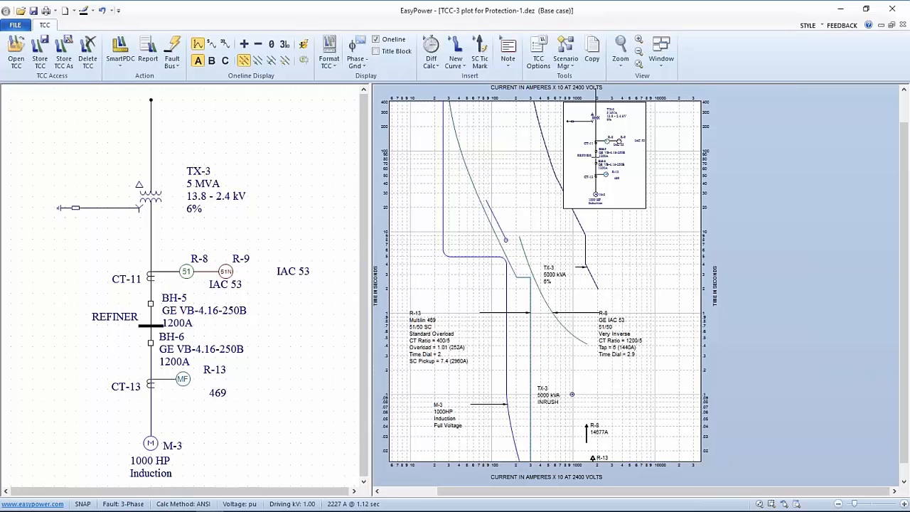
{"action": "mouse_move", "coordinate": [518, 316]}
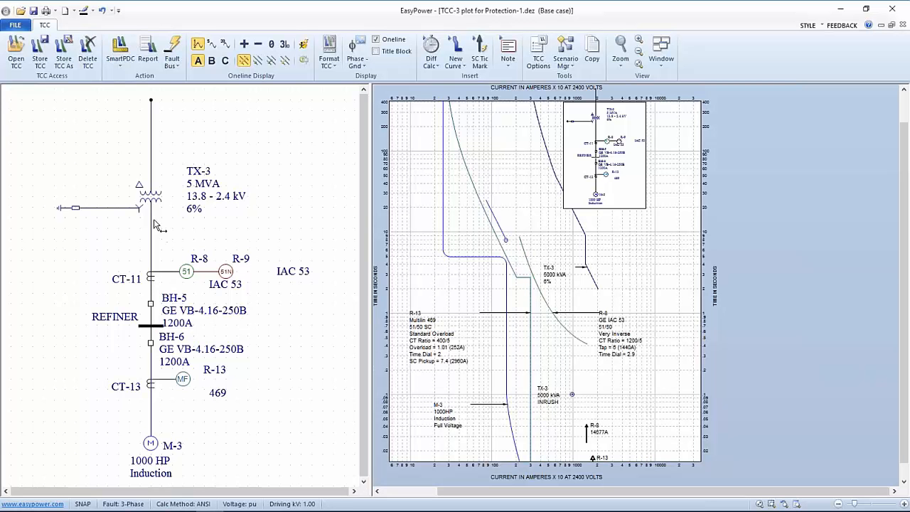
{"action": "mouse_move", "coordinate": [205, 268]}
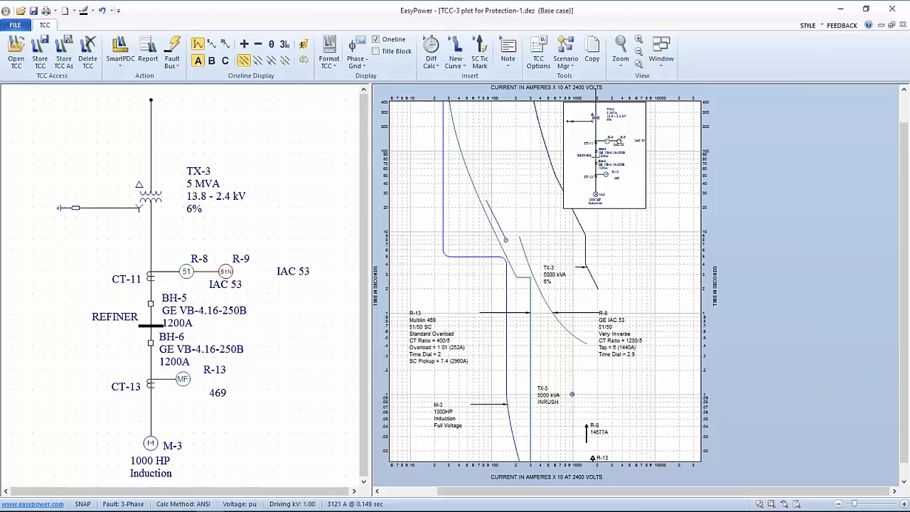
{"action": "mouse_move", "coordinate": [469, 284]}
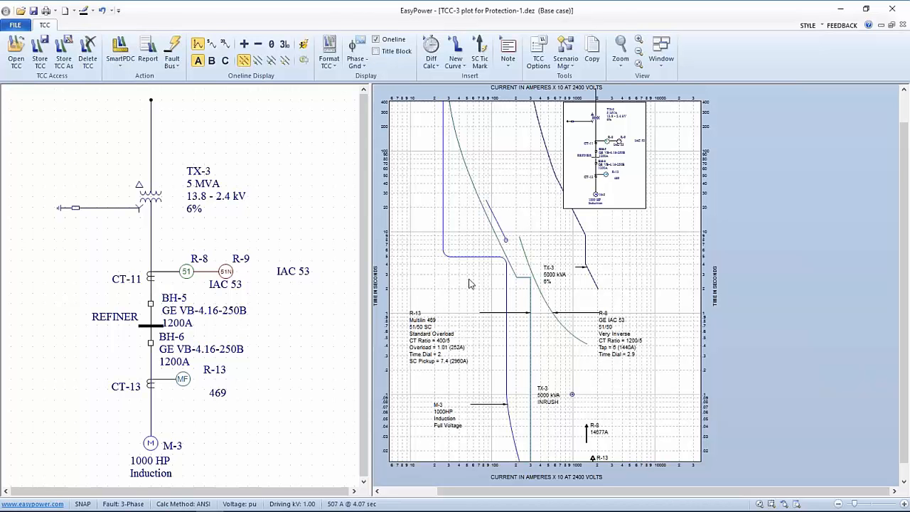